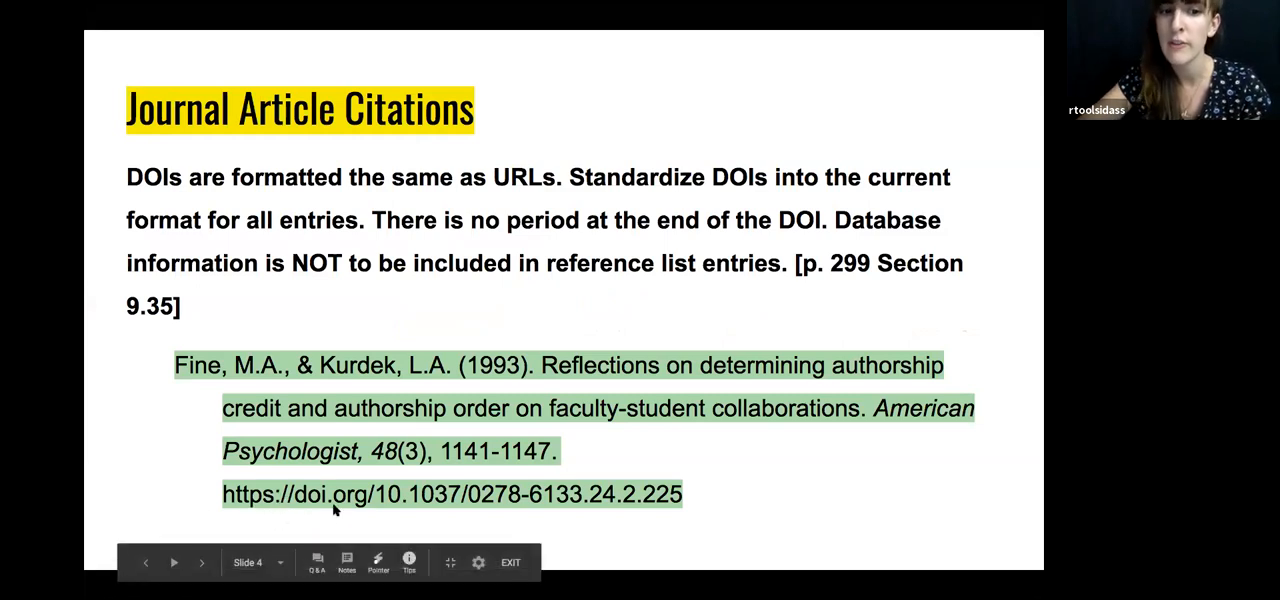
mouse_move(381, 510)
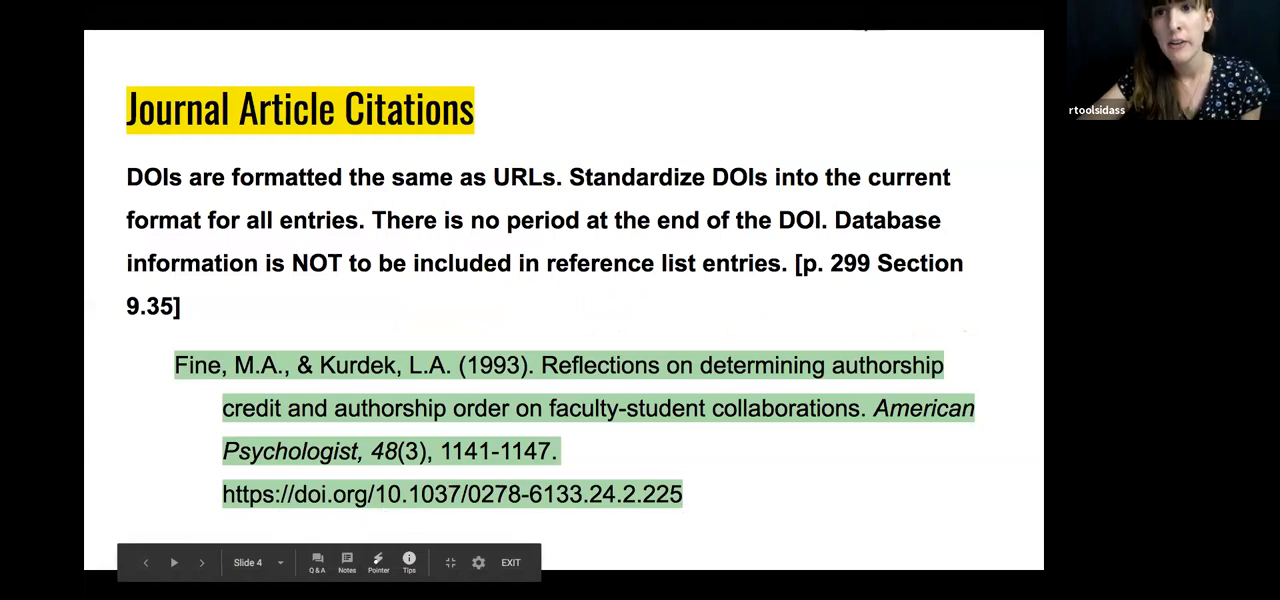
mouse_move(852, 310)
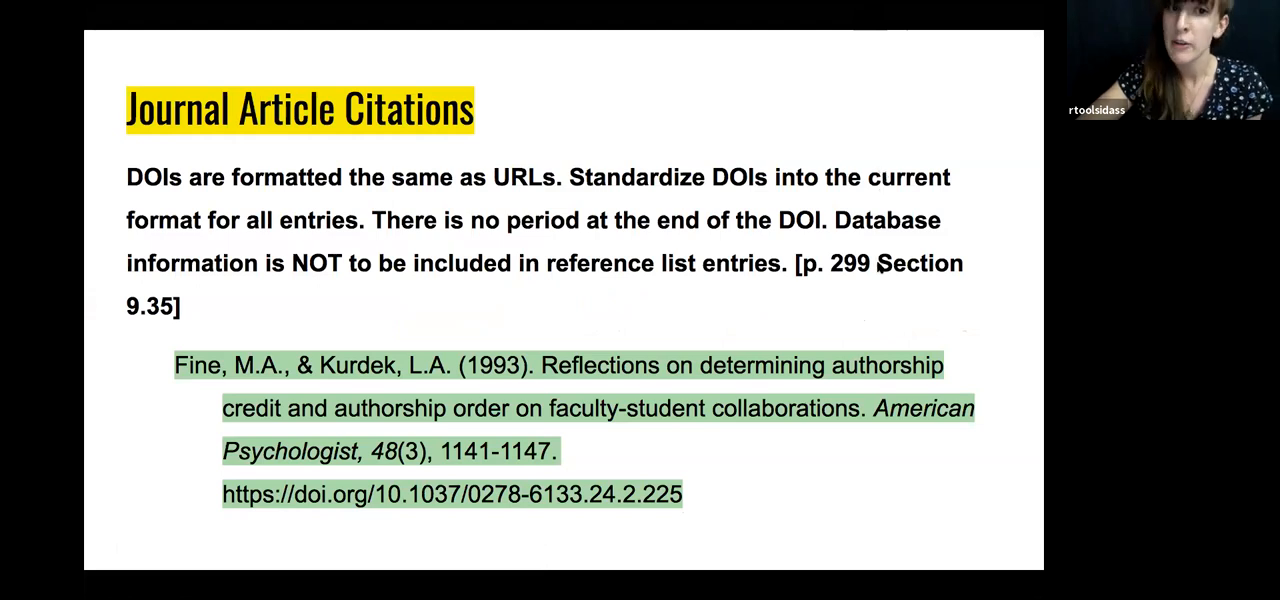
mouse_move(845, 316)
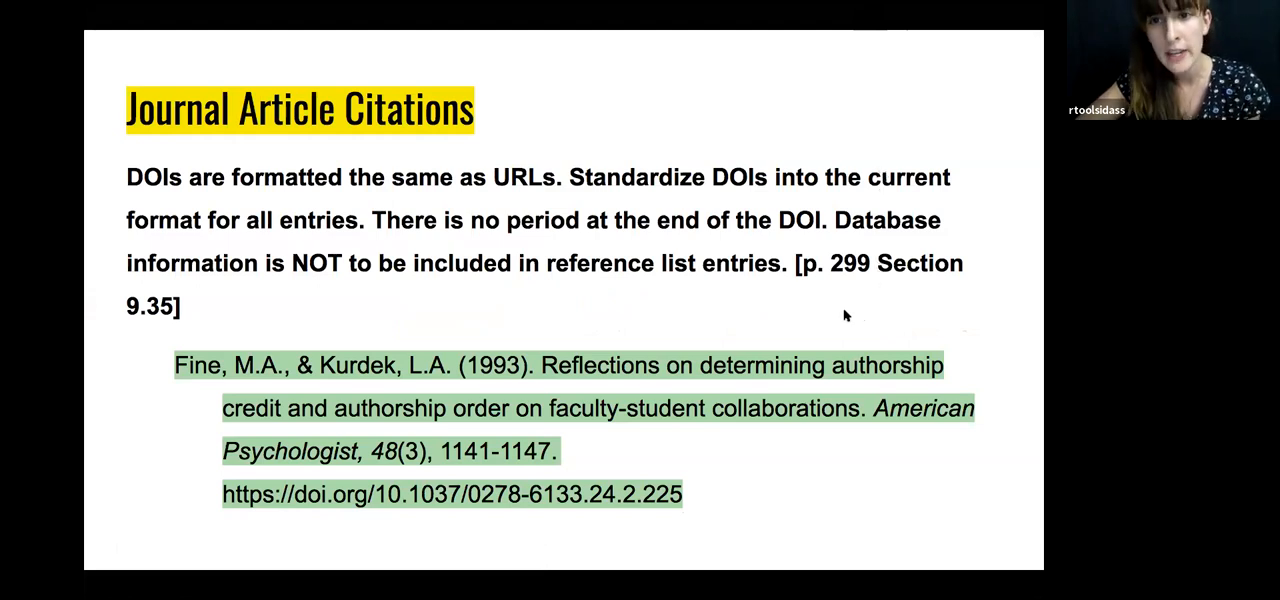
mouse_move(690, 510)
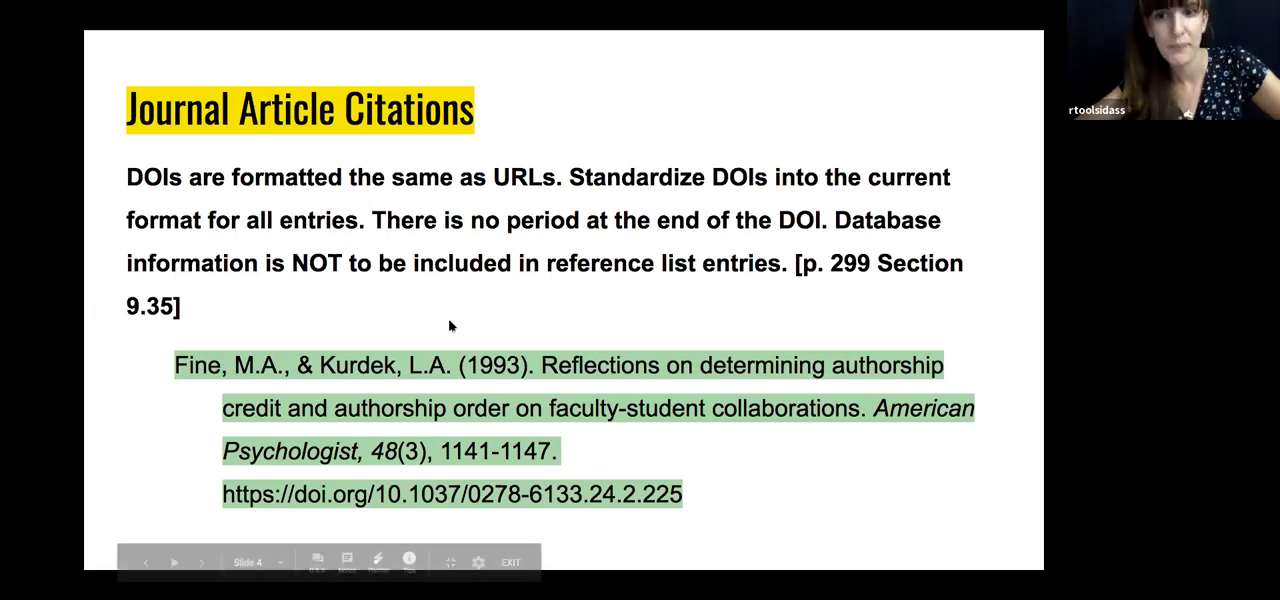
mouse_move(790, 290)
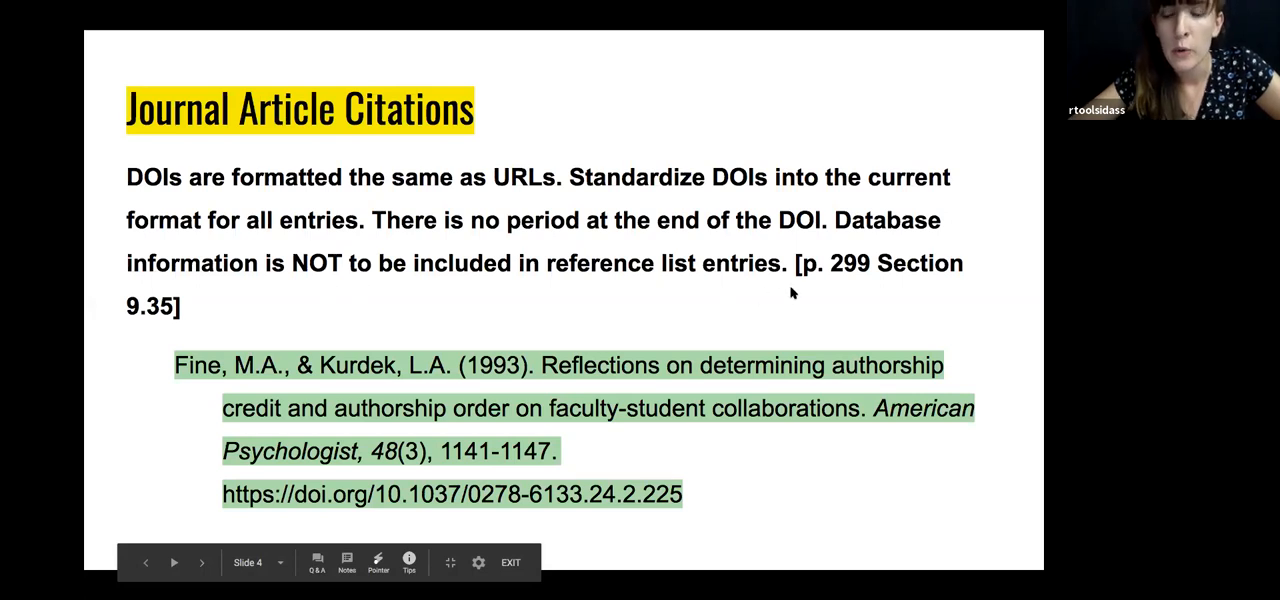
mouse_move(200, 308)
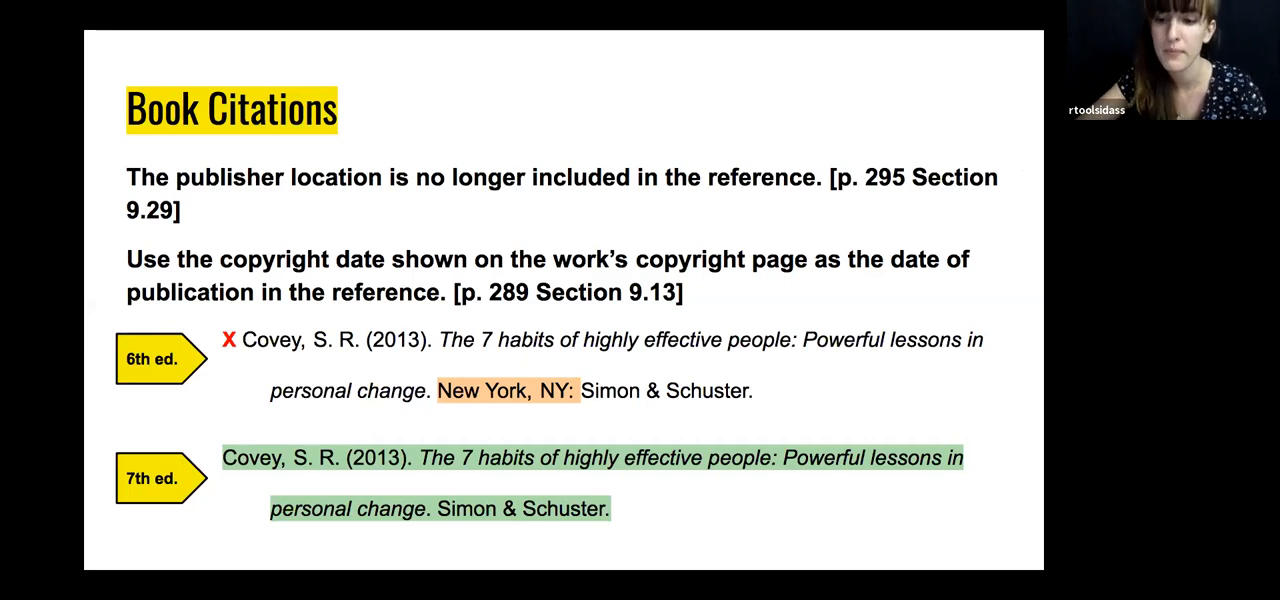
Step: Advance the deck to the Book Citations slide comparing 6th and 7th edition references
key(Right)
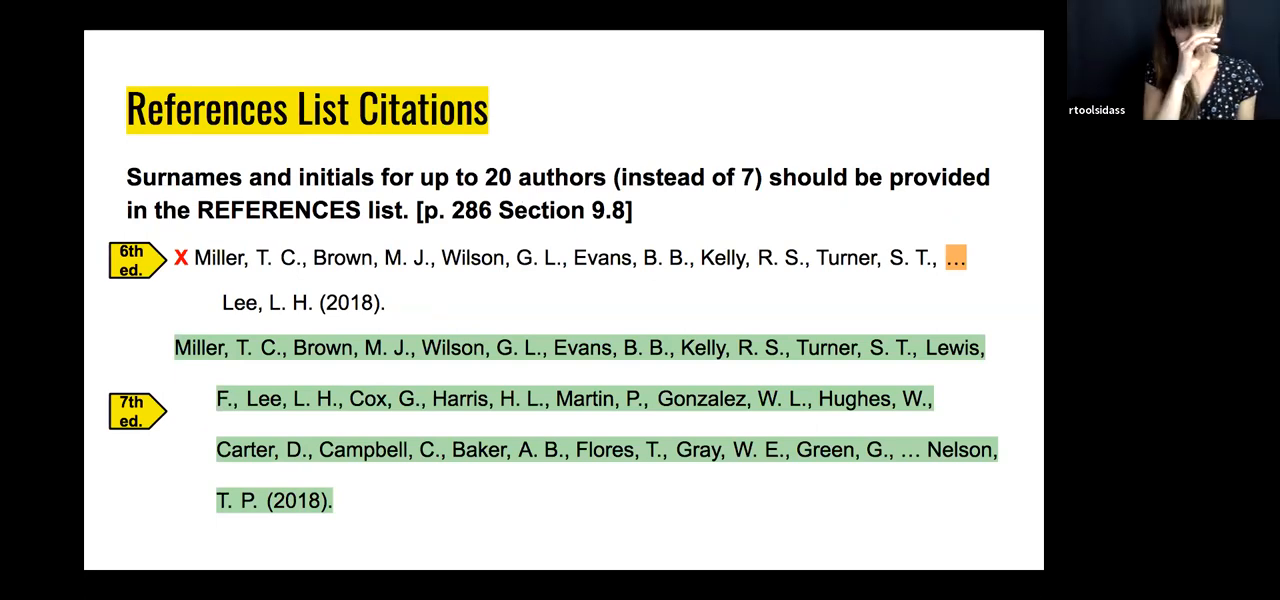
mouse_move(908, 303)
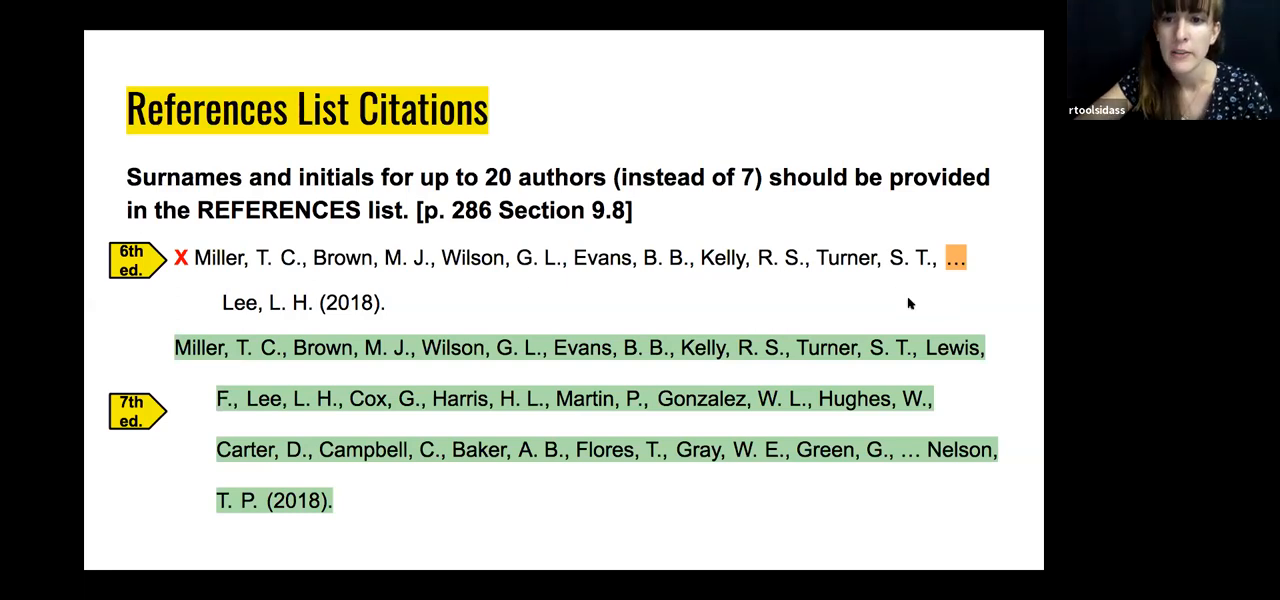
mouse_move(910, 71)
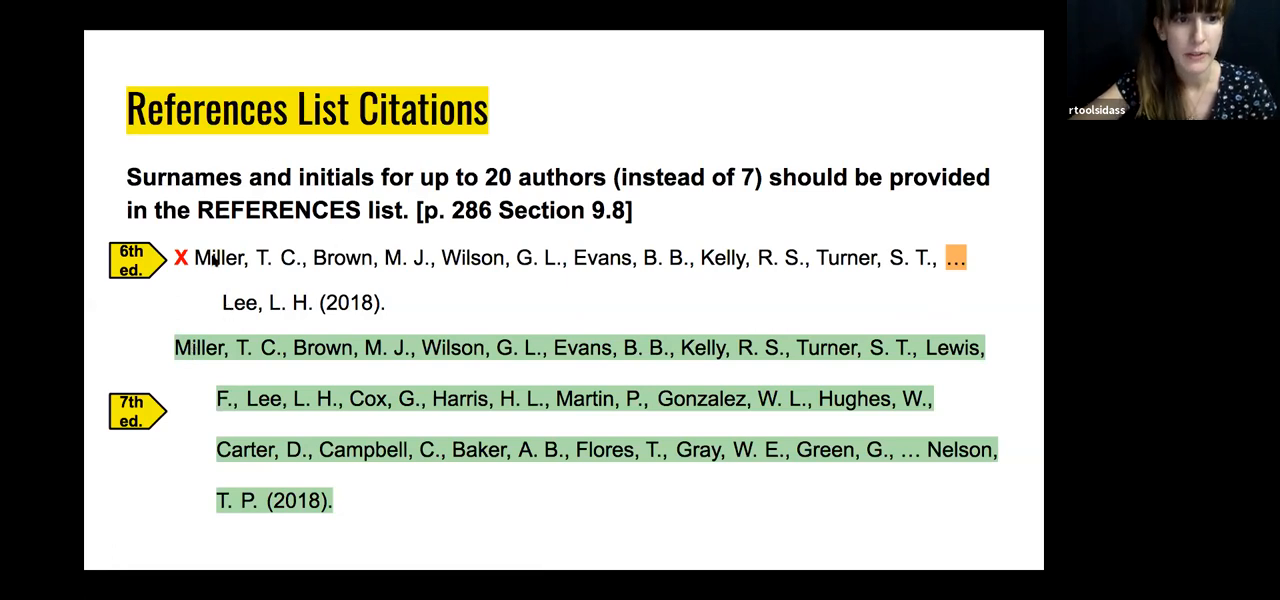
mouse_move(593, 441)
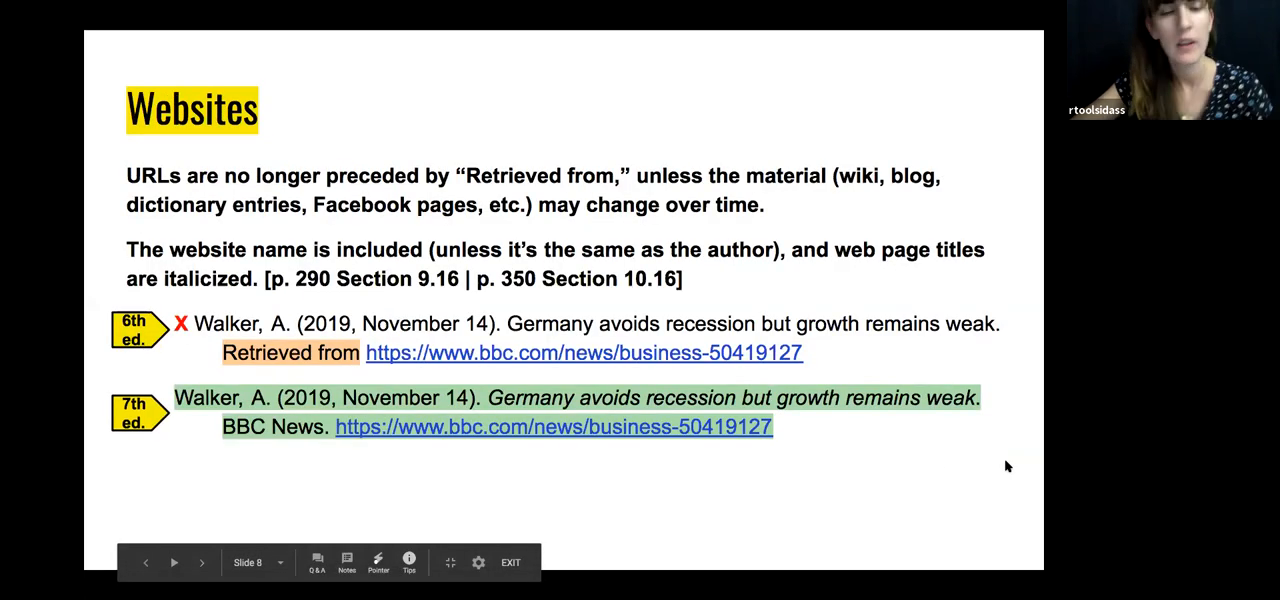
mouse_move(915, 70)
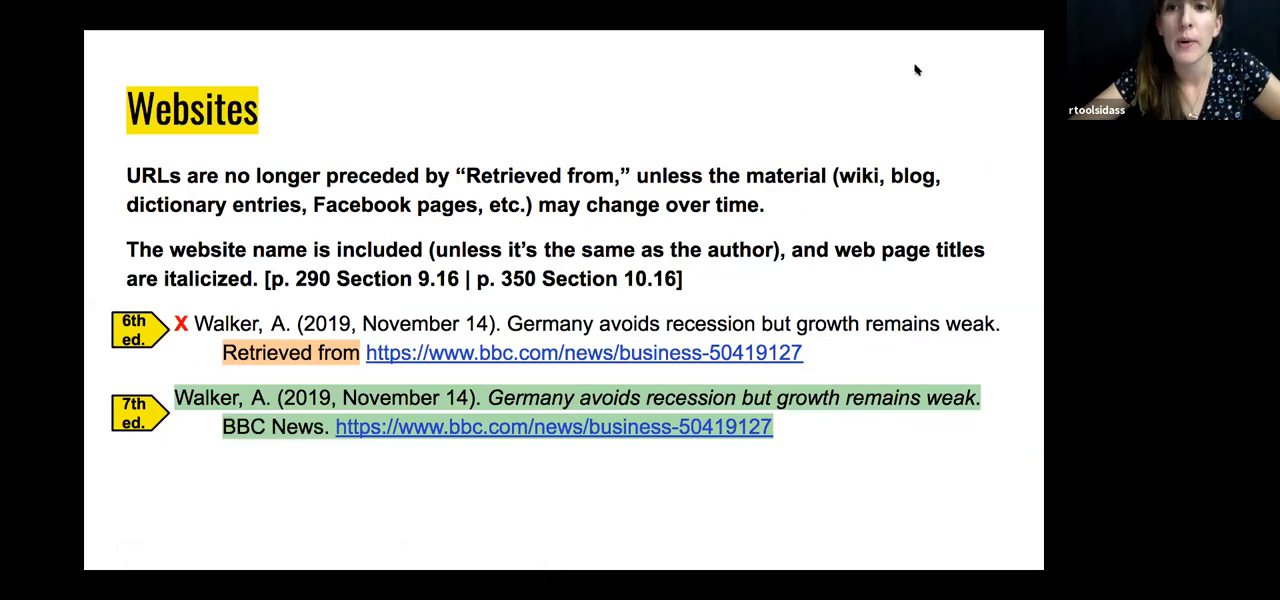
mouse_move(907, 288)
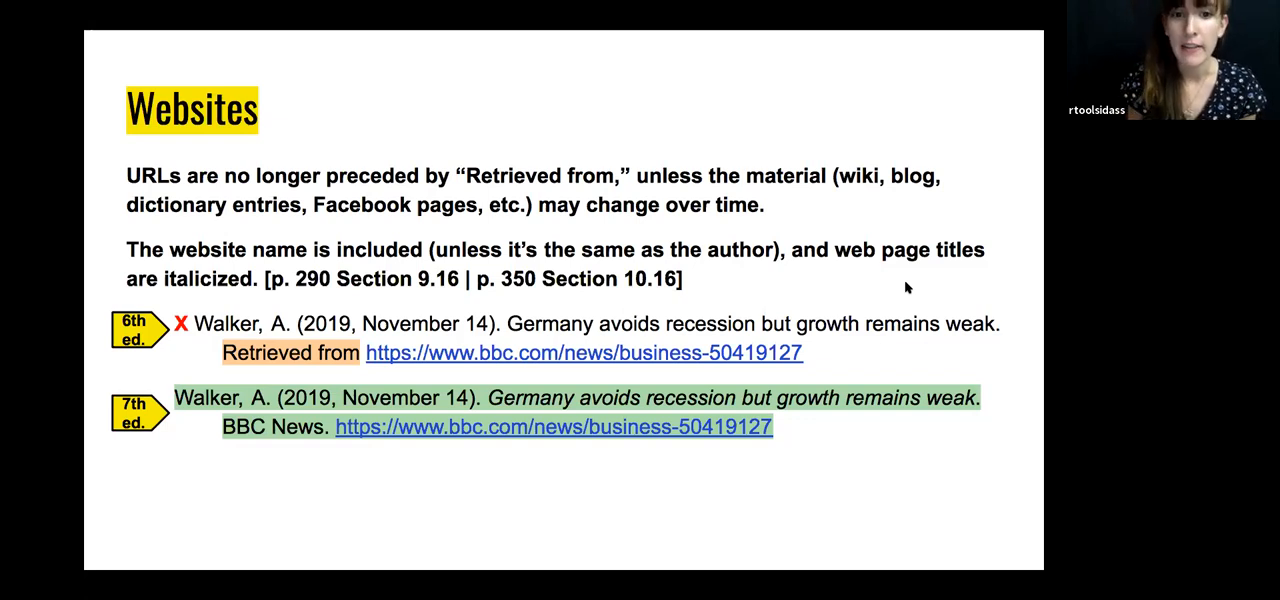
mouse_move(890, 283)
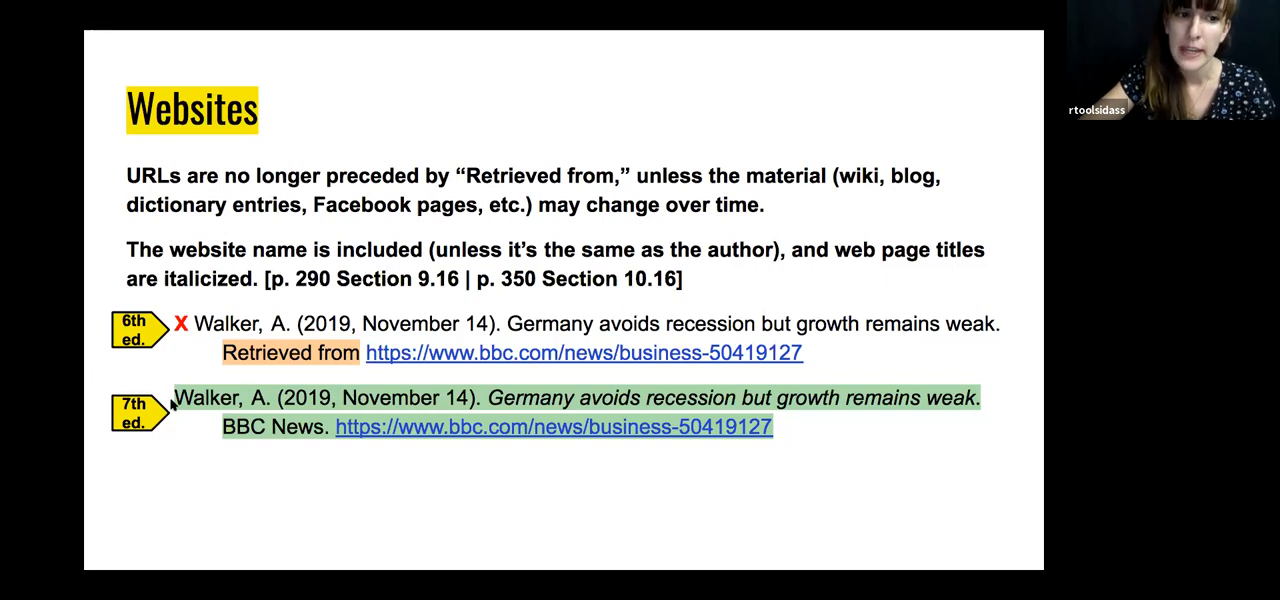
mouse_move(213, 447)
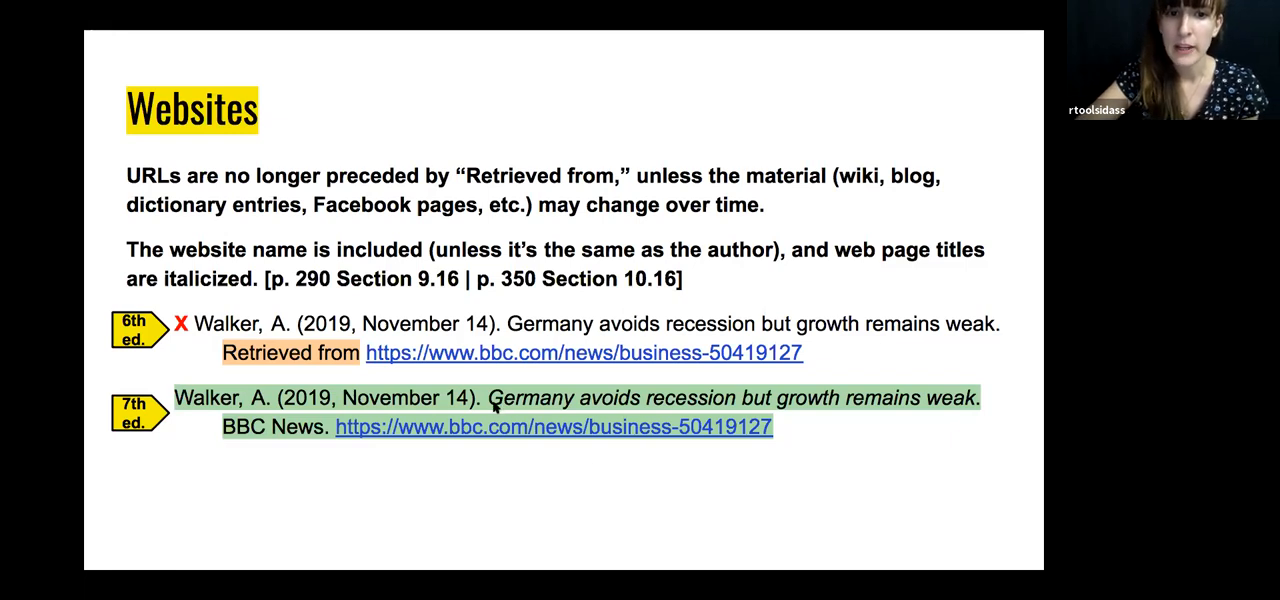
mouse_move(825, 410)
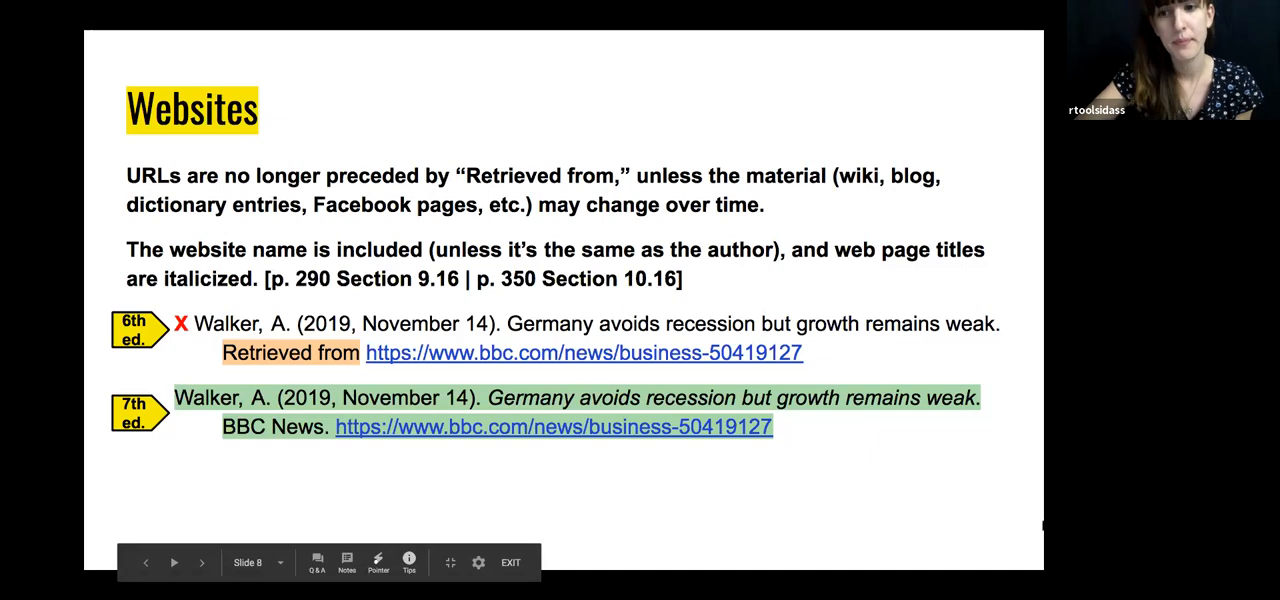
Step: Advance to the Social Media Citations tweet example, then on to the Paper Format title slide
click(201, 562)
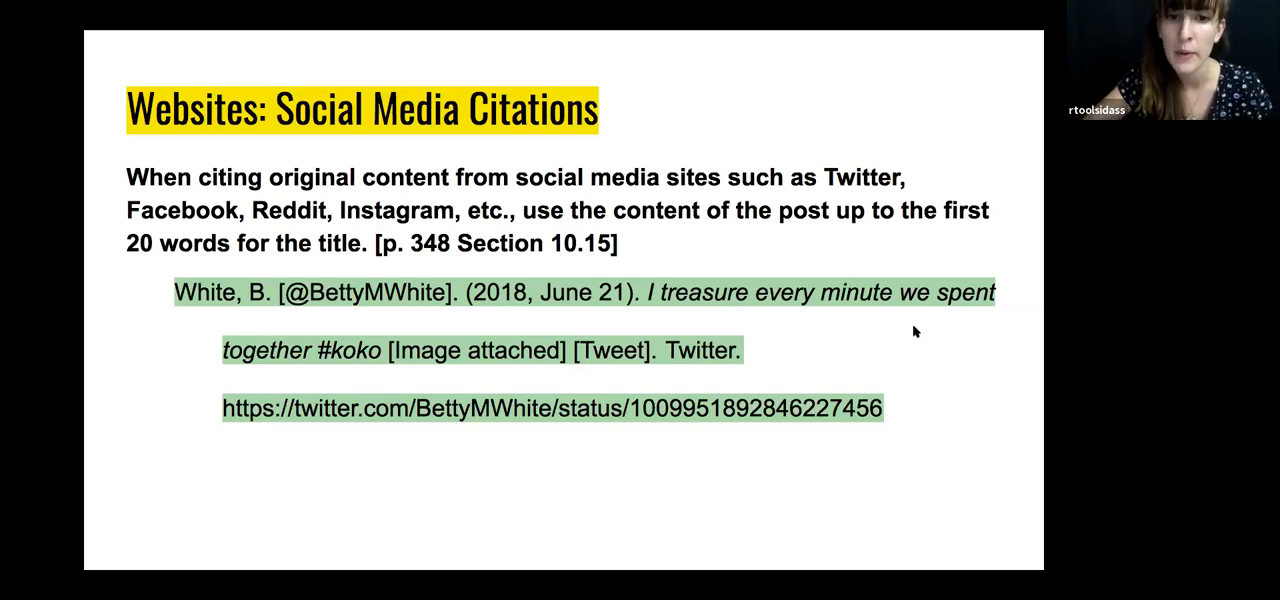
mouse_move(622, 300)
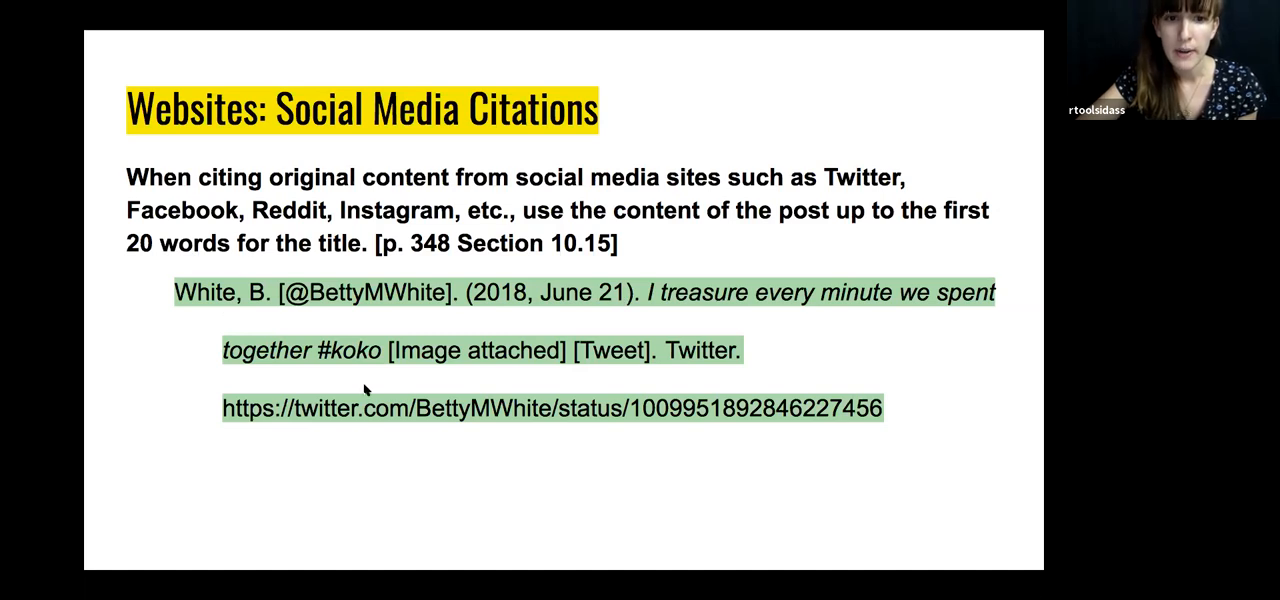
mouse_move(852, 378)
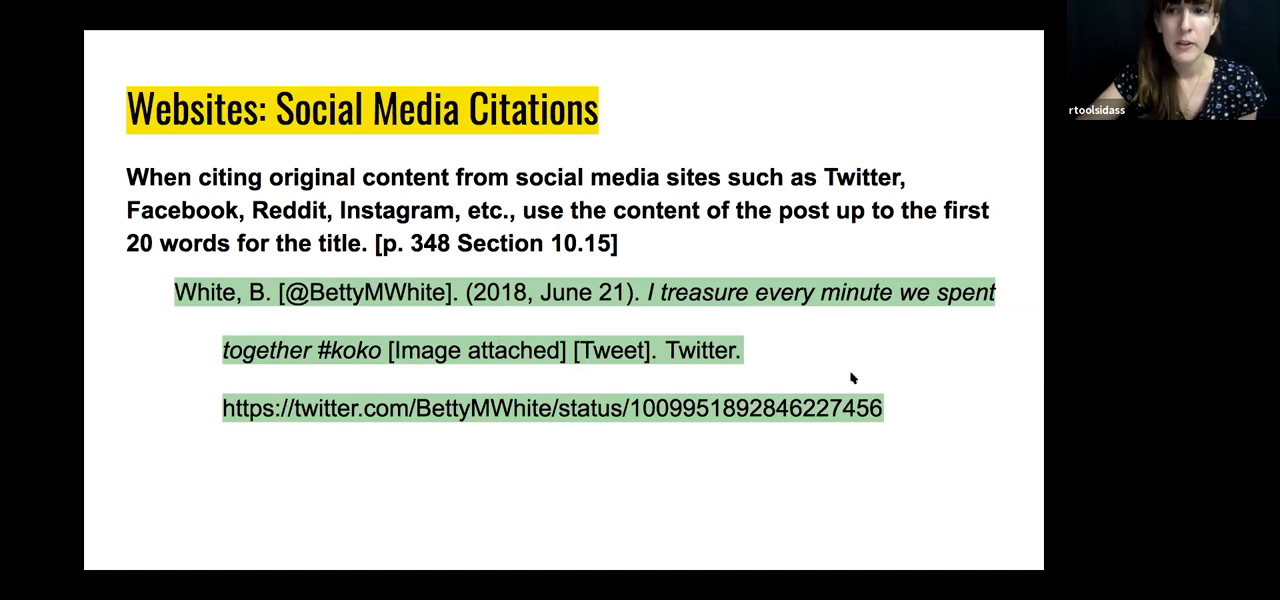
key(Right)
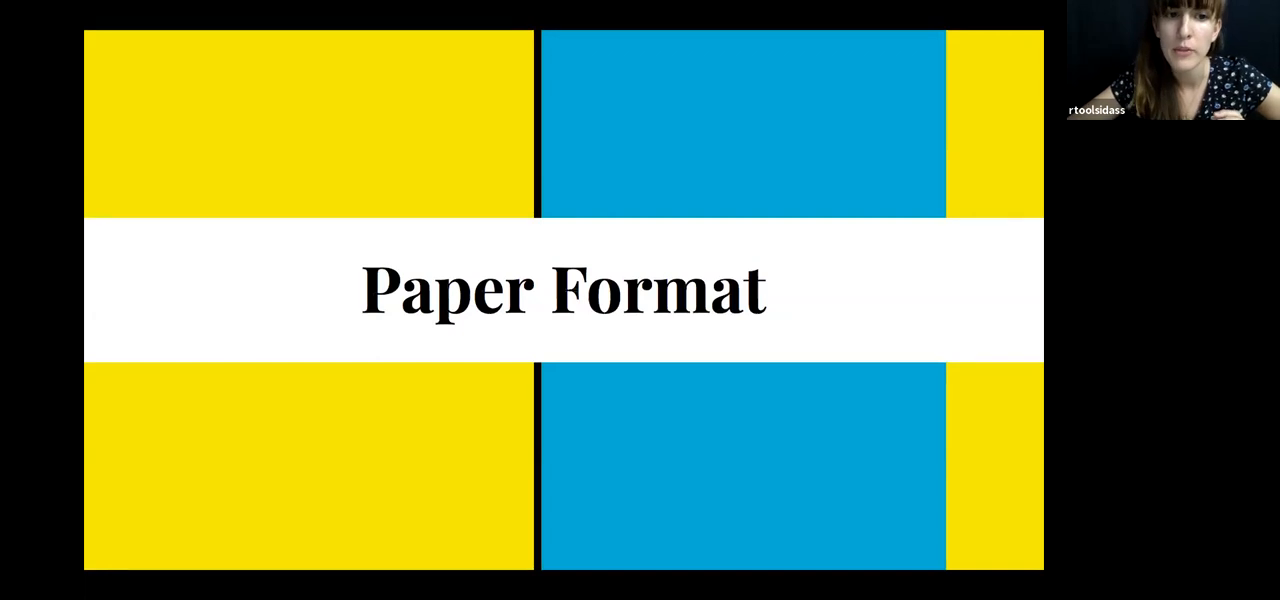
Step: Advance from the Paper Format title slide to the Fonts slide
key(Right)
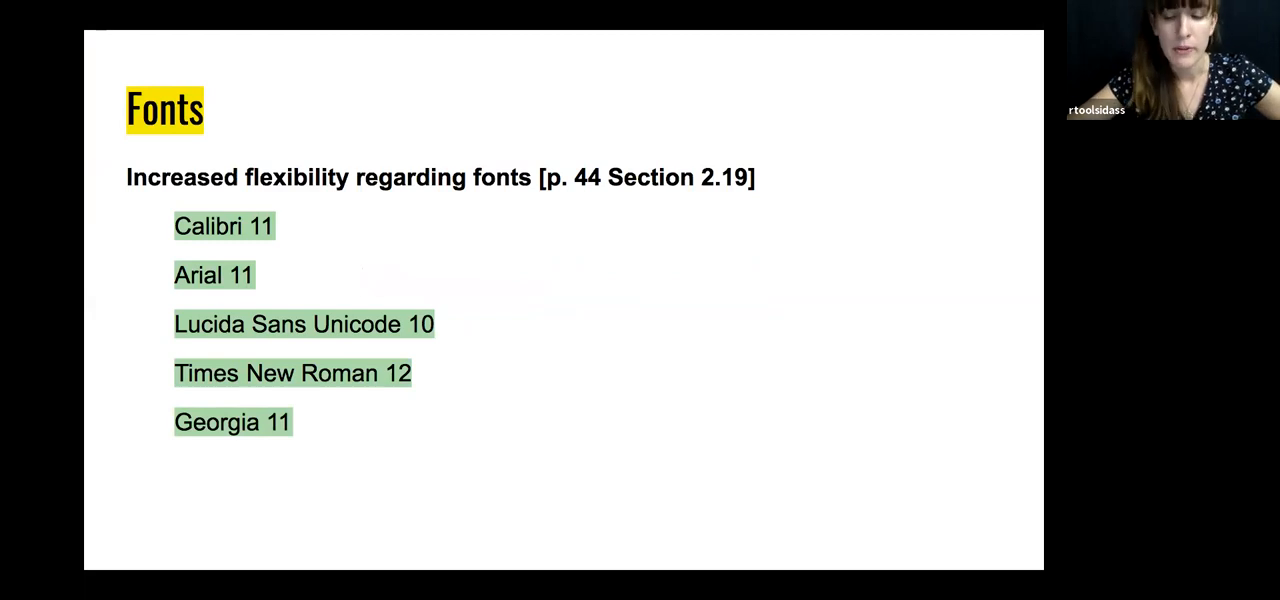
mouse_move(1037, 70)
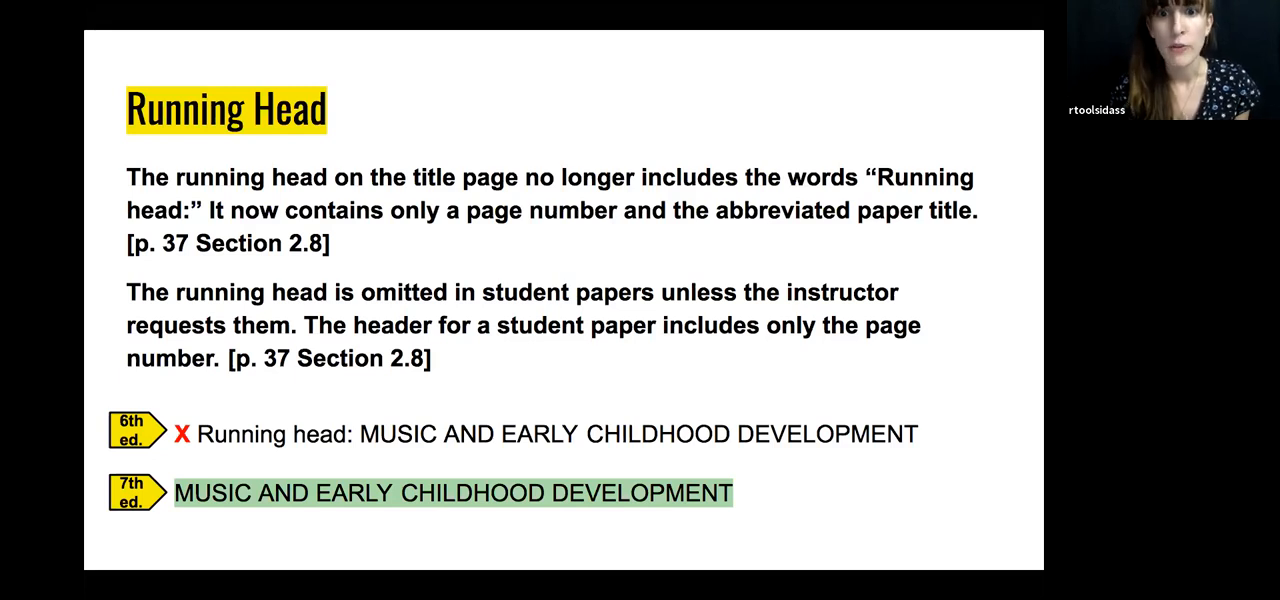
mouse_move(308, 38)
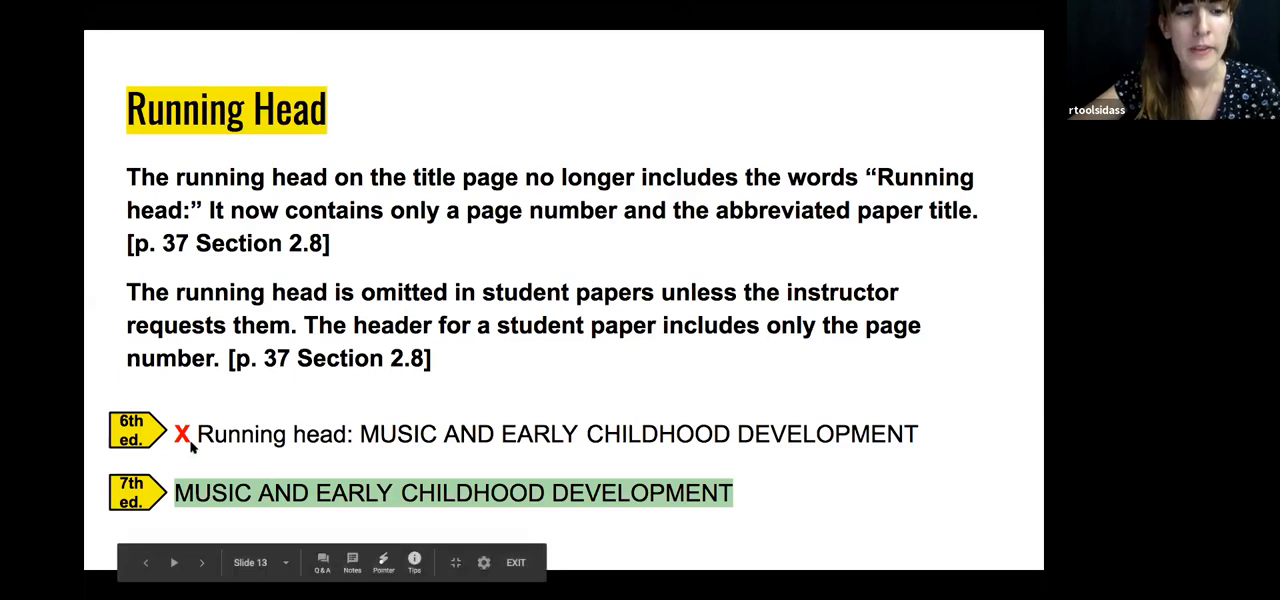
mouse_move(245, 452)
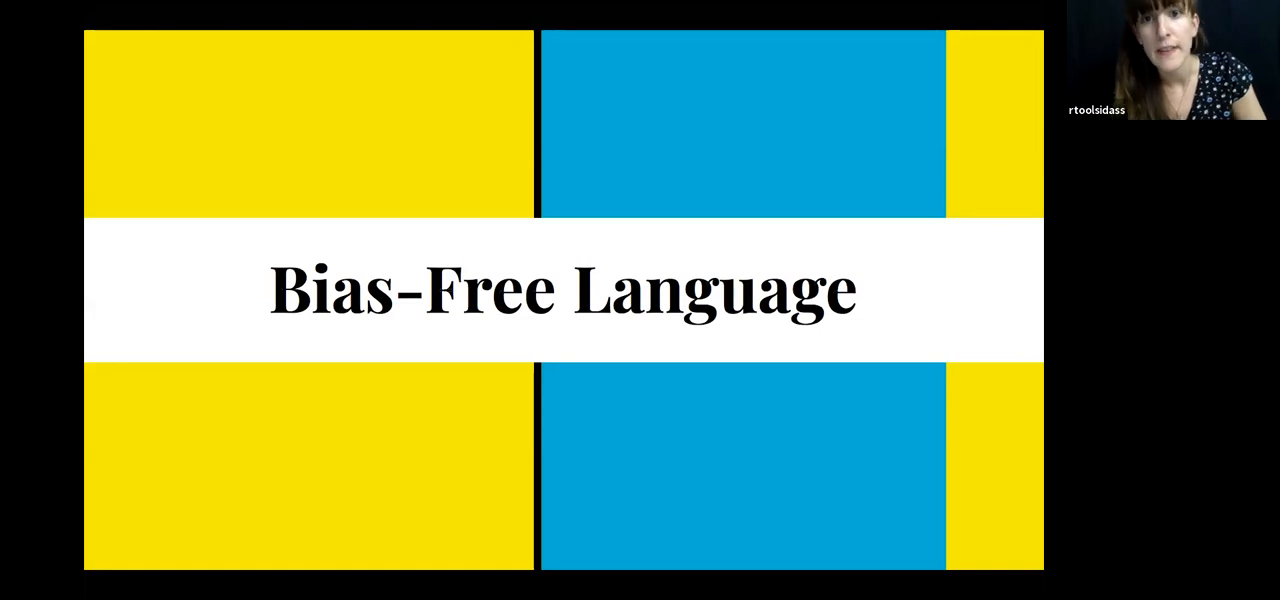
Step: Advance to the Bias-Free Language examples slide on singular they and group terms
key(Right)
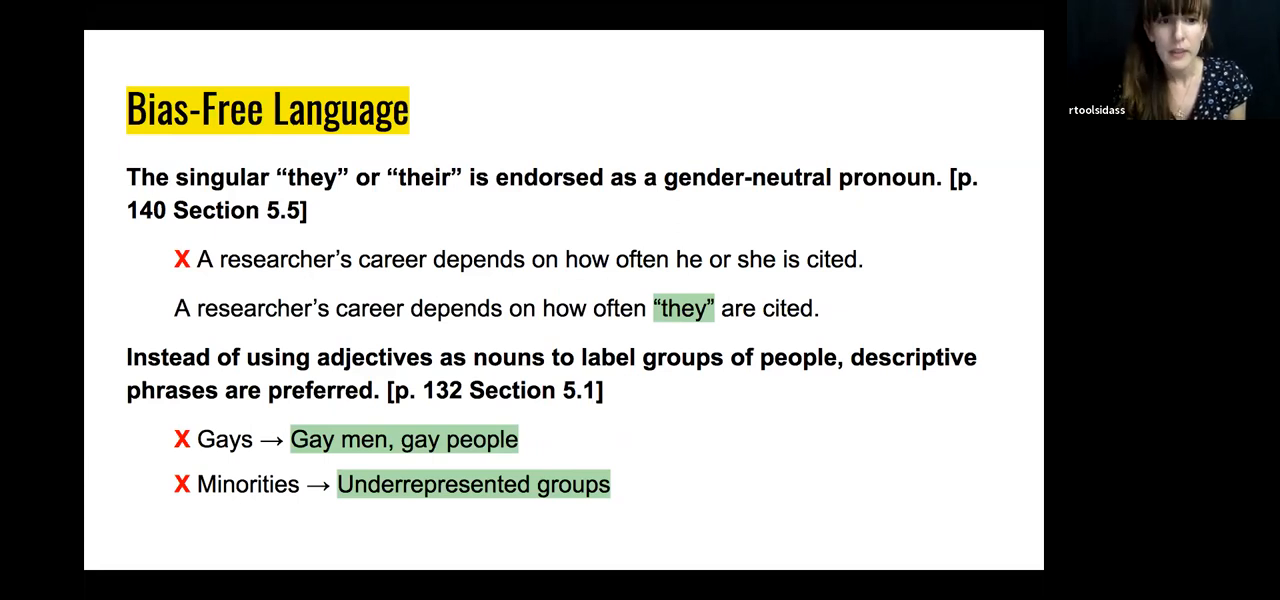
mouse_move(927, 285)
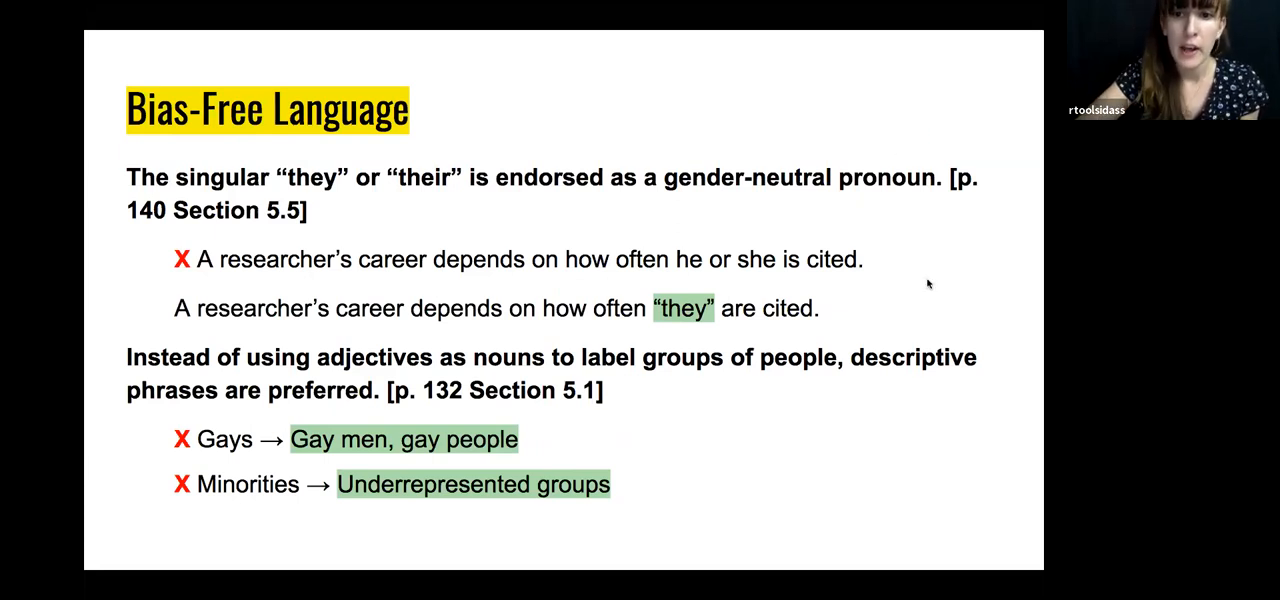
mouse_move(855, 106)
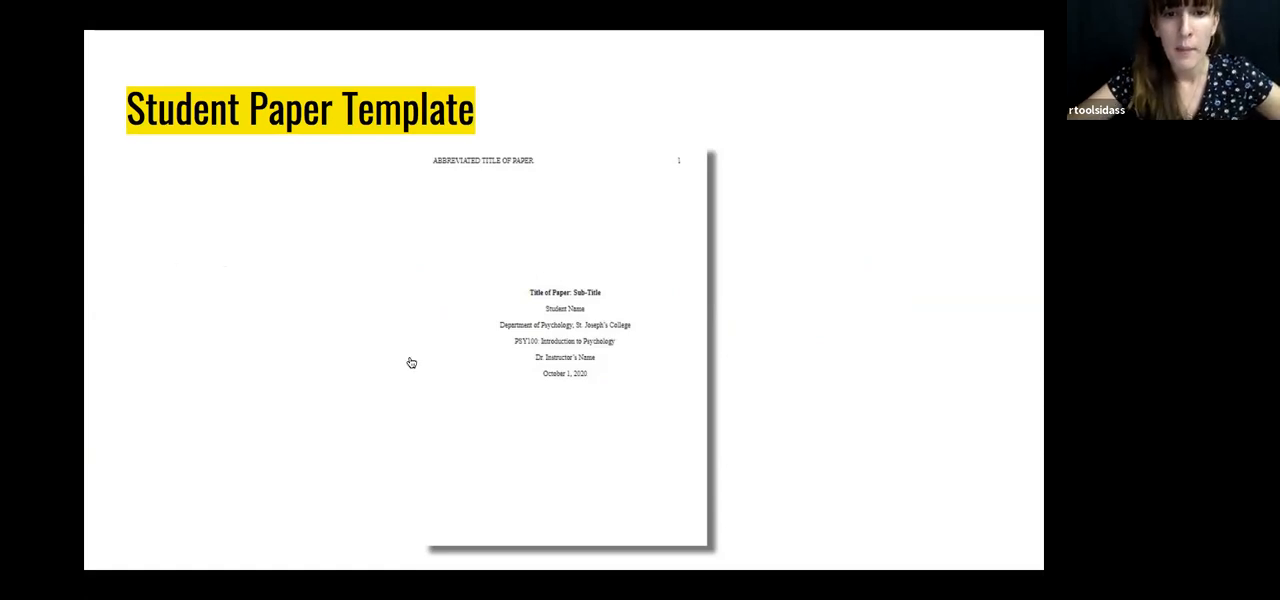
mouse_move(500, 218)
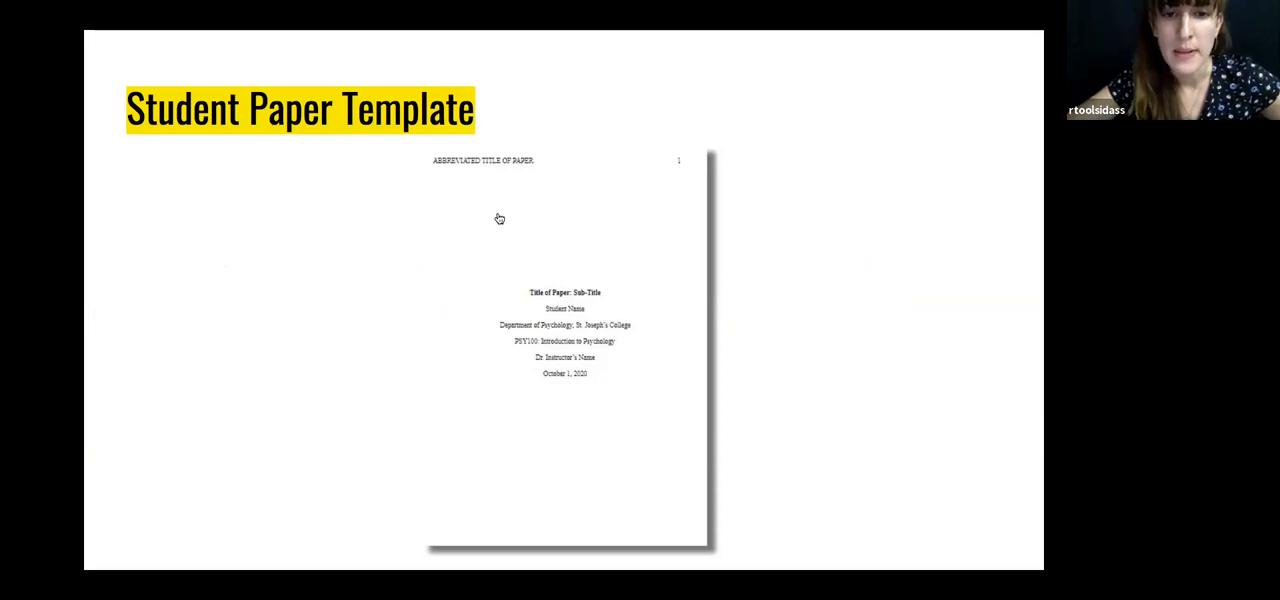
mouse_move(565, 303)
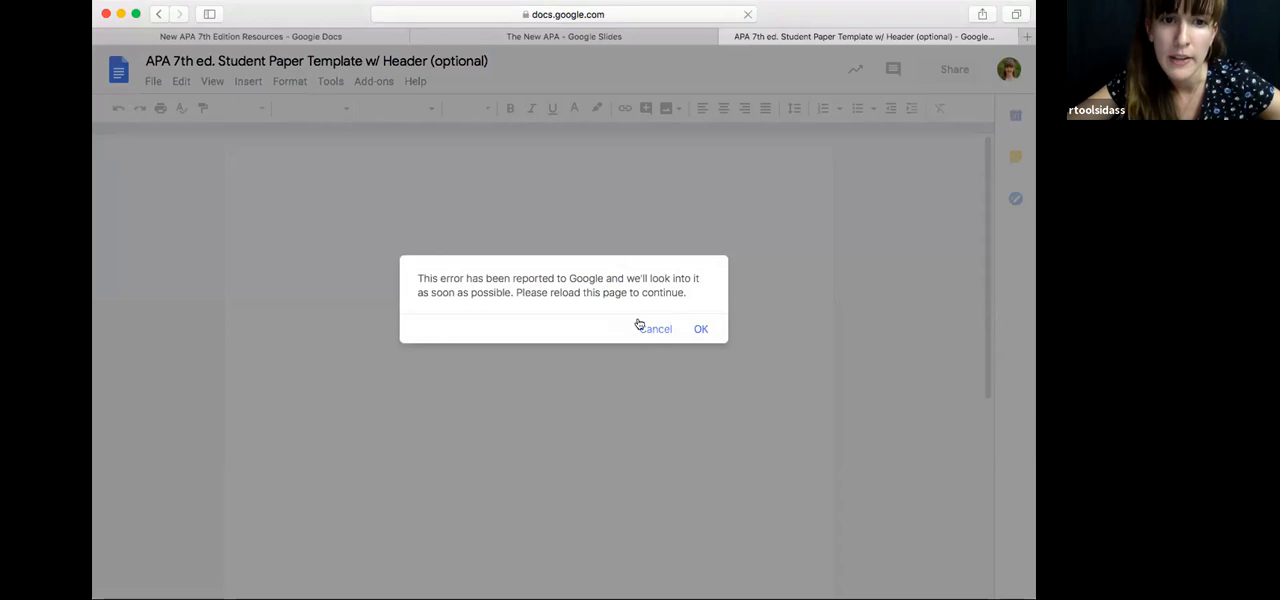
Step: Dismiss the error so the APA 7th ed. Student Paper Template reloads at its title page
click(700, 328)
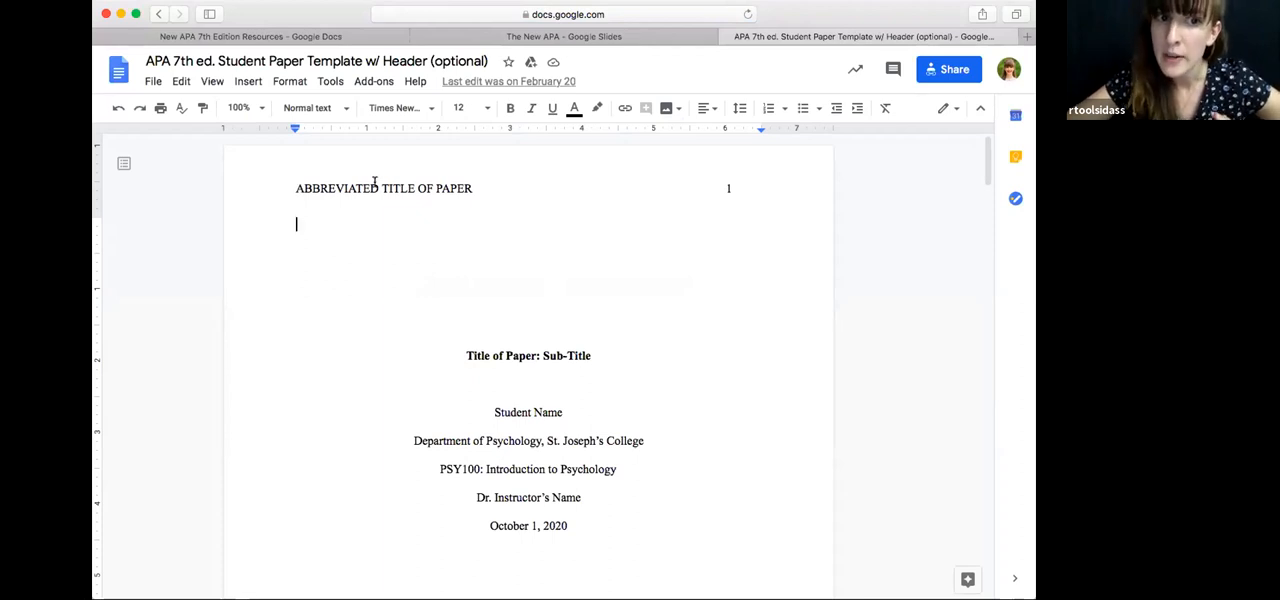
mouse_move(593, 211)
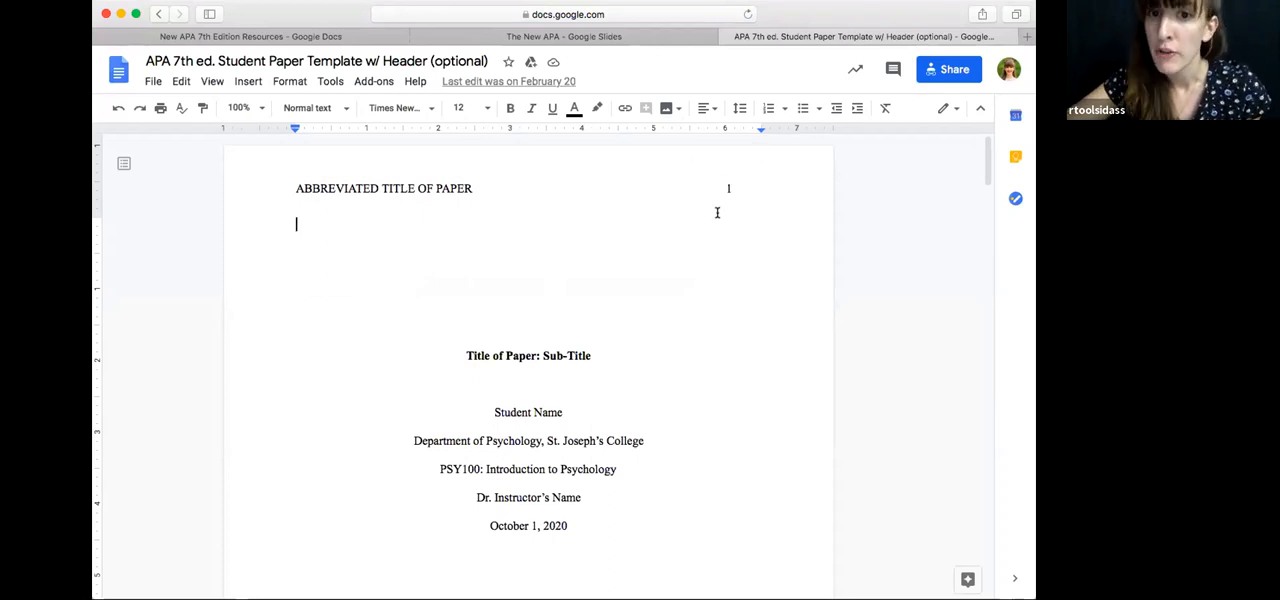
mouse_move(677, 425)
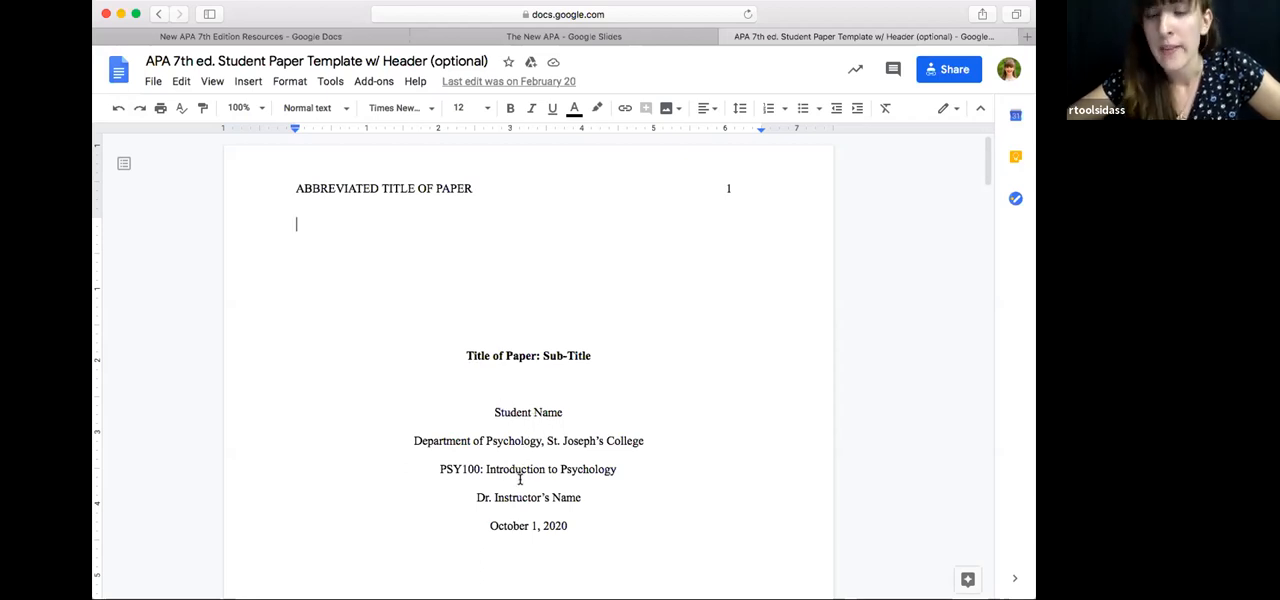
Step: Scroll past the Abstract and Heading Levels 1–5 examples down to the References page
scroll(down, 3)
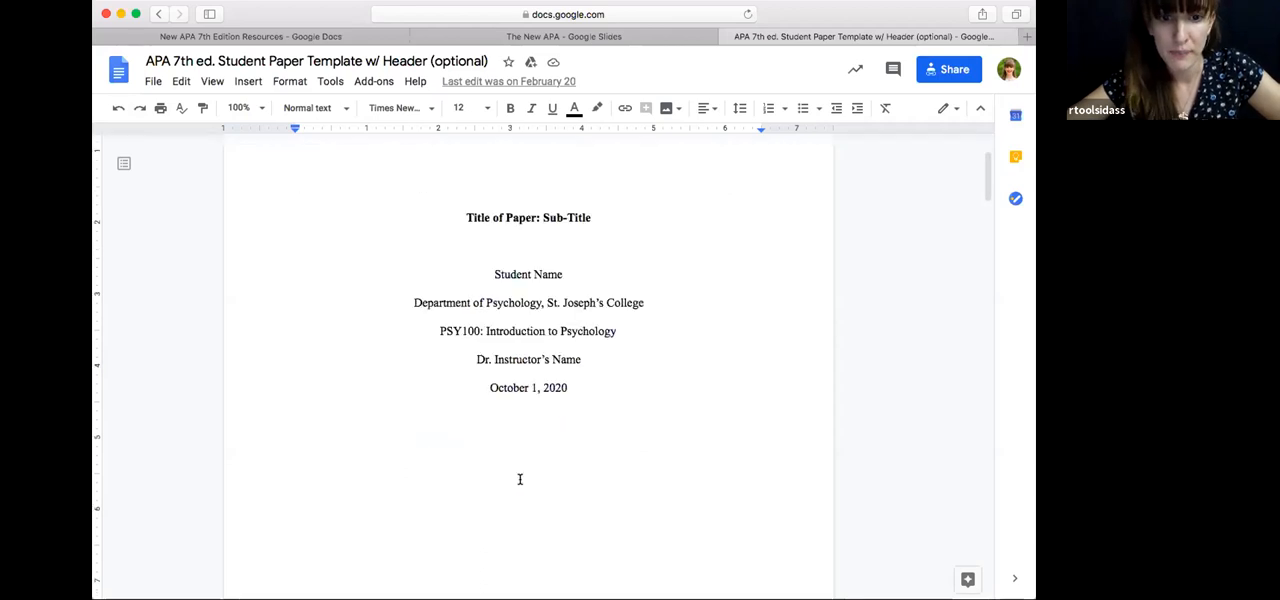
scroll(down, 3)
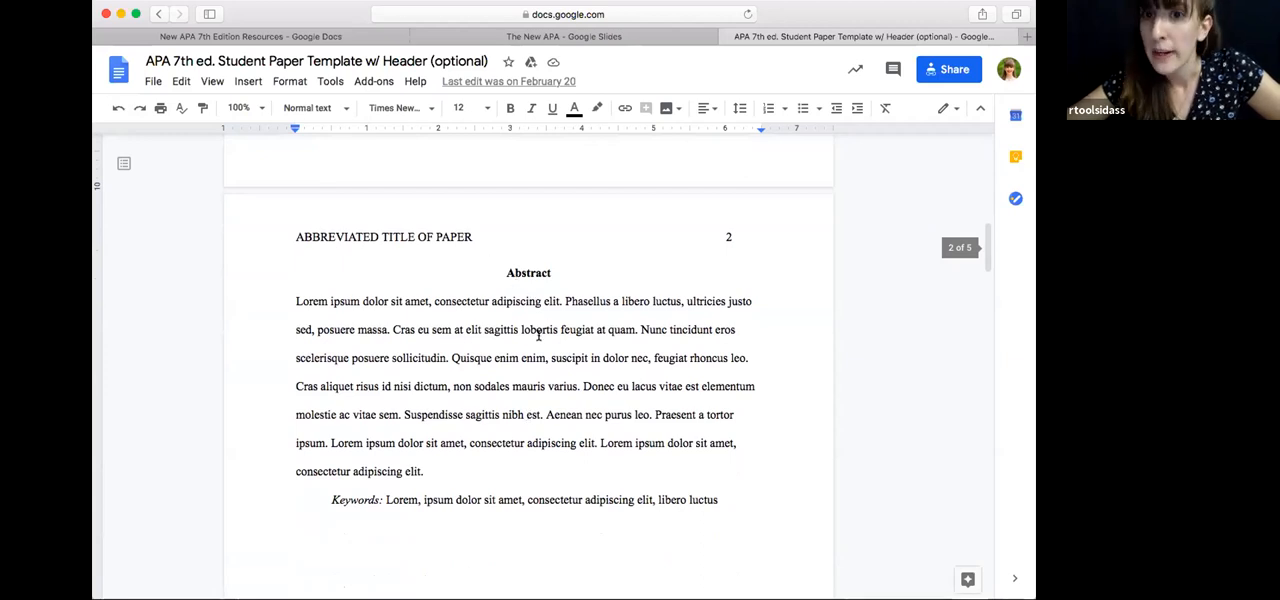
scroll(down, 3)
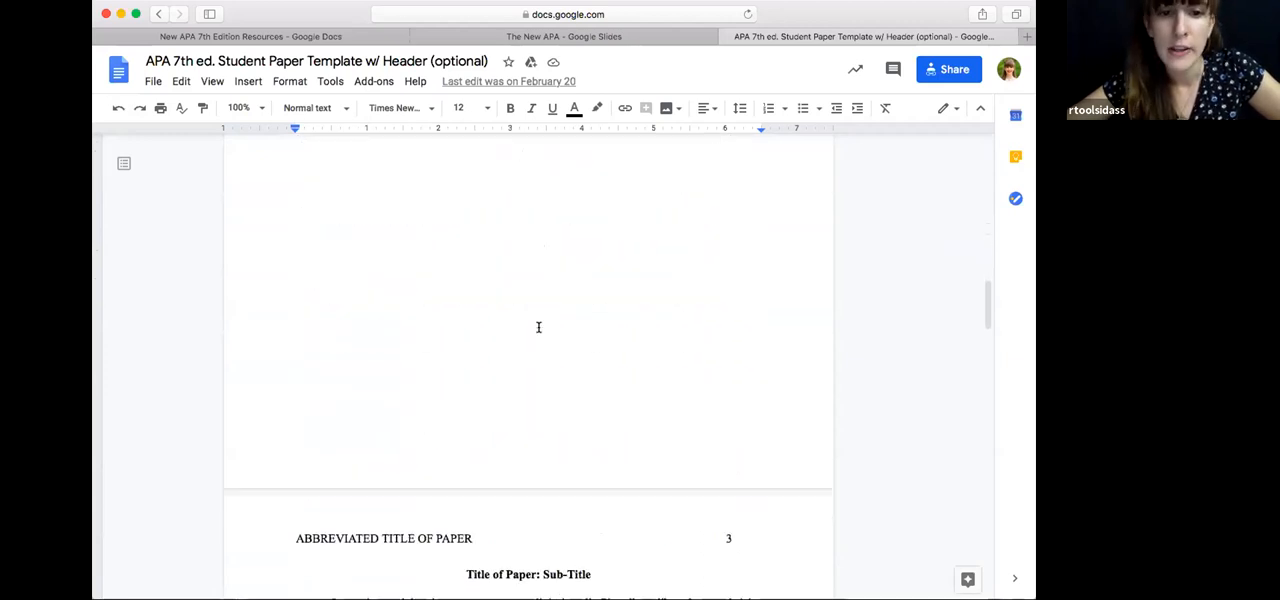
scroll(down, 3)
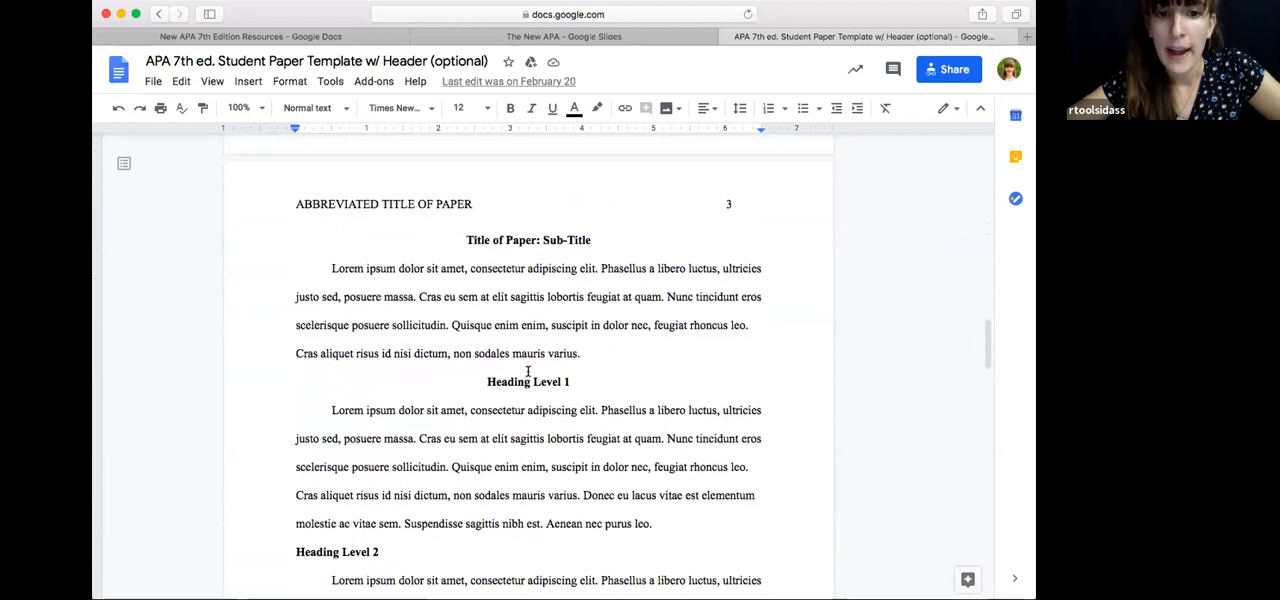
scroll(down, 3)
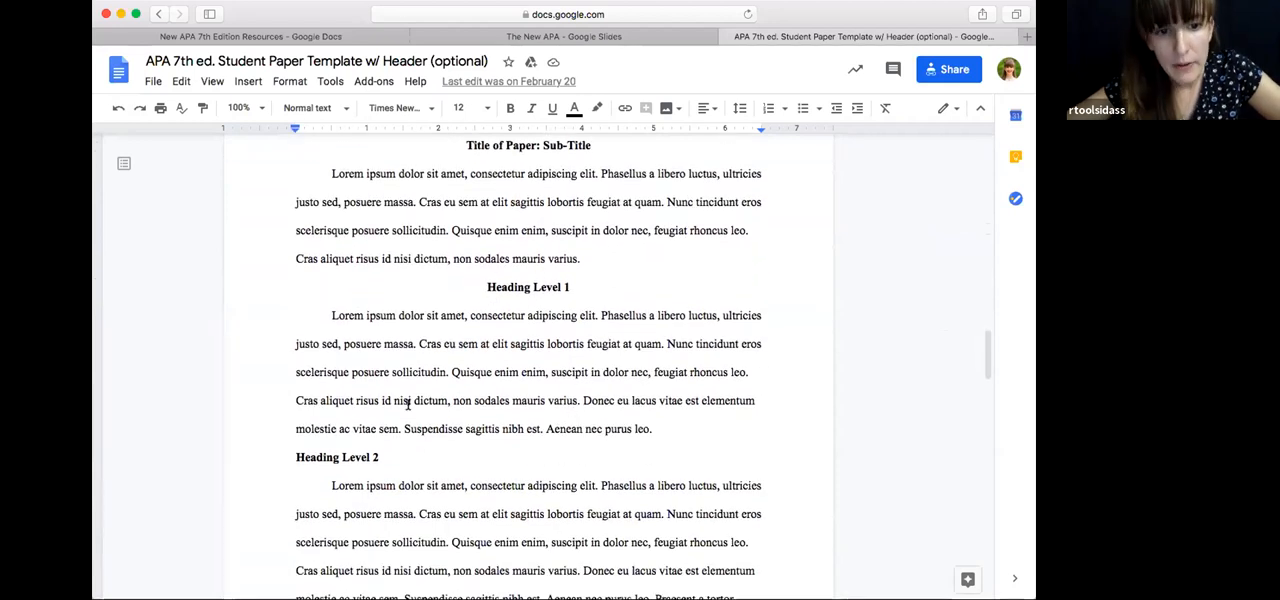
scroll(down, 3)
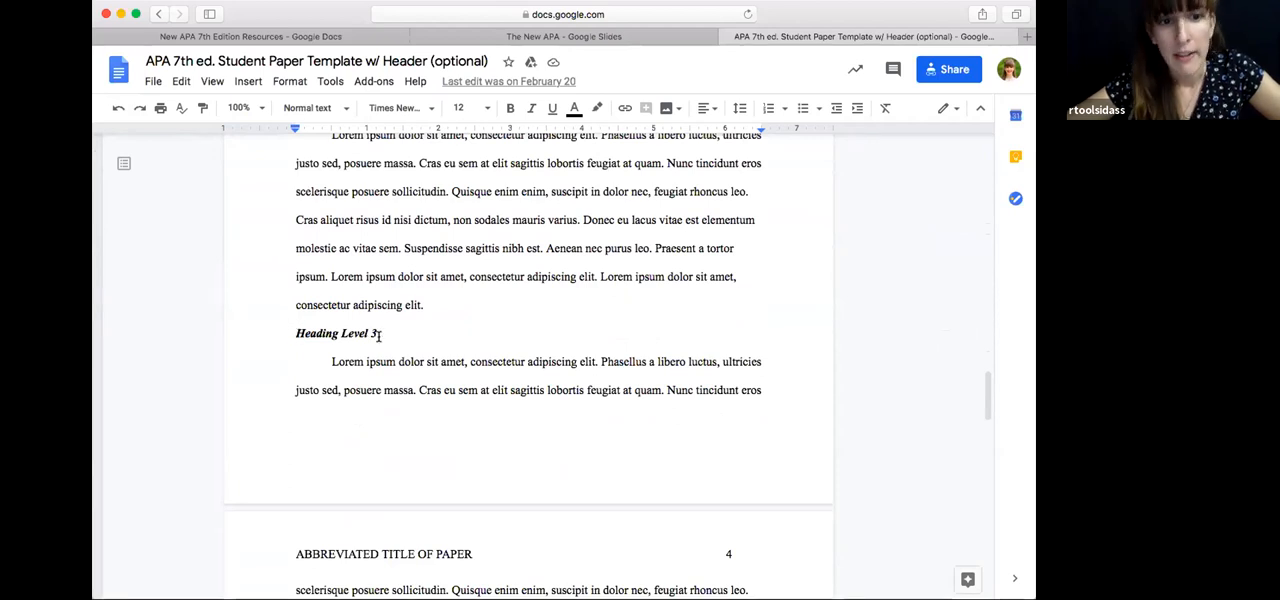
scroll(down, 3)
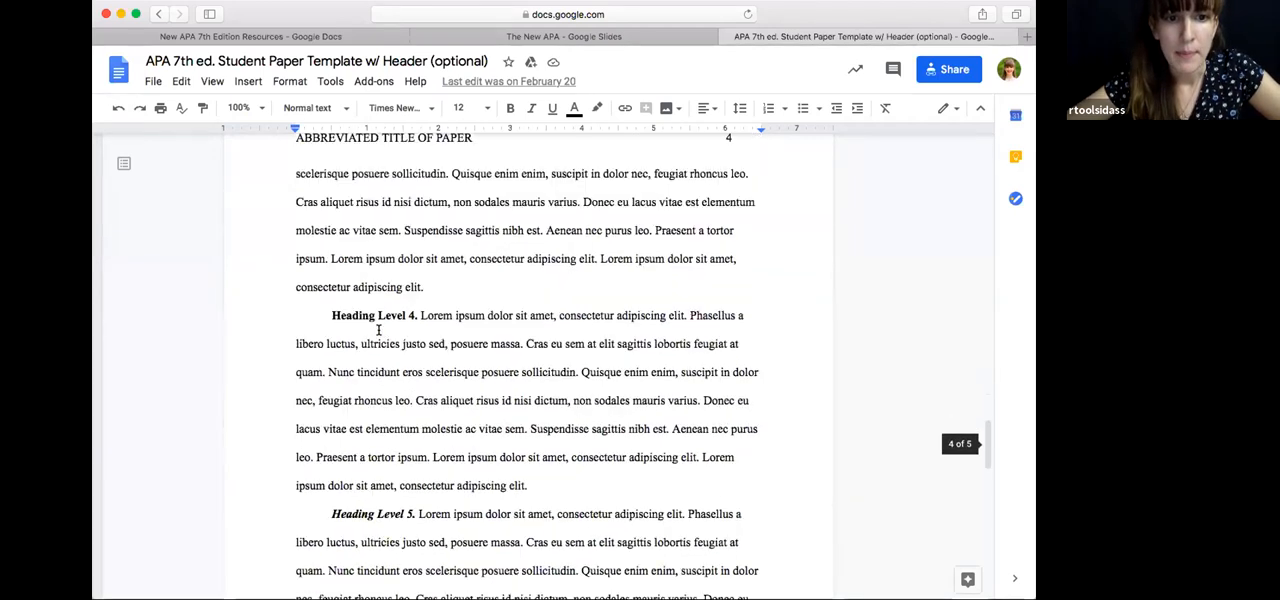
scroll(down, 3)
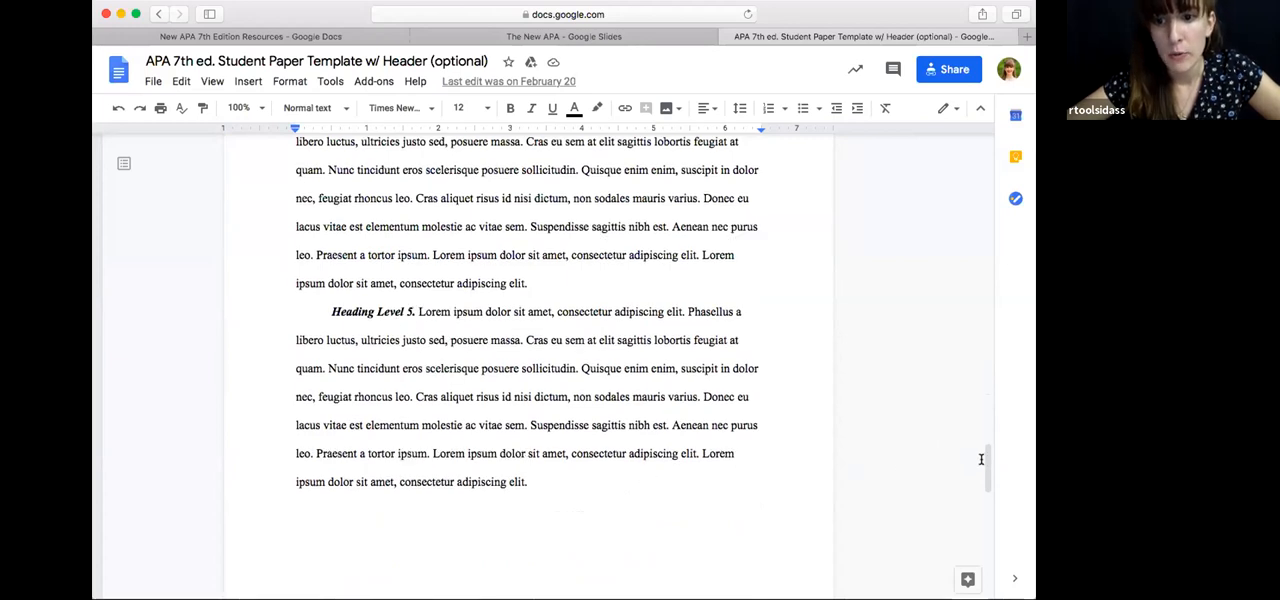
scroll(down, 3)
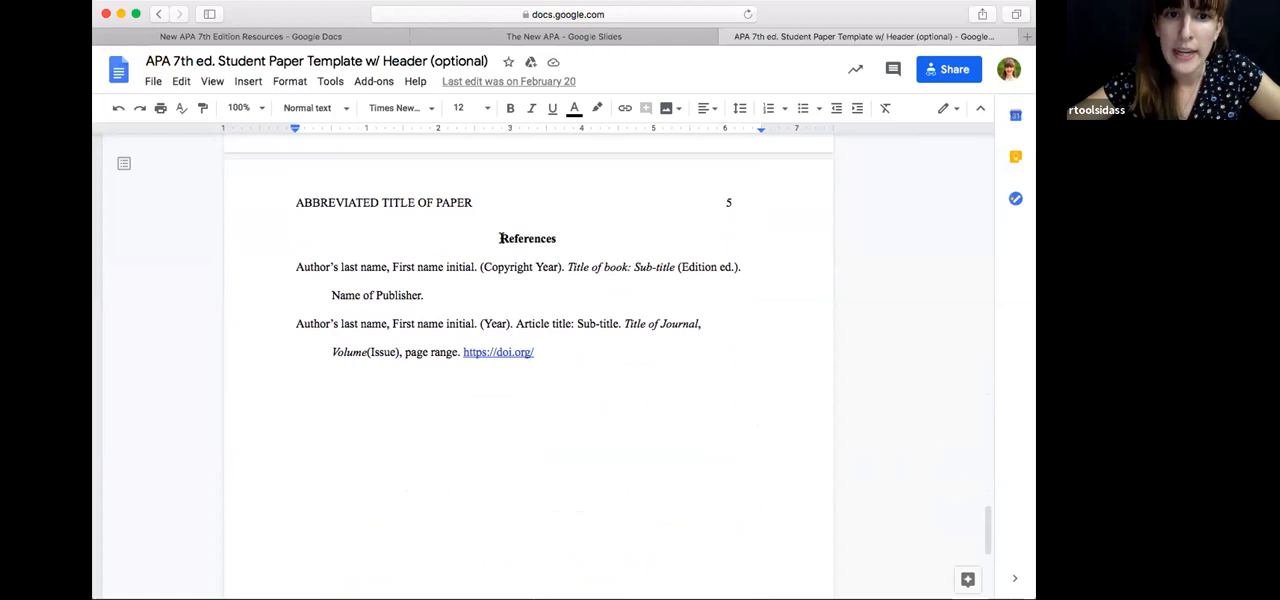
mouse_move(500, 237)
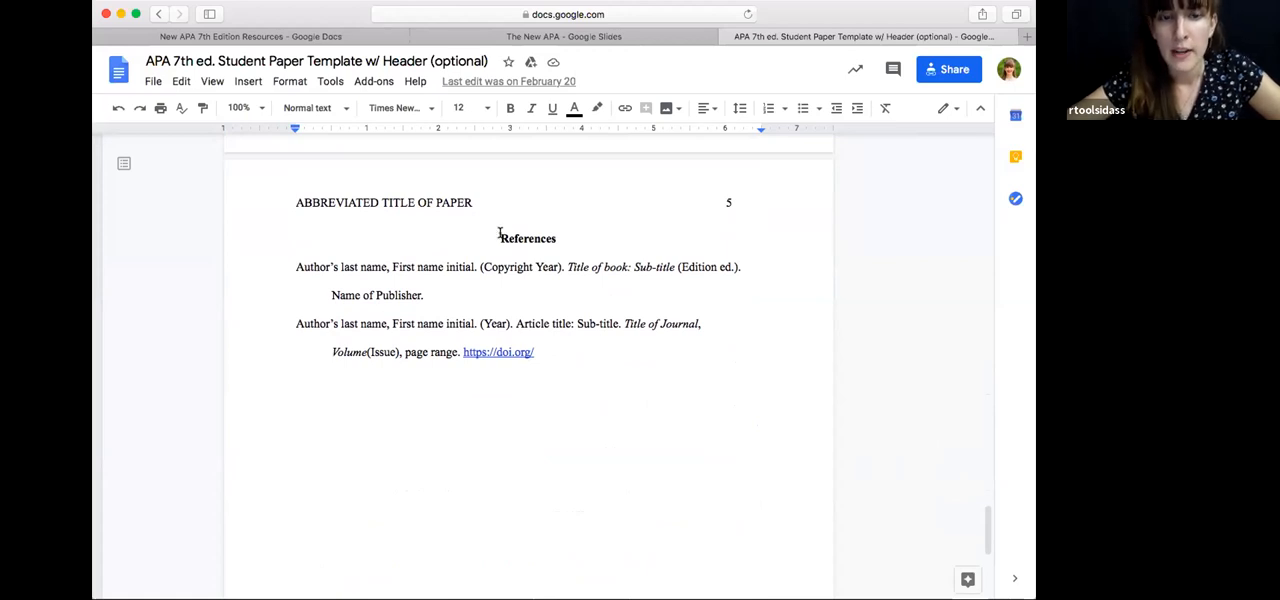
Step: Select text among the References page's example book and journal article entries
double_click(527, 238)
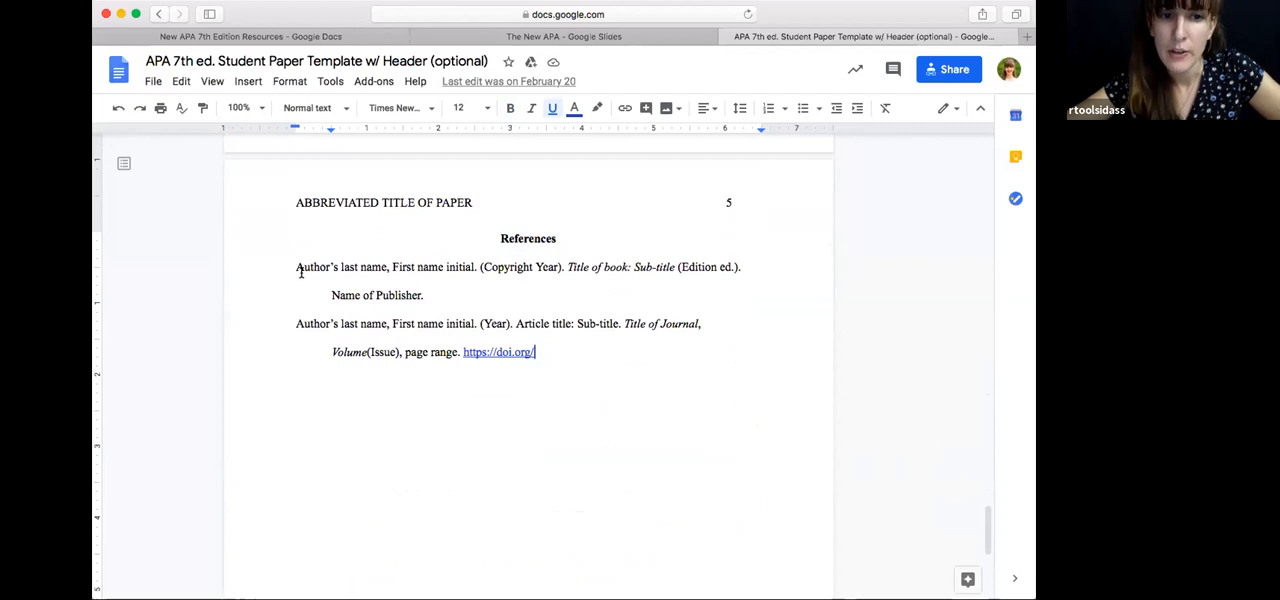
mouse_move(300, 270)
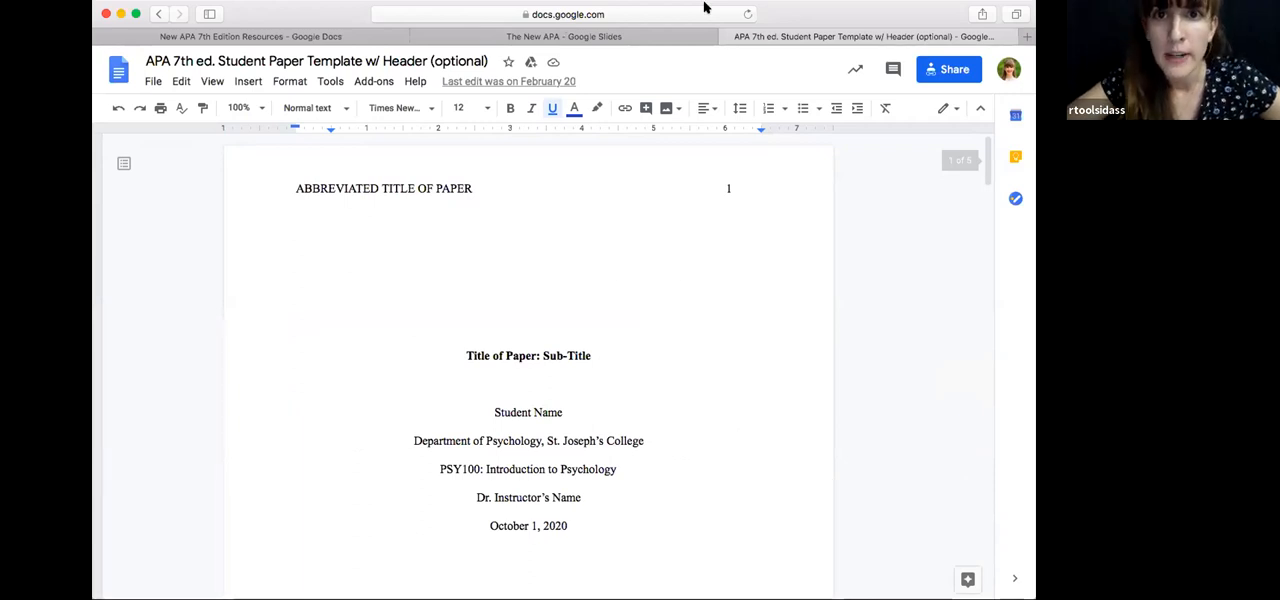
mouse_move(715, 50)
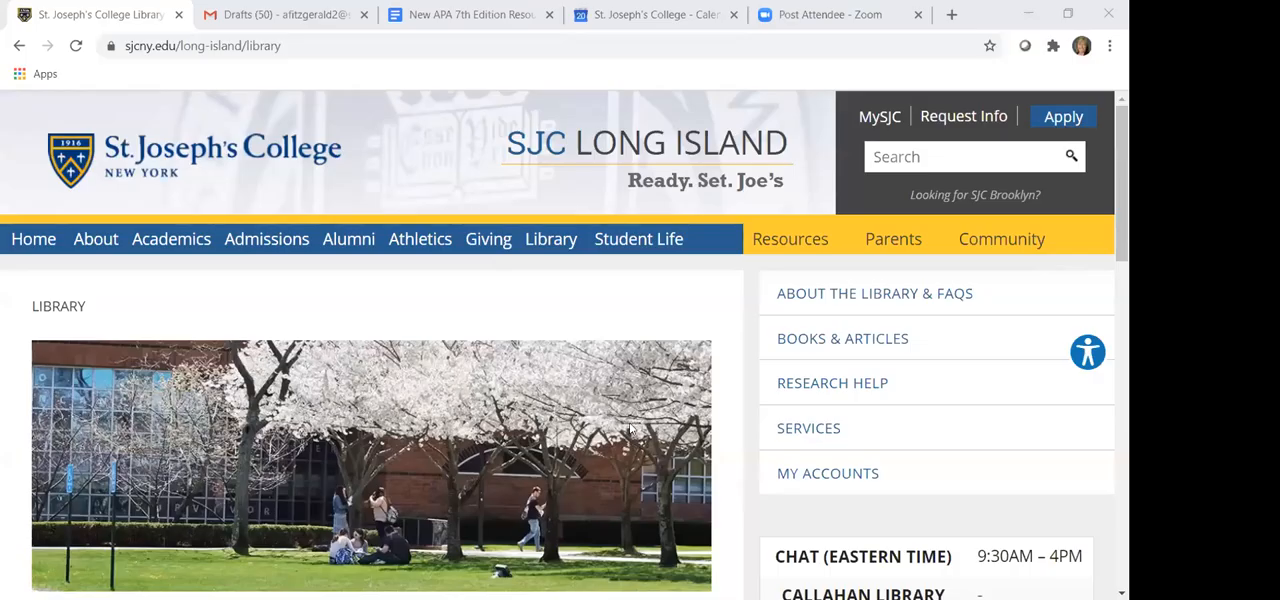
mouse_move(513, 413)
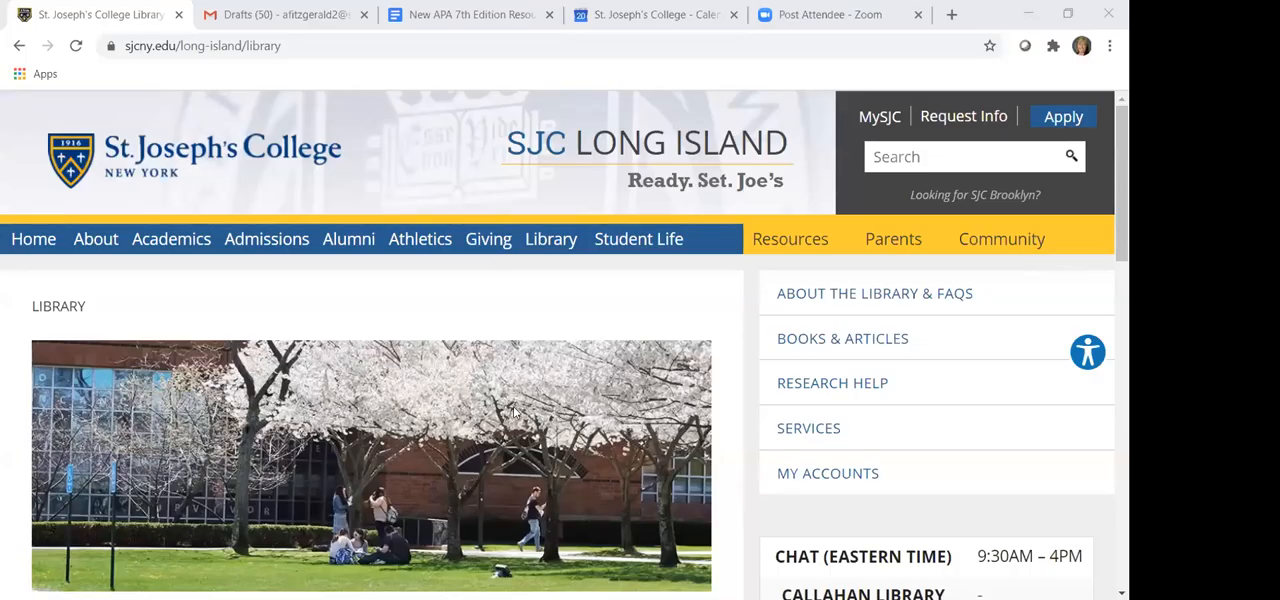
mouse_move(545, 400)
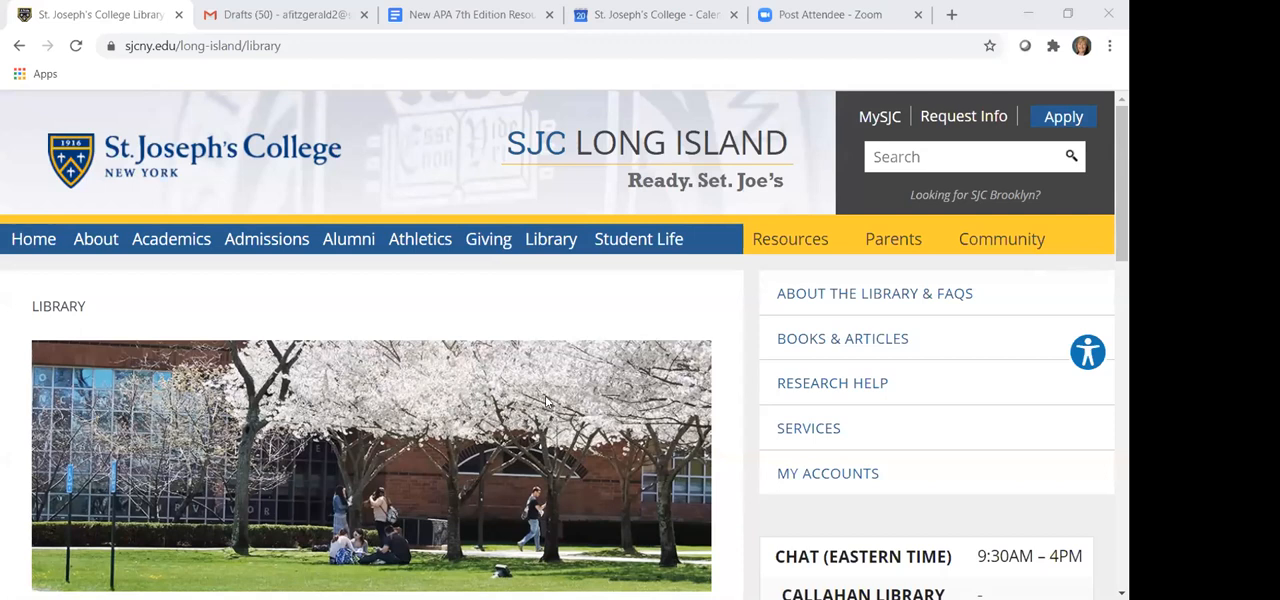
Step: Scroll to the library search box and open the Databases tab's Callahan database list
scroll(down, 3)
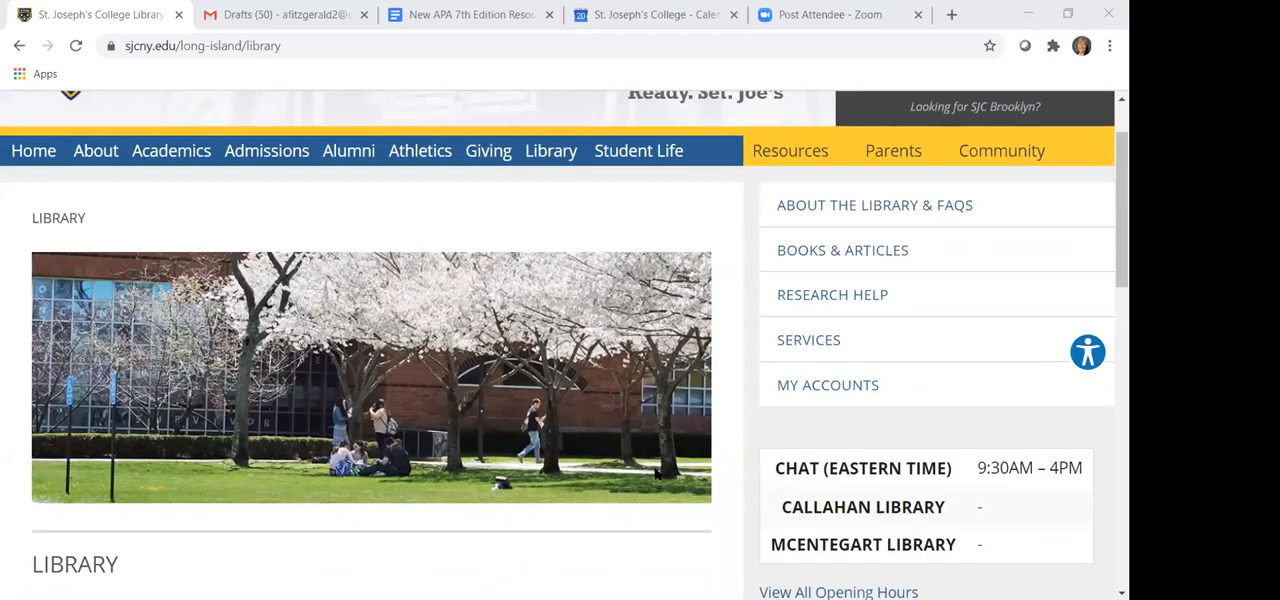
mouse_move(695, 500)
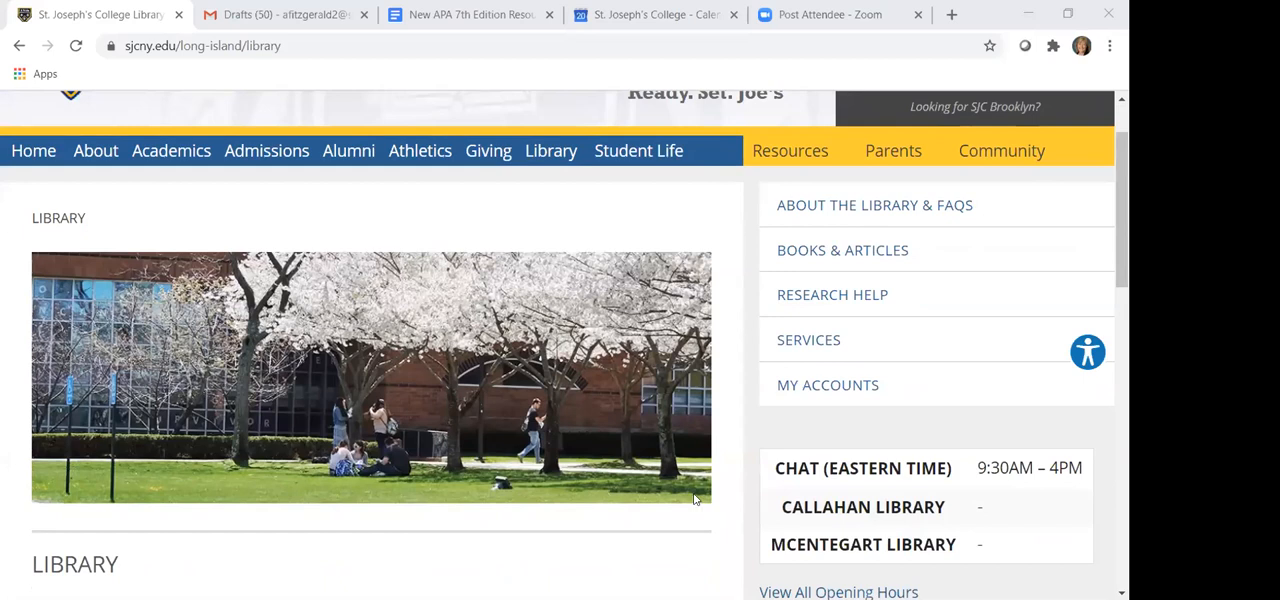
mouse_move(695, 463)
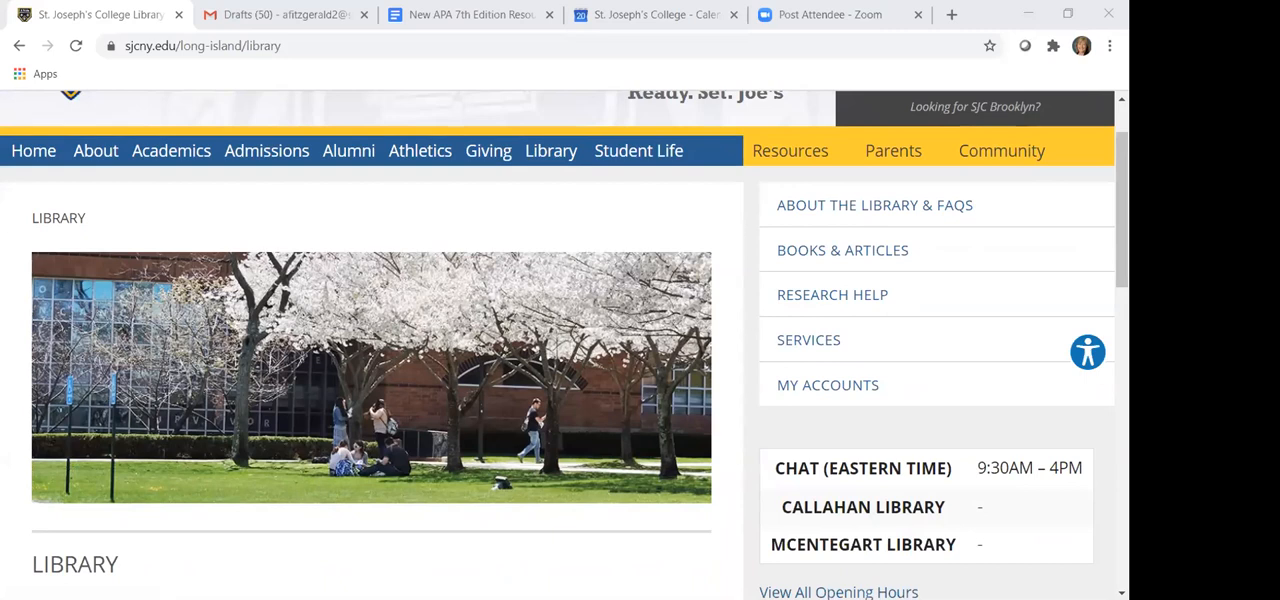
mouse_move(653, 542)
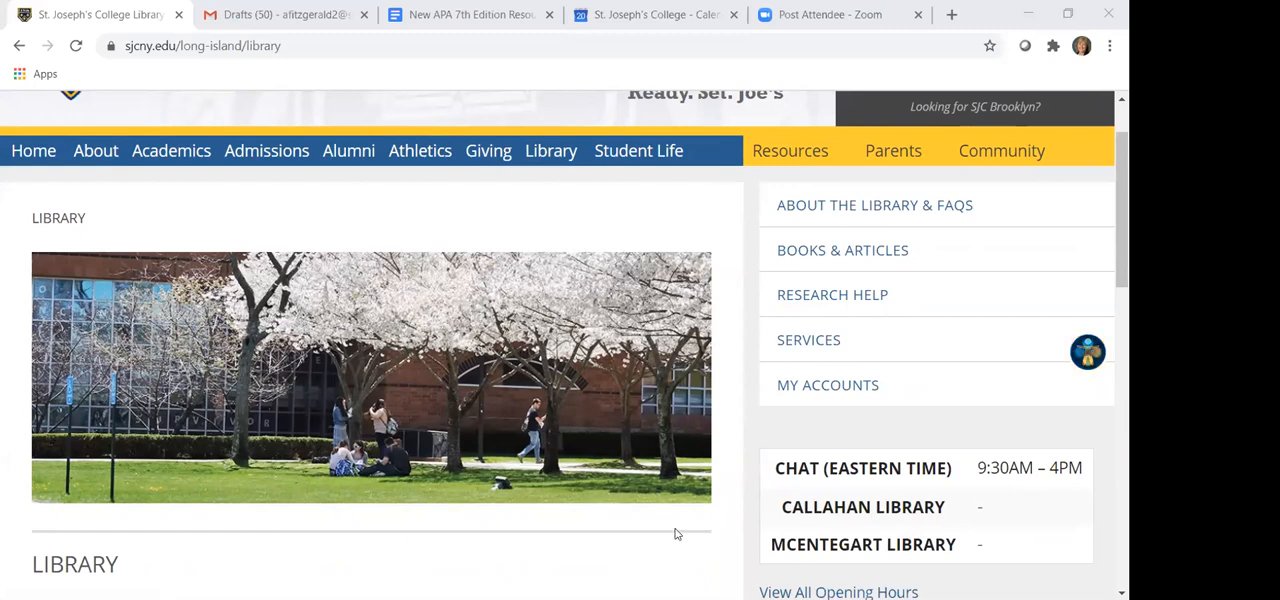
mouse_move(628, 498)
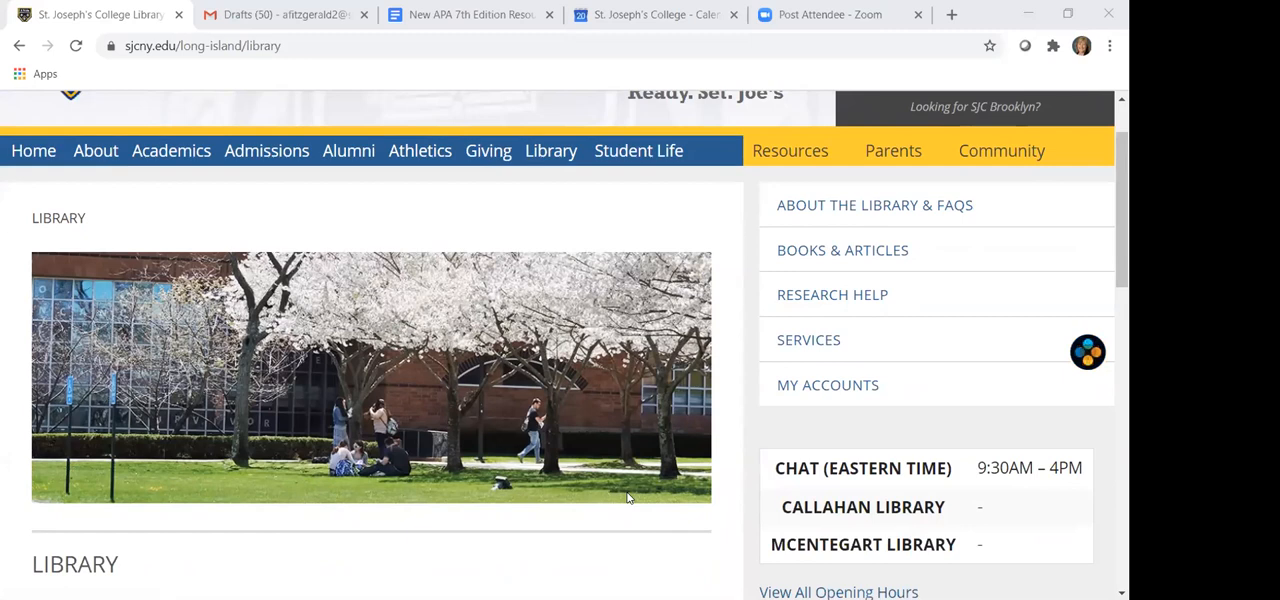
mouse_move(635, 488)
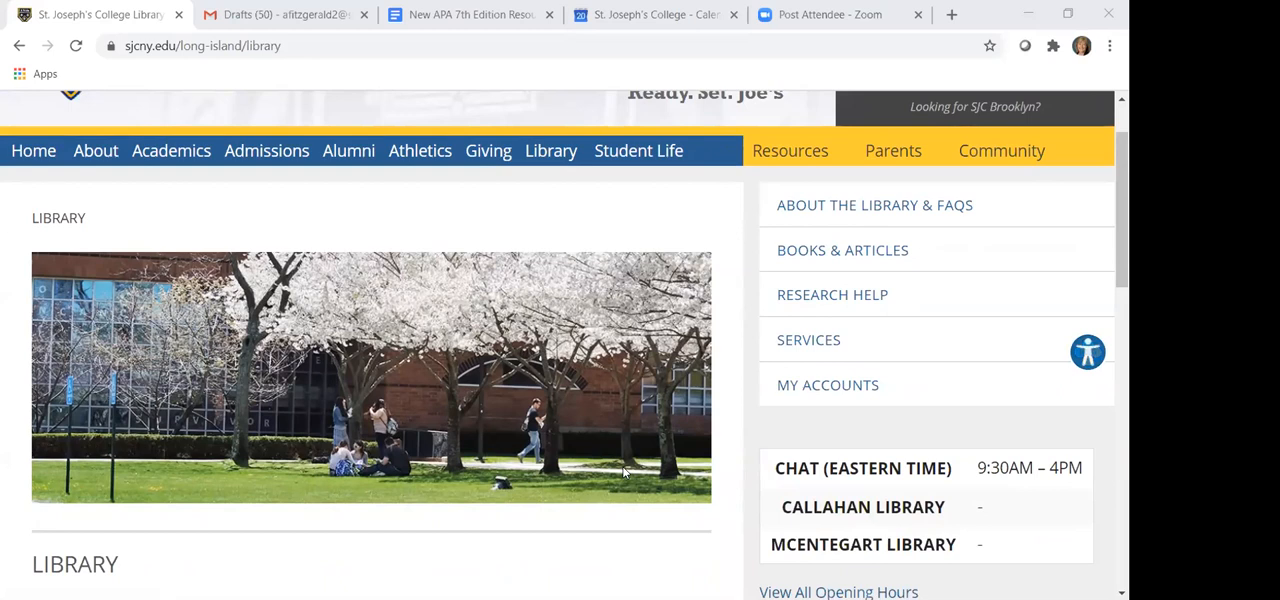
mouse_move(464, 322)
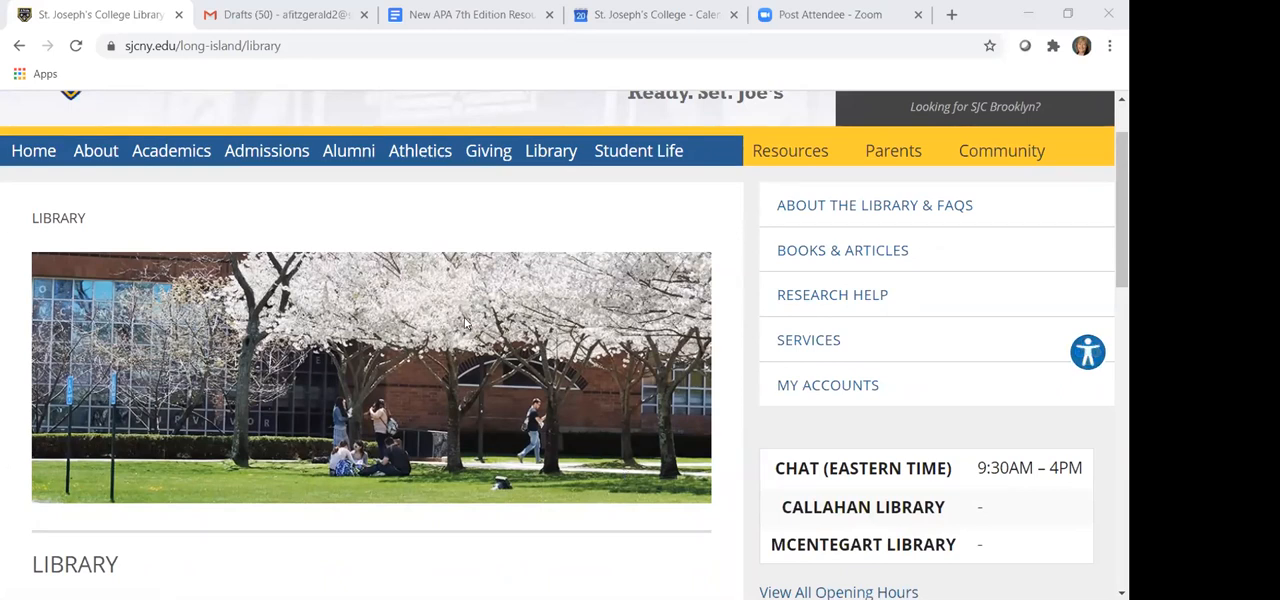
scroll(down, 3)
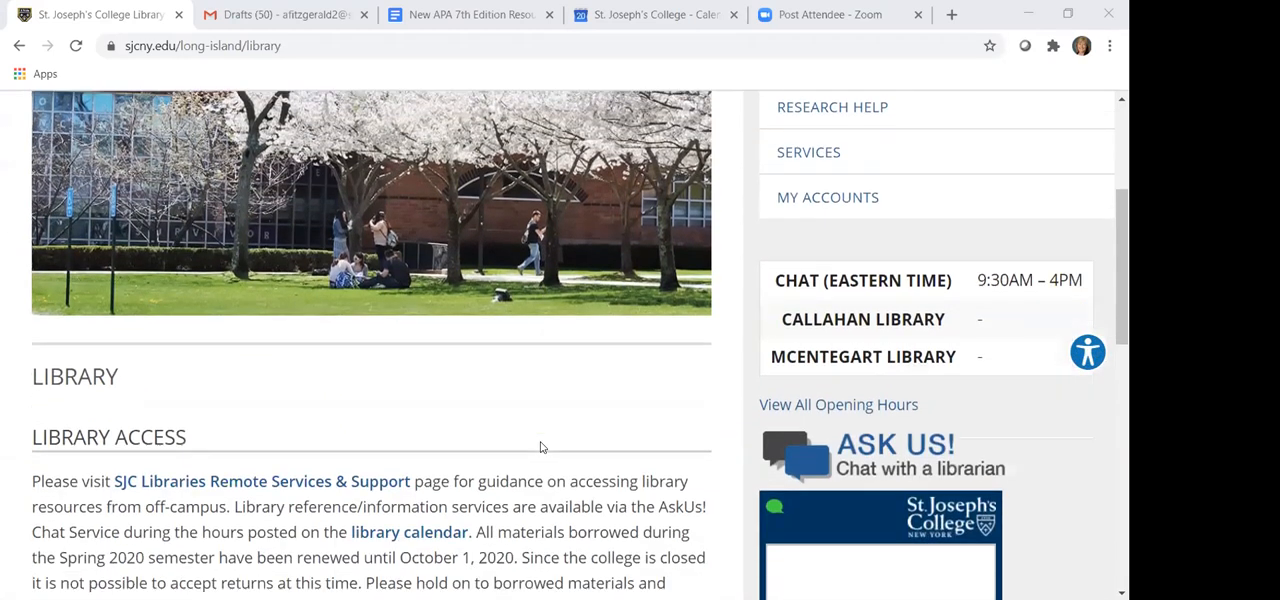
scroll(down, 3)
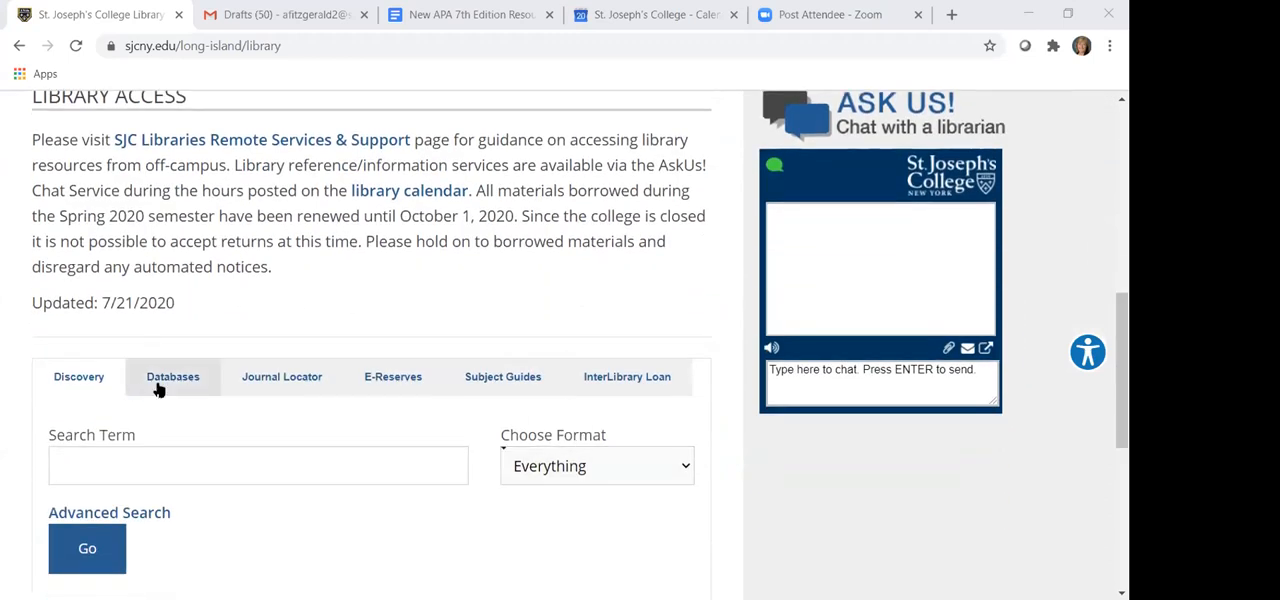
click(172, 376)
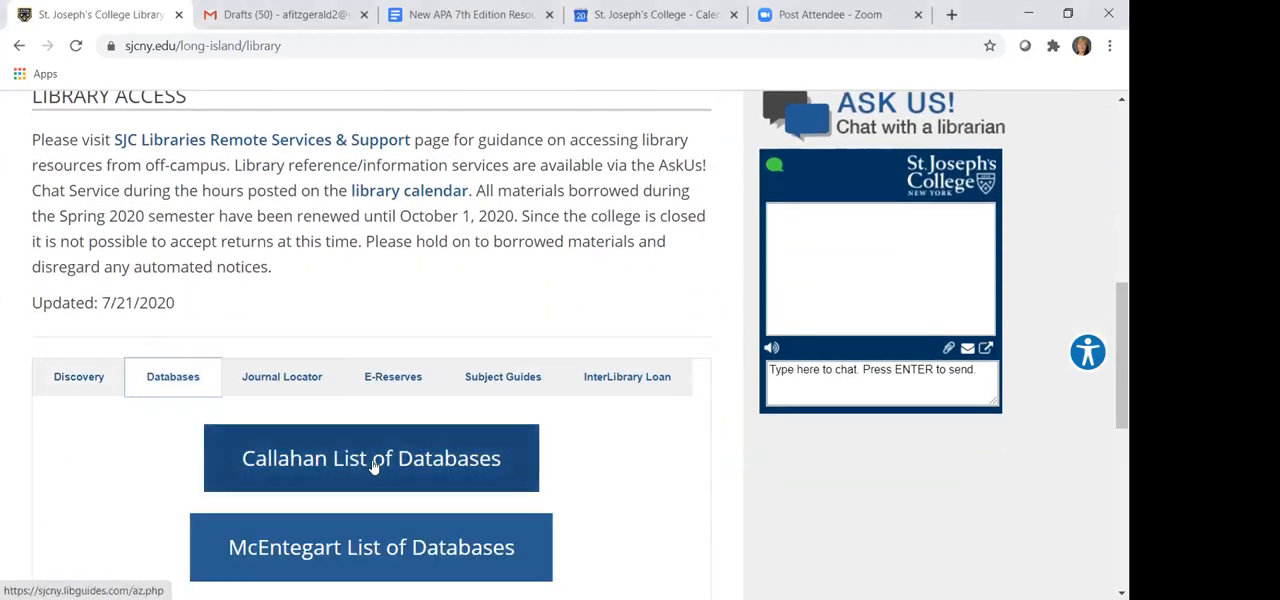
click(371, 458)
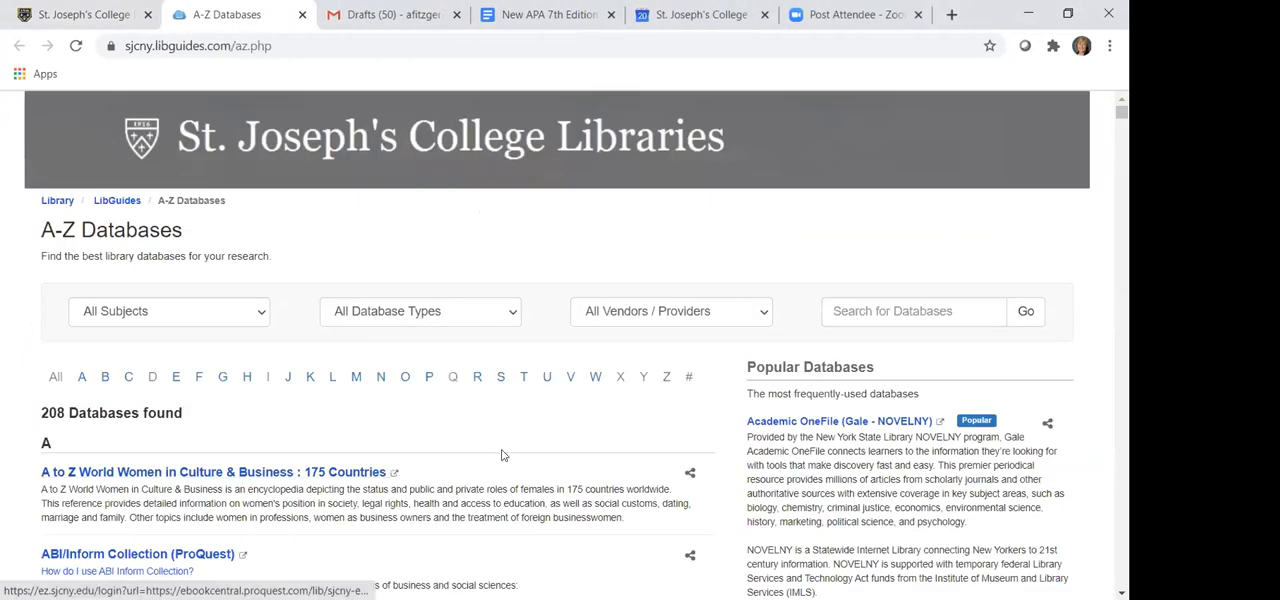
mouse_move(616, 413)
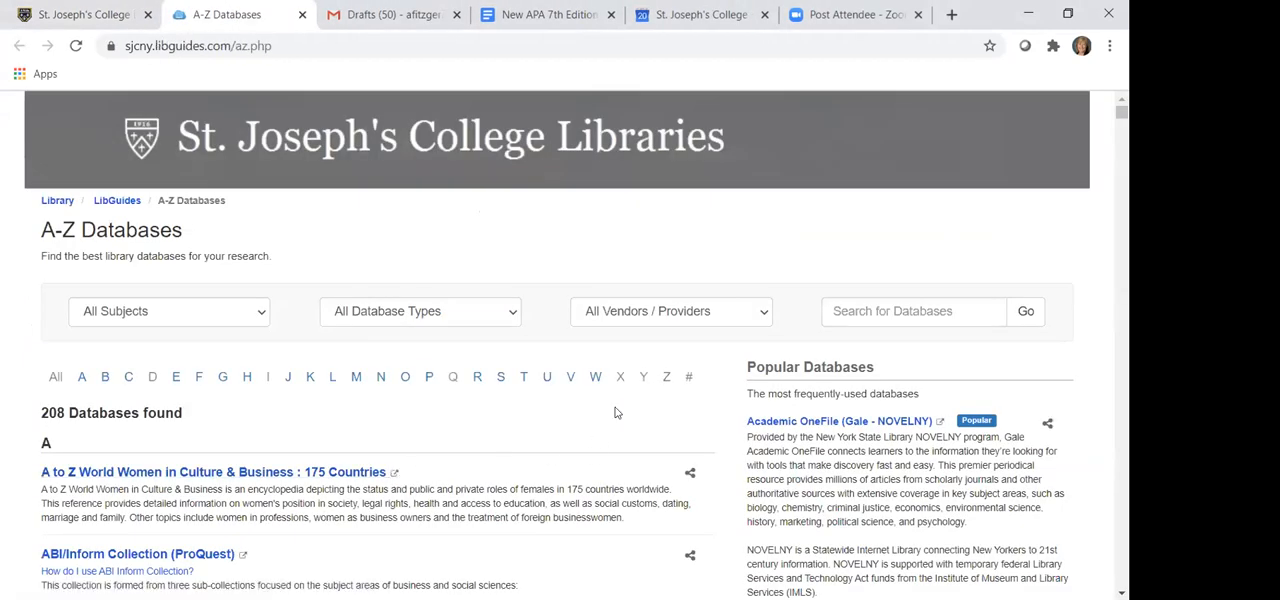
Step: Scroll the A-Z Databases list down to the Academic Writer (formerly APA Style Central) entry
scroll(down, 3)
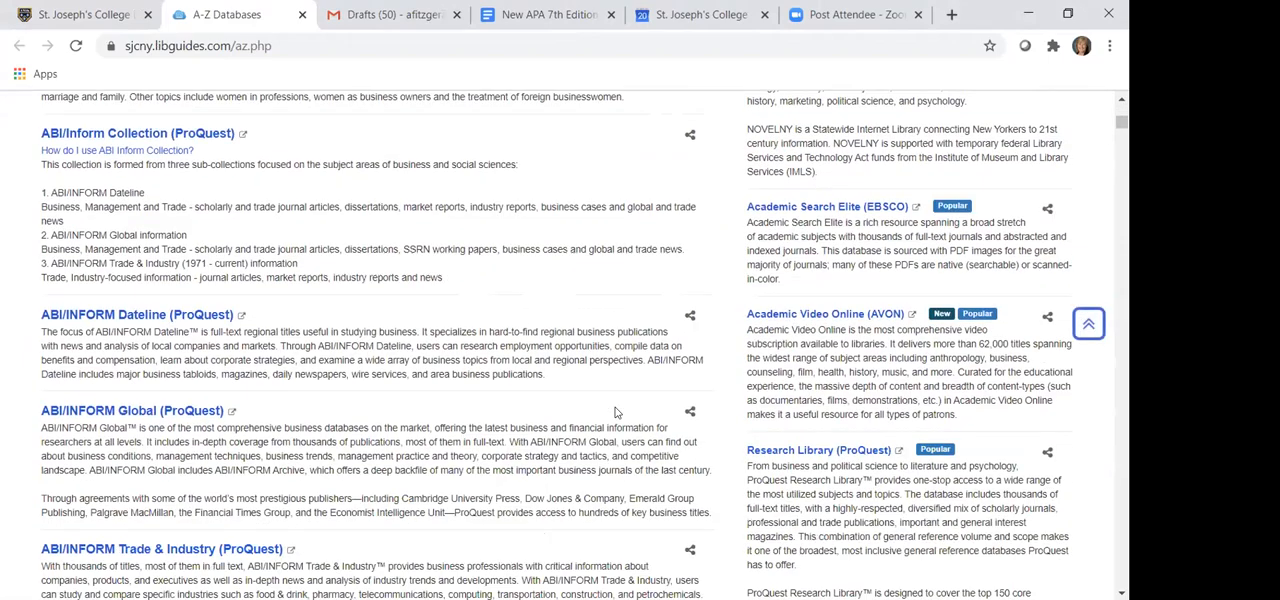
scroll(down, 3)
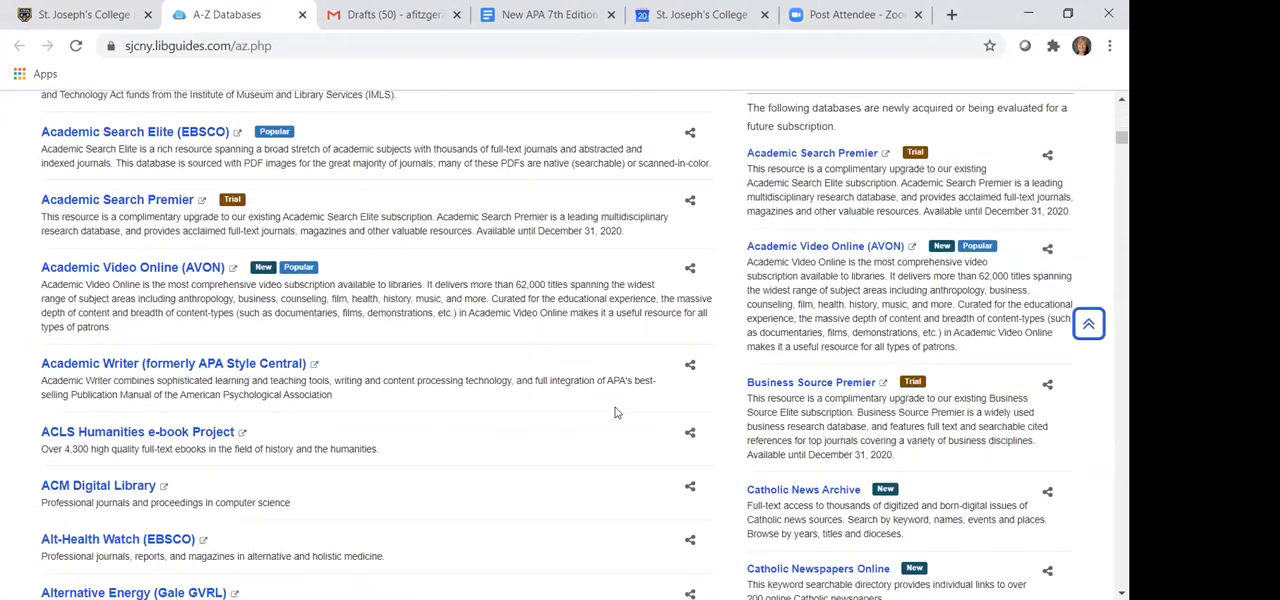
mouse_move(172, 363)
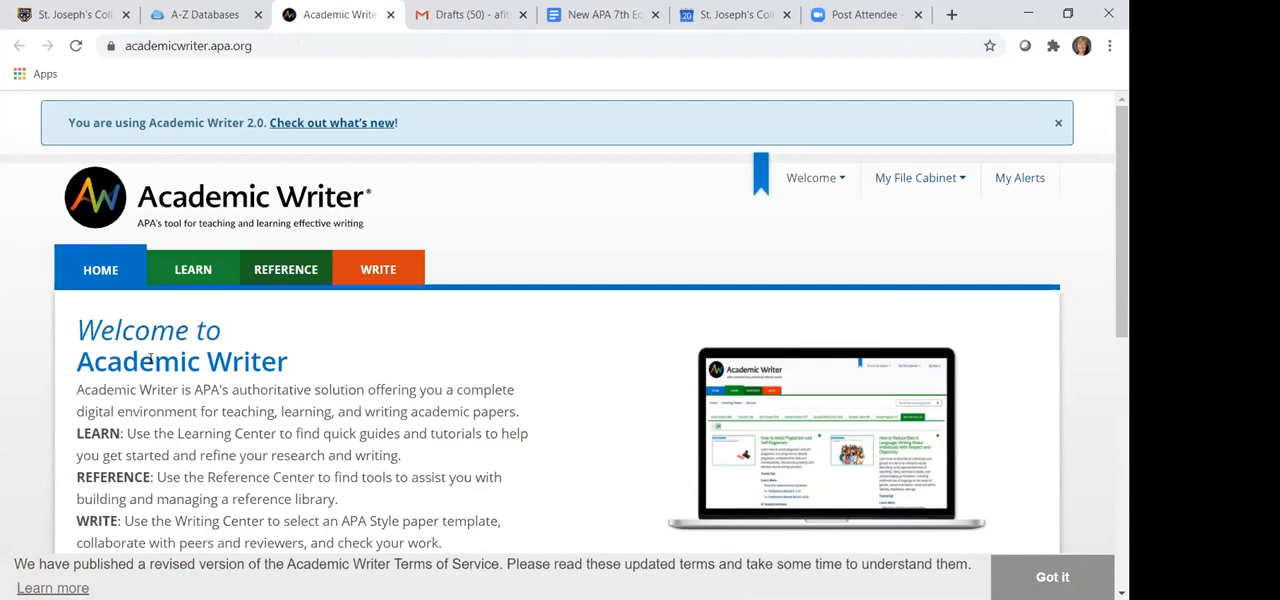
mouse_move(68, 423)
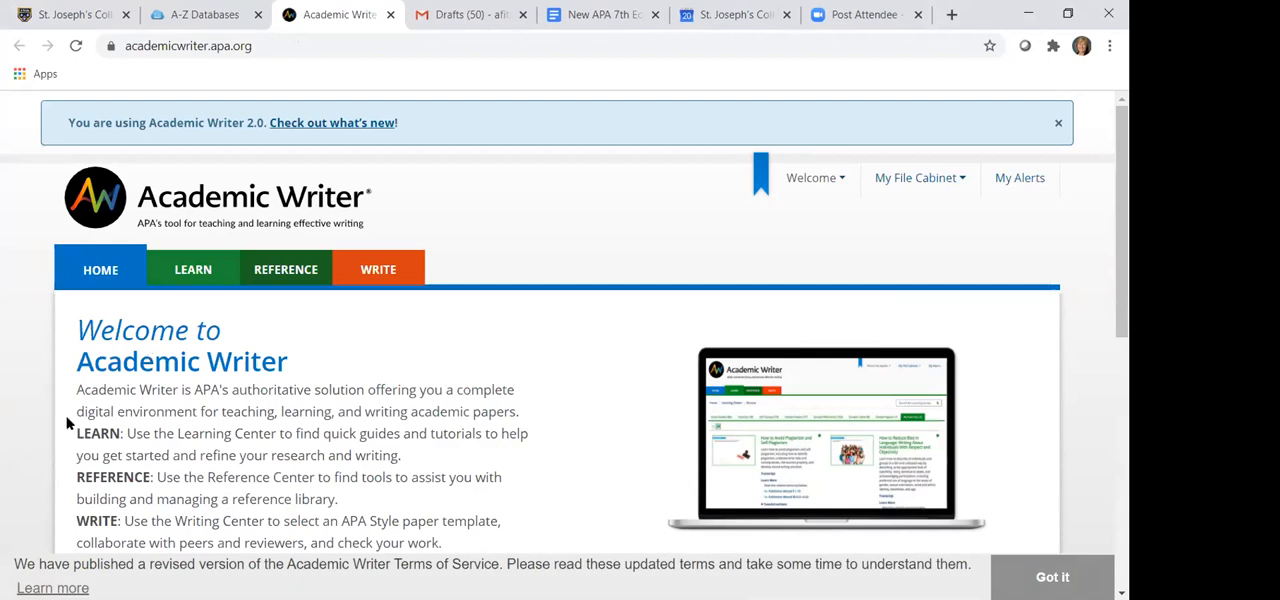
mouse_move(105, 433)
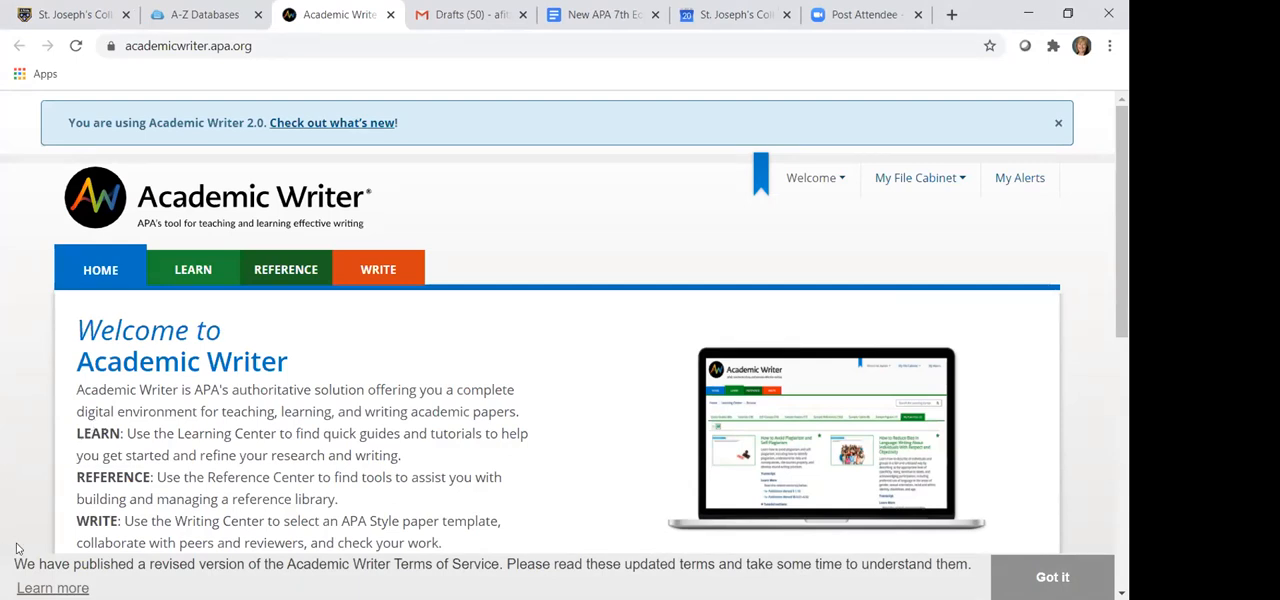
mouse_move(3, 555)
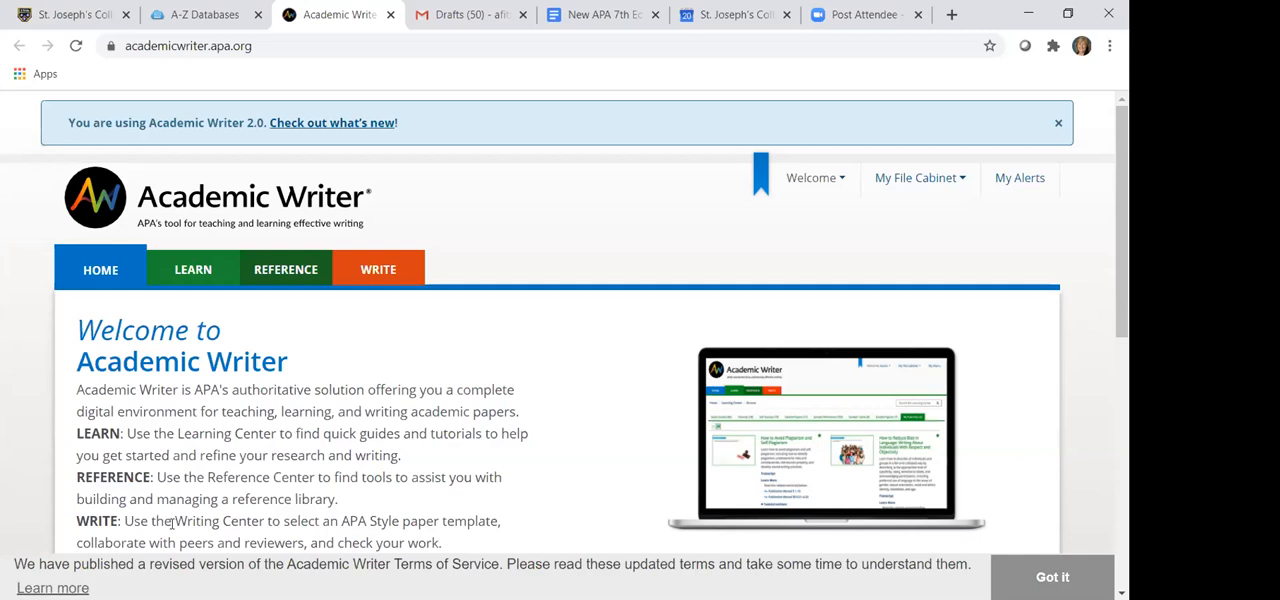
mouse_move(472, 318)
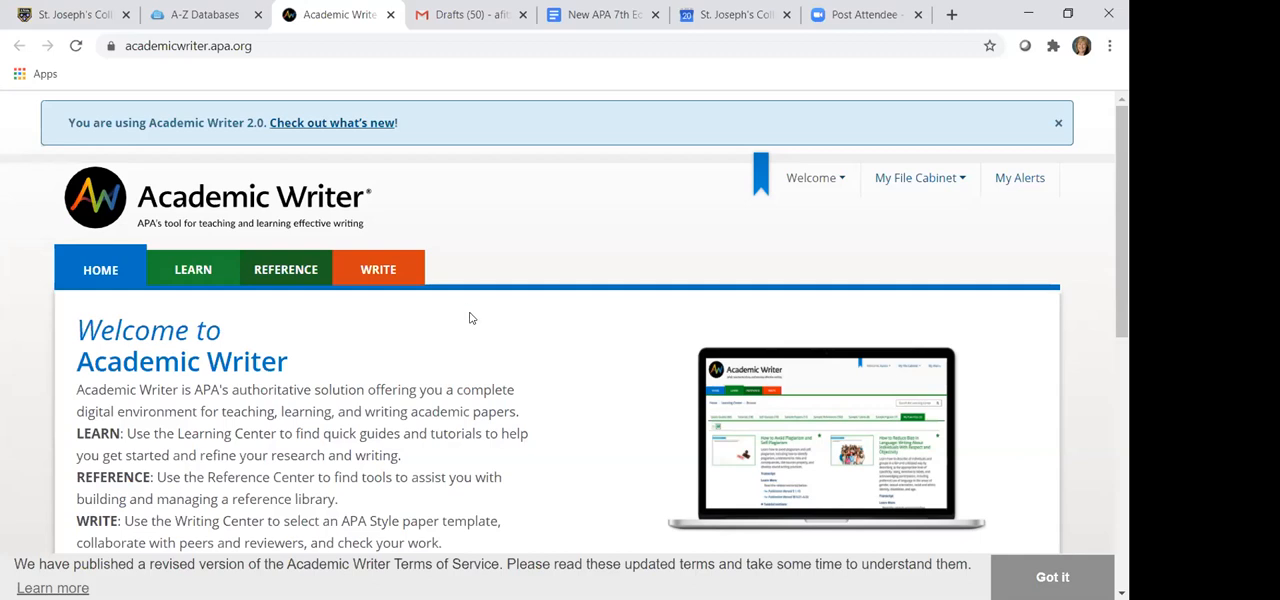
mouse_move(527, 268)
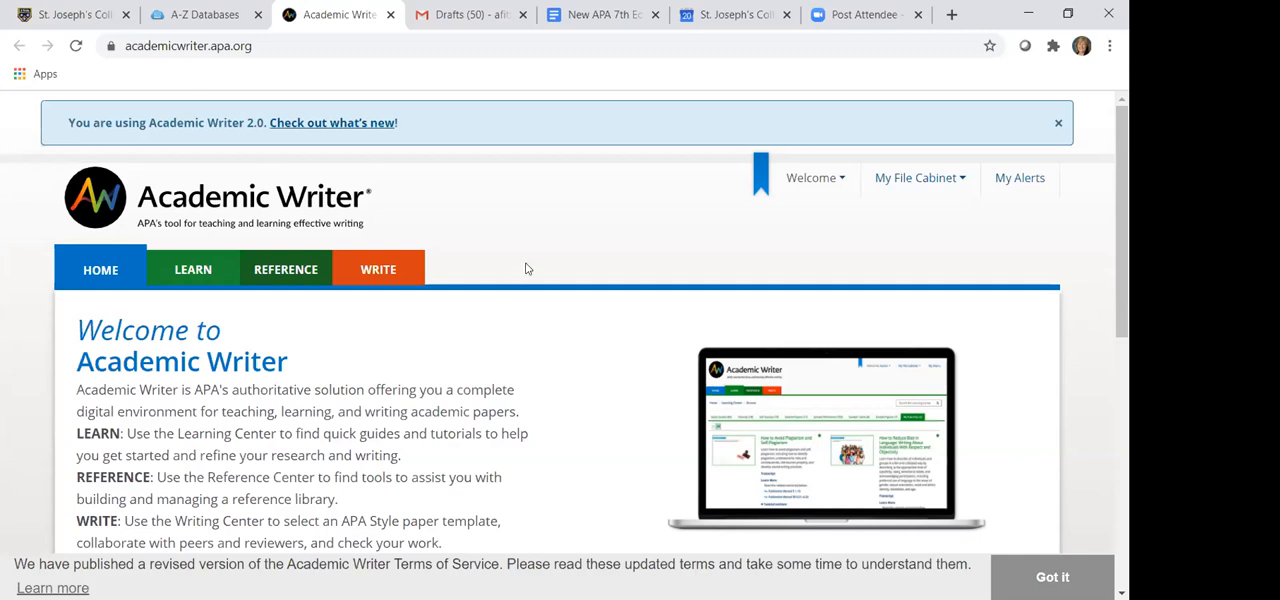
mouse_move(590, 272)
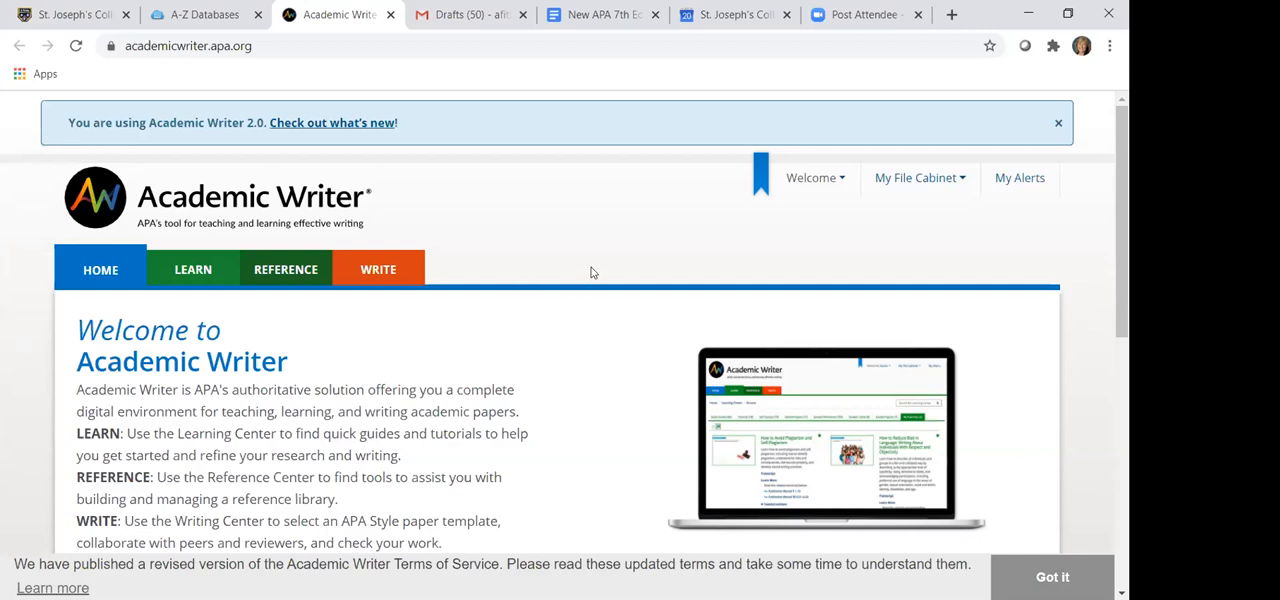
mouse_move(584, 273)
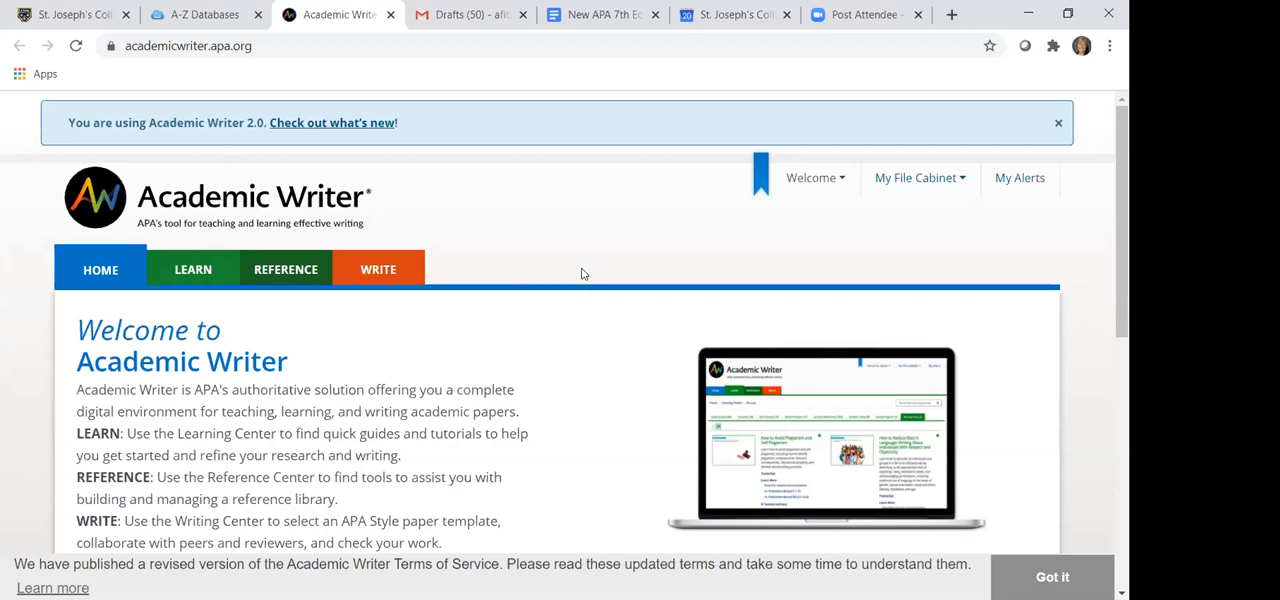
mouse_move(572, 271)
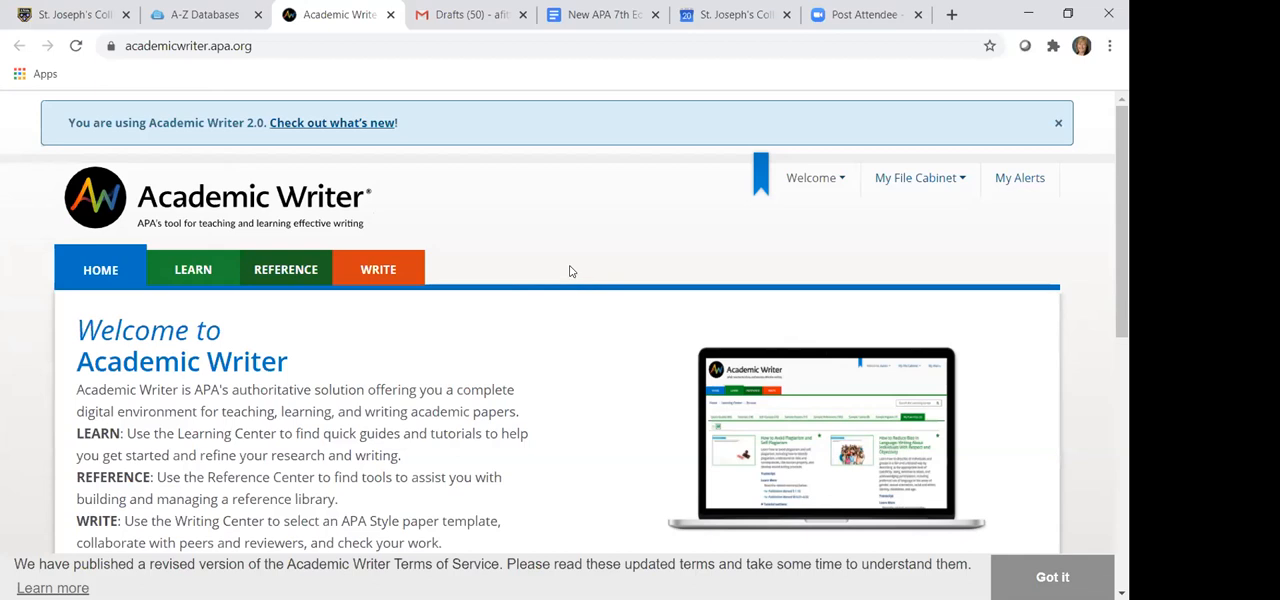
mouse_move(615, 296)
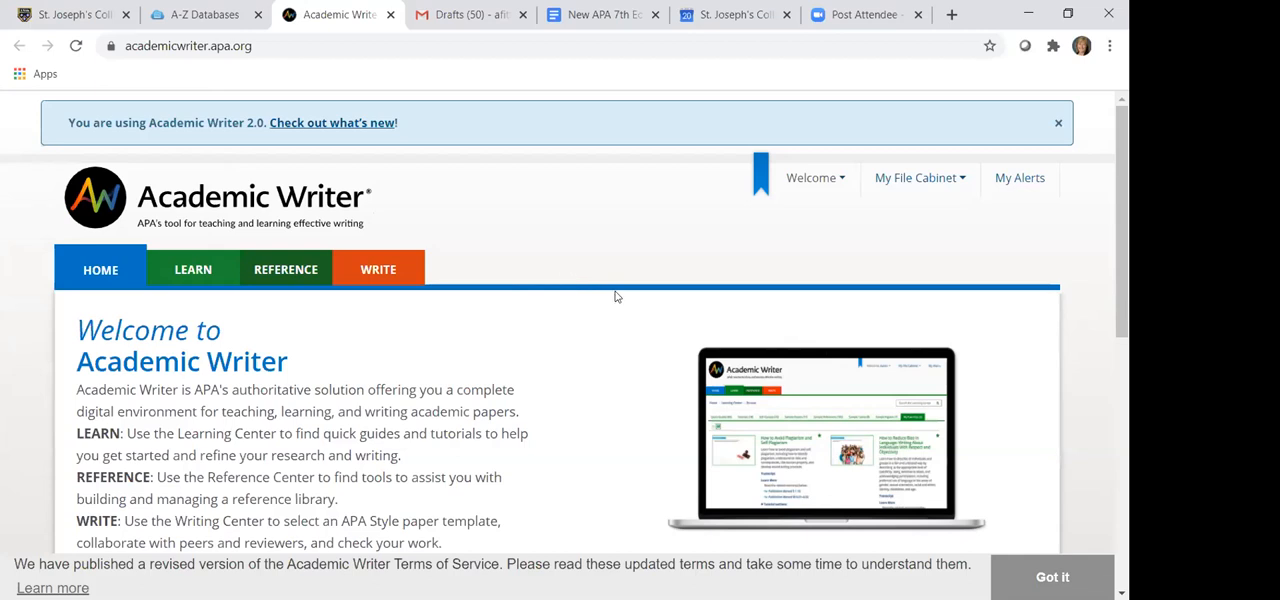
mouse_move(640, 329)
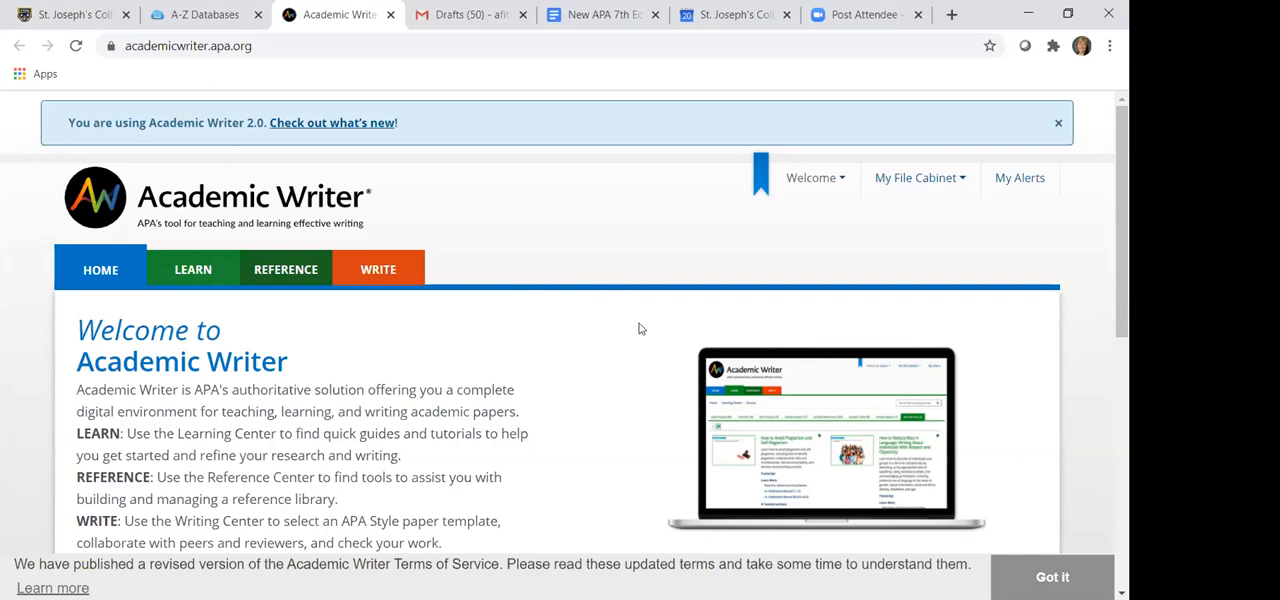
mouse_move(671, 330)
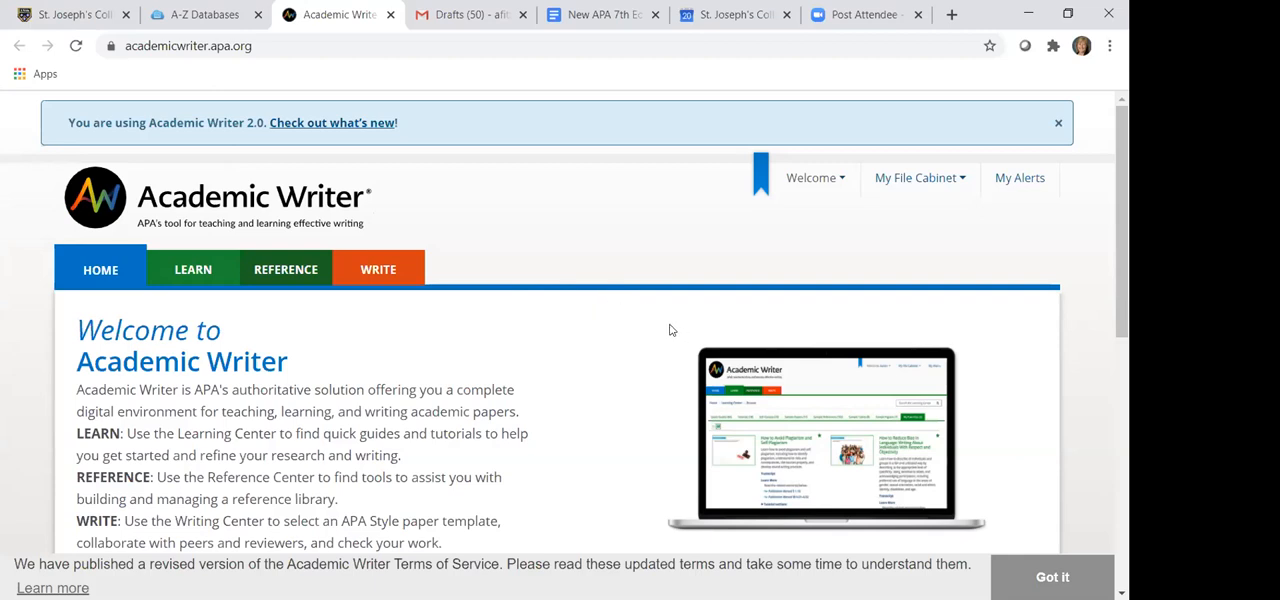
mouse_move(597, 377)
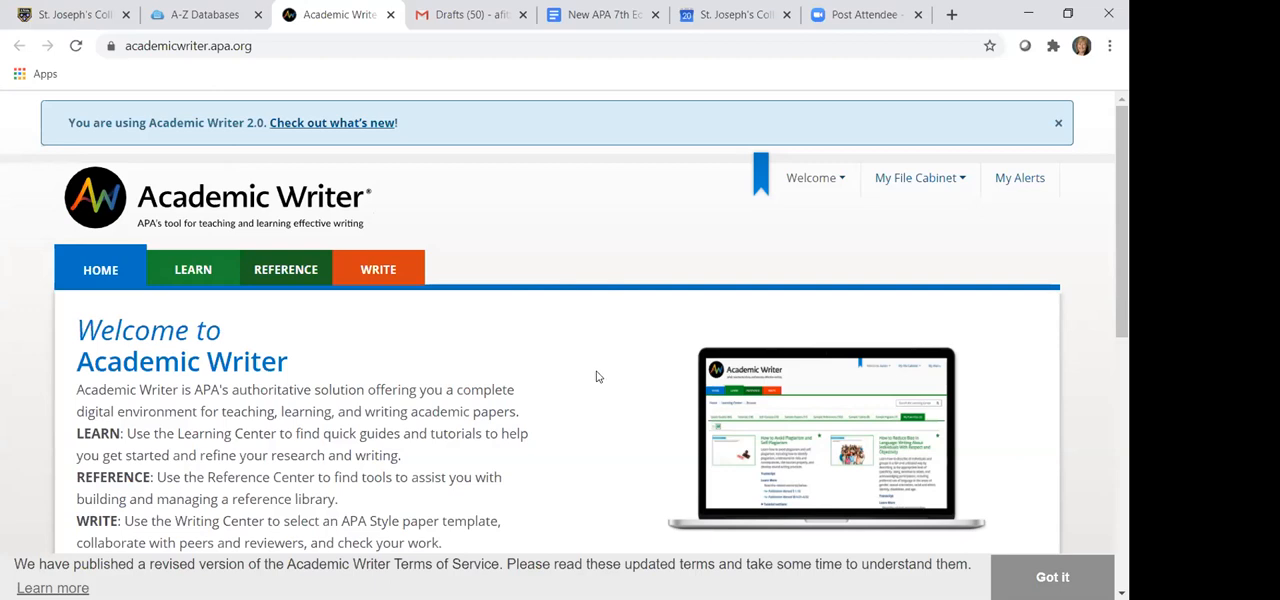
Step: Log in to Academic Writer as 'lpa' through Welcome > Log In
click(813, 177)
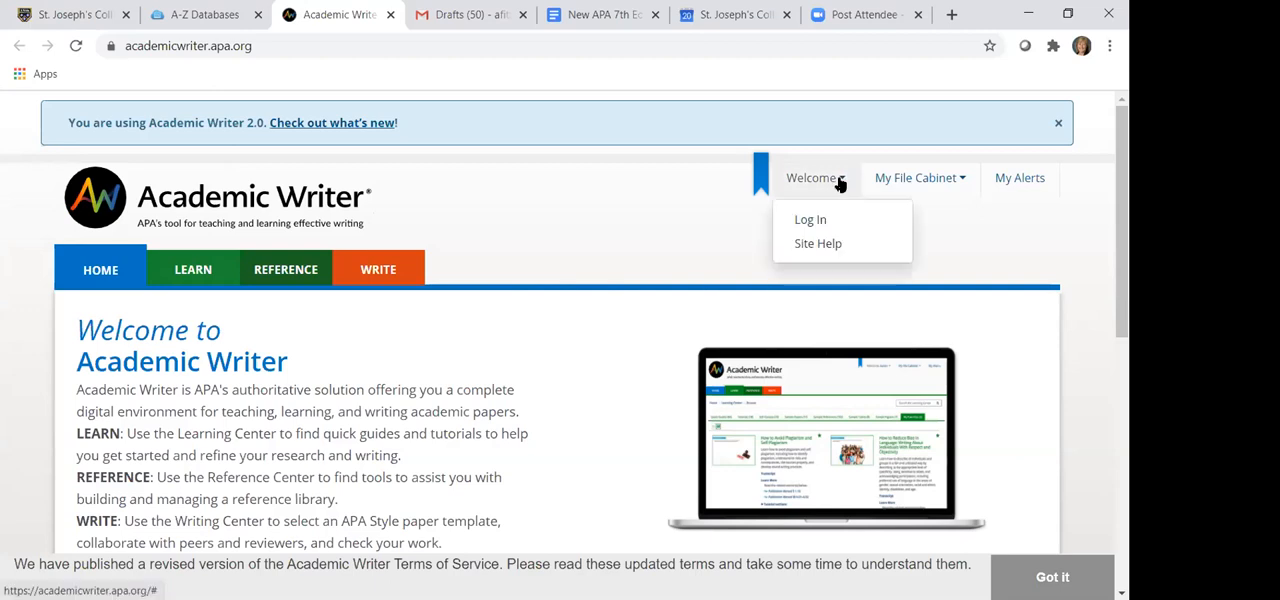
mouse_move(810, 220)
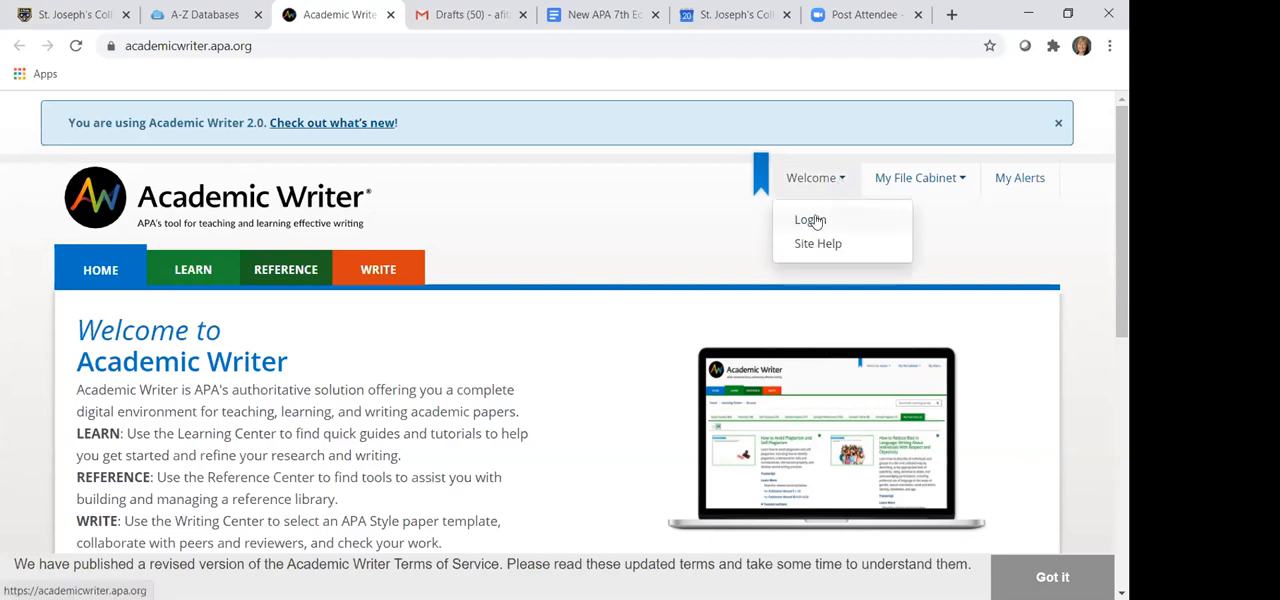
click(810, 220)
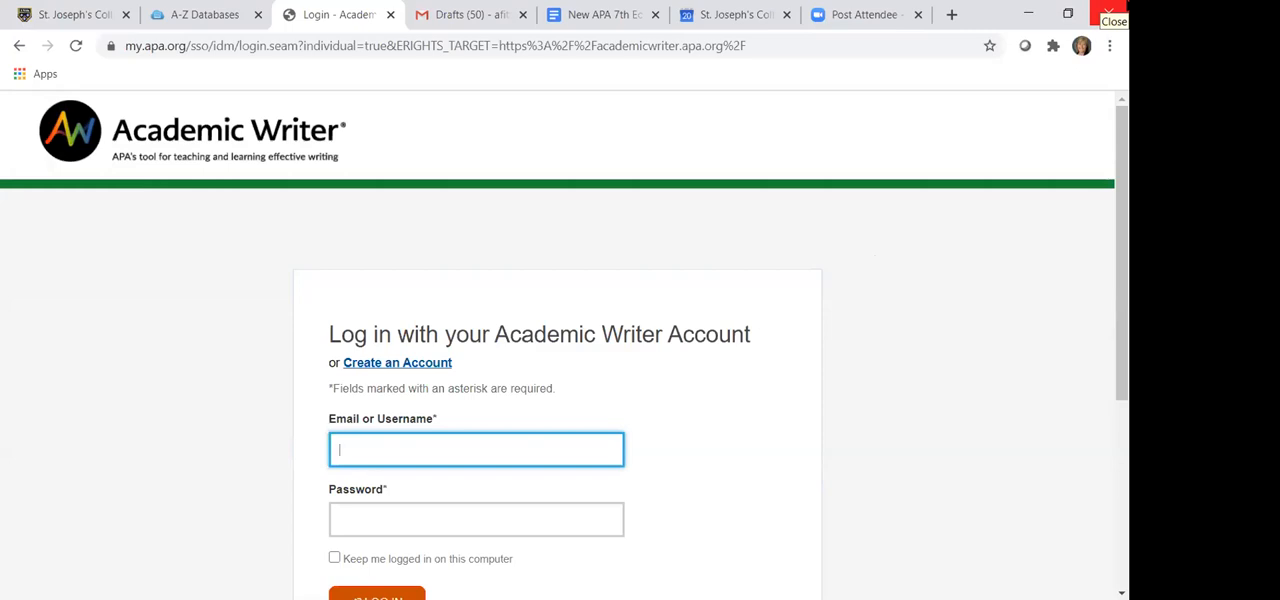
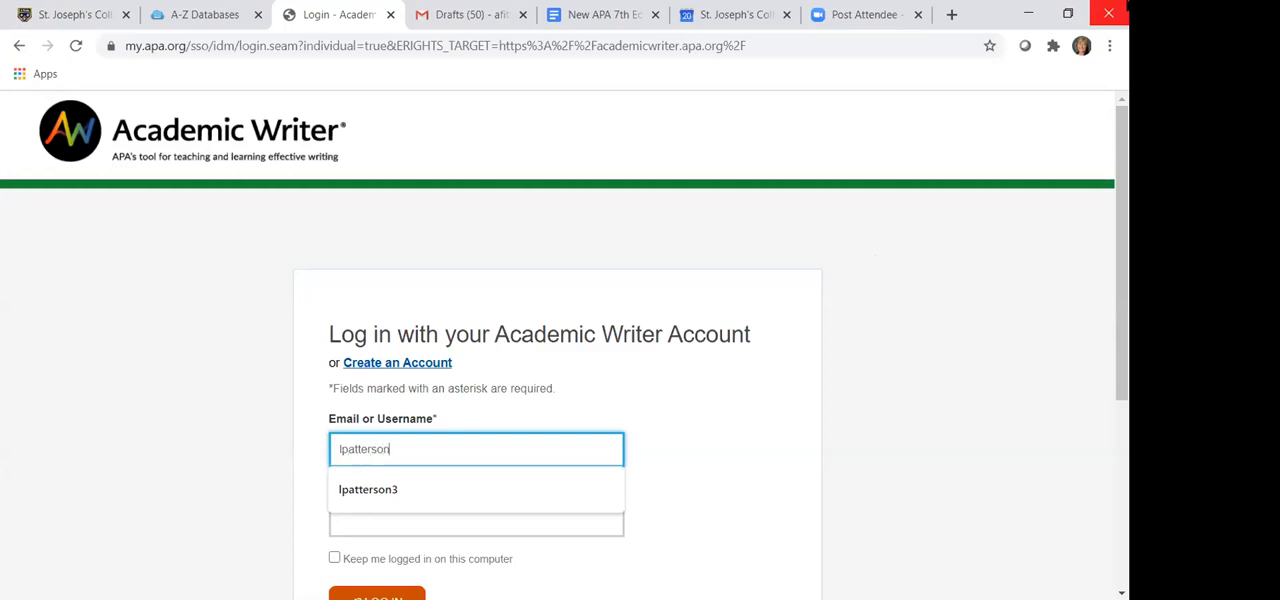
click(367, 489)
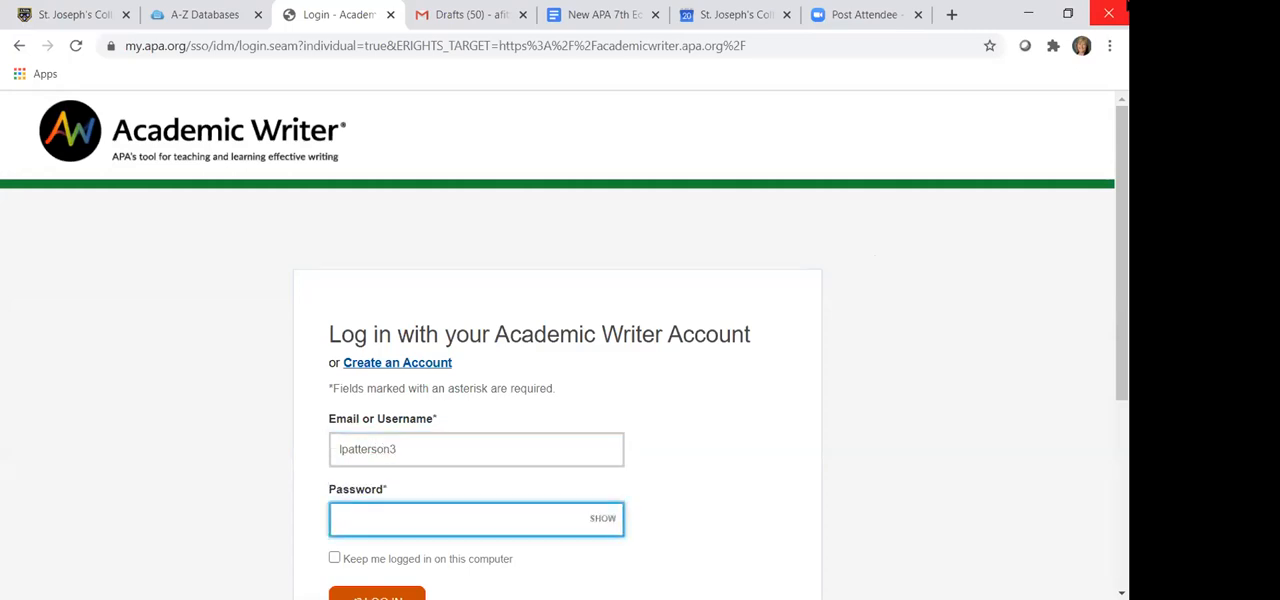
text(password)
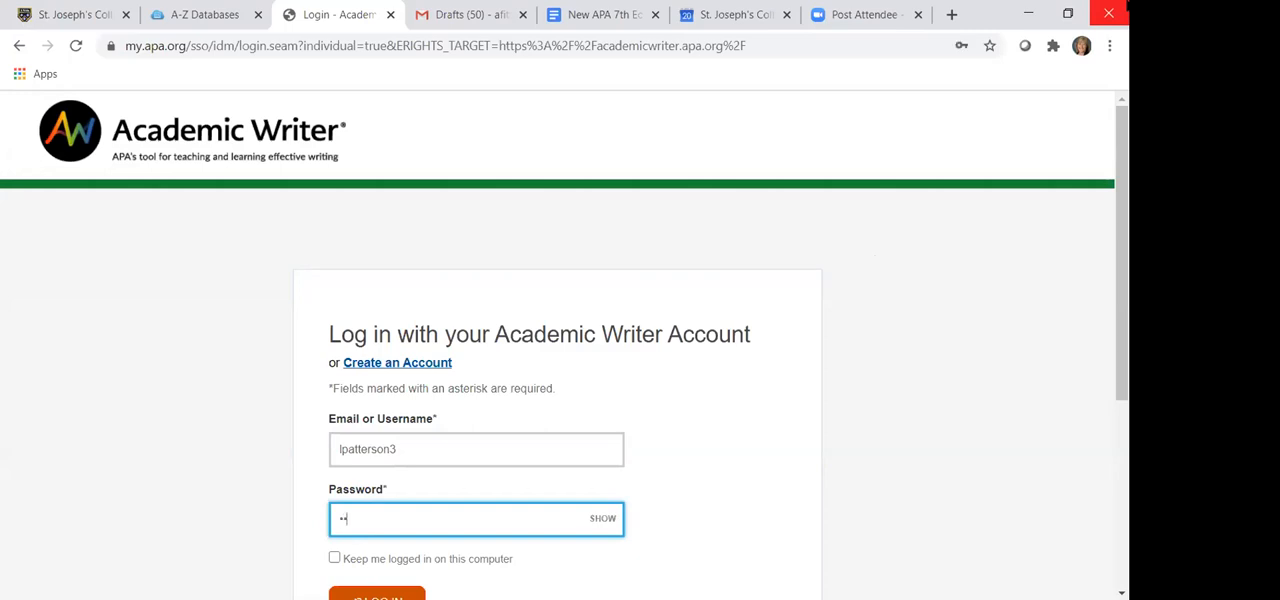
text(password)
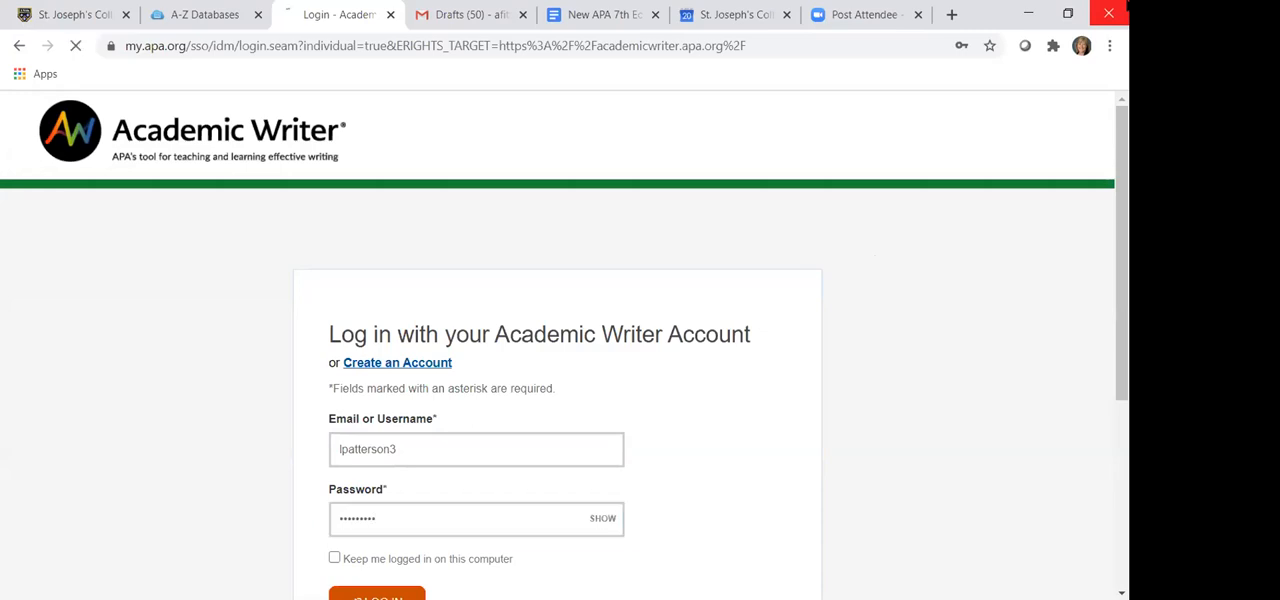
click(377, 598)
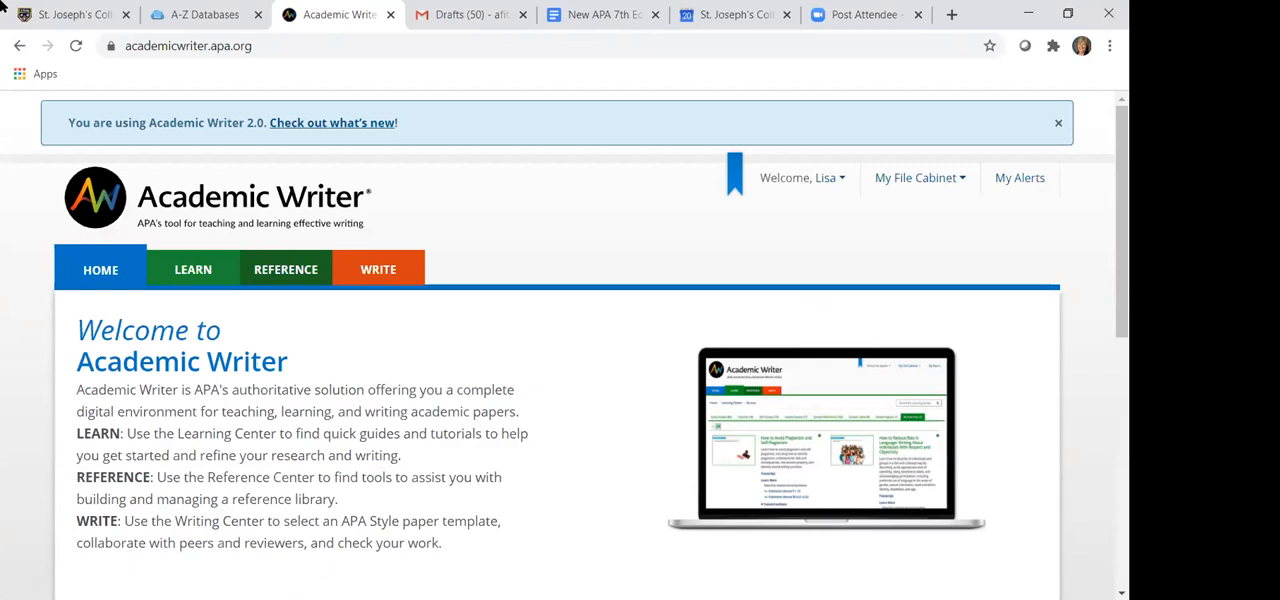
mouse_move(44, 73)
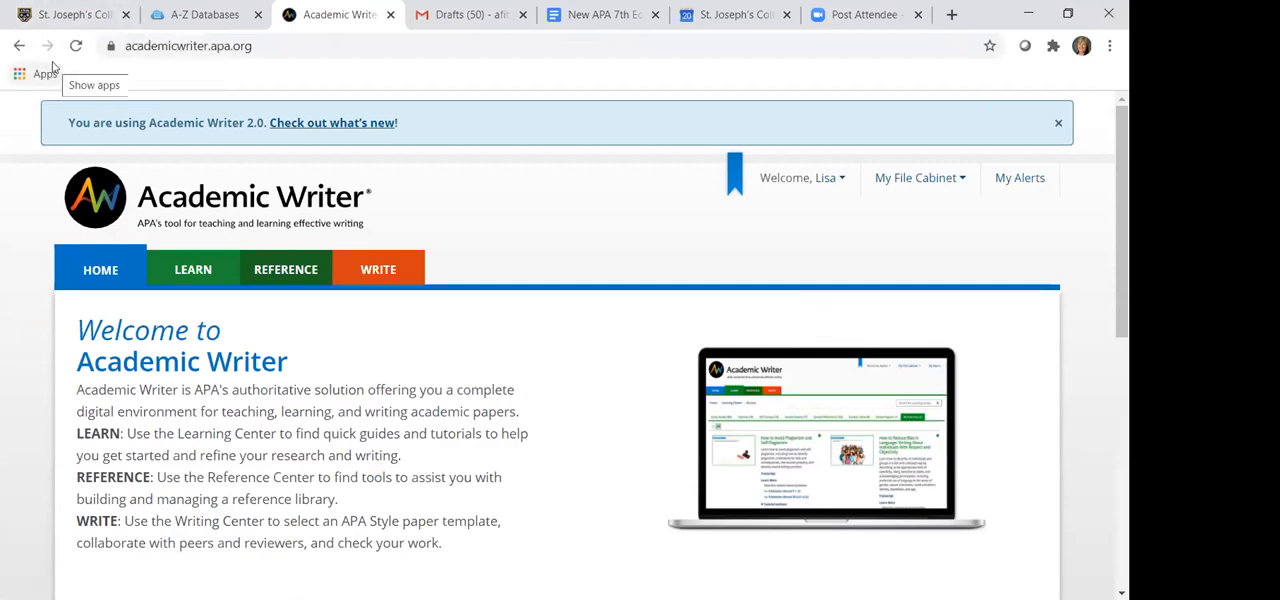
mouse_move(25, 28)
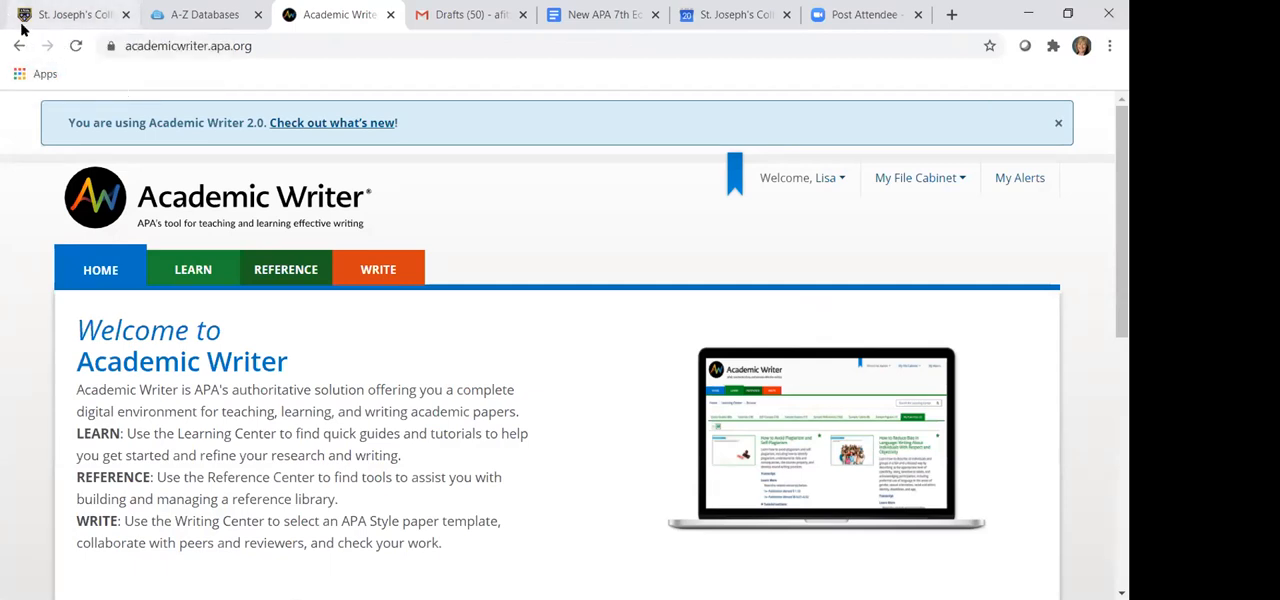
mouse_move(286, 269)
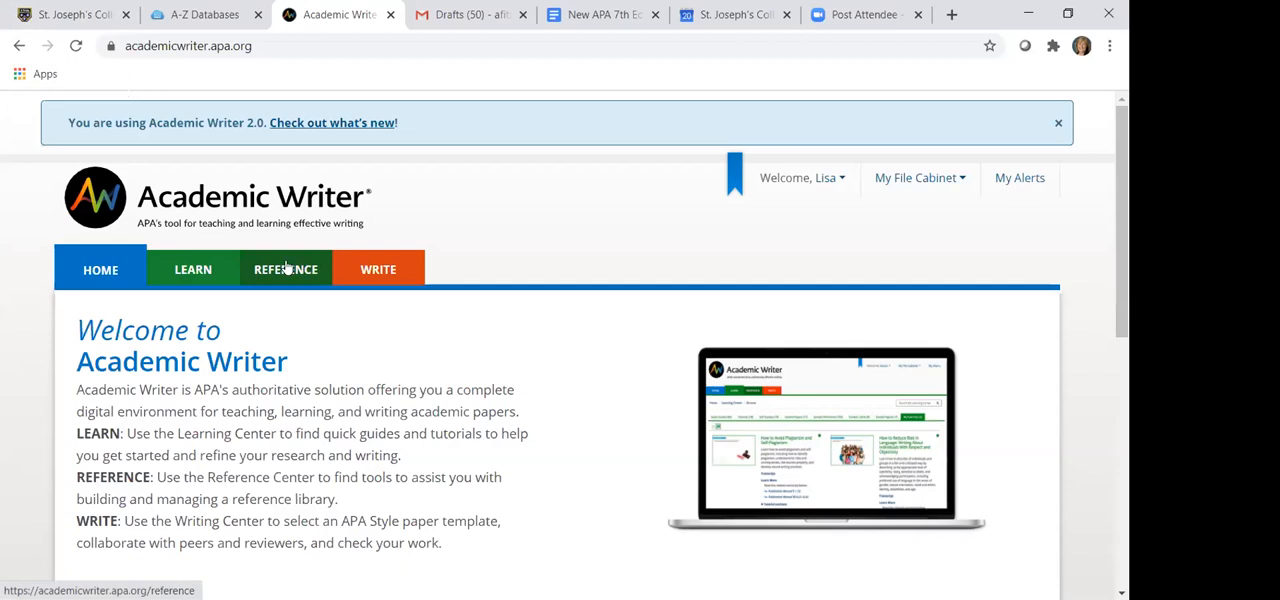
mouse_move(300, 397)
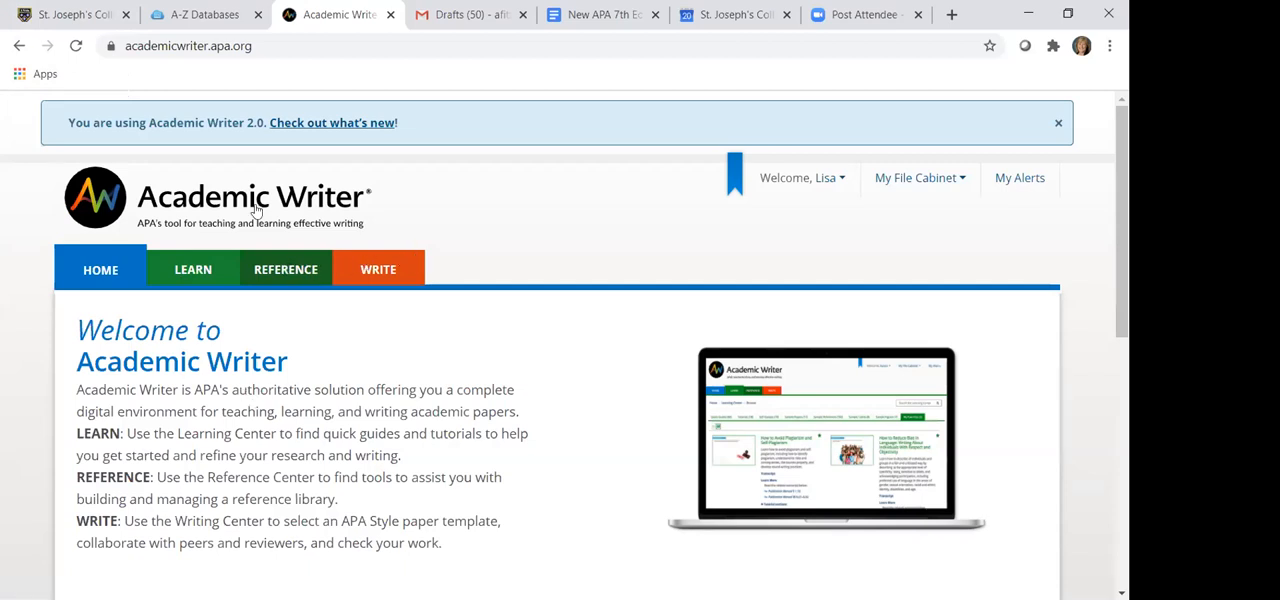
mouse_move(286, 269)
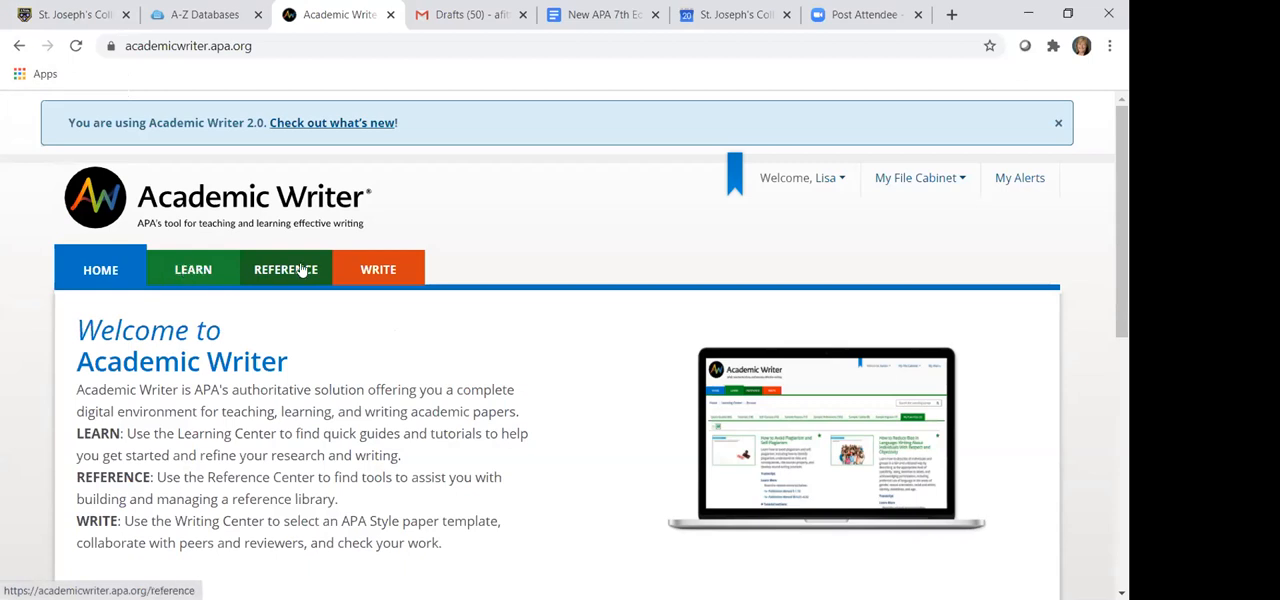
mouse_move(459, 438)
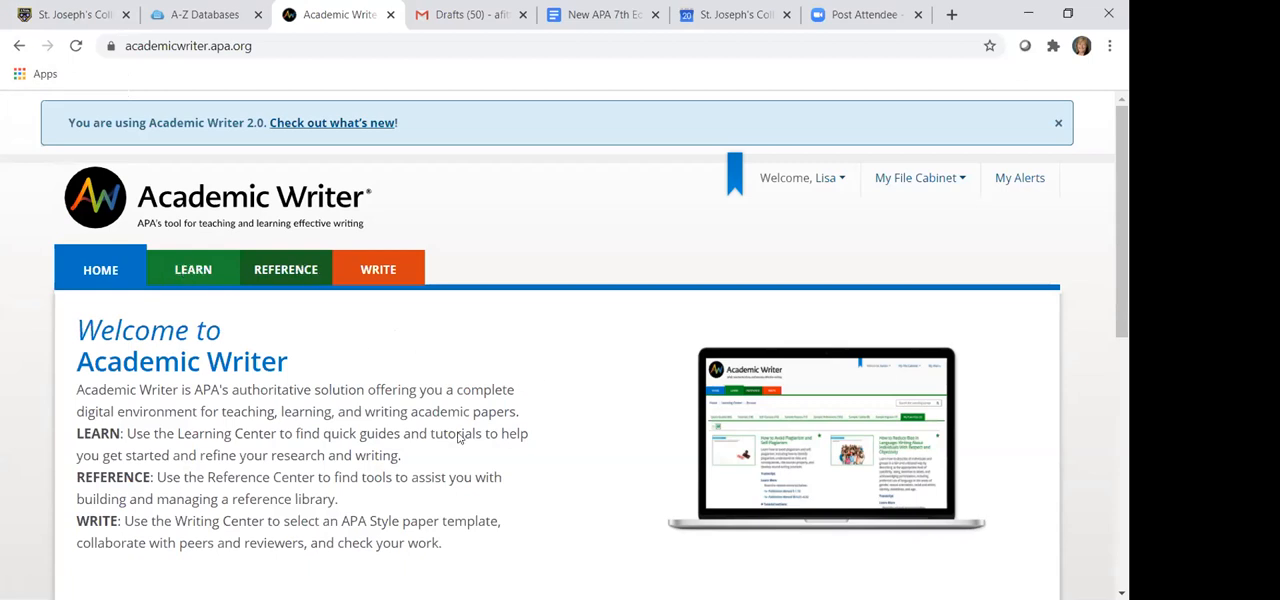
mouse_move(520, 451)
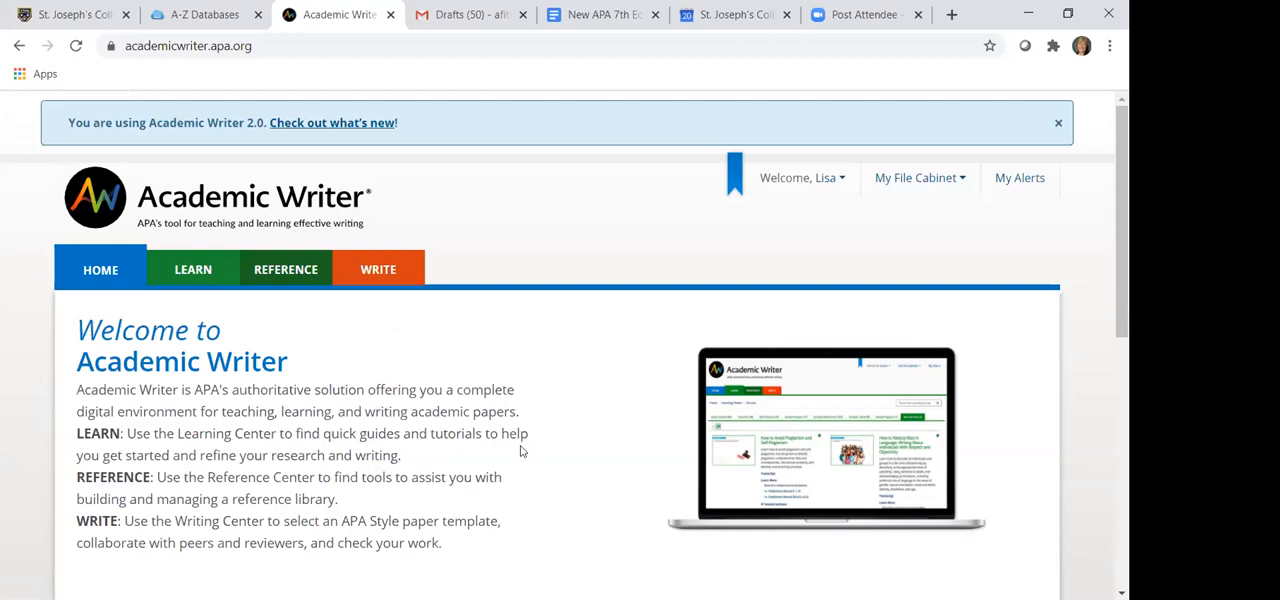
scroll(down, 3)
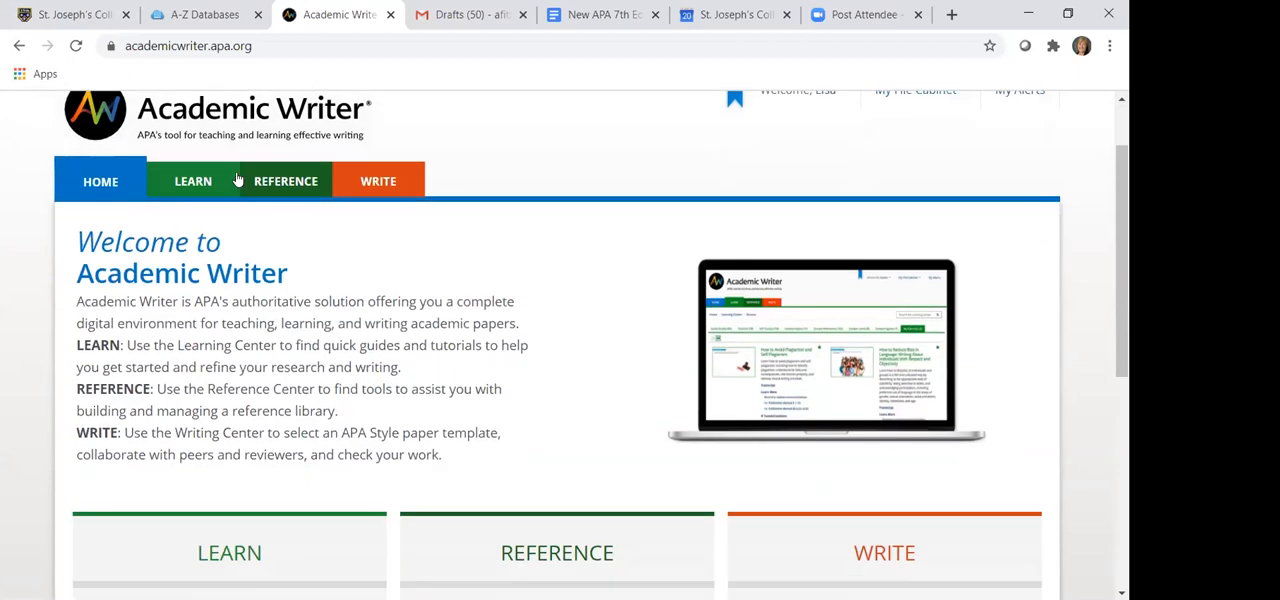
click(192, 181)
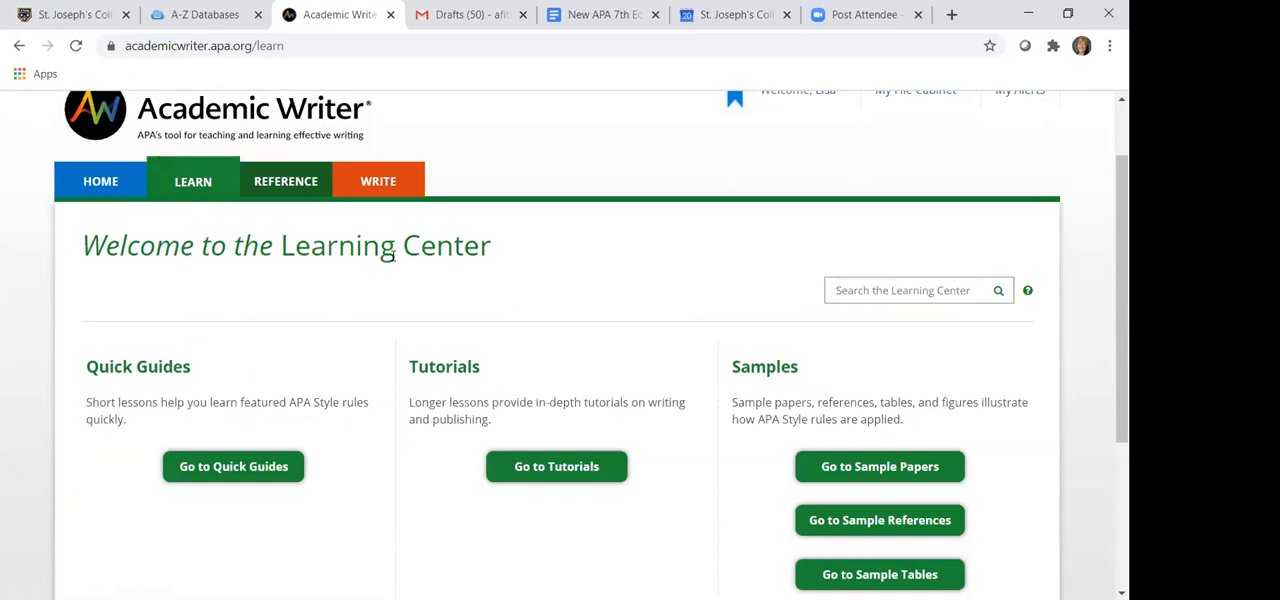
mouse_move(458, 406)
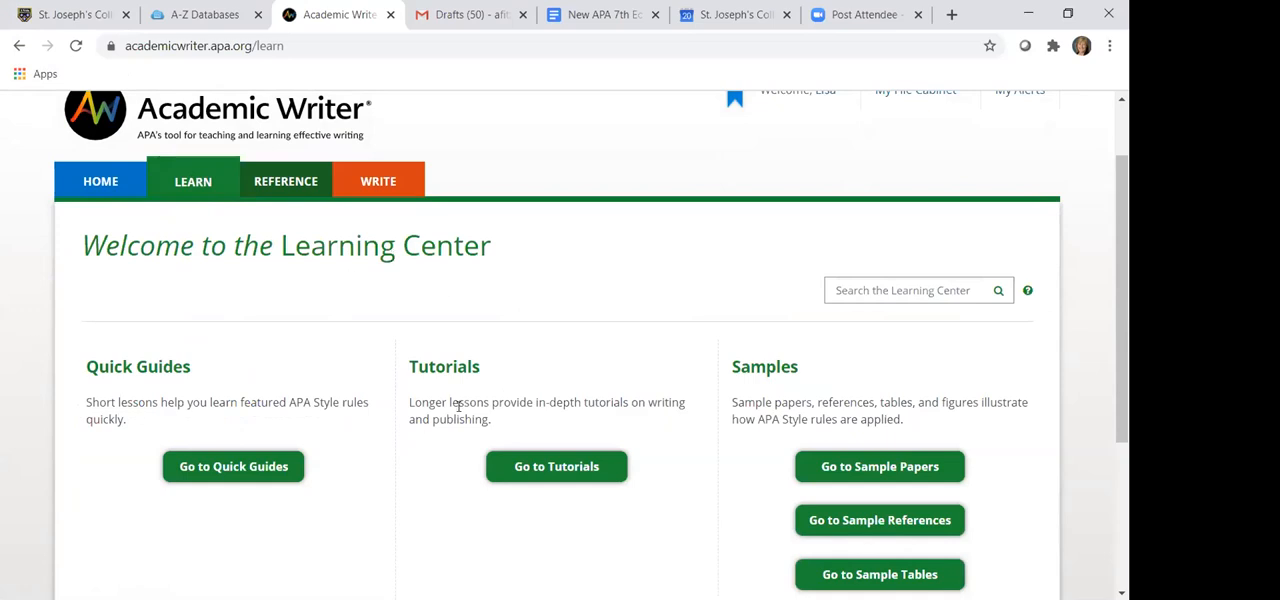
mouse_move(556, 466)
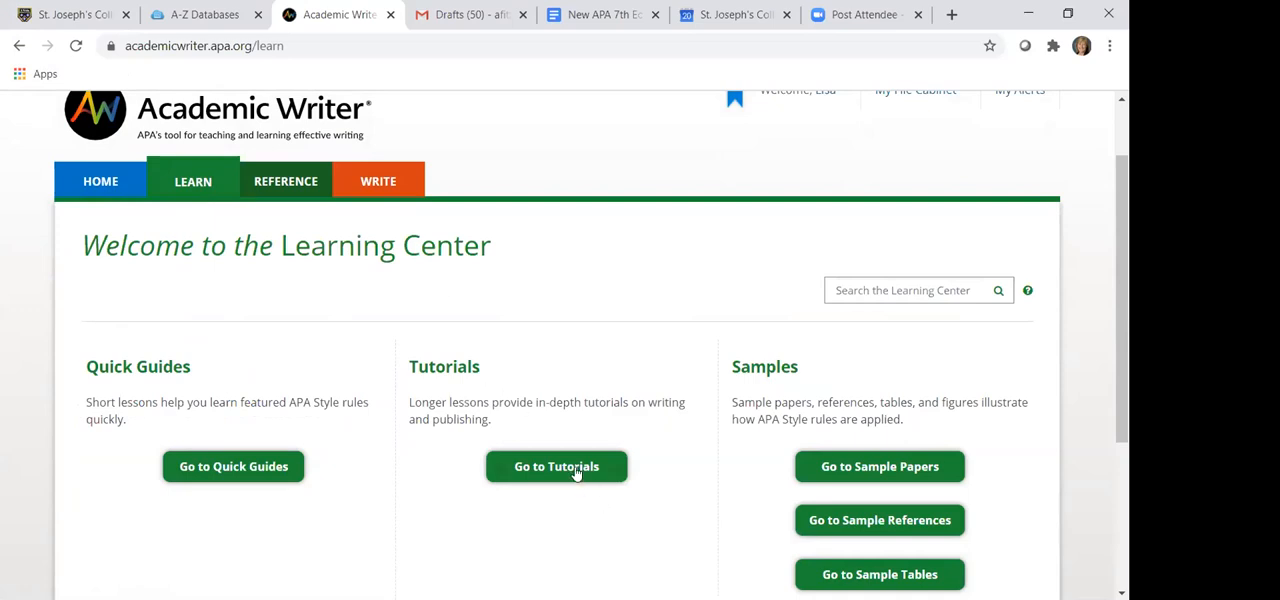
mouse_move(811, 351)
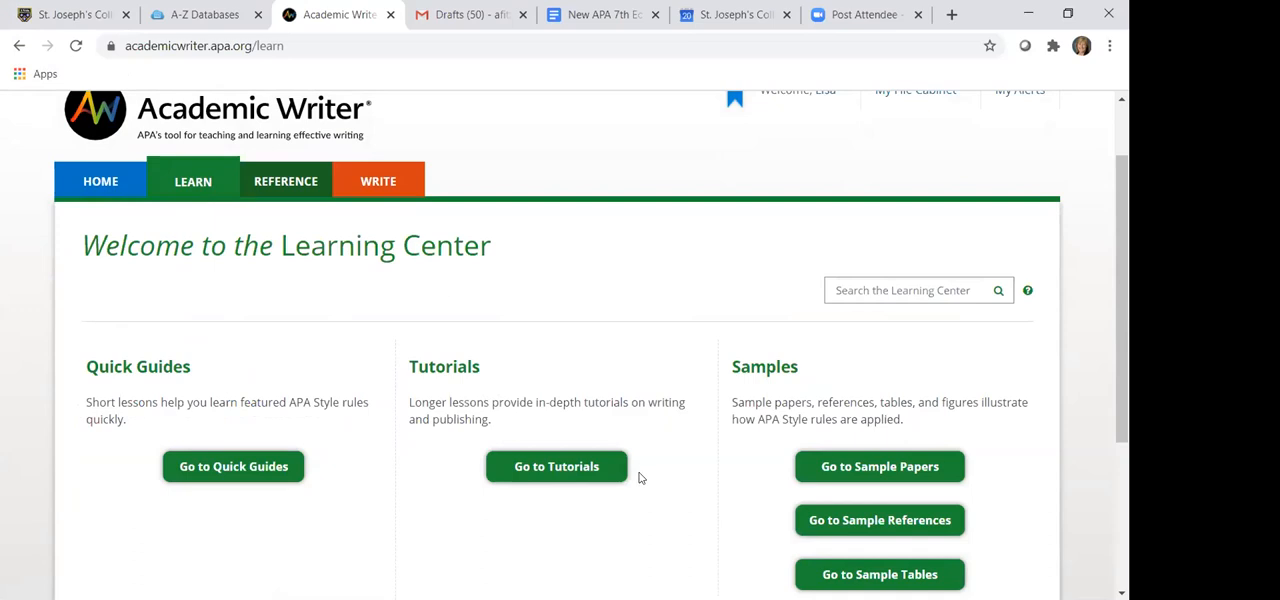
scroll(down, 3)
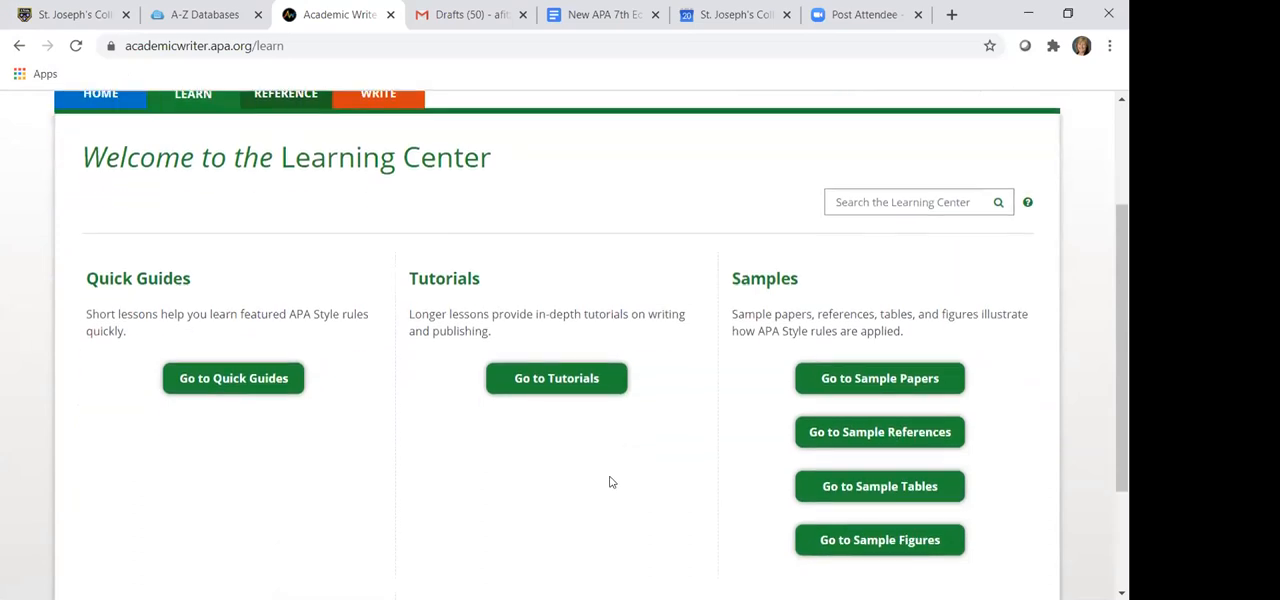
mouse_move(608, 491)
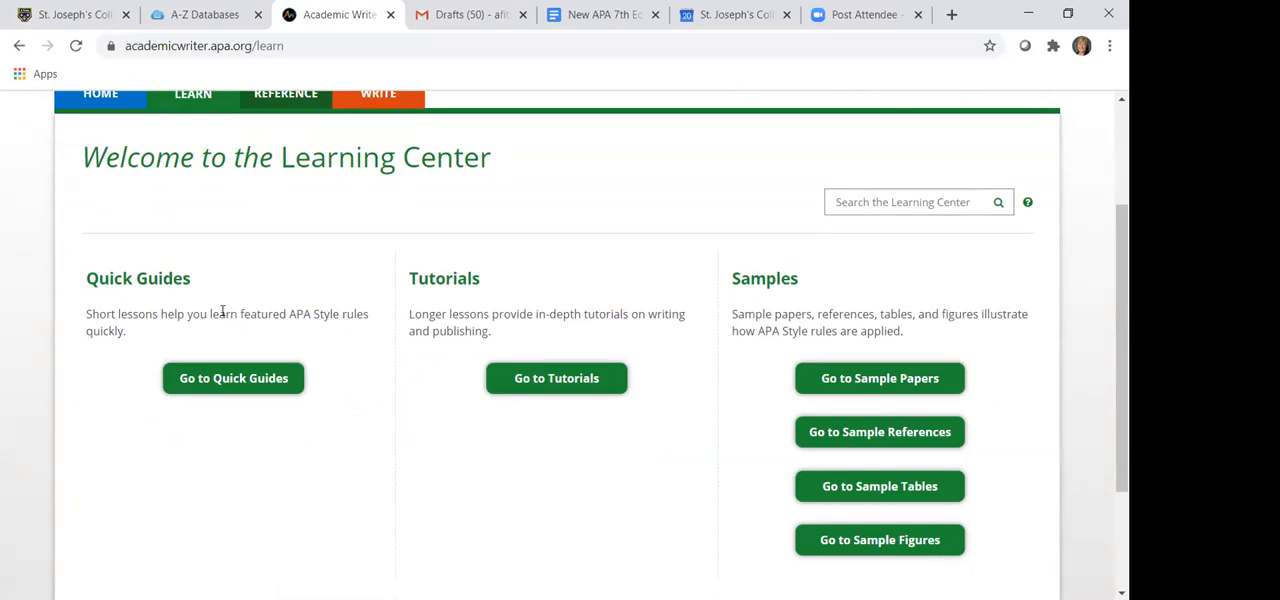
Step: Open the Quick Guides catalogue from Go to Quick Guides
click(233, 378)
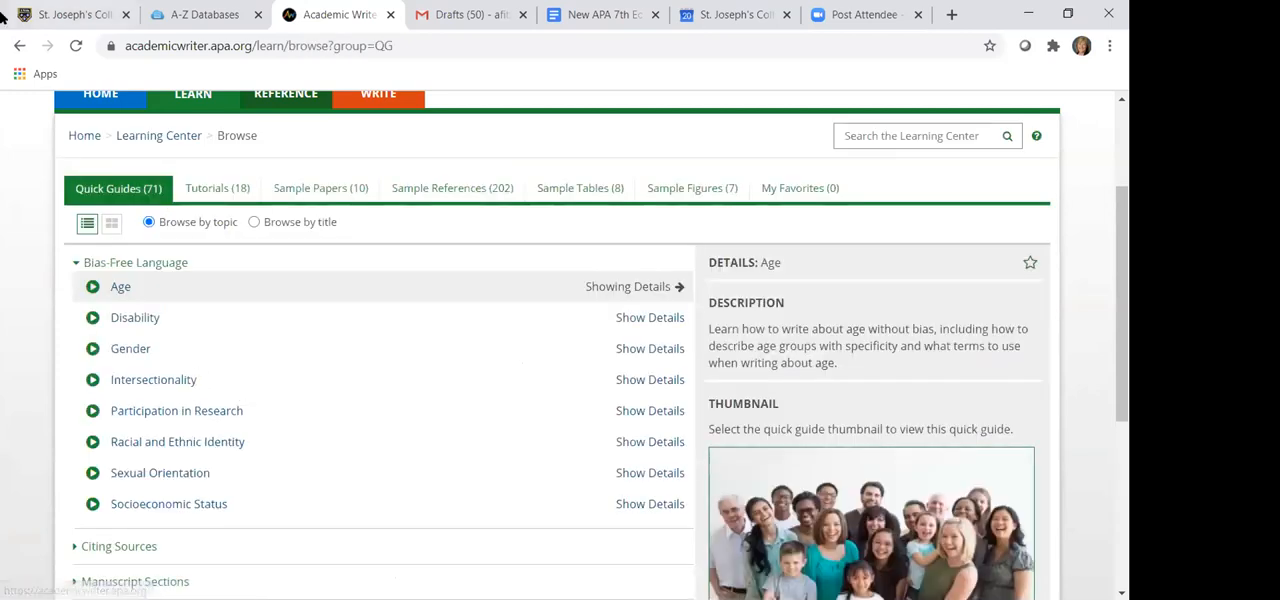
mouse_move(212, 175)
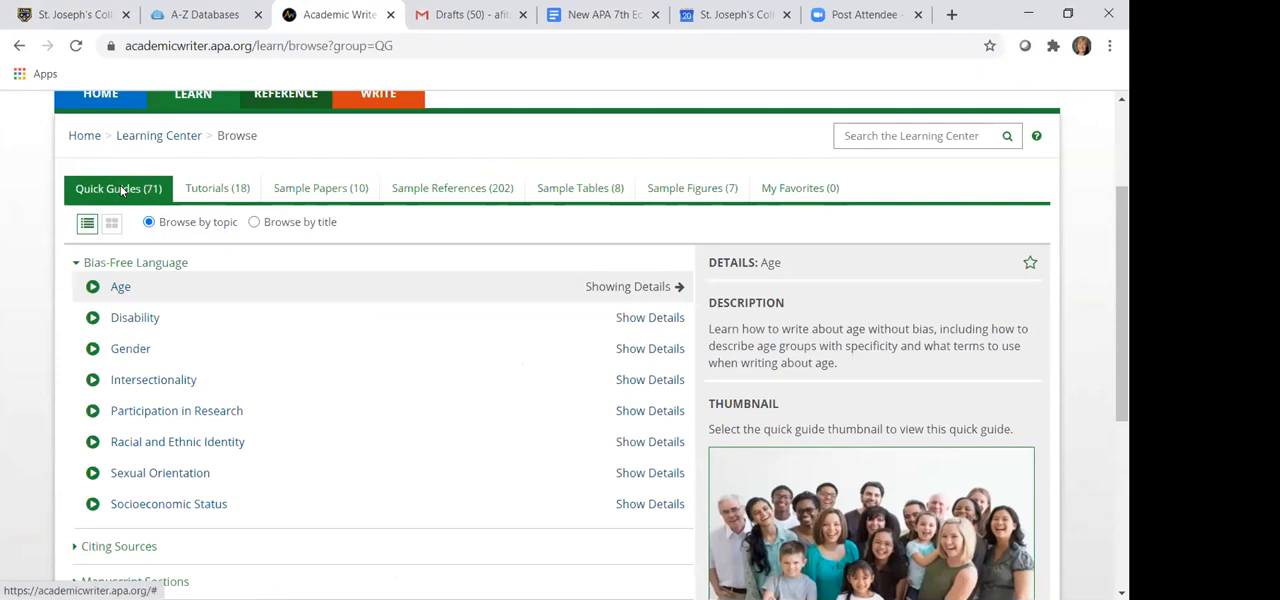
mouse_move(120, 190)
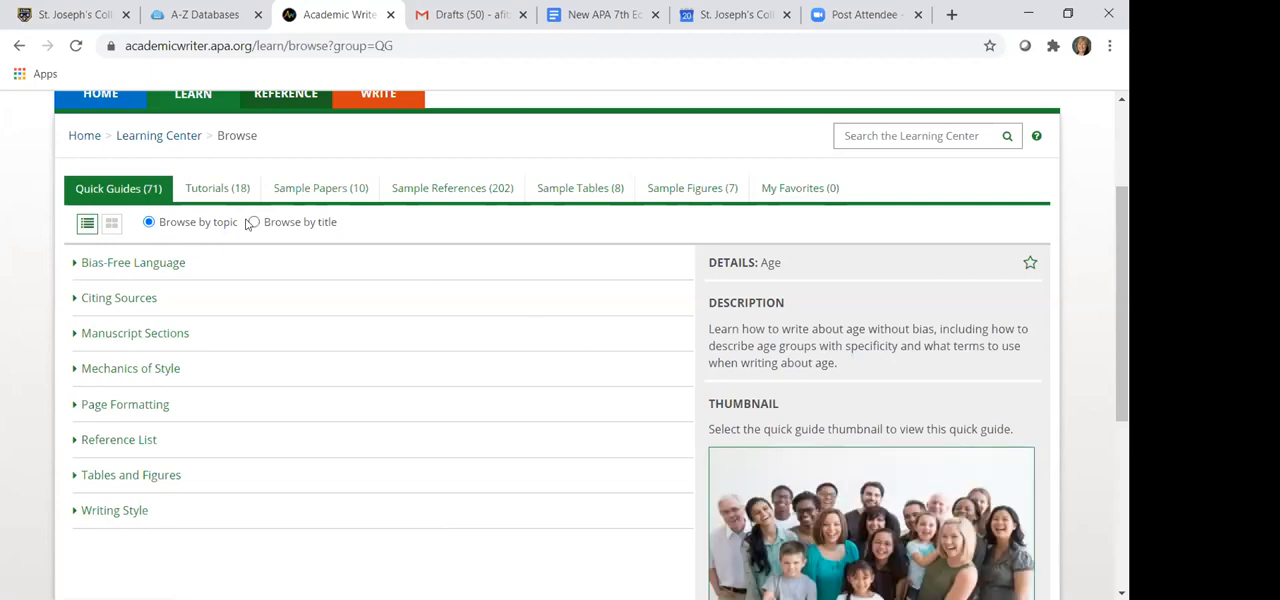
mouse_move(258, 224)
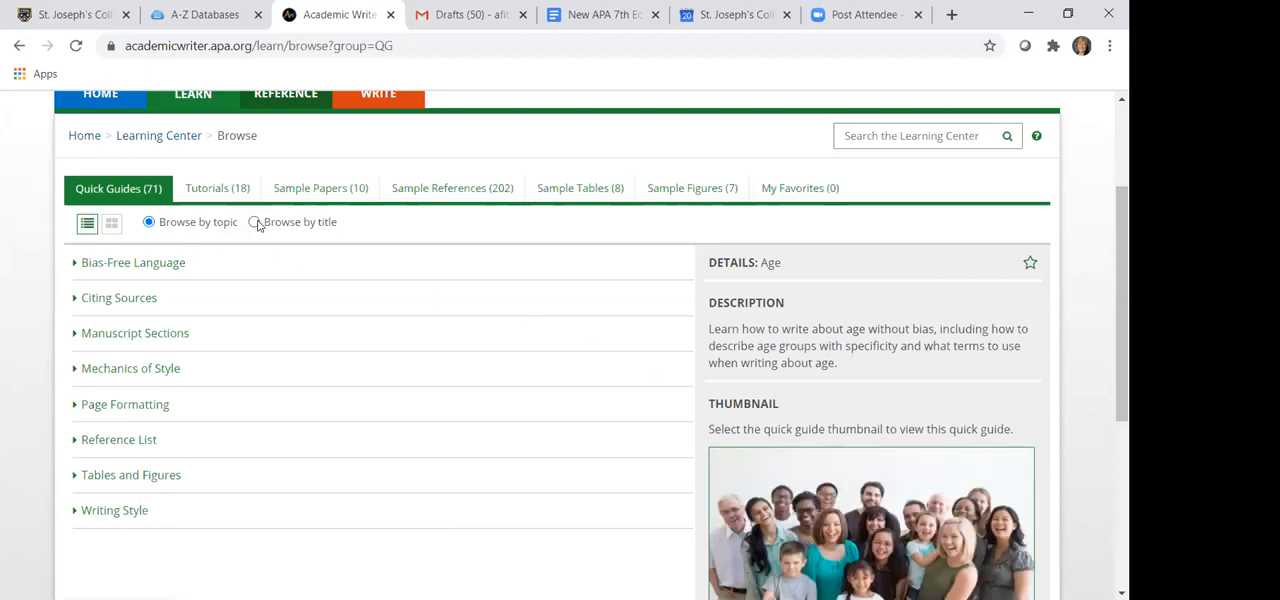
Step: Switch the Quick Guides to Browse by title, listing Abbreviations first
click(255, 221)
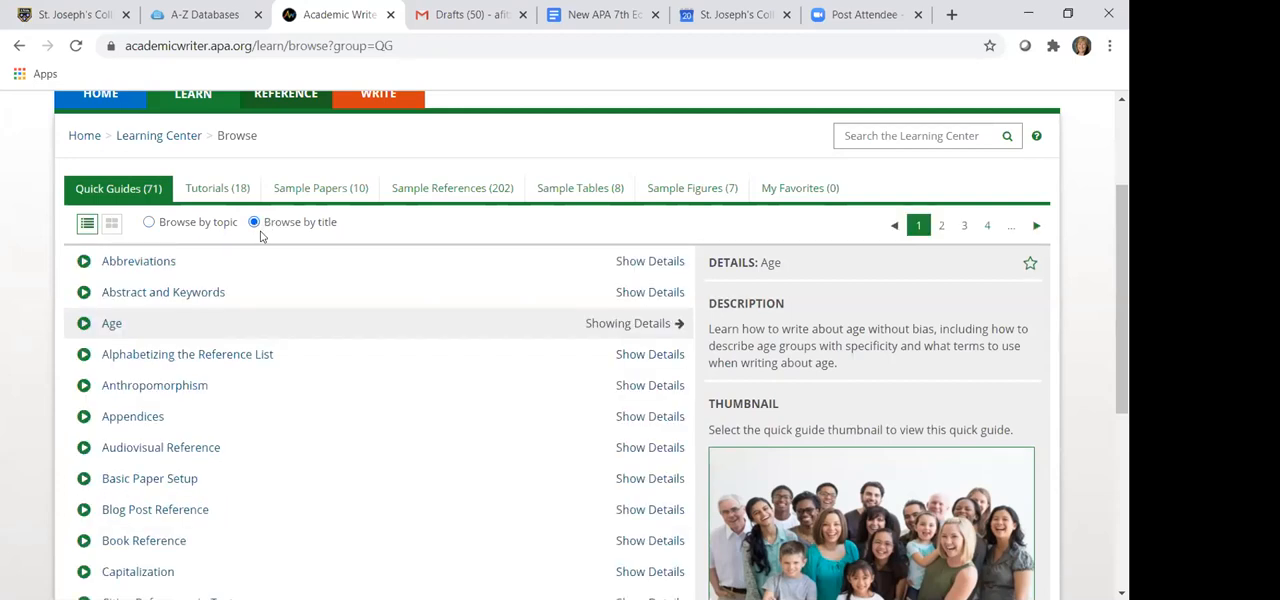
mouse_move(138, 261)
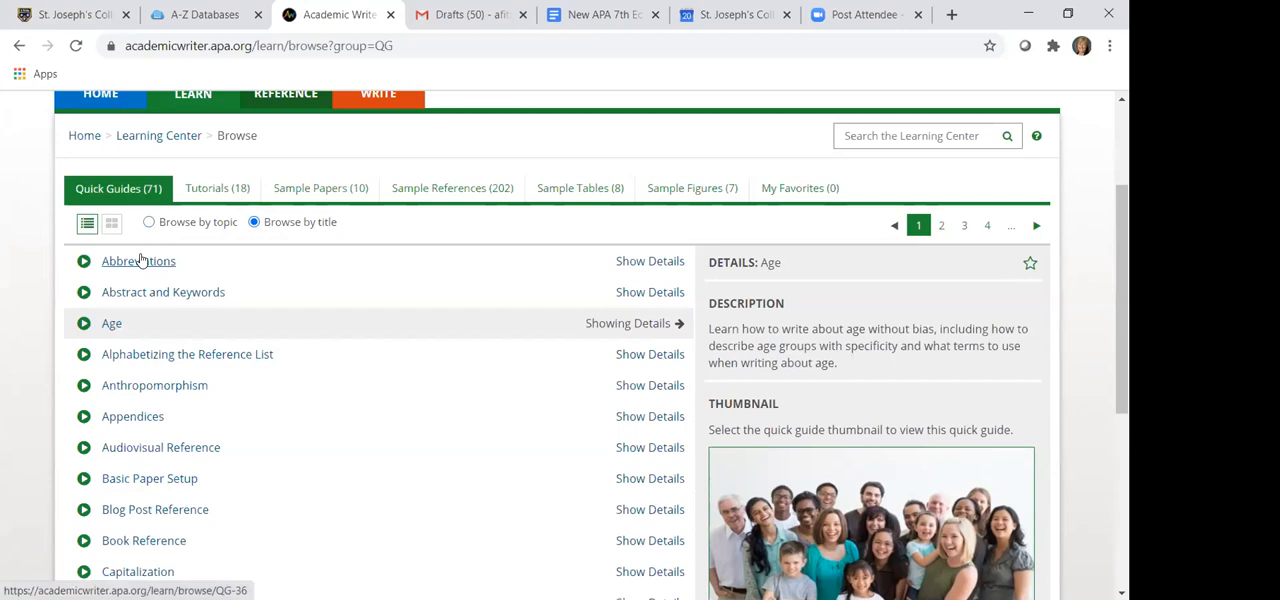
mouse_move(154, 385)
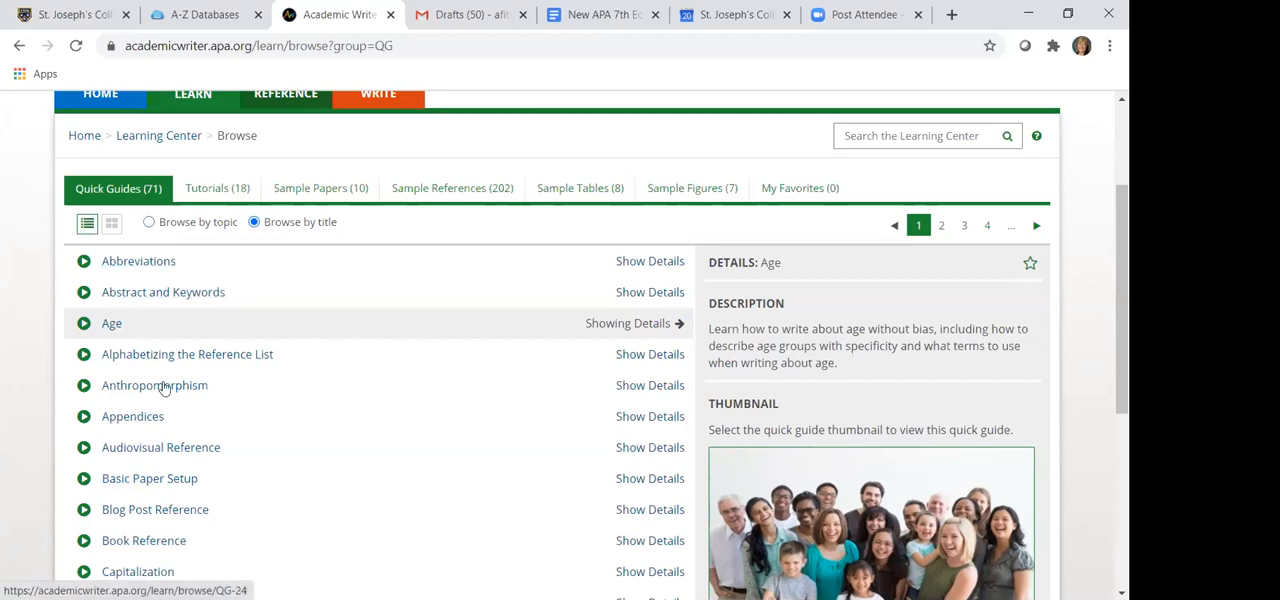
mouse_move(155, 509)
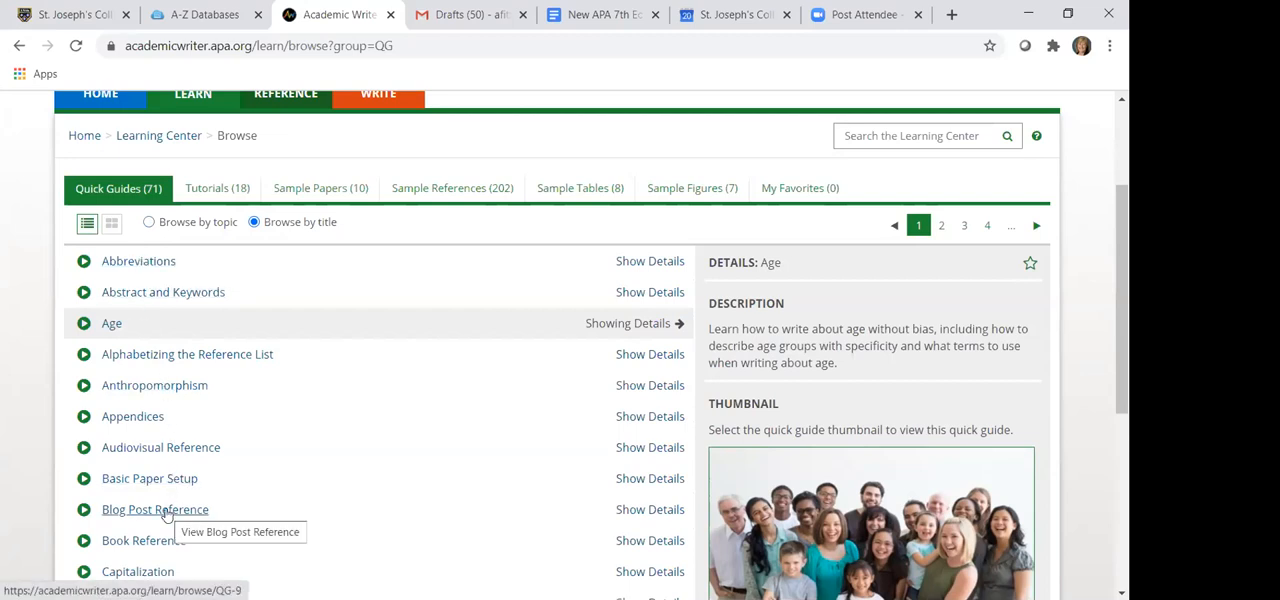
mouse_move(305, 386)
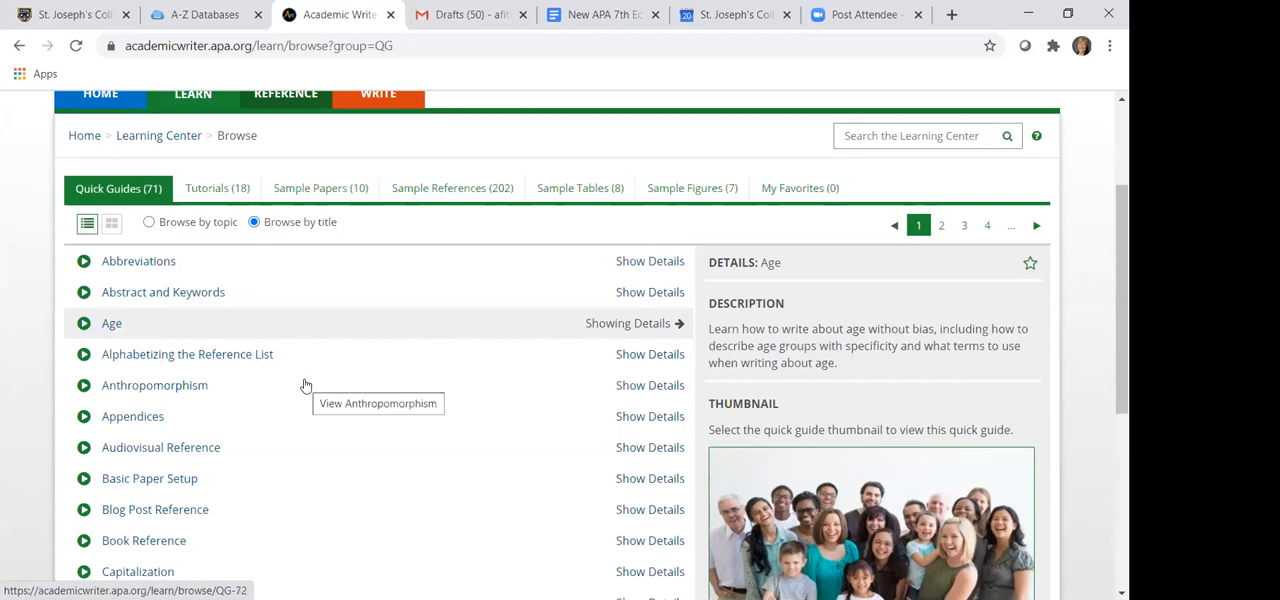
mouse_move(225, 346)
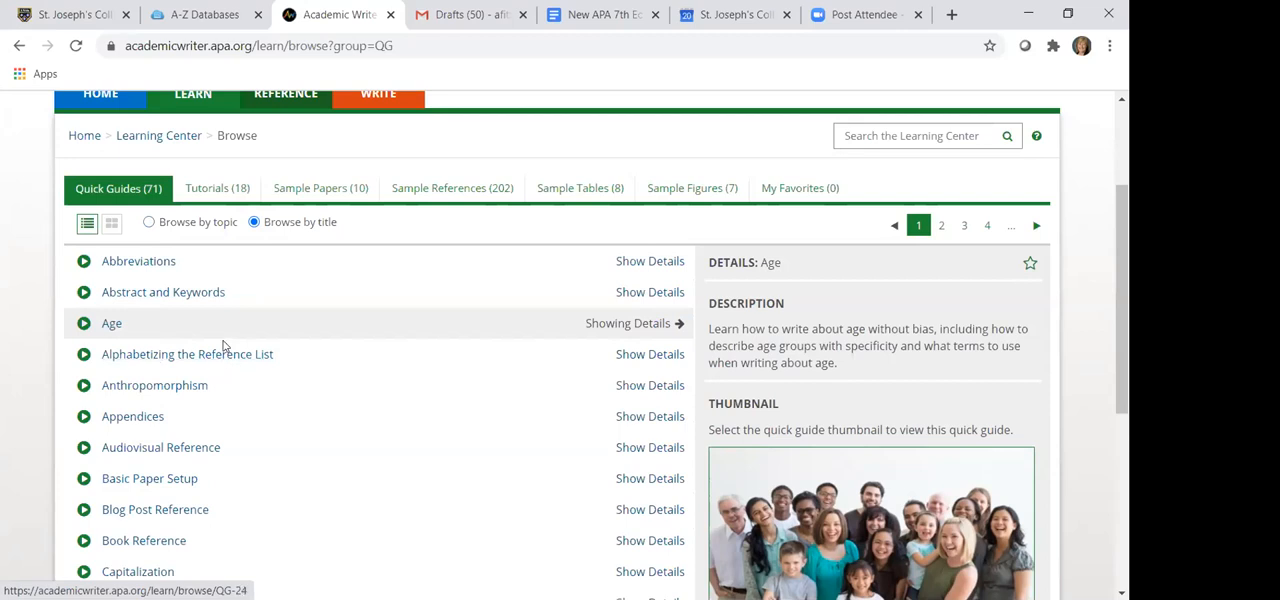
mouse_move(187, 354)
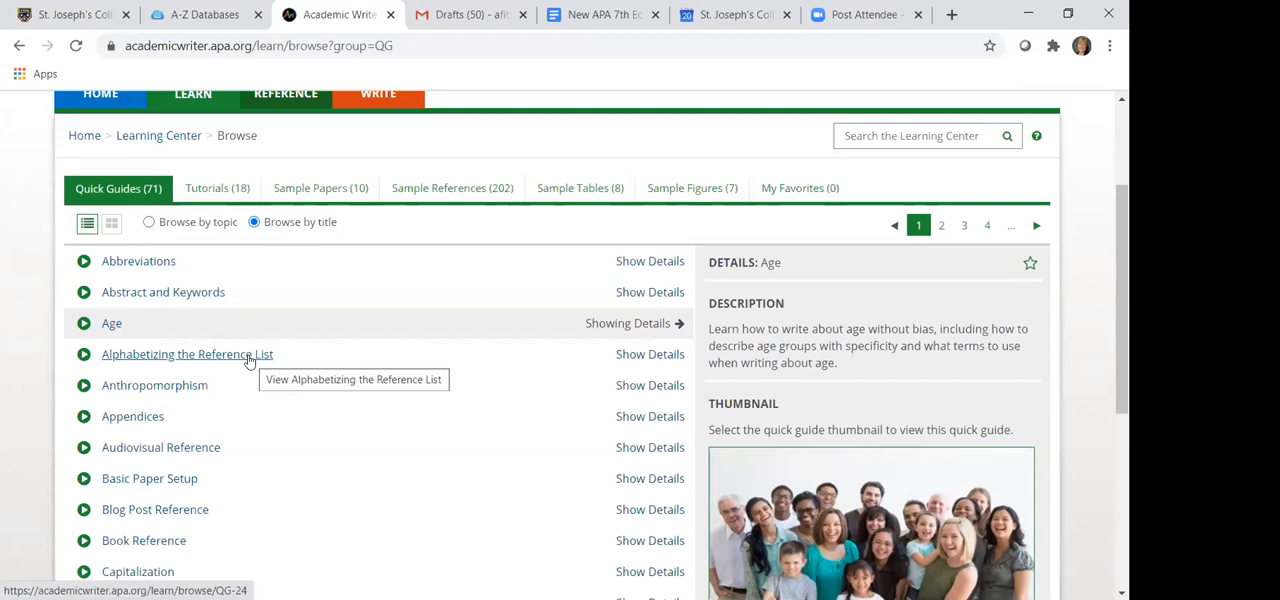
mouse_move(355, 348)
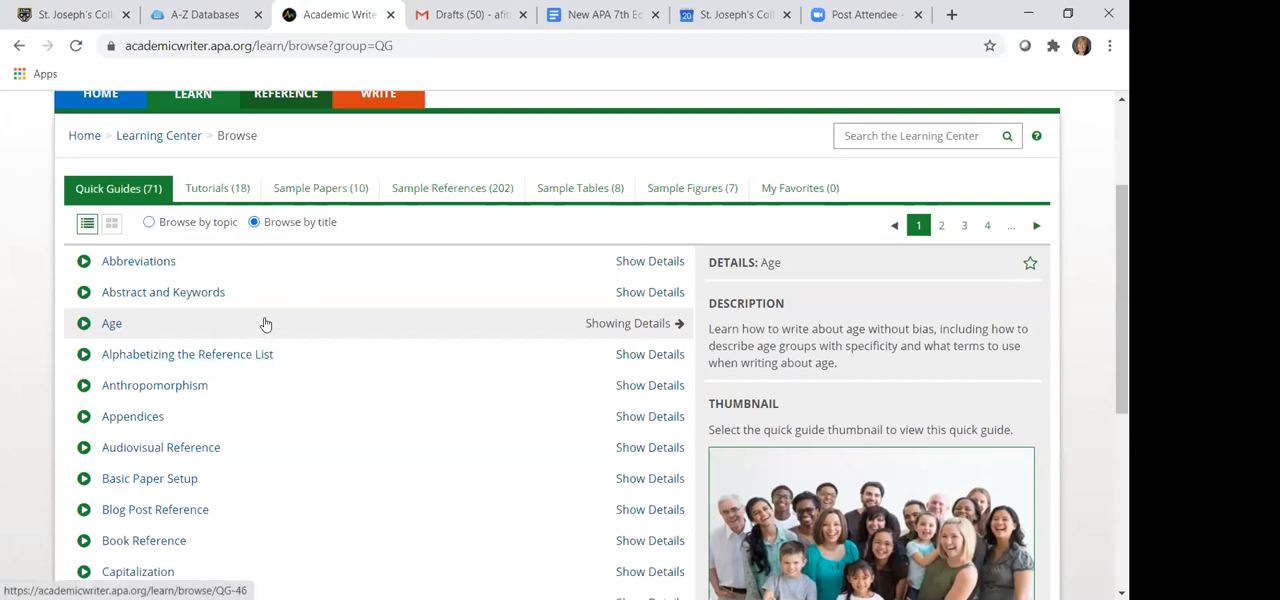
mouse_move(235, 297)
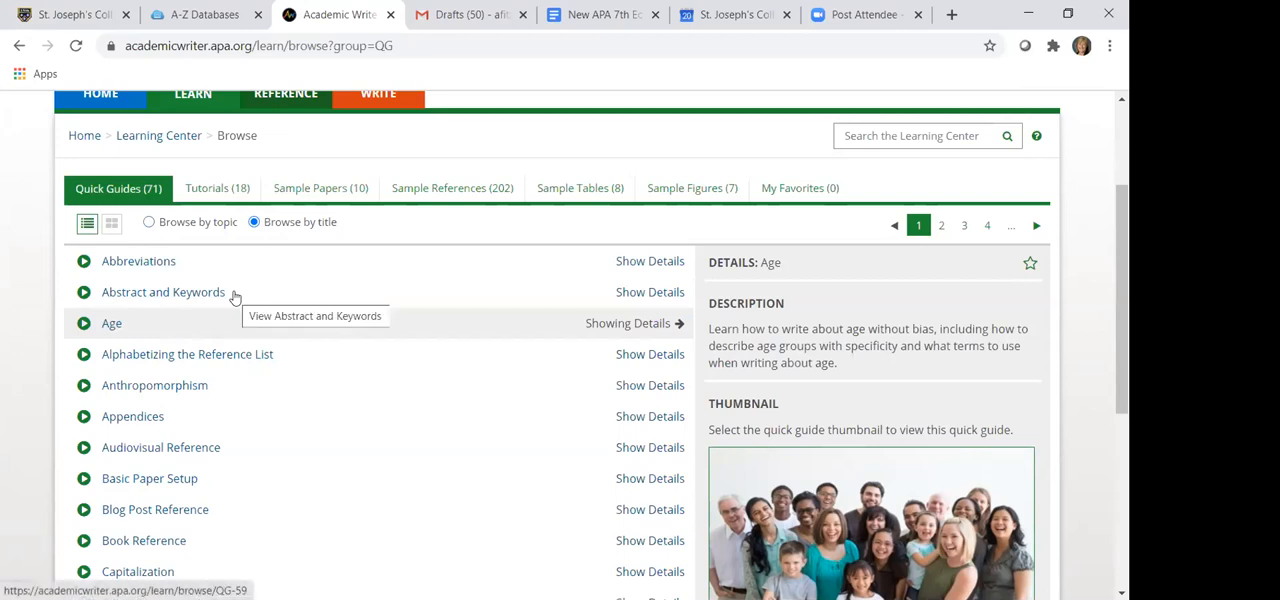
mouse_move(234, 299)
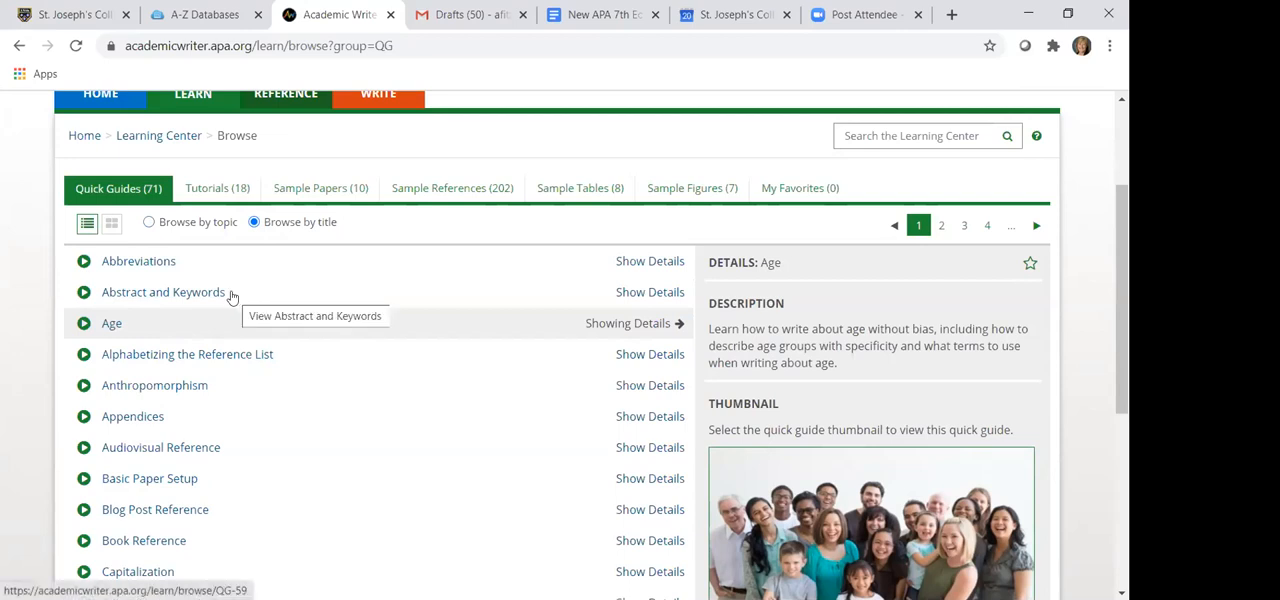
mouse_move(218, 292)
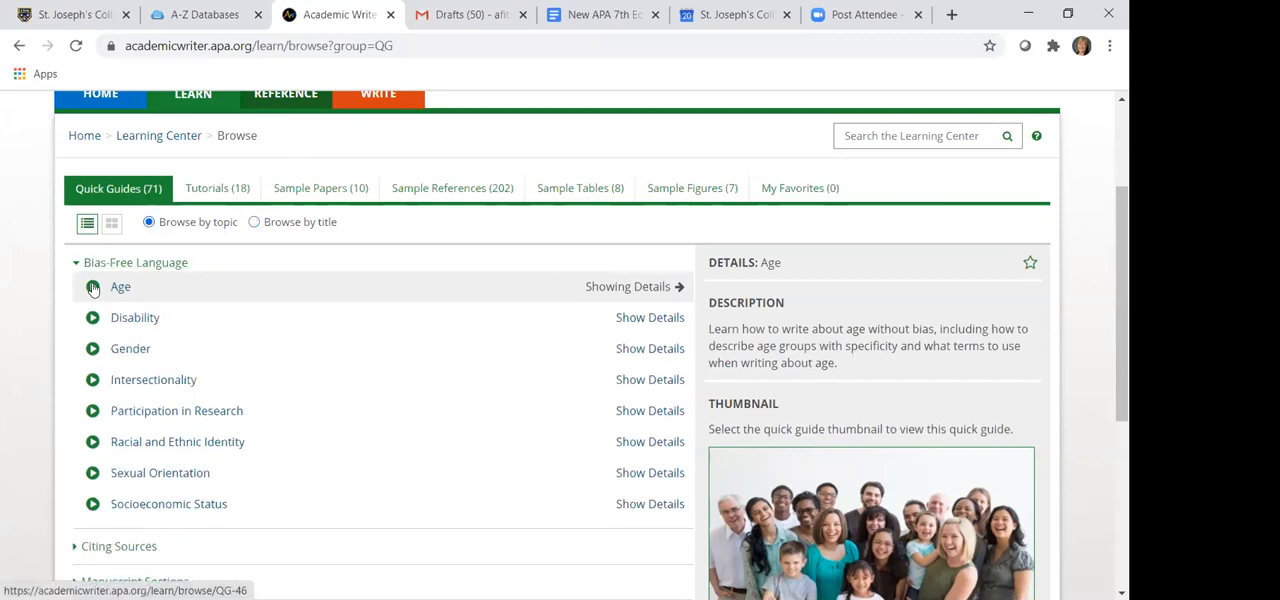
mouse_move(125, 441)
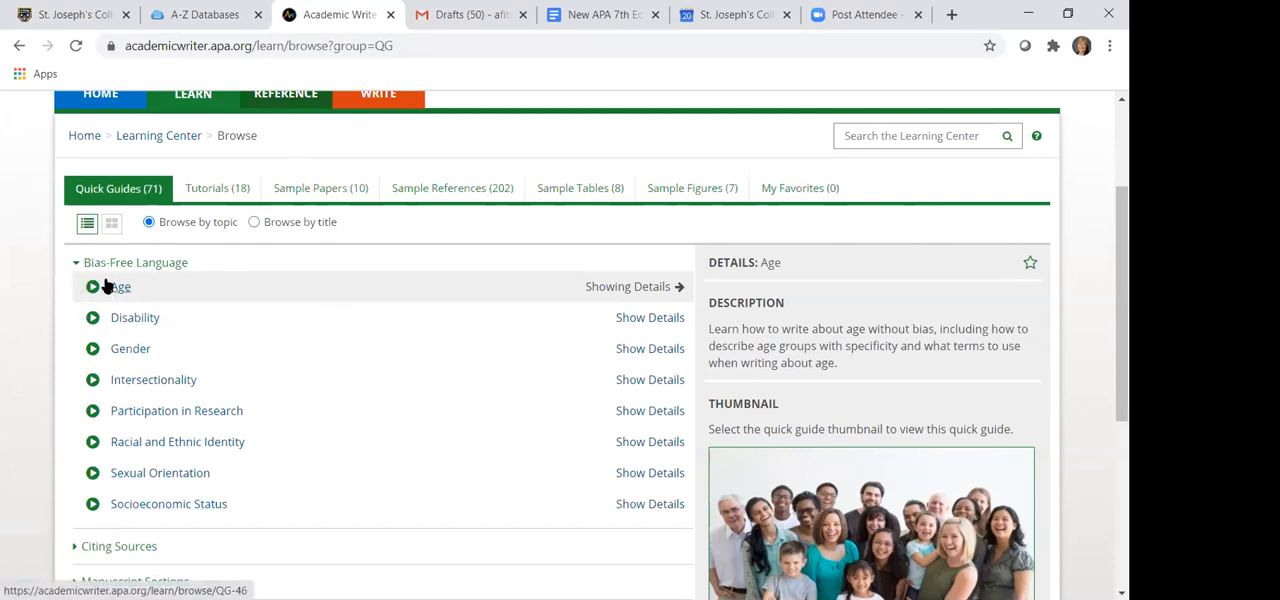
mouse_move(153, 379)
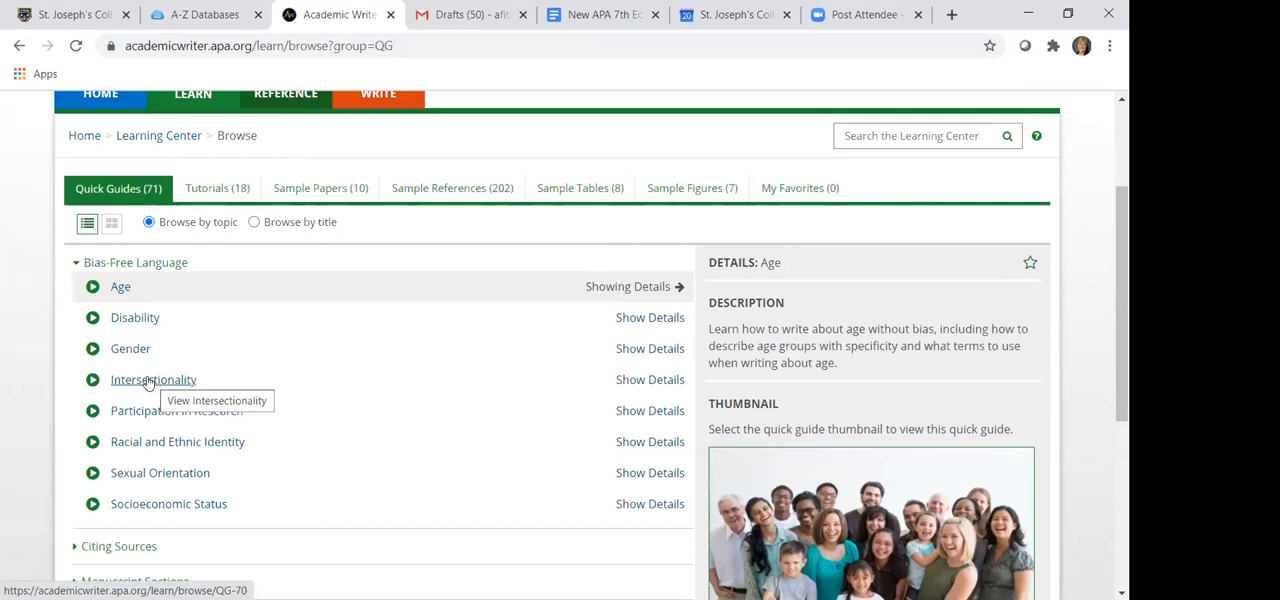
mouse_move(197, 397)
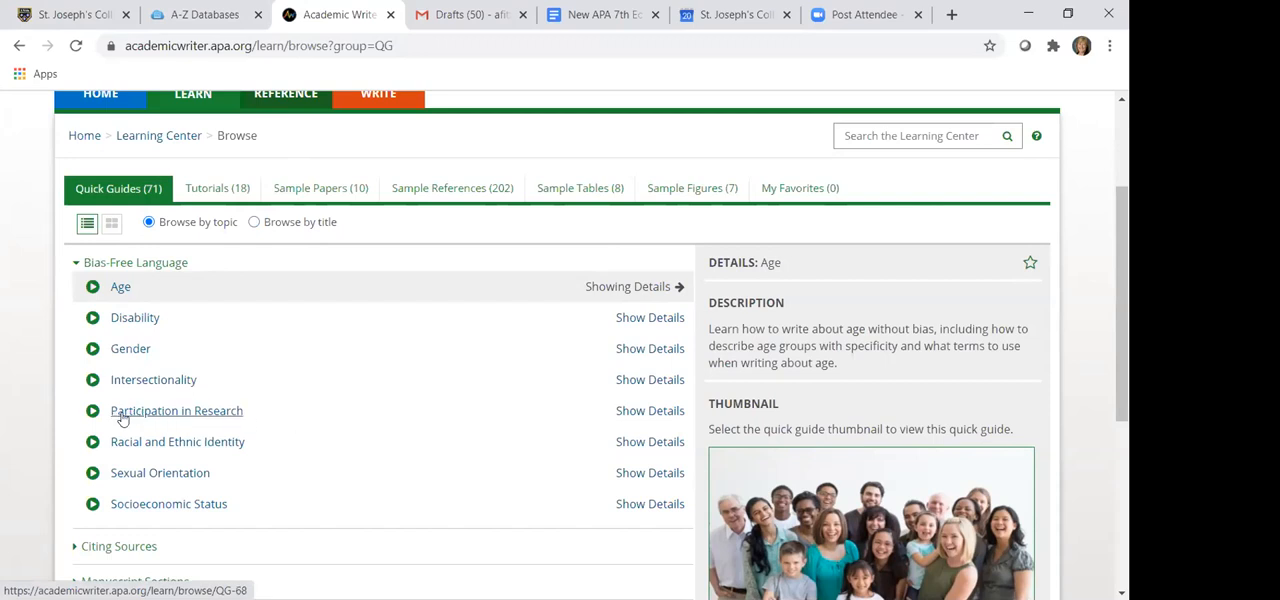
mouse_move(121, 508)
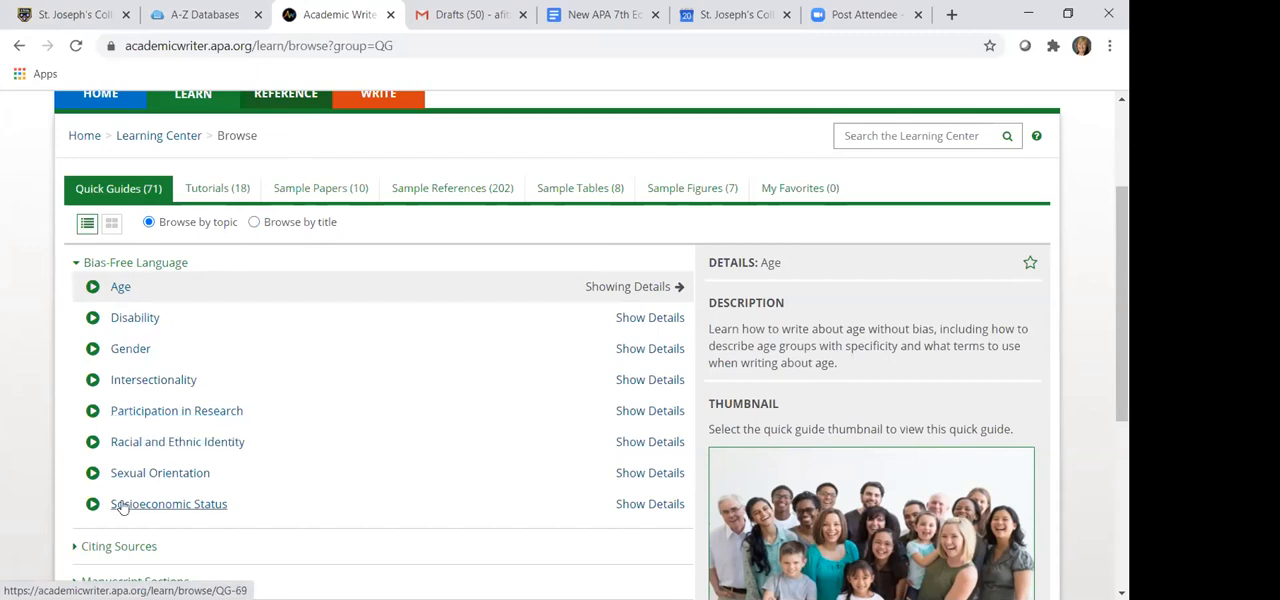
mouse_move(165, 508)
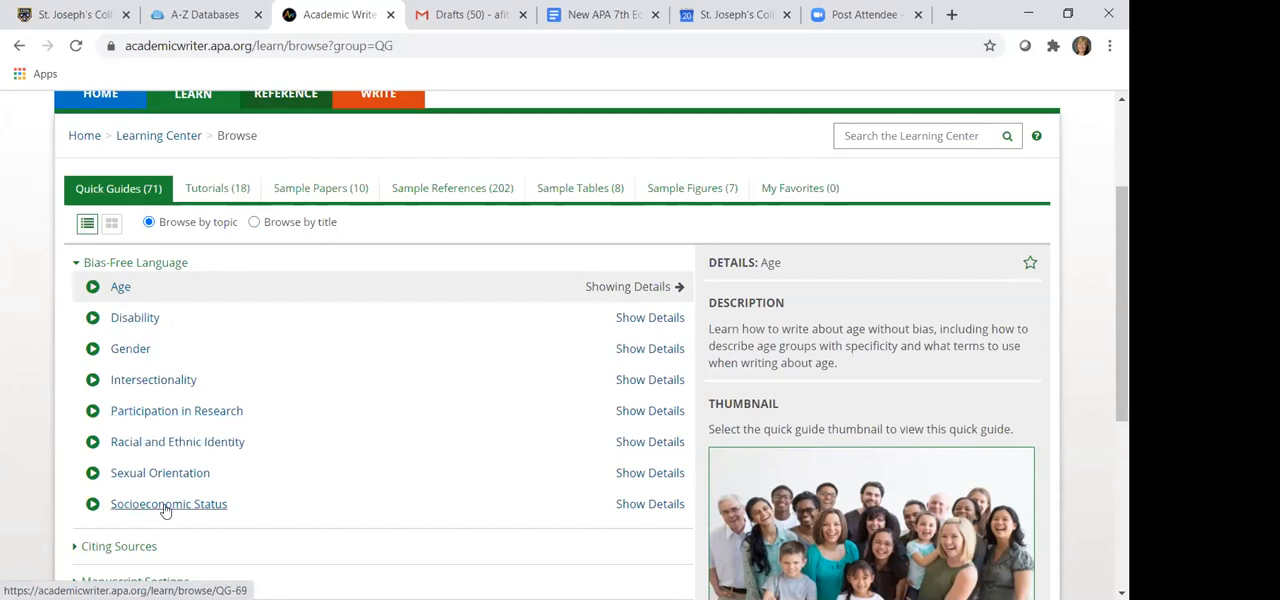
mouse_move(273, 506)
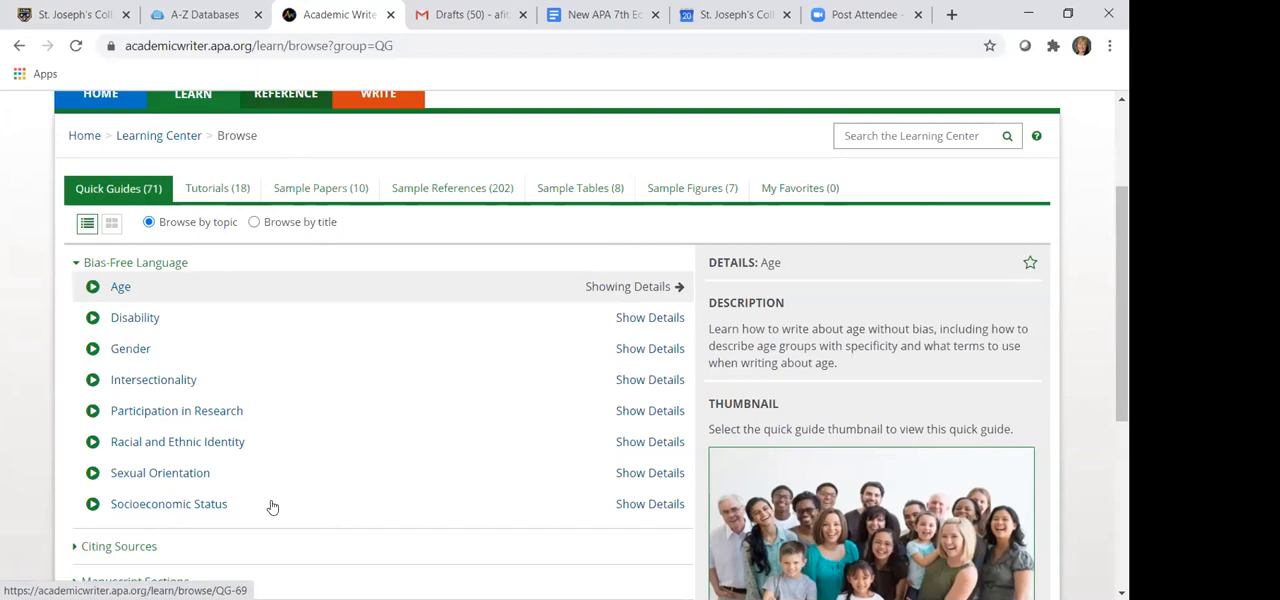
mouse_move(273, 505)
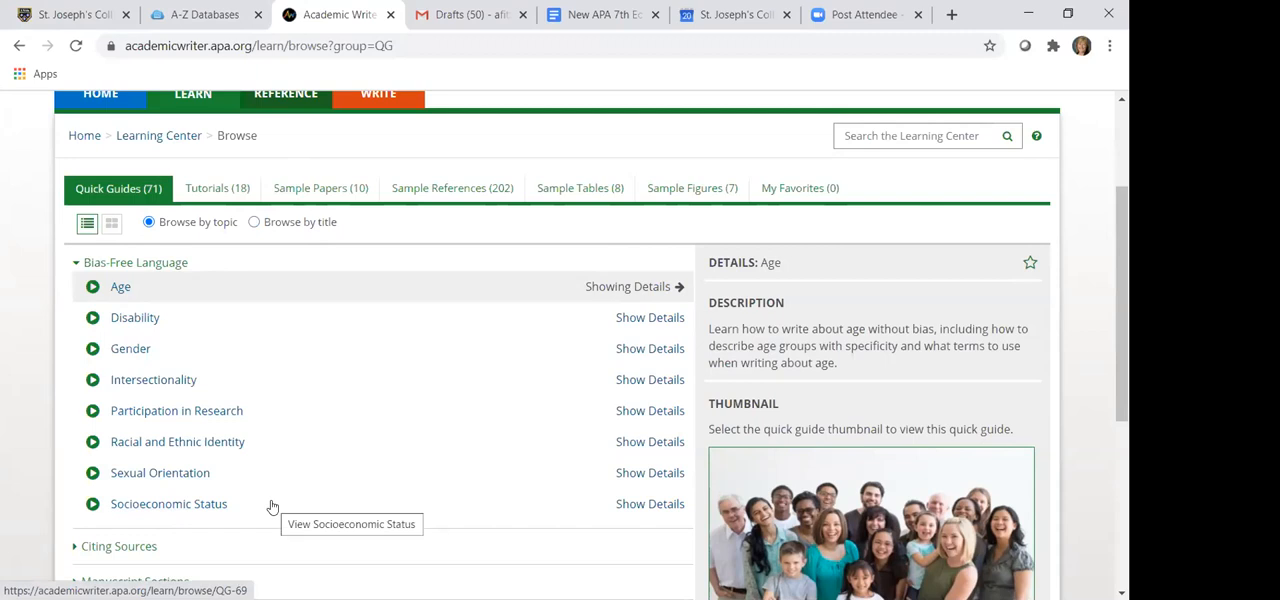
mouse_move(93, 385)
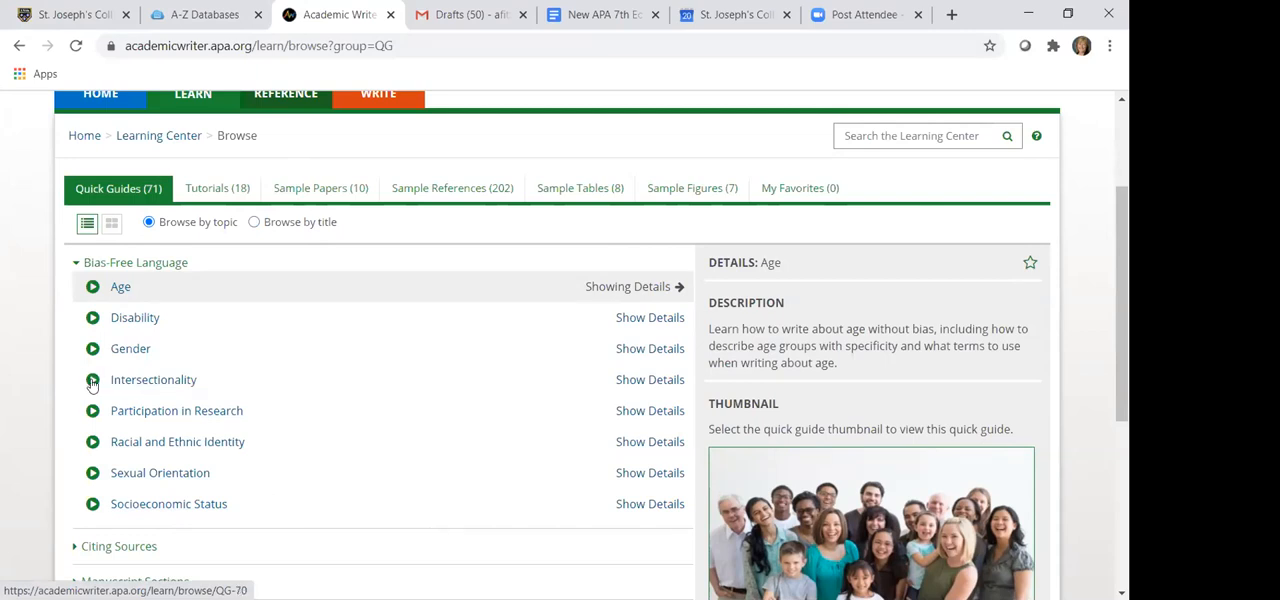
mouse_move(153, 379)
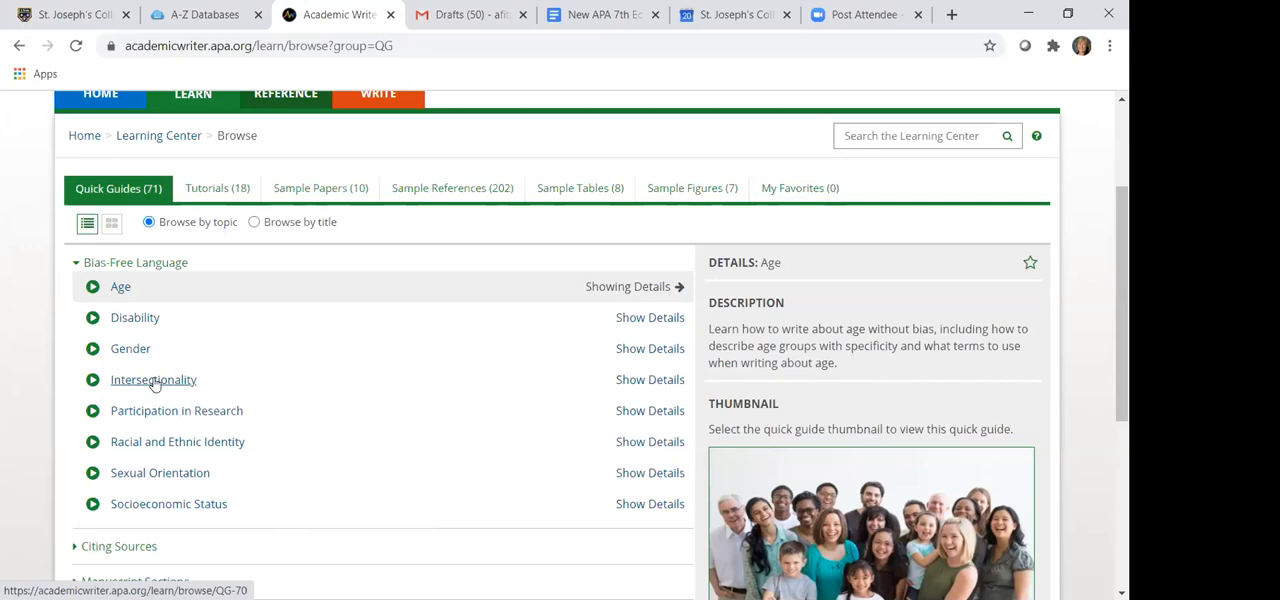
Step: Open the Intersectionality guide from the Bias-Free Language group
click(153, 379)
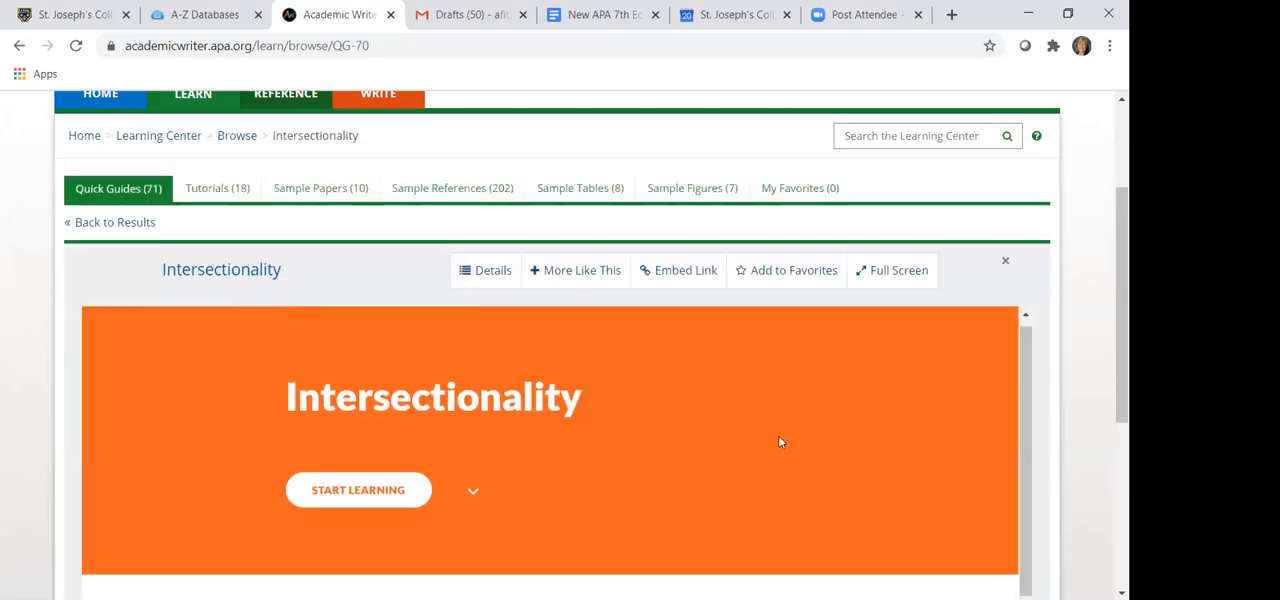
Step: Start the Intersectionality guide and scroll through Overview until progress reaches 14%
scroll(down, 3)
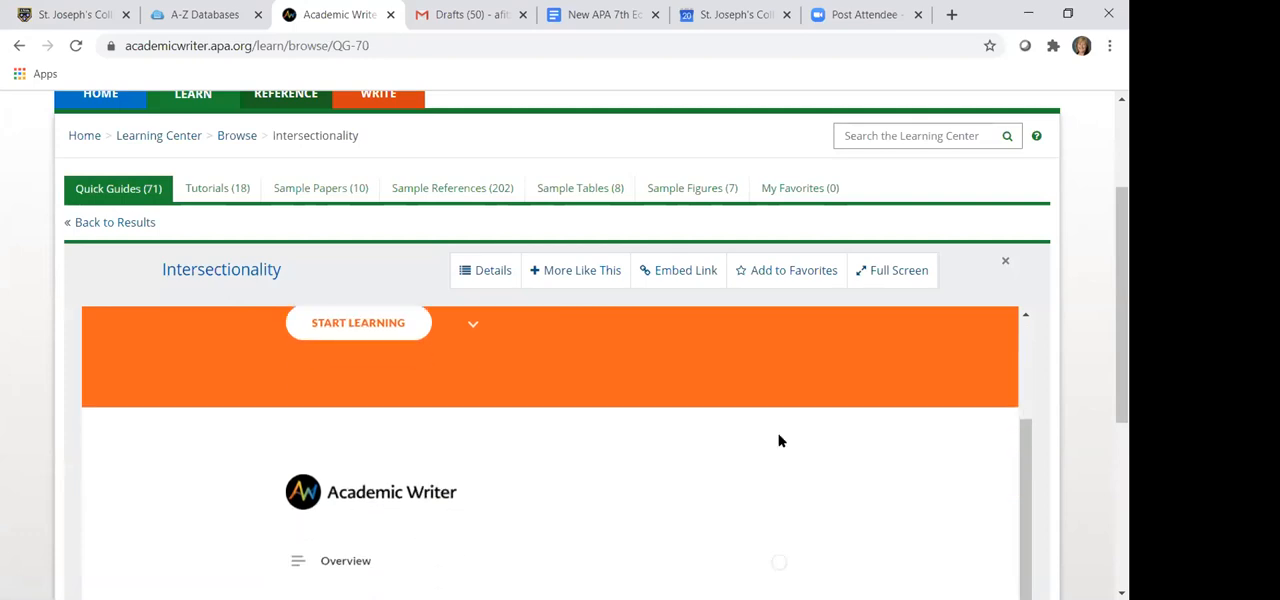
scroll(down, 3)
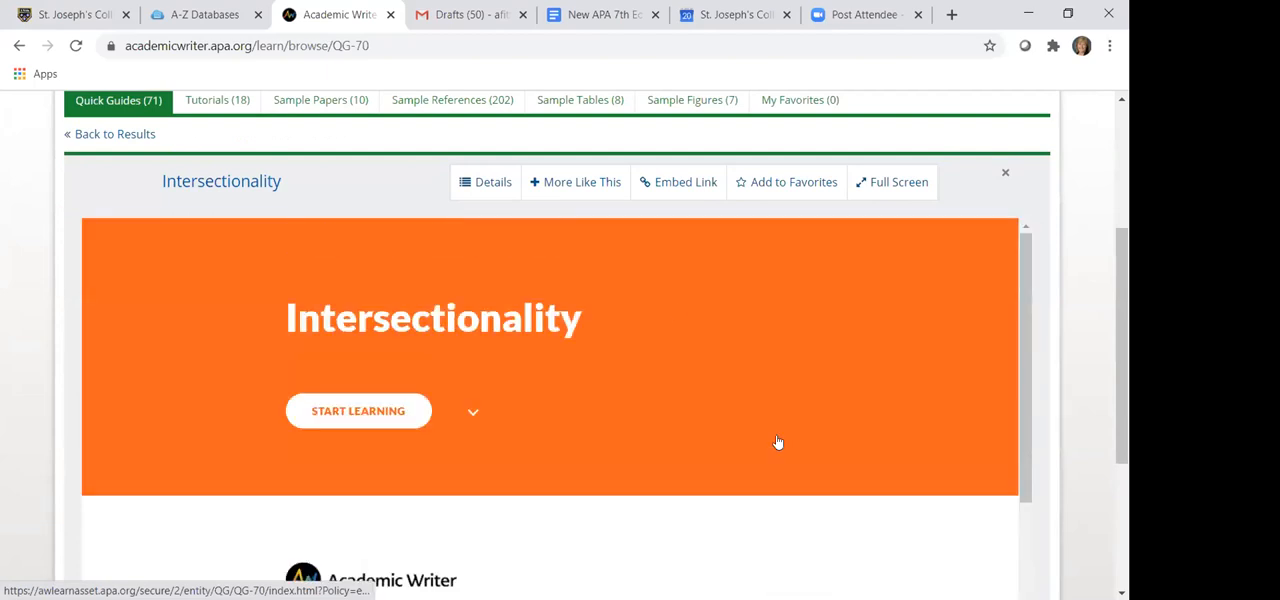
mouse_move(358, 411)
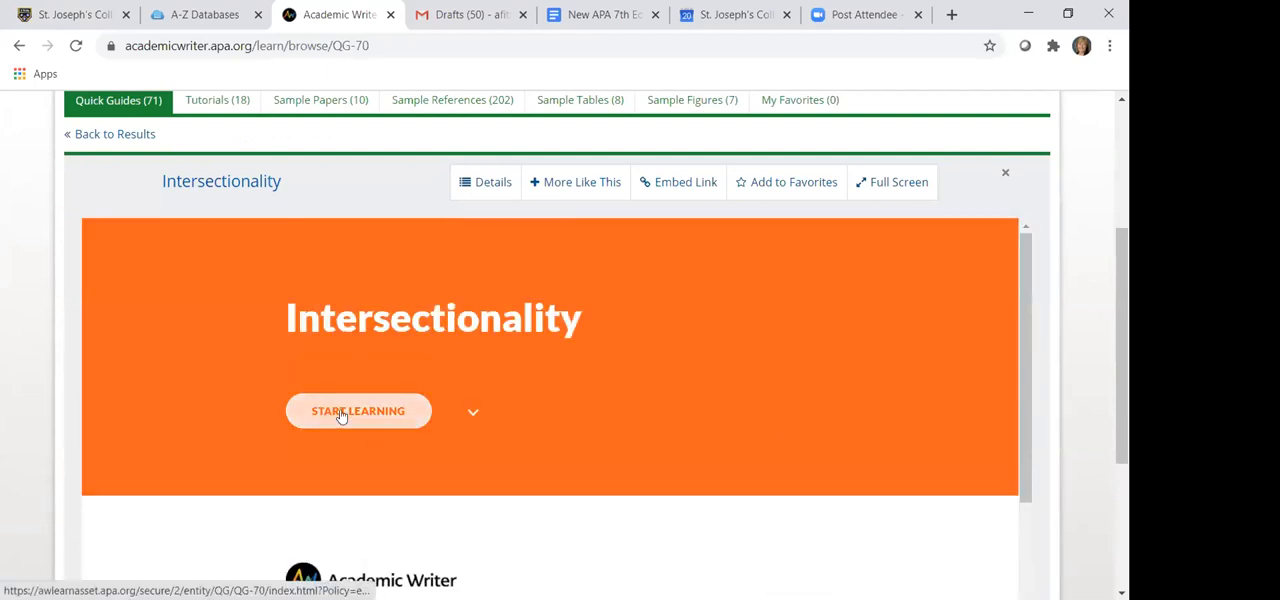
click(358, 411)
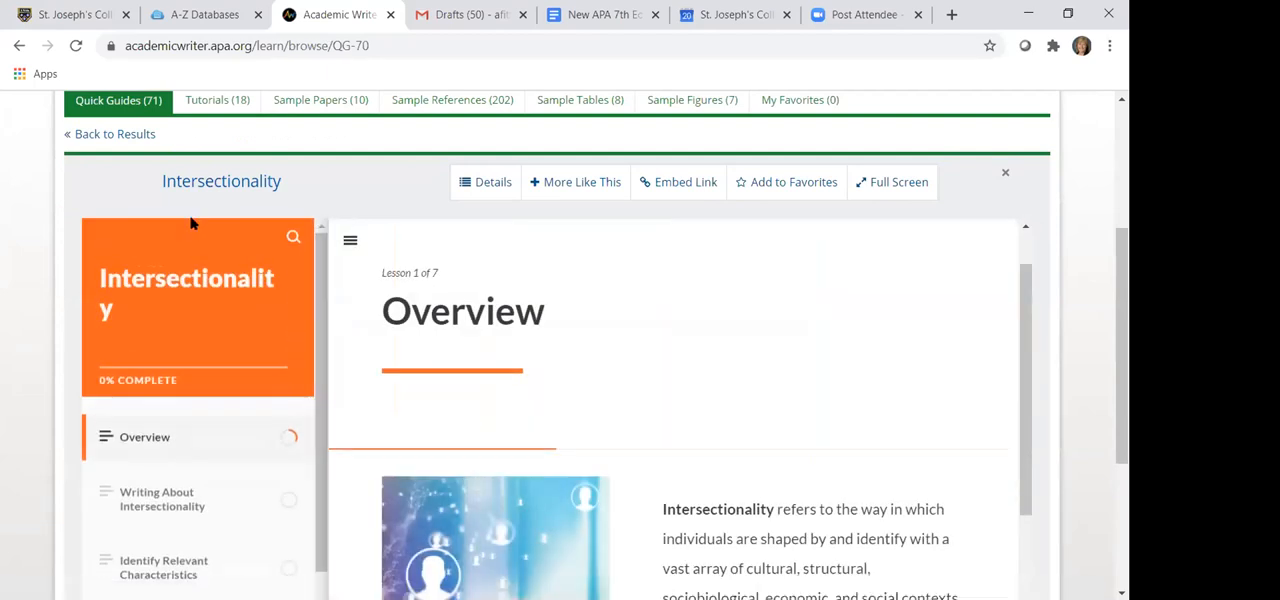
mouse_move(211, 547)
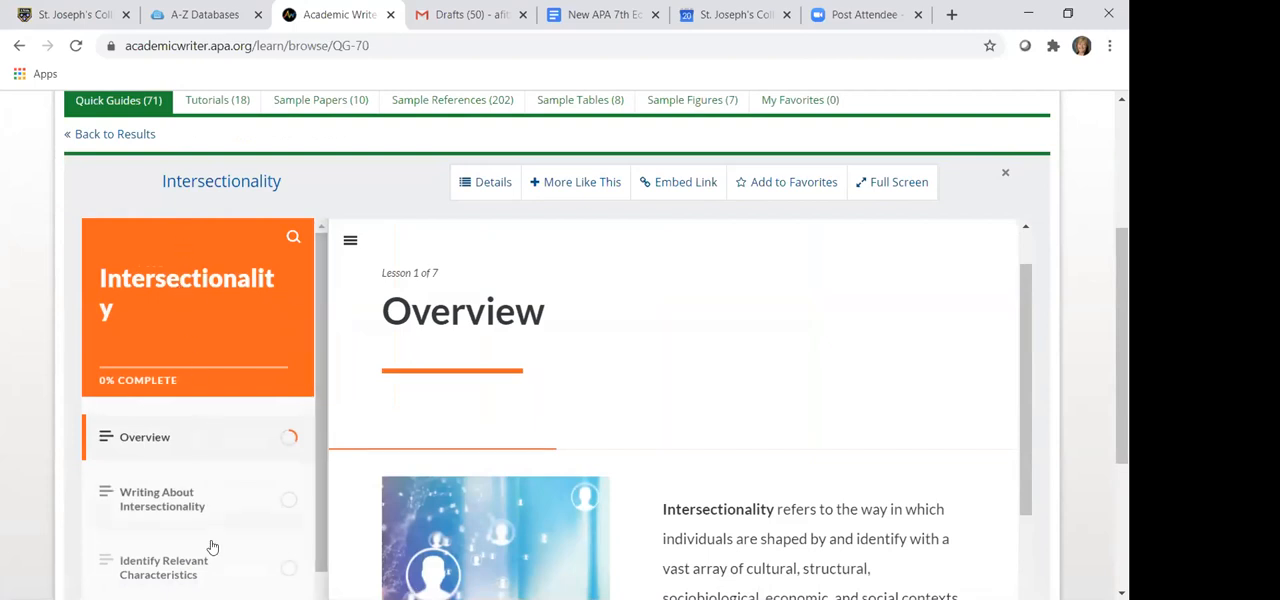
mouse_move(325, 352)
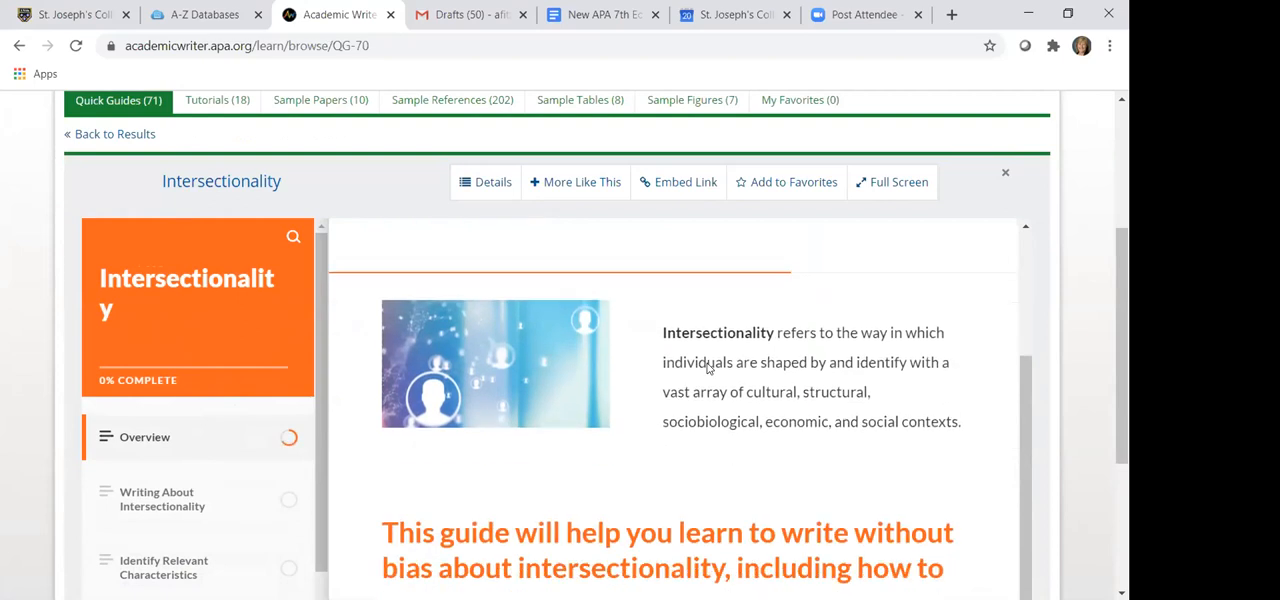
scroll(down, 3)
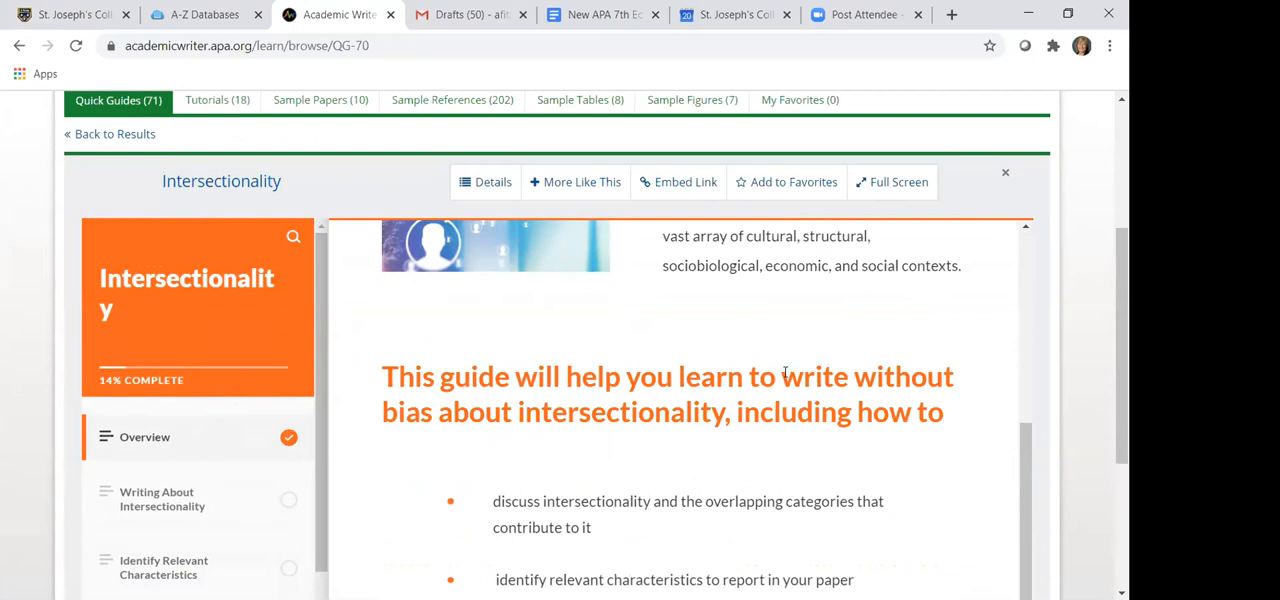
scroll(down, 3)
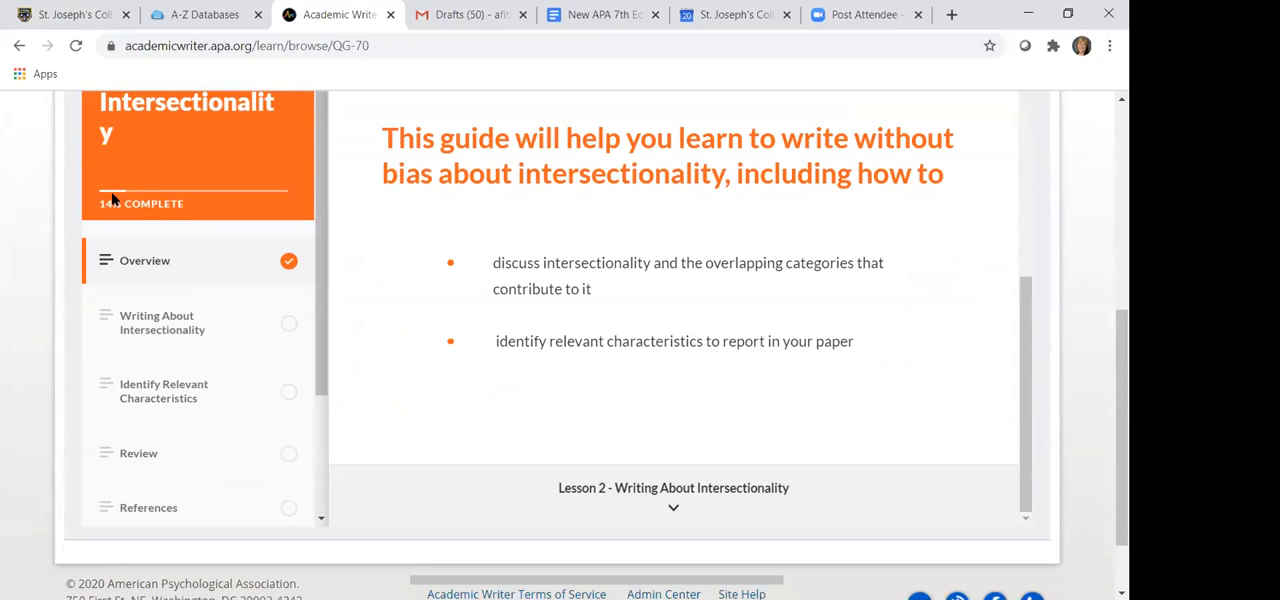
mouse_move(204, 285)
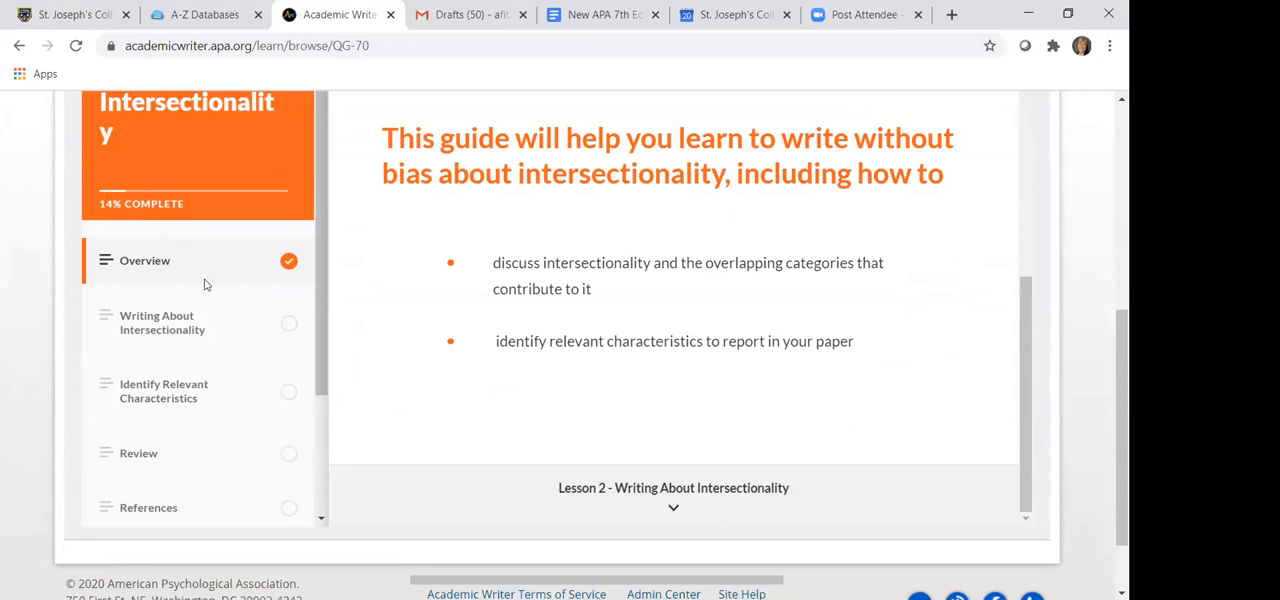
mouse_move(655, 379)
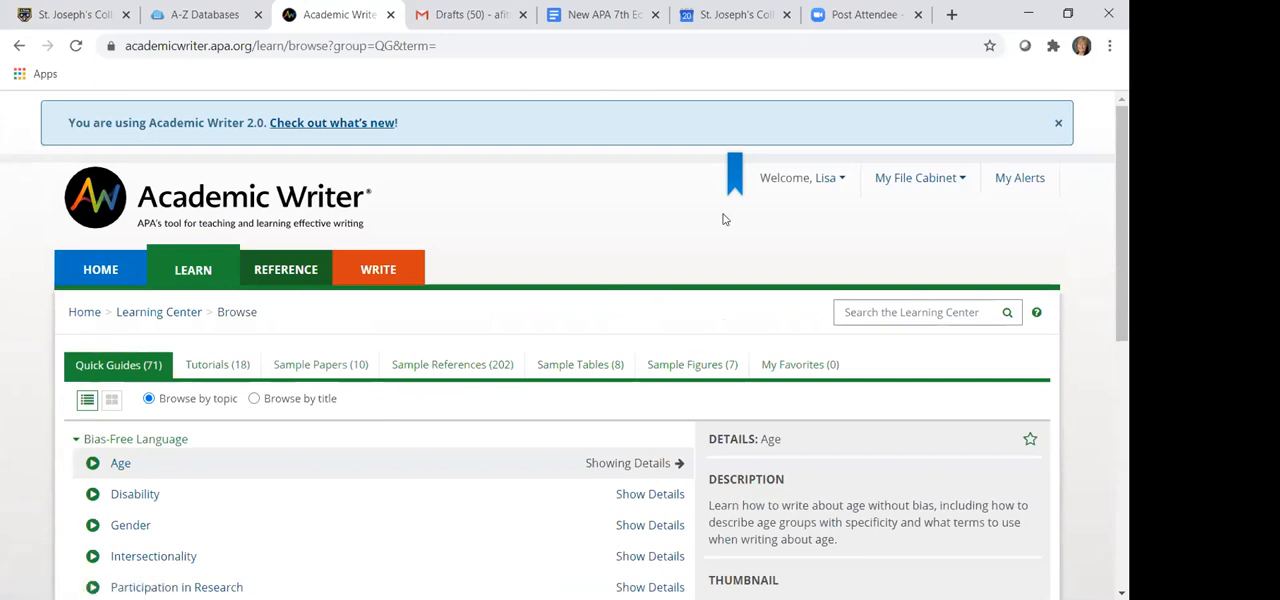
mouse_move(615, 50)
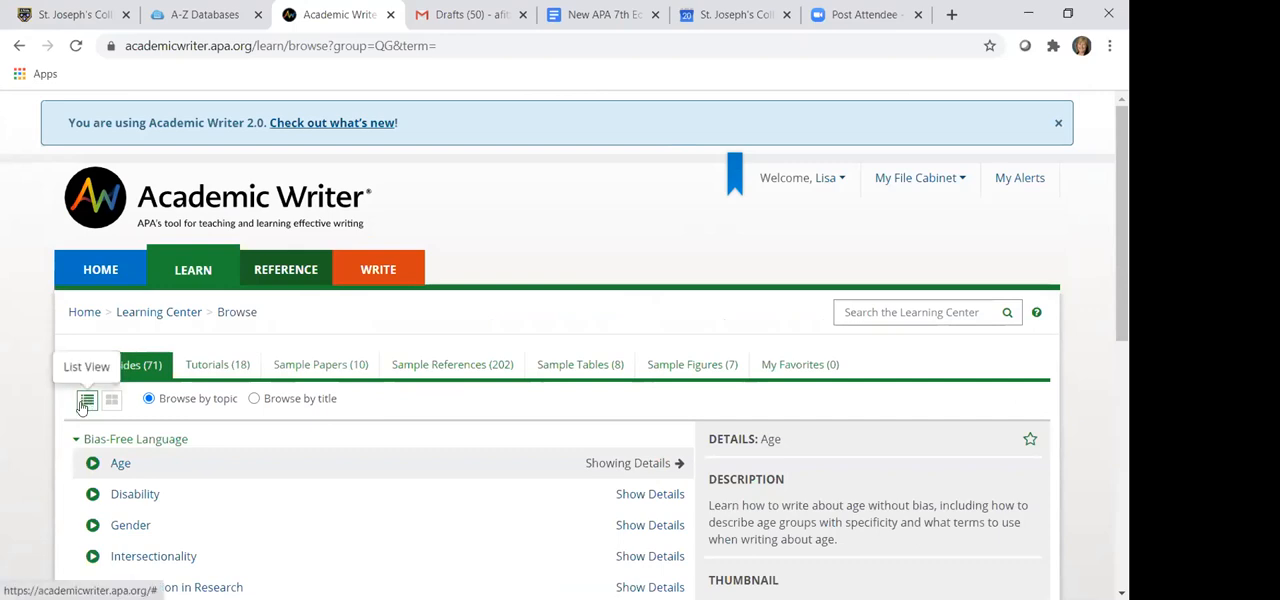
mouse_move(85, 400)
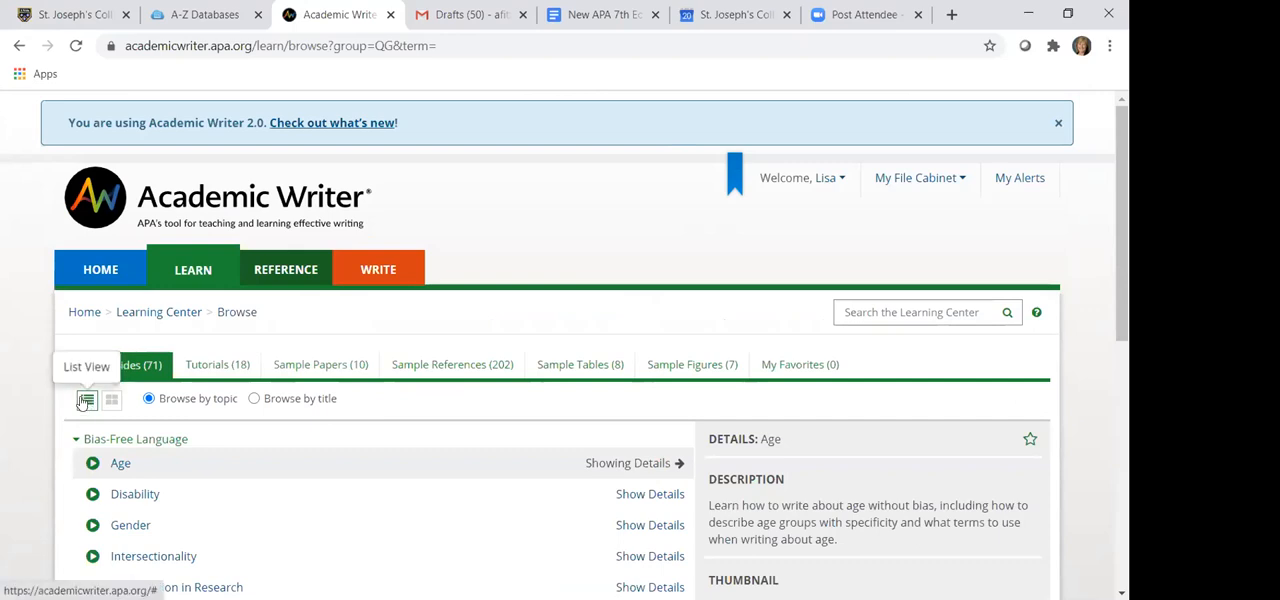
mouse_move(111, 399)
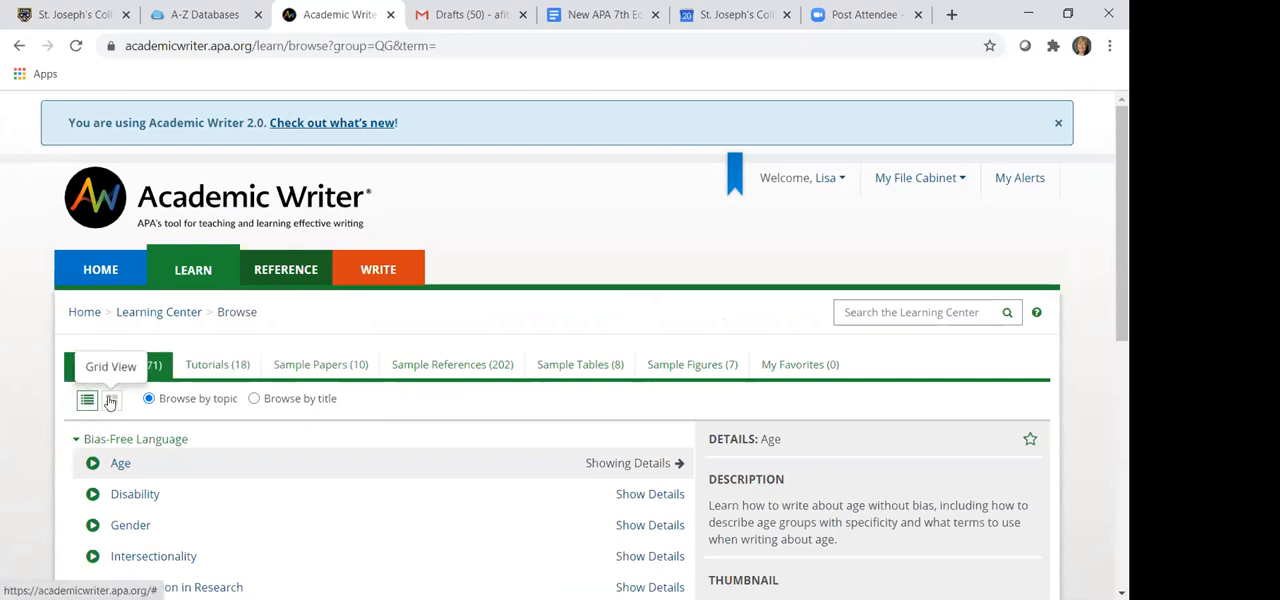
Step: Switch to Grid View, browse the cards, and highlight the Abbreviations description
click(111, 400)
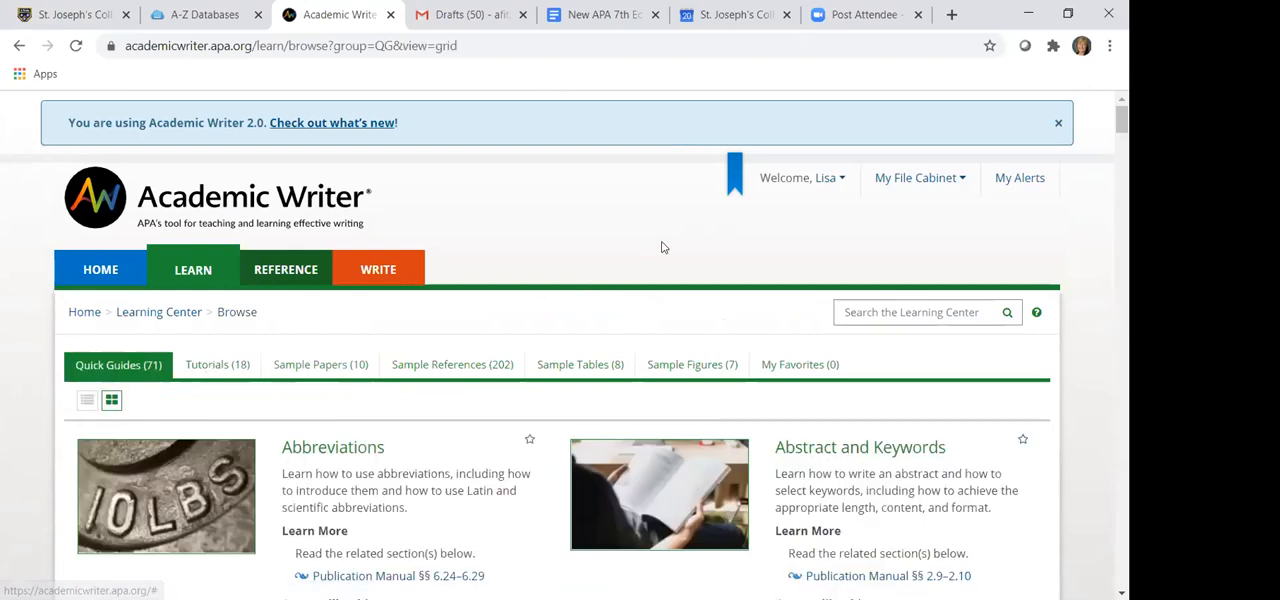
scroll(down, 3)
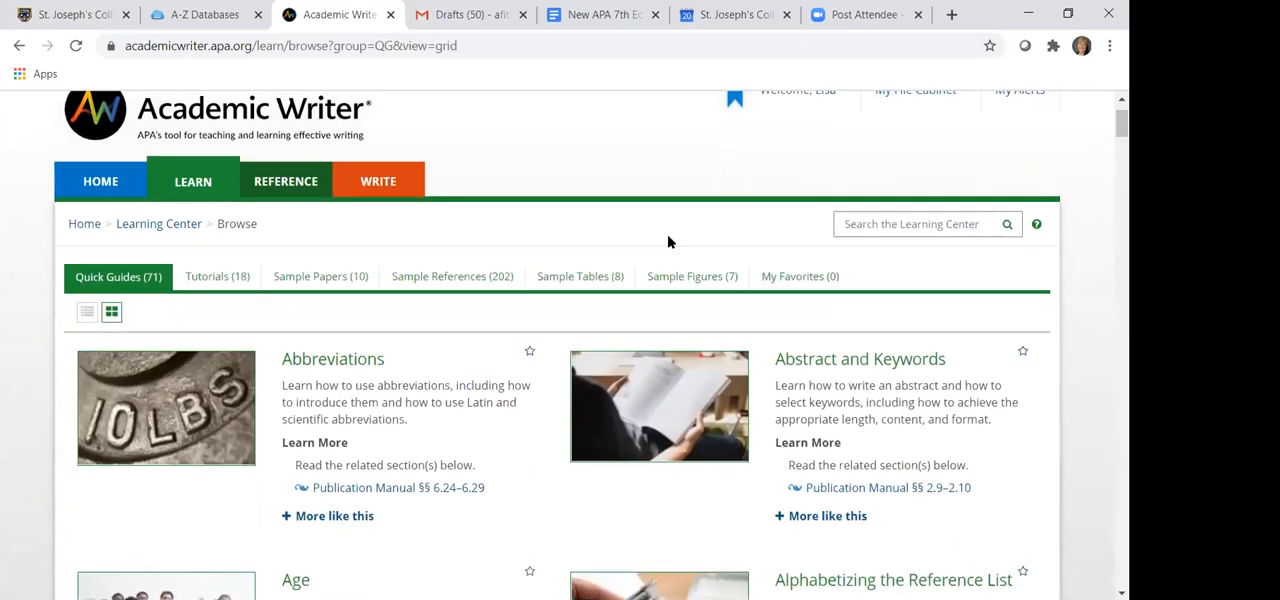
scroll(down, 3)
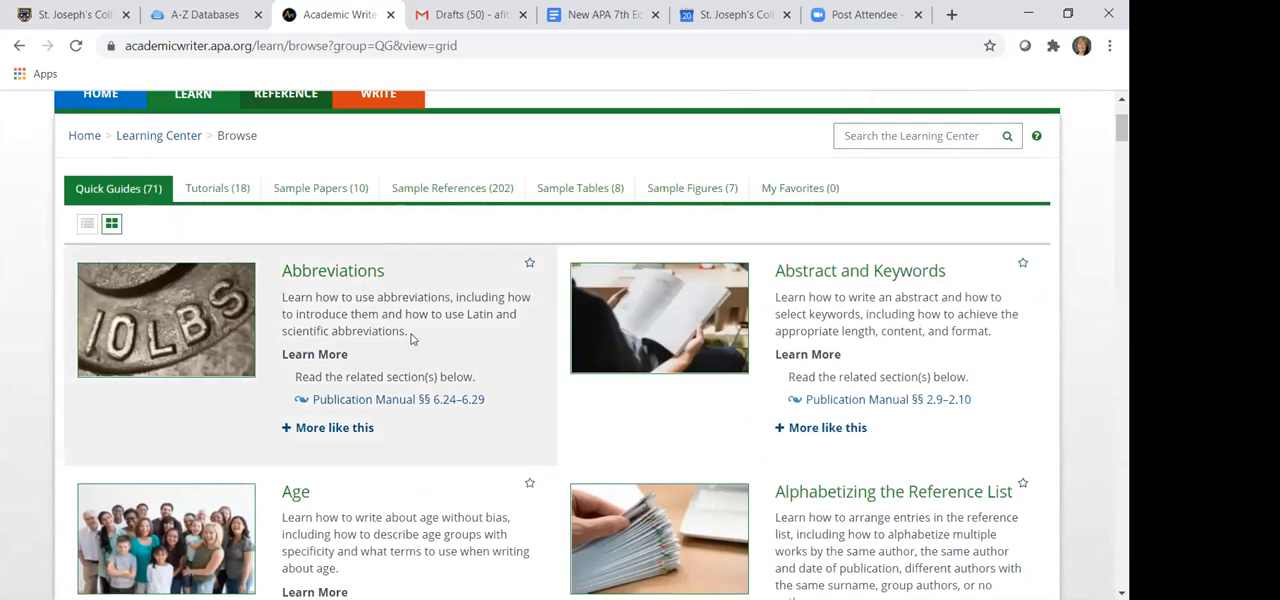
drag(282, 297, 407, 331)
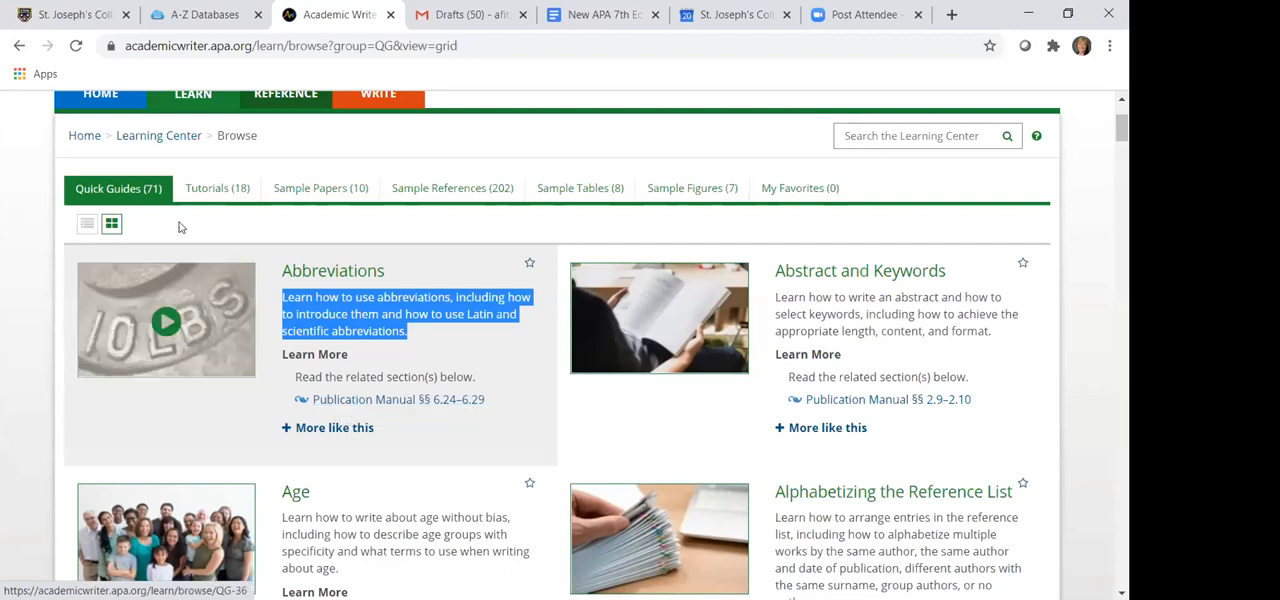
Step: Browse tutorials, then sample tables, and settle on Sample Figures with bar graphs and charts
click(217, 188)
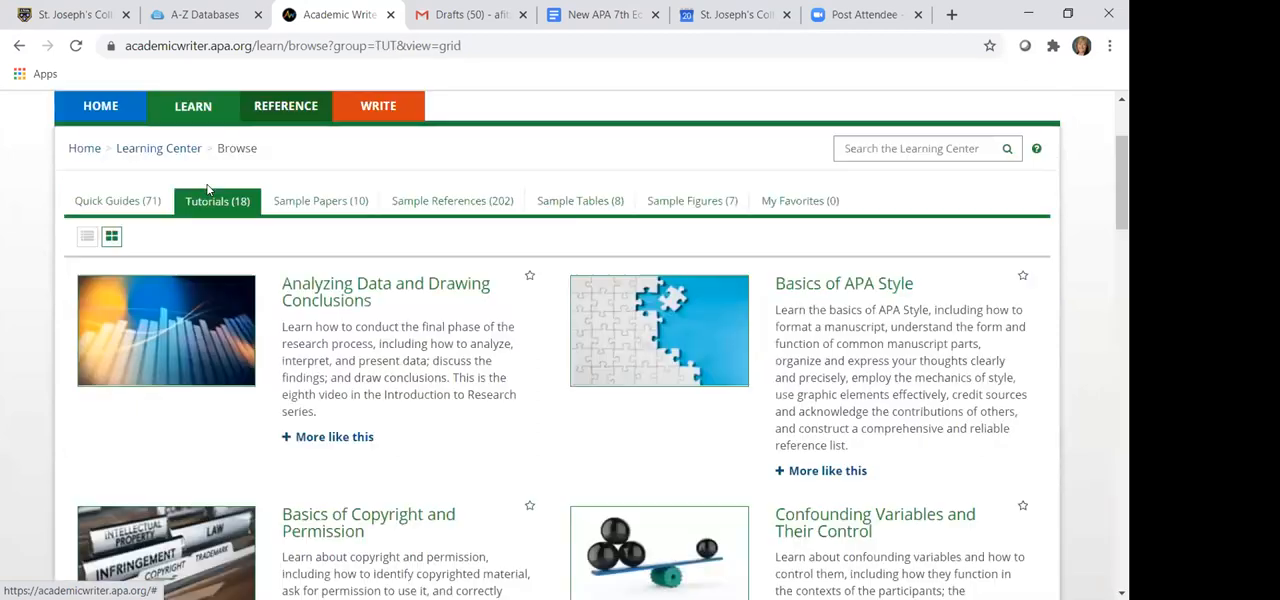
mouse_move(263, 252)
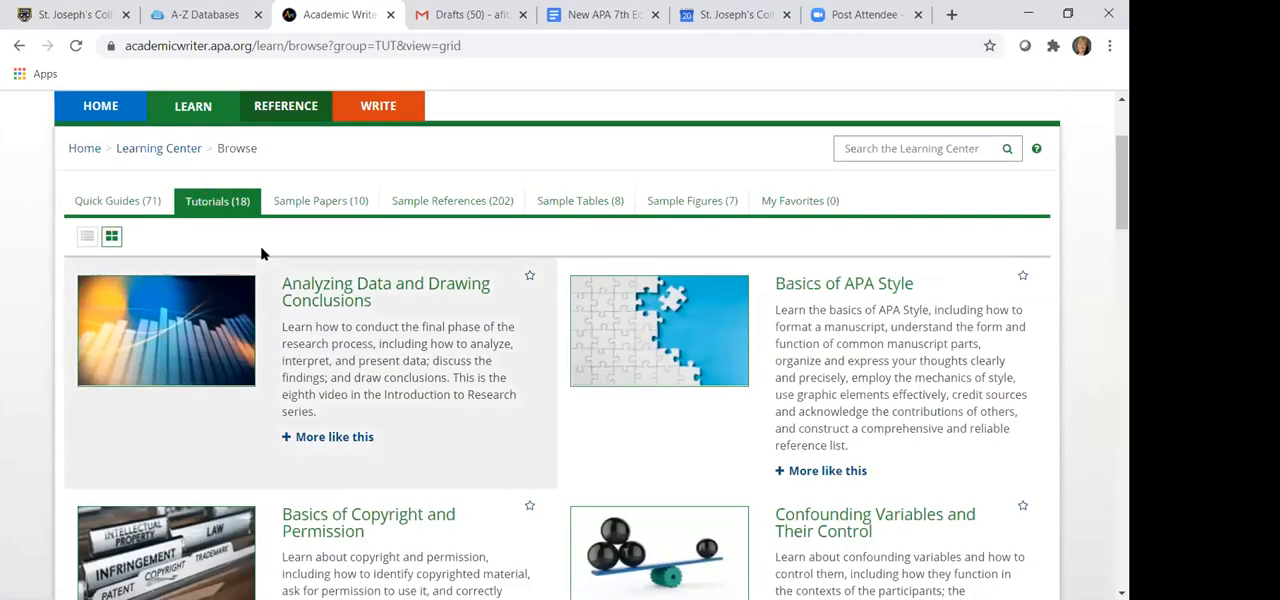
mouse_move(356, 416)
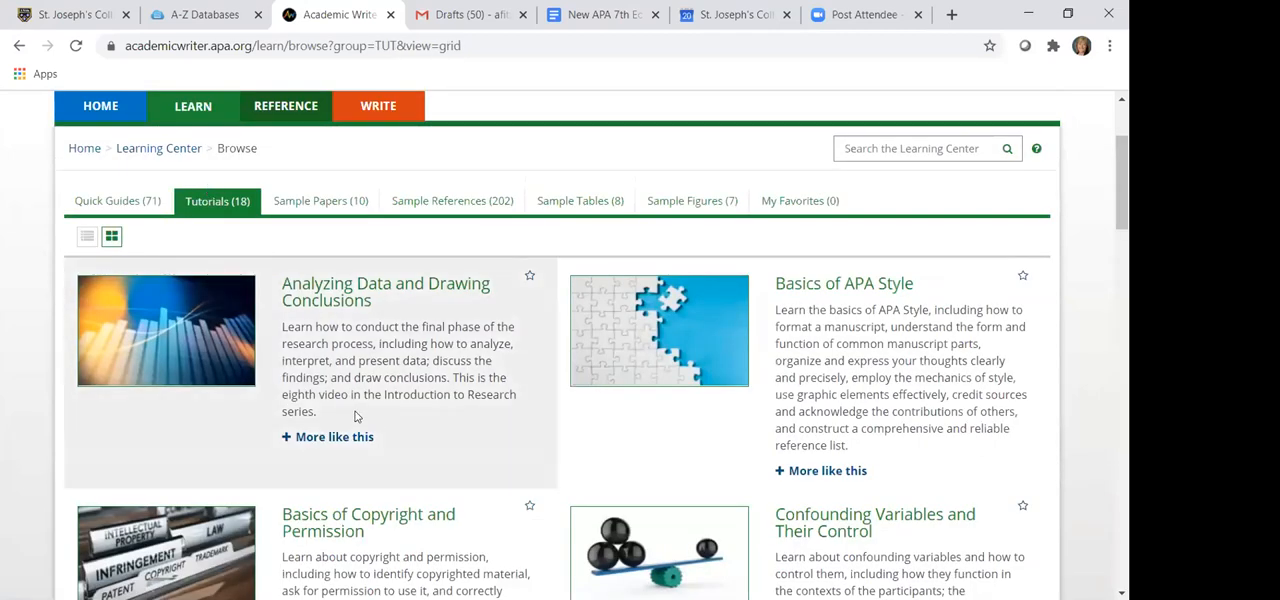
mouse_move(166, 330)
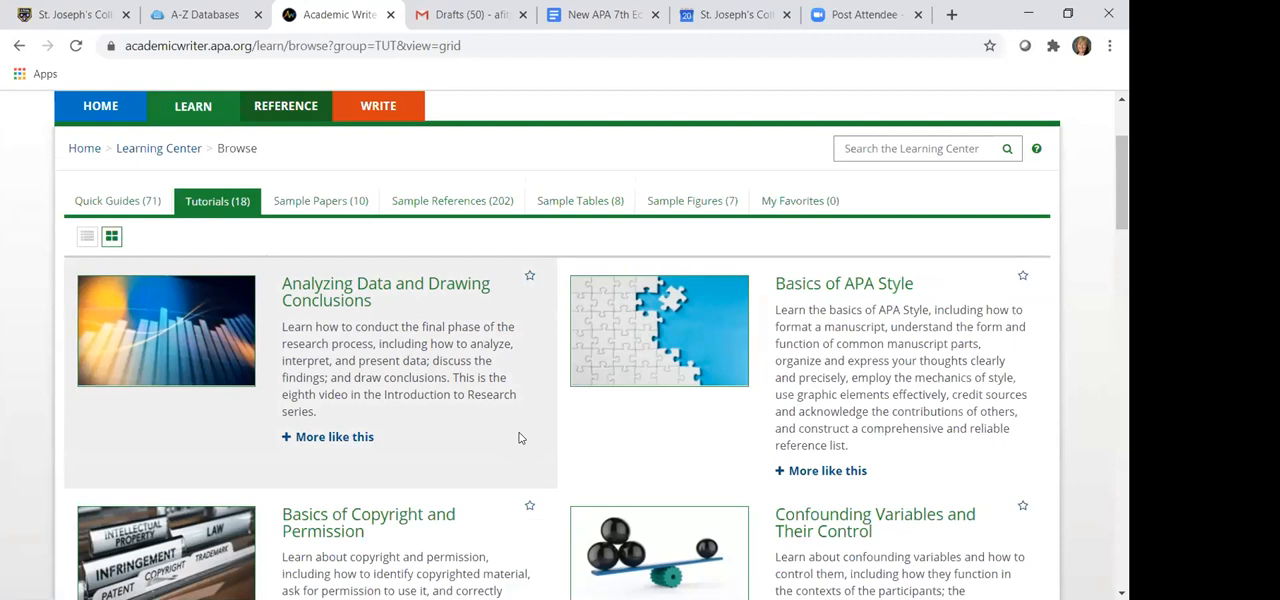
mouse_move(449, 157)
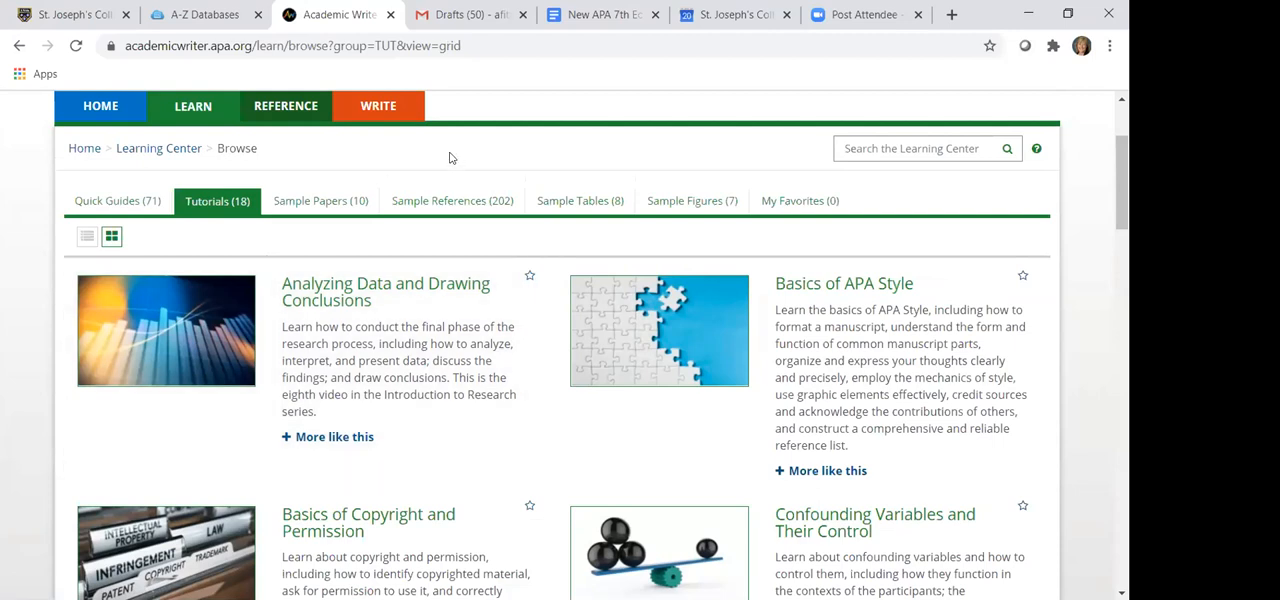
mouse_move(320, 200)
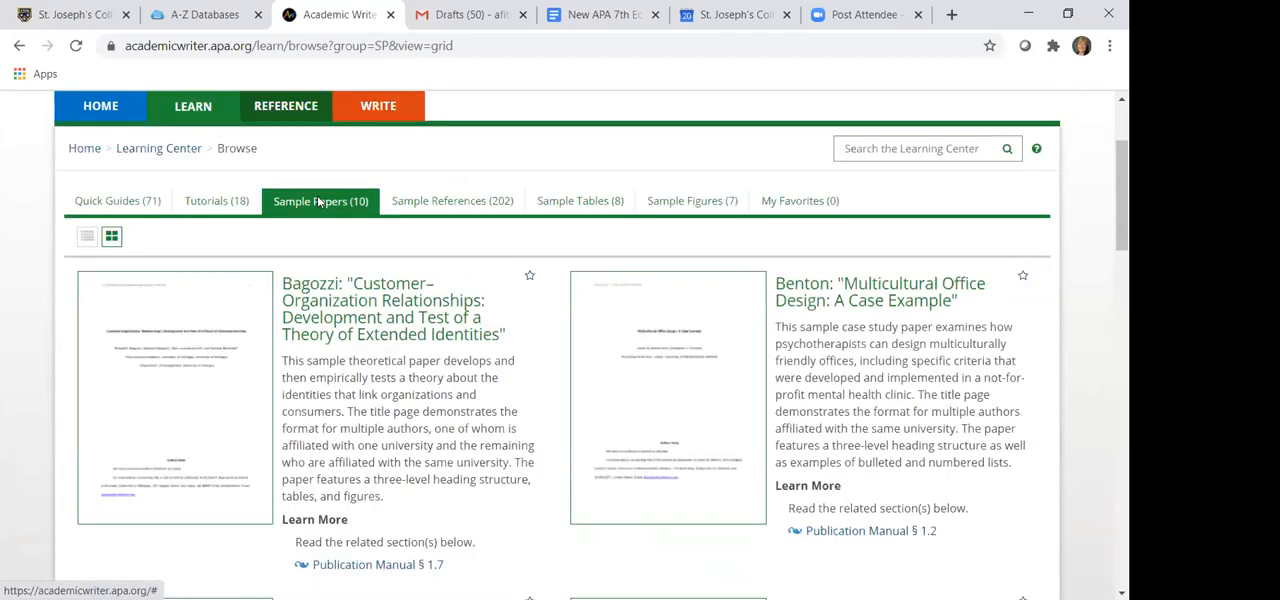
mouse_move(595, 148)
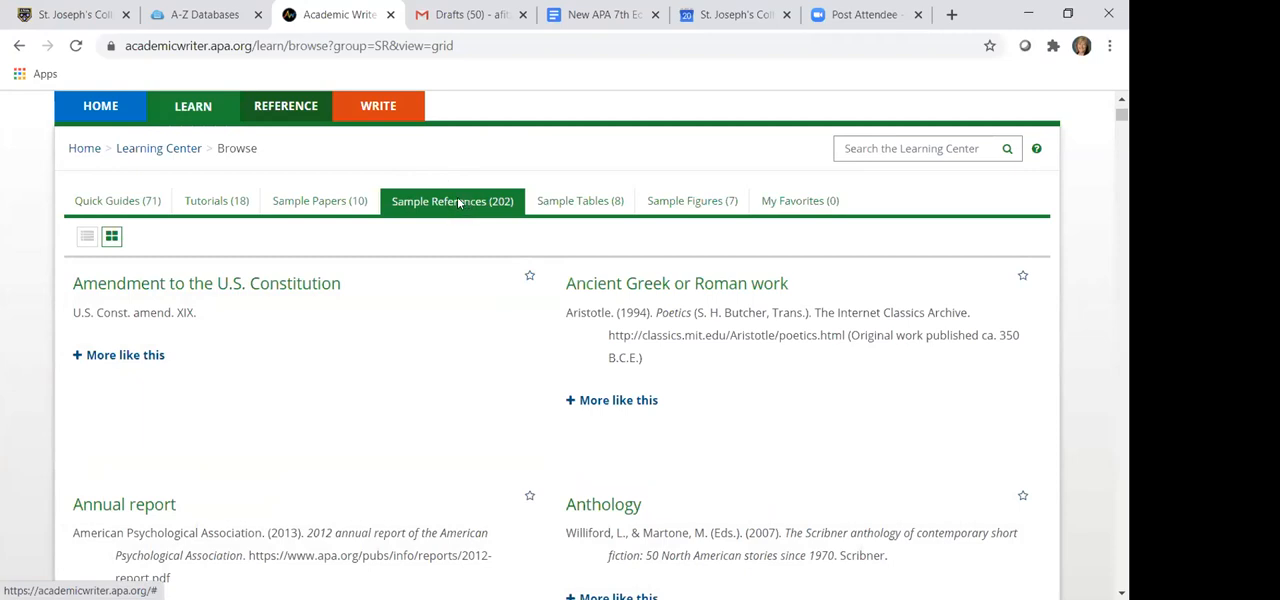
mouse_move(581, 201)
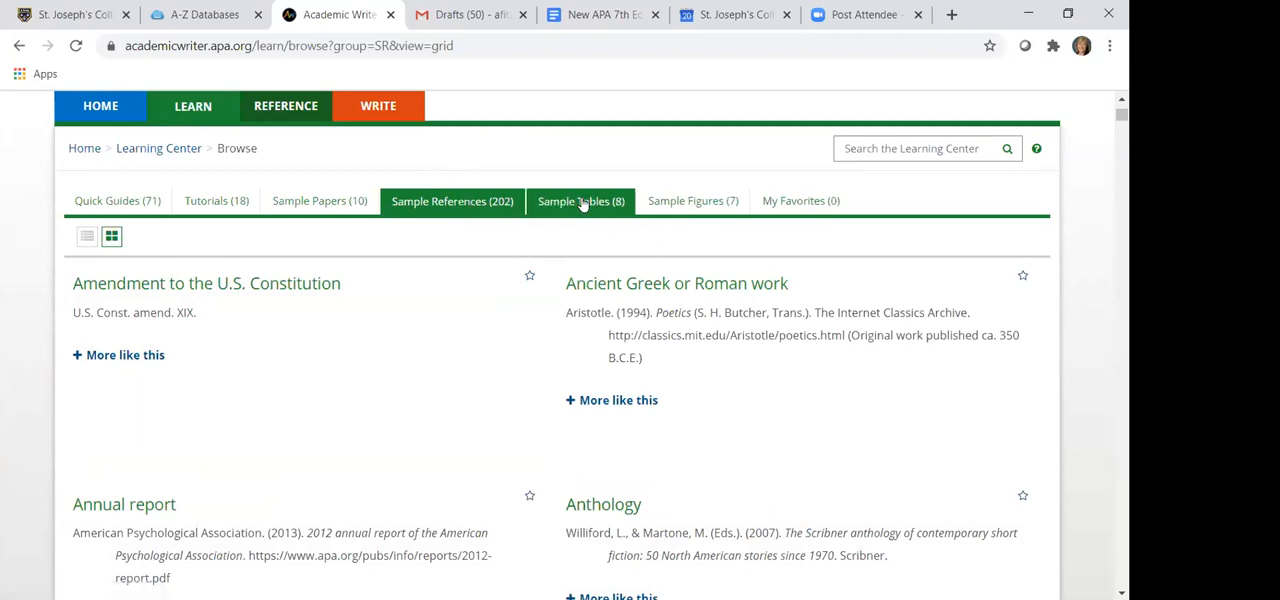
click(580, 201)
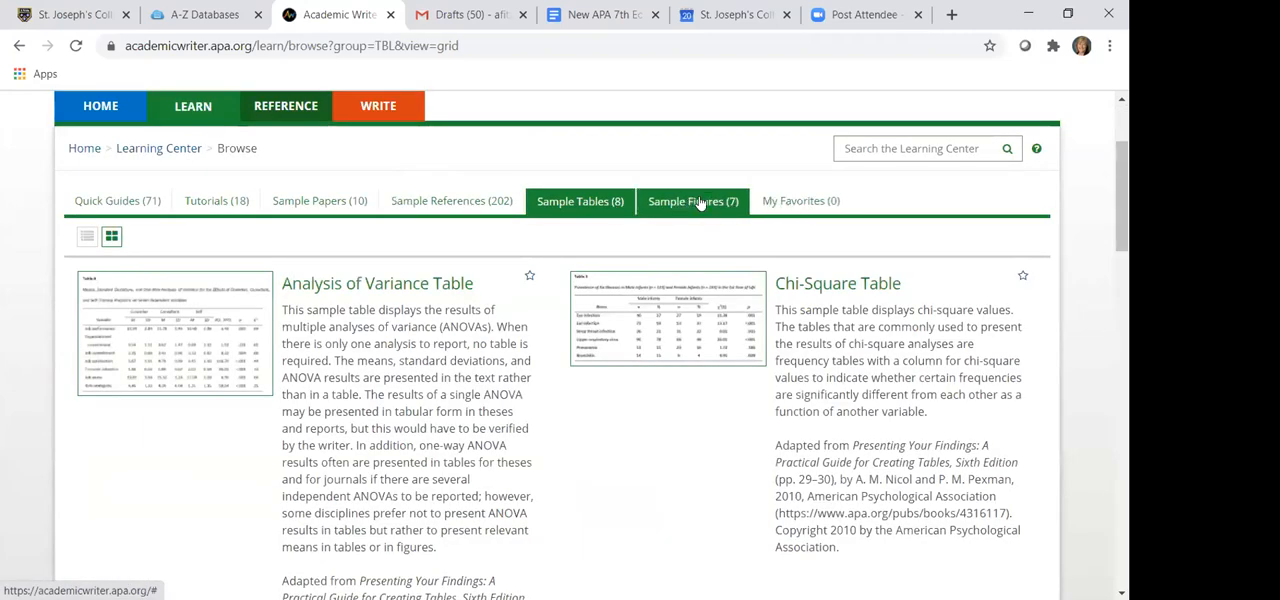
click(692, 200)
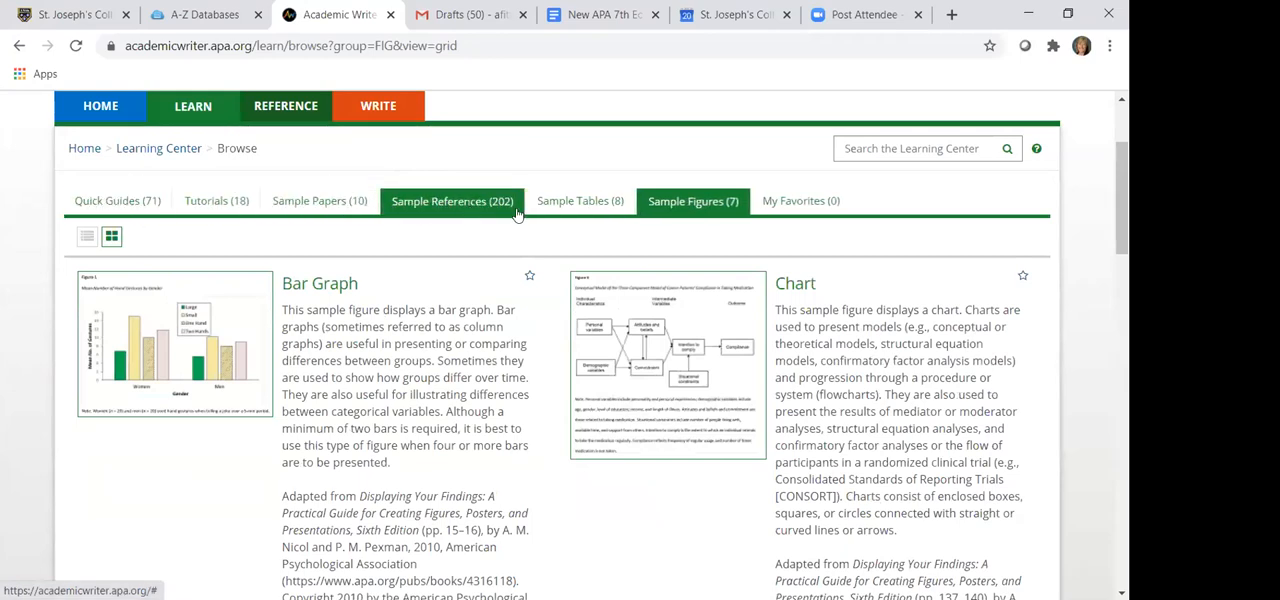
mouse_move(217, 201)
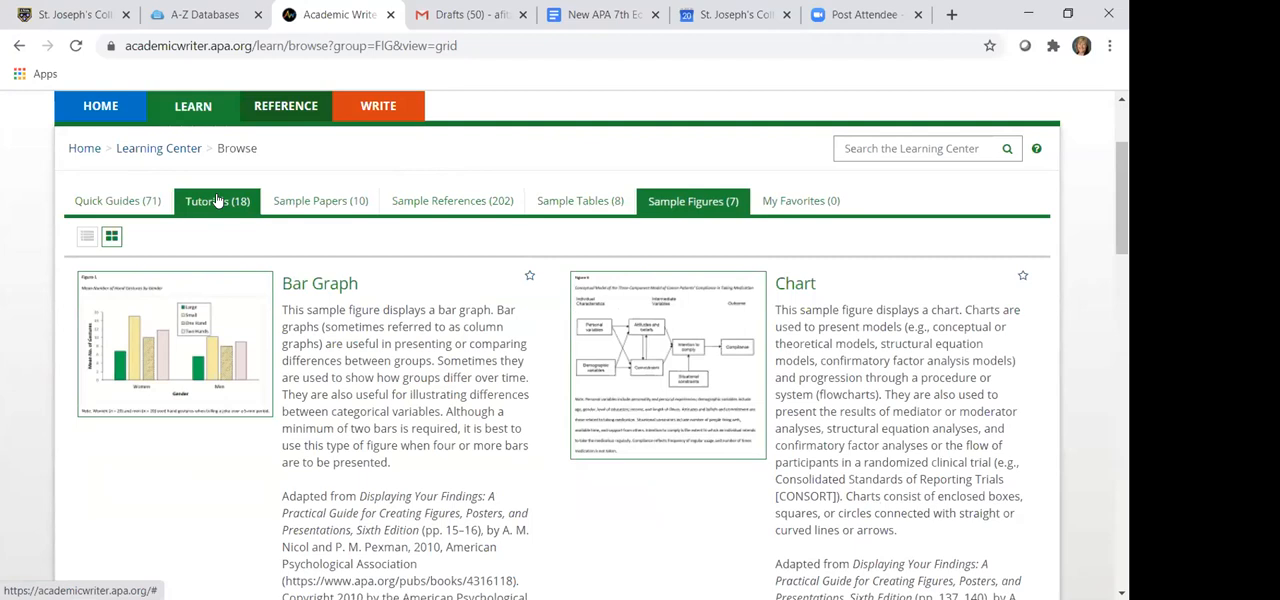
mouse_move(800, 201)
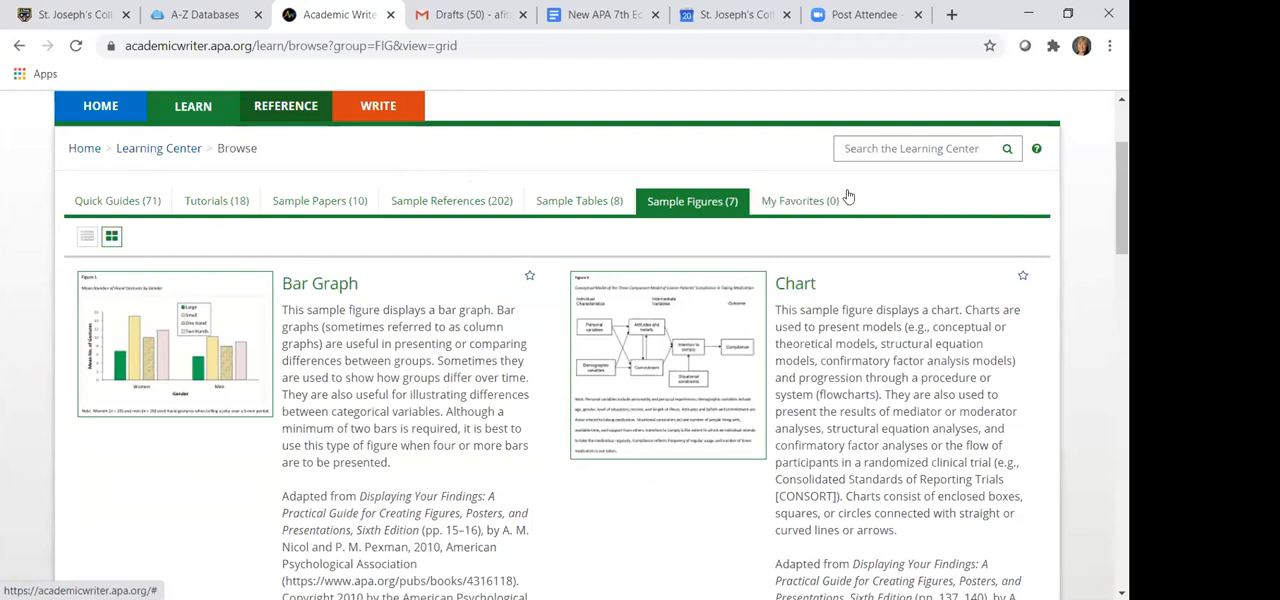
mouse_move(192, 106)
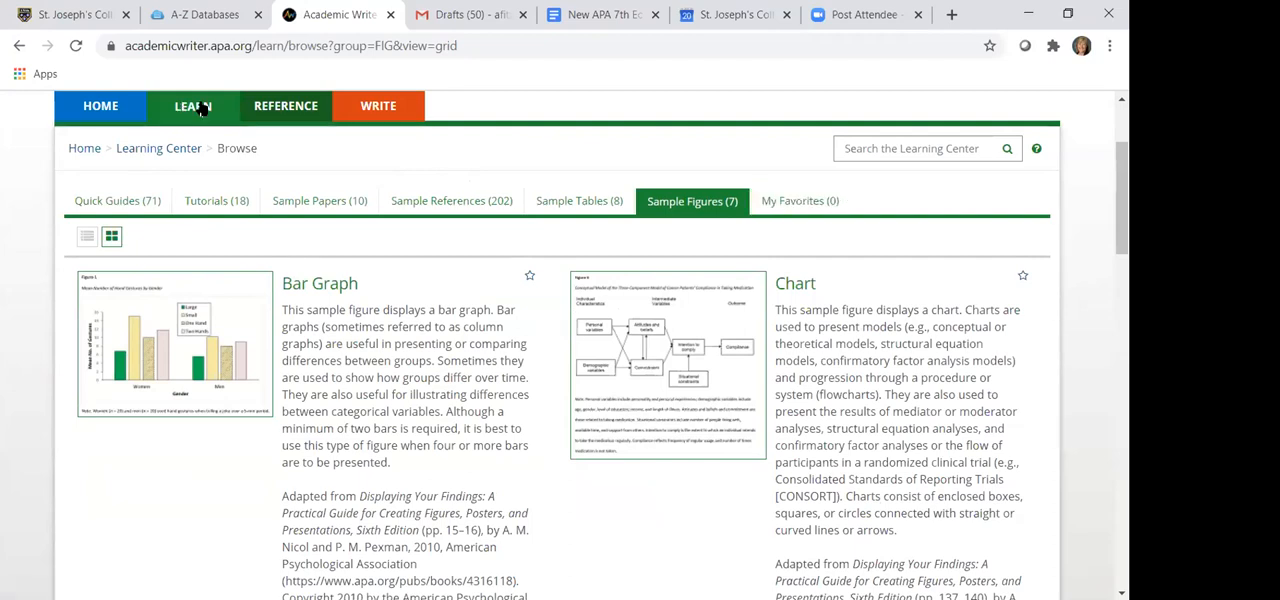
Step: Open the Reference Center and go to My References' saved journal article references
click(285, 106)
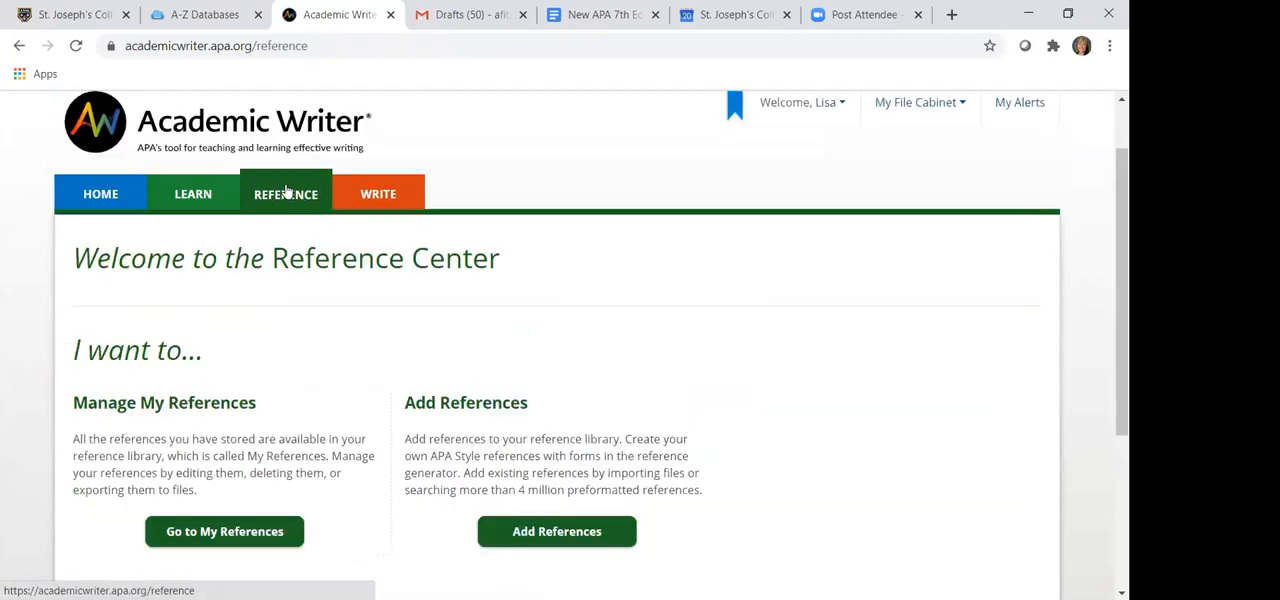
mouse_move(846, 198)
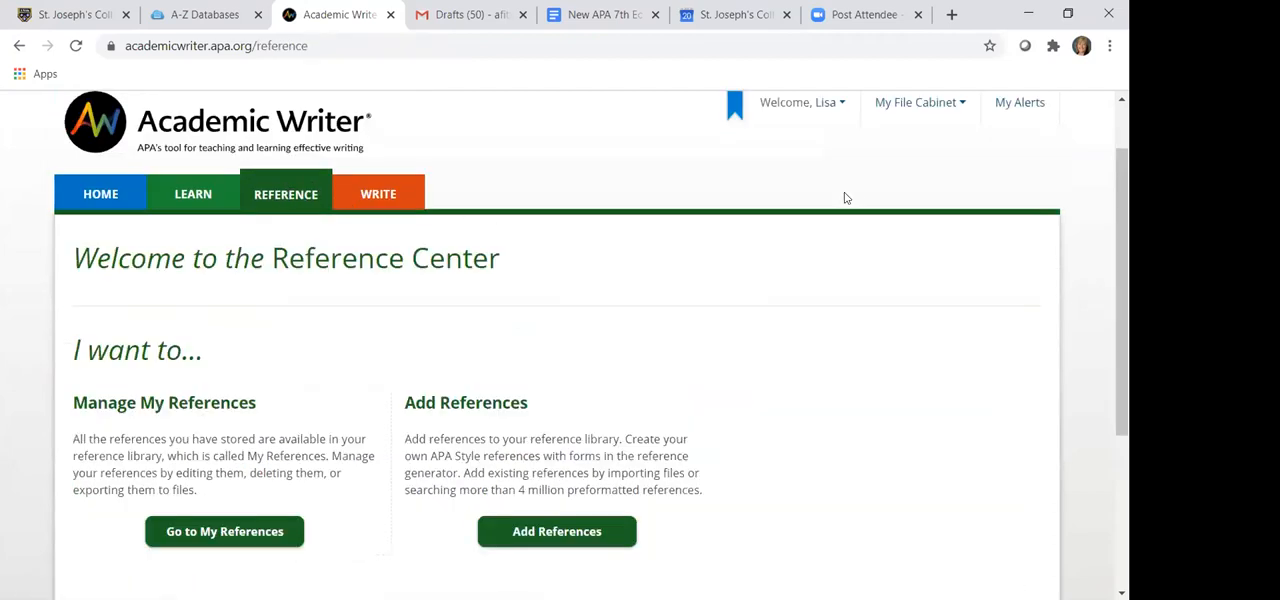
mouse_move(577, 81)
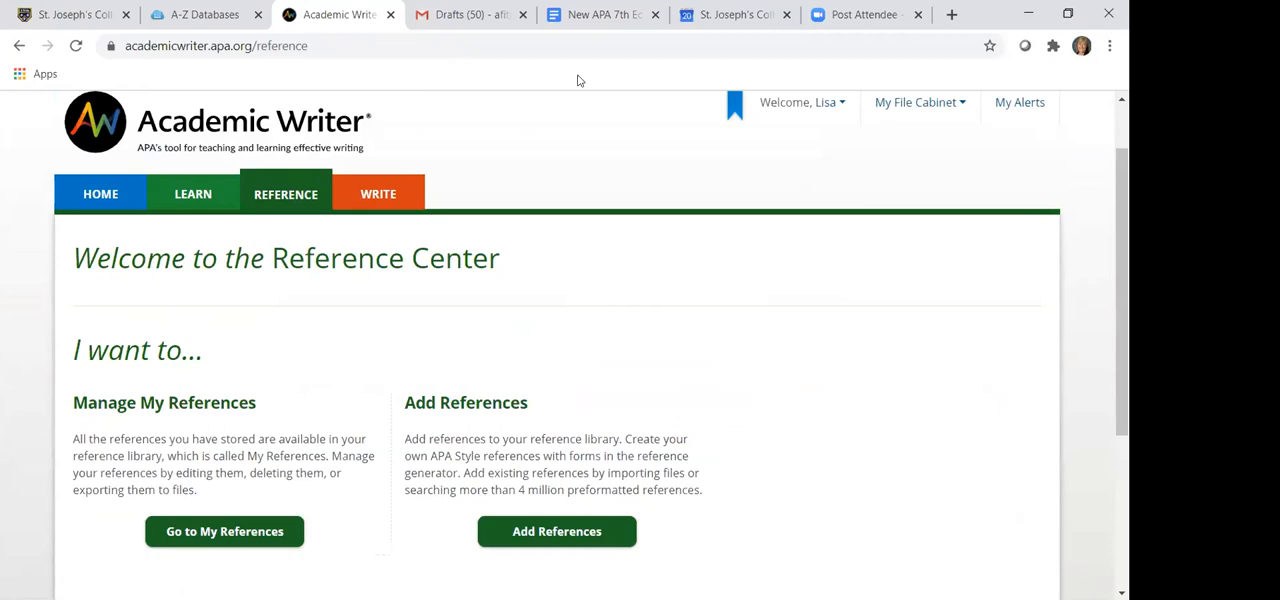
scroll(down, 3)
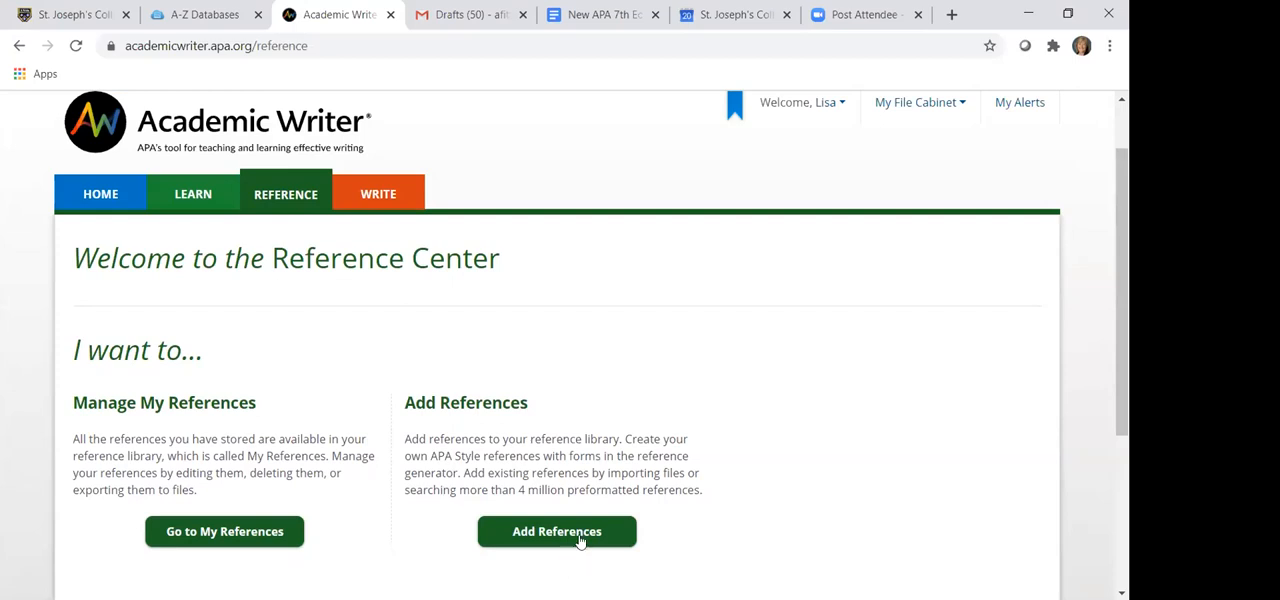
mouse_move(493, 224)
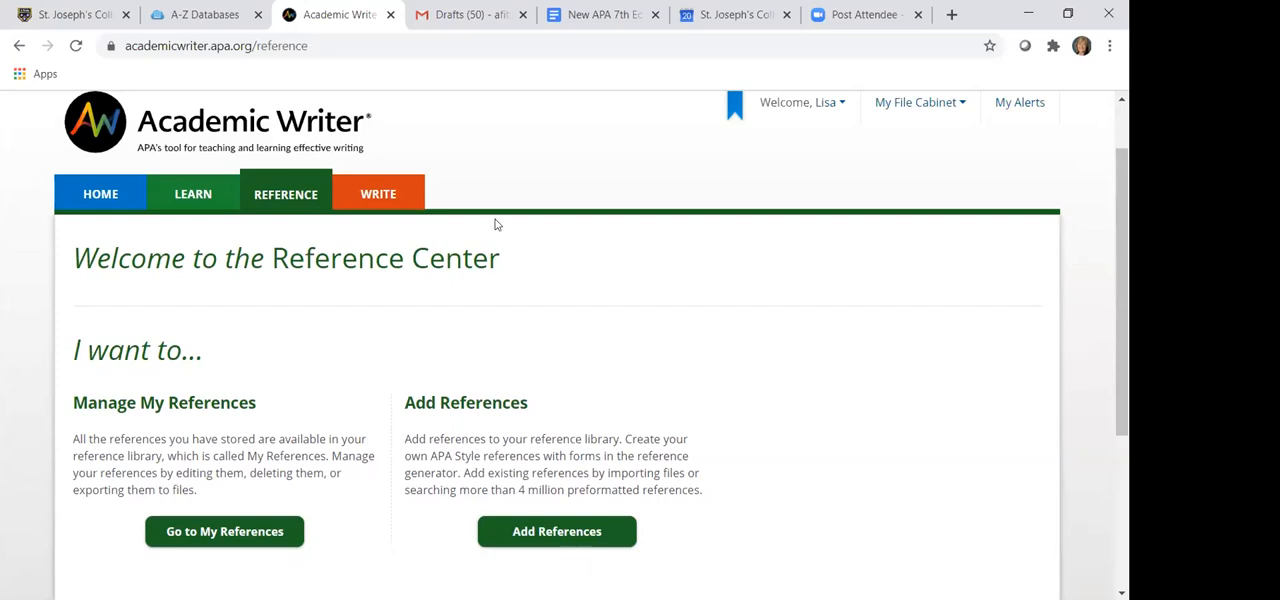
mouse_move(473, 183)
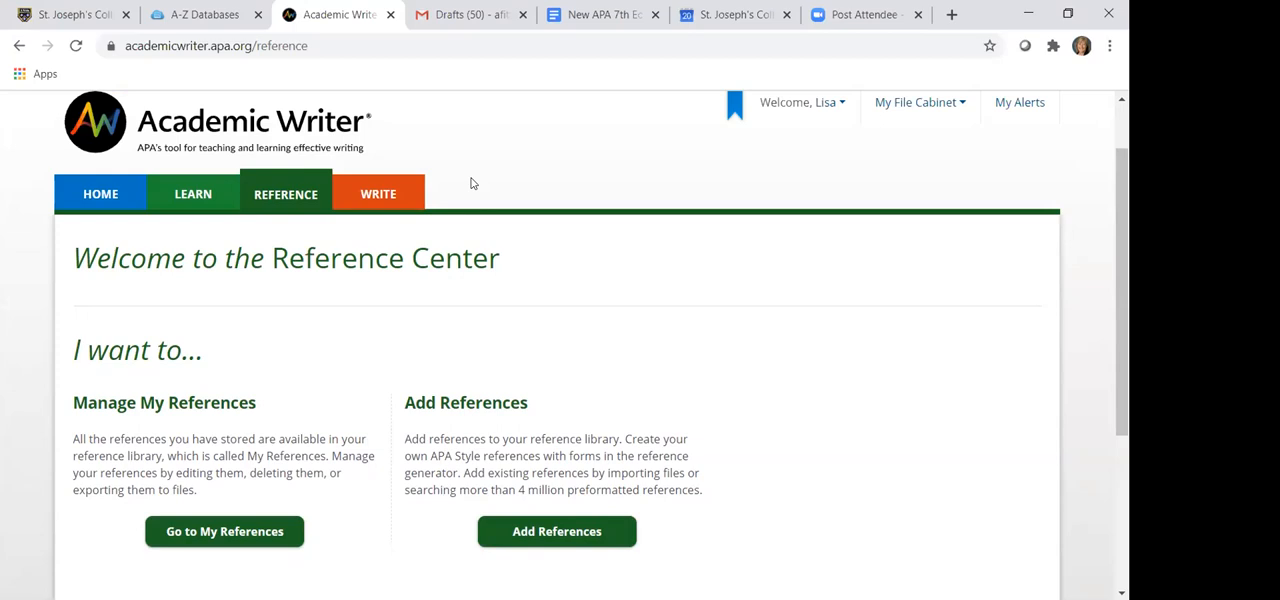
mouse_move(346, 235)
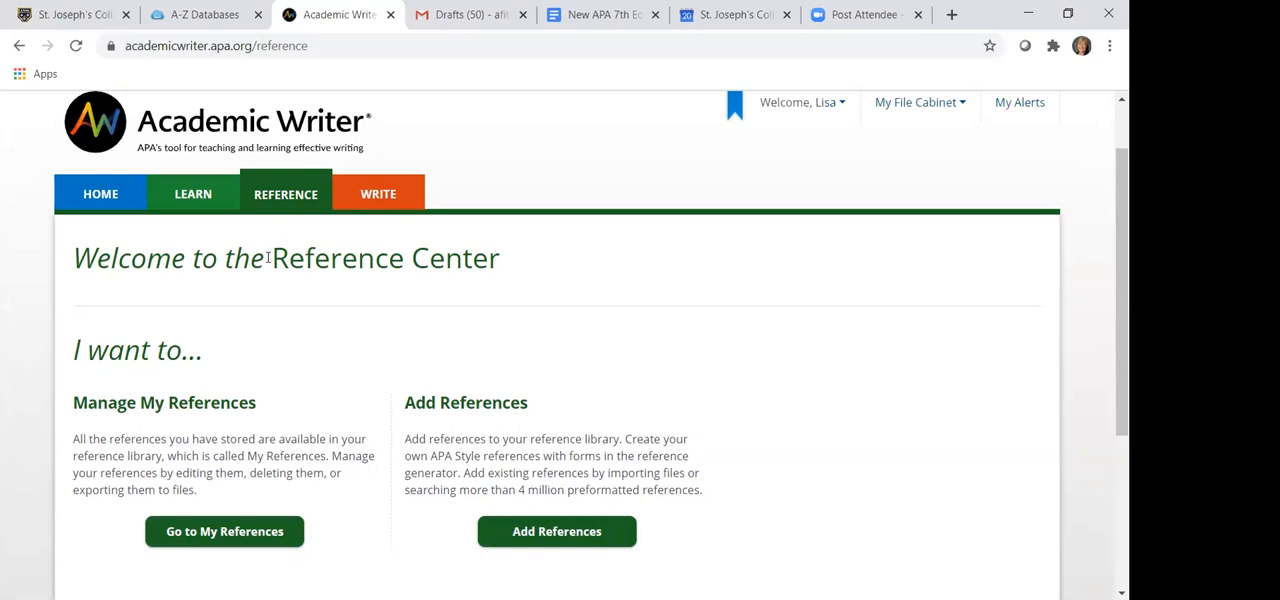
mouse_move(480, 262)
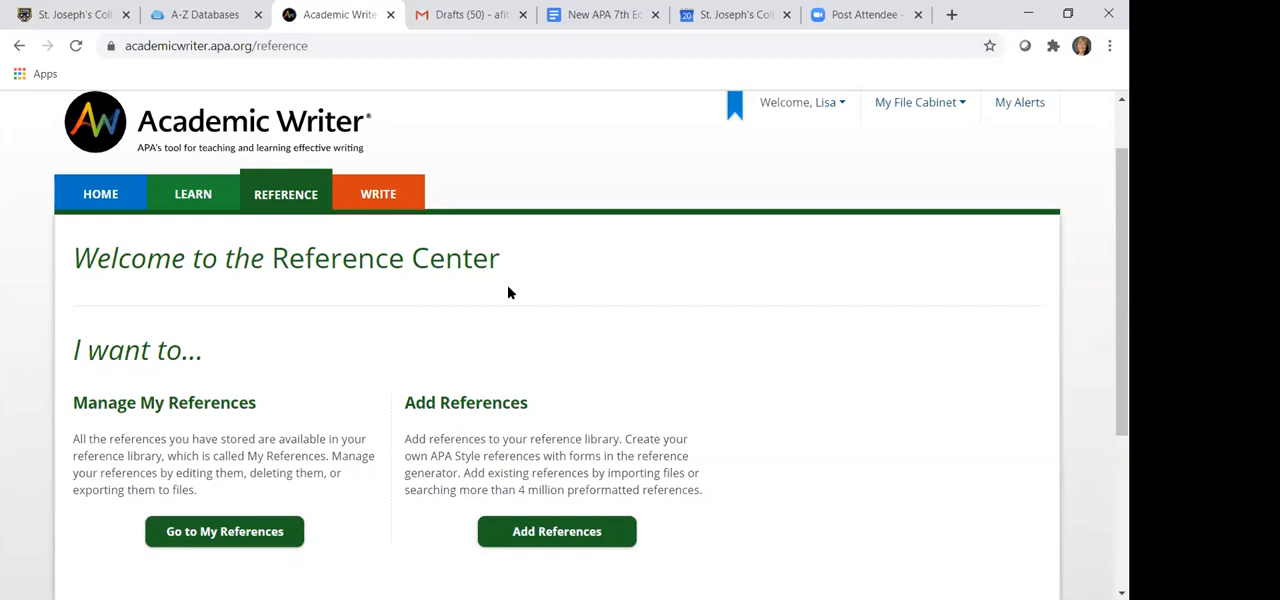
mouse_move(649, 318)
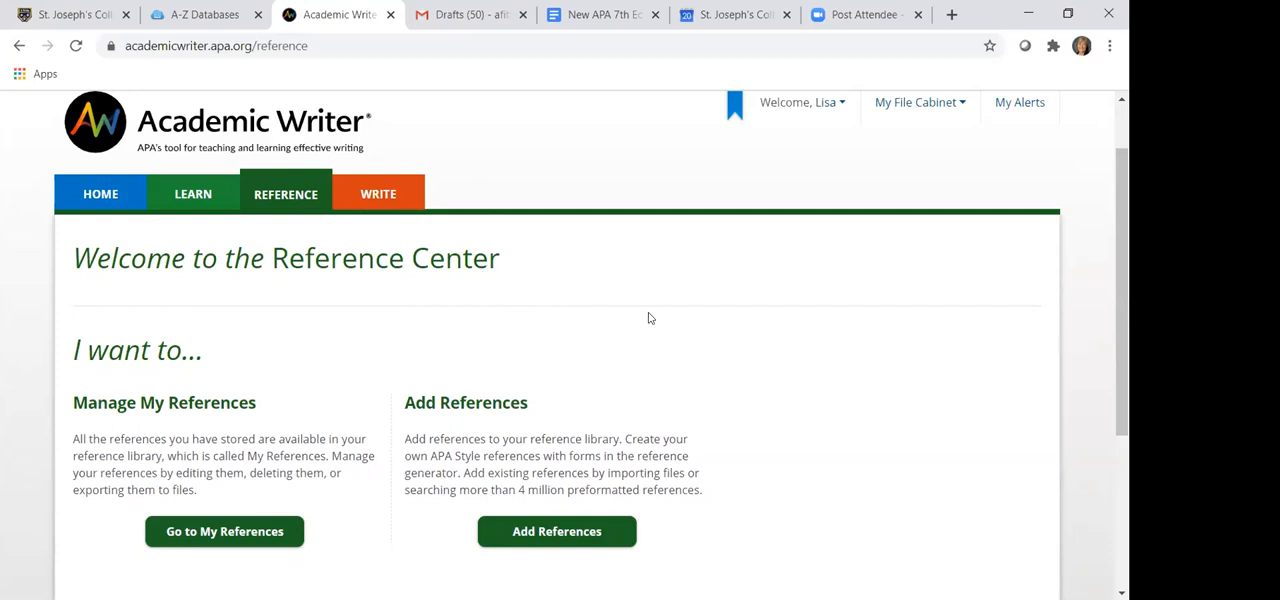
scroll(down, 3)
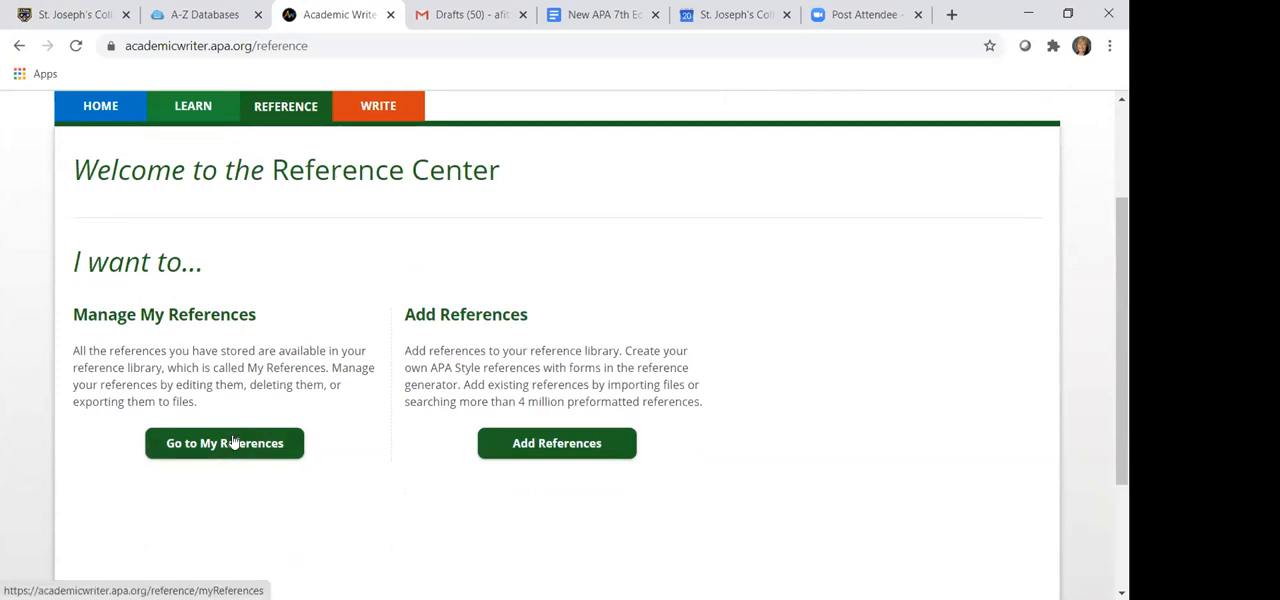
click(224, 443)
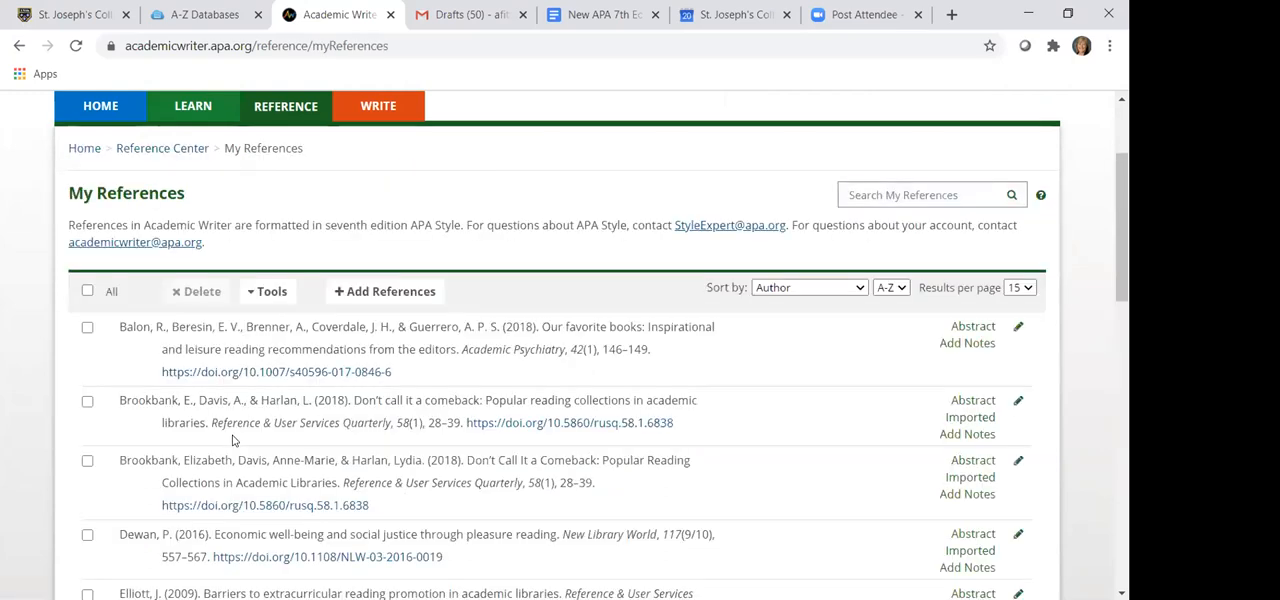
mouse_move(531, 206)
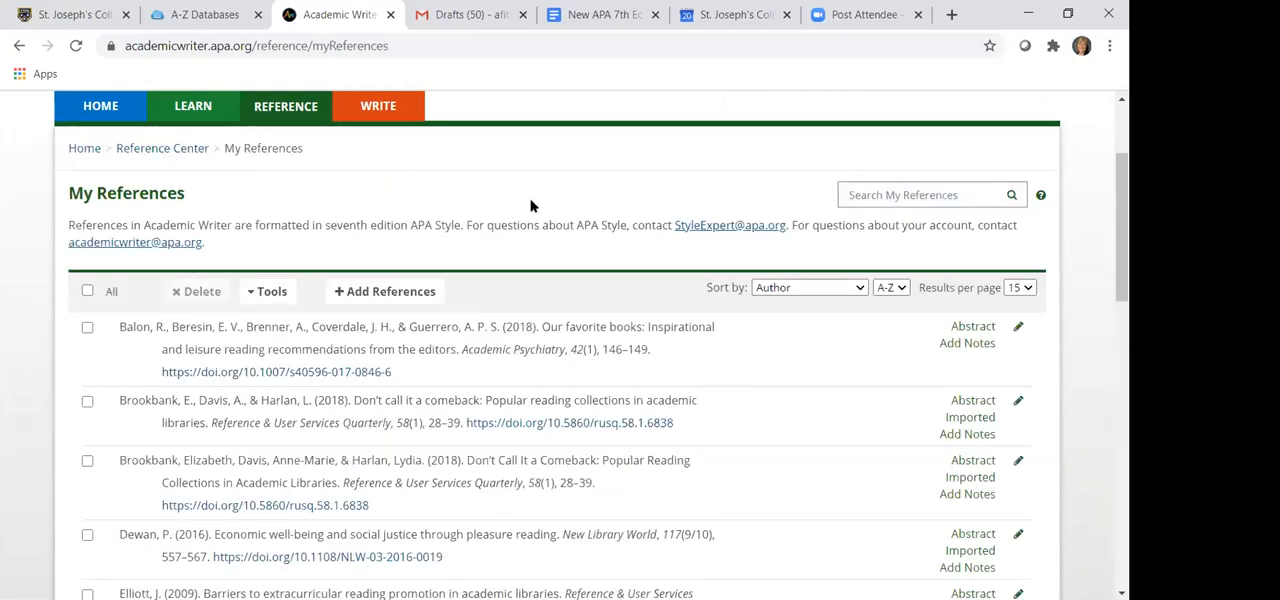
mouse_move(613, 239)
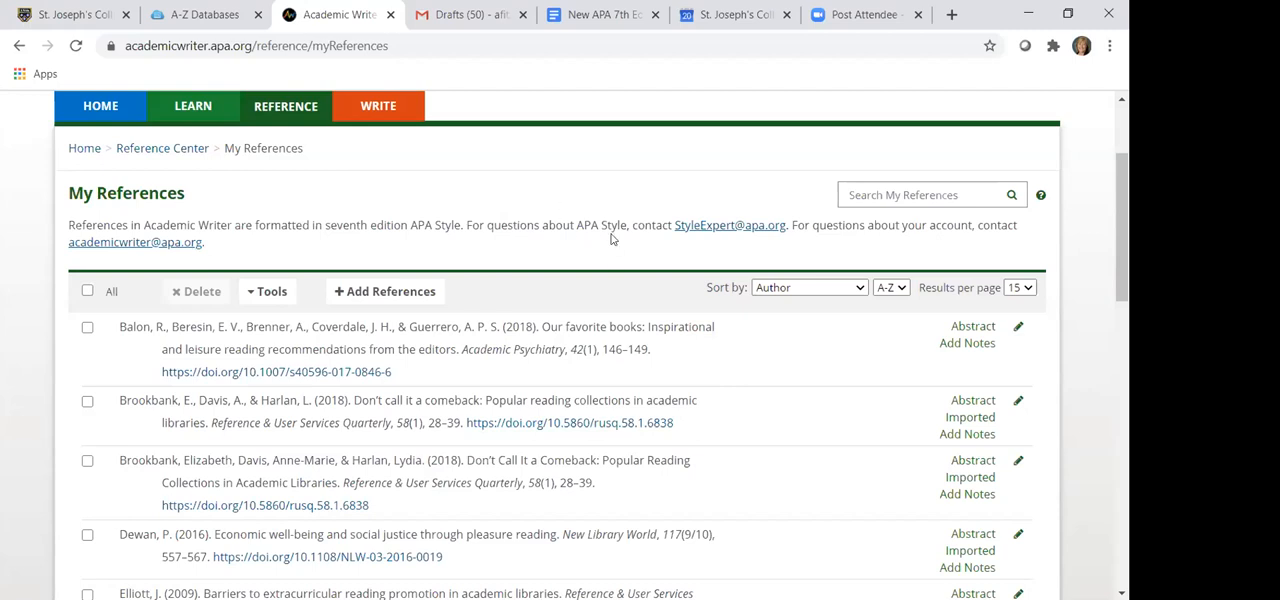
mouse_move(578, 219)
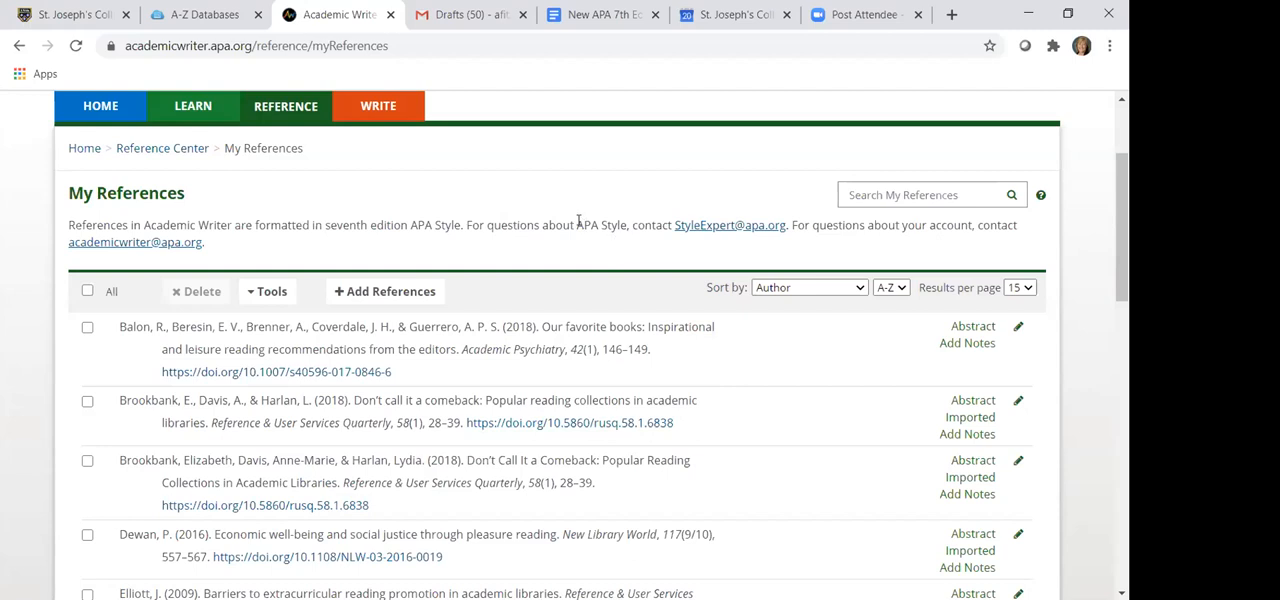
mouse_move(725, 324)
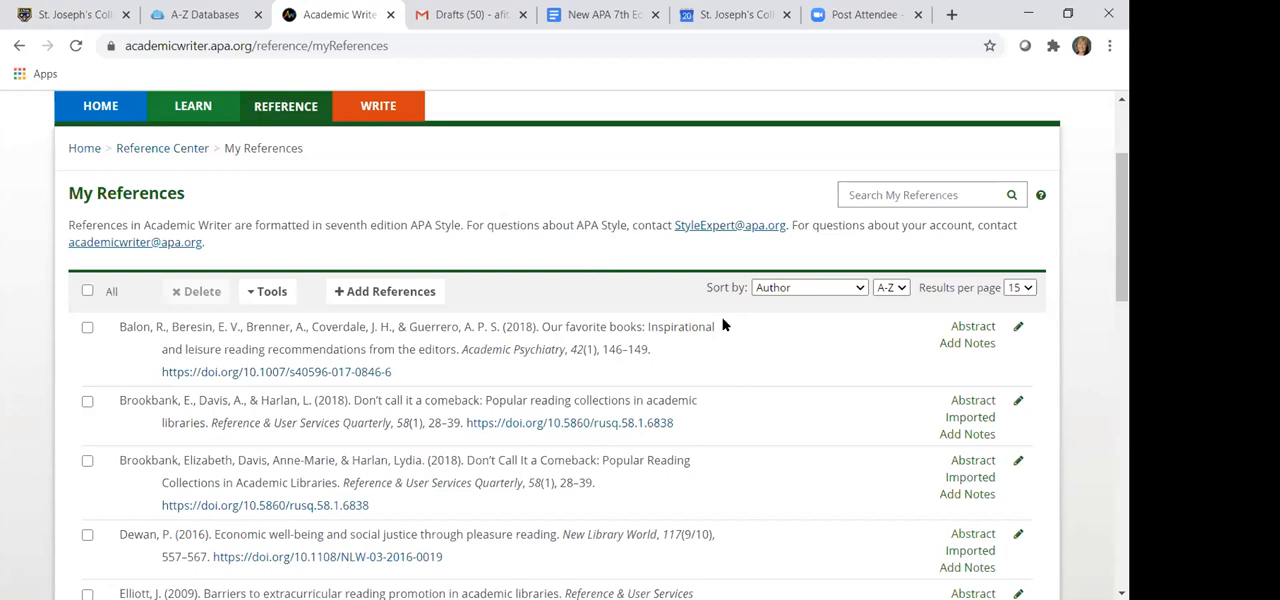
mouse_move(737, 331)
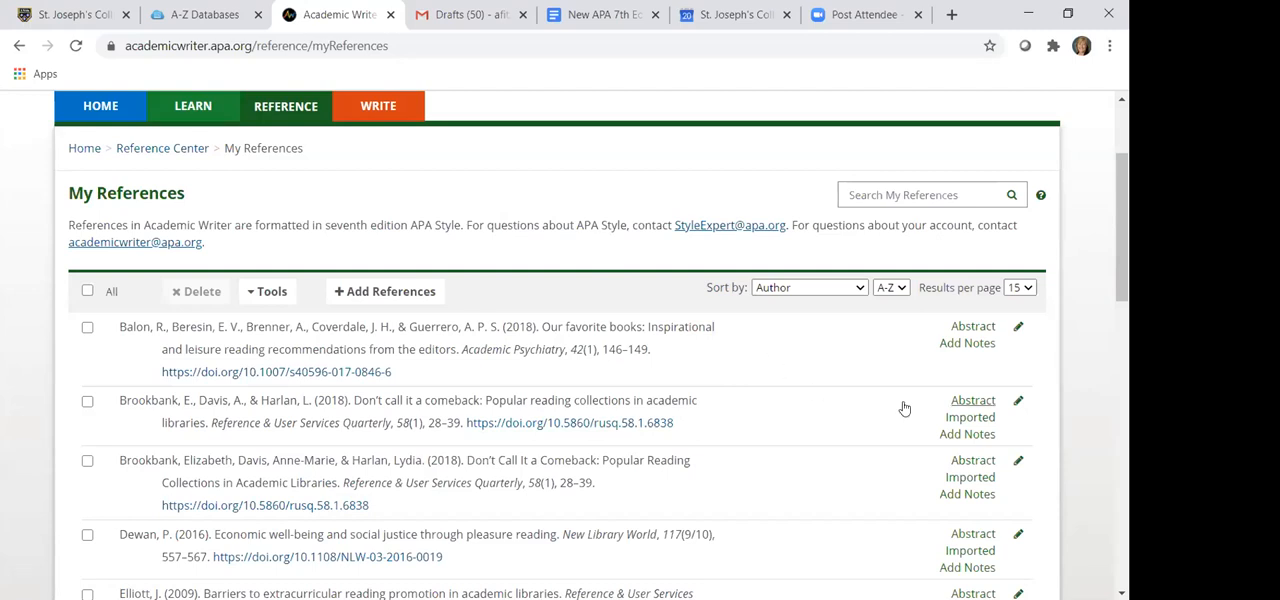
mouse_move(634, 406)
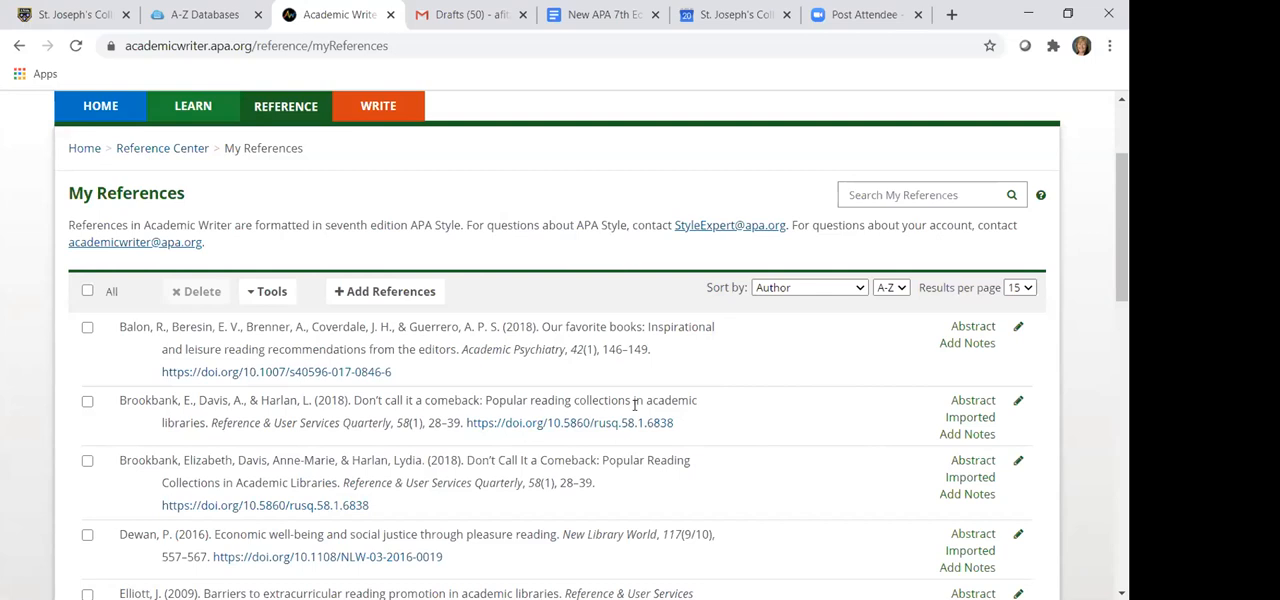
mouse_move(398, 305)
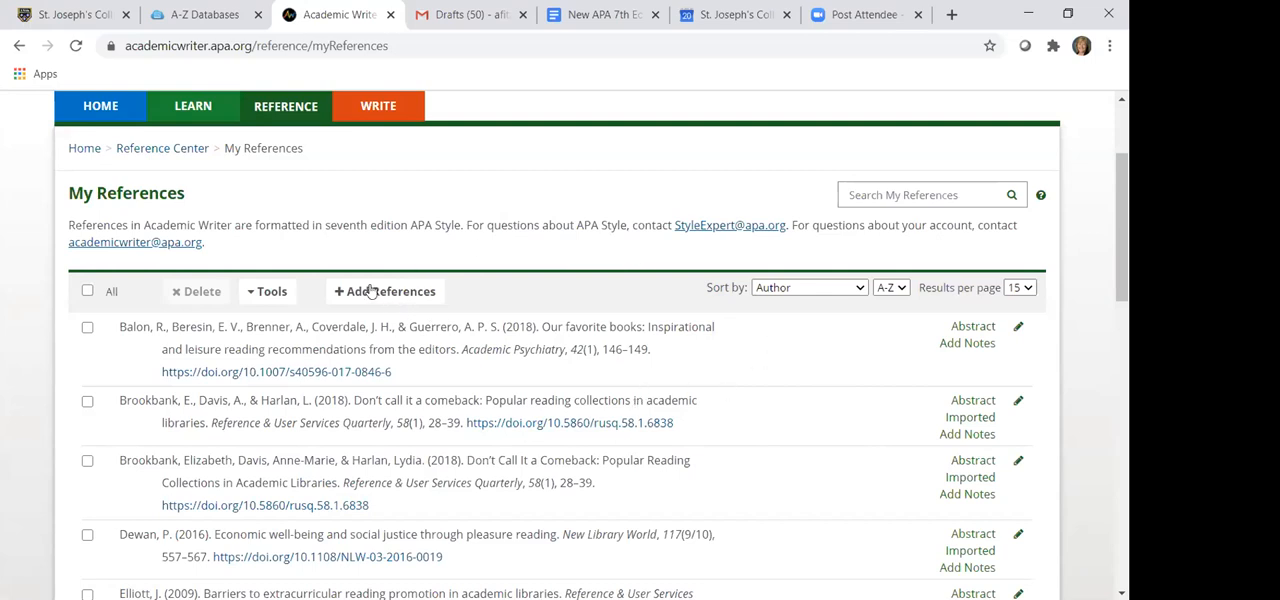
Step: Open the Add References page with the Create tab's reference types
click(385, 291)
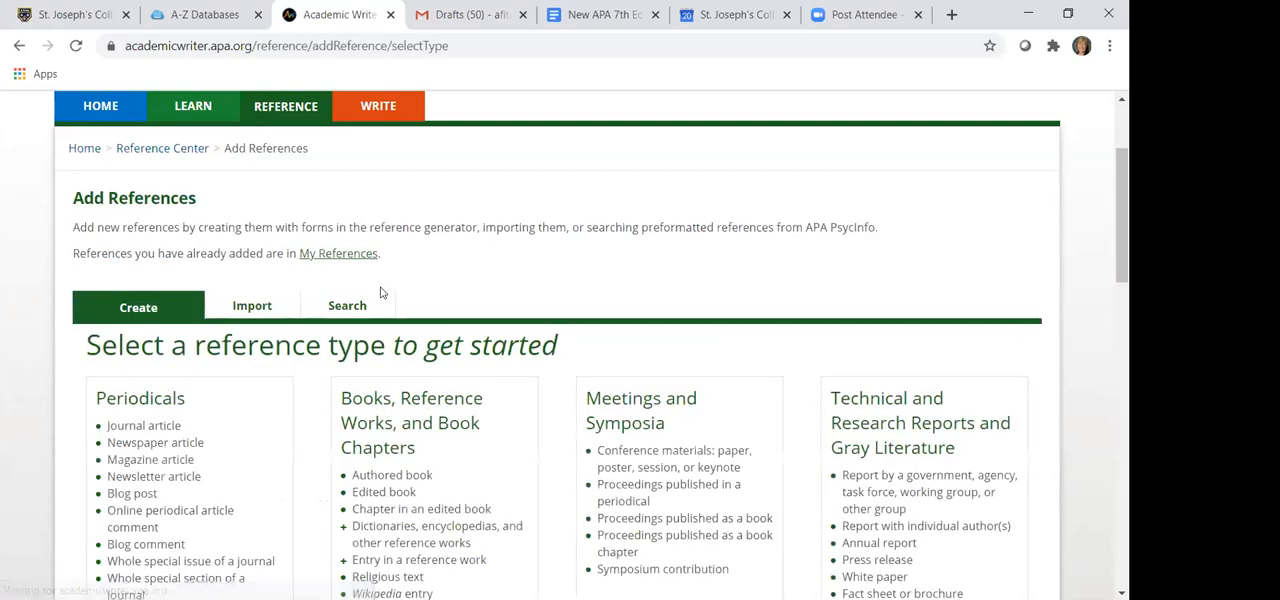
scroll(down, 3)
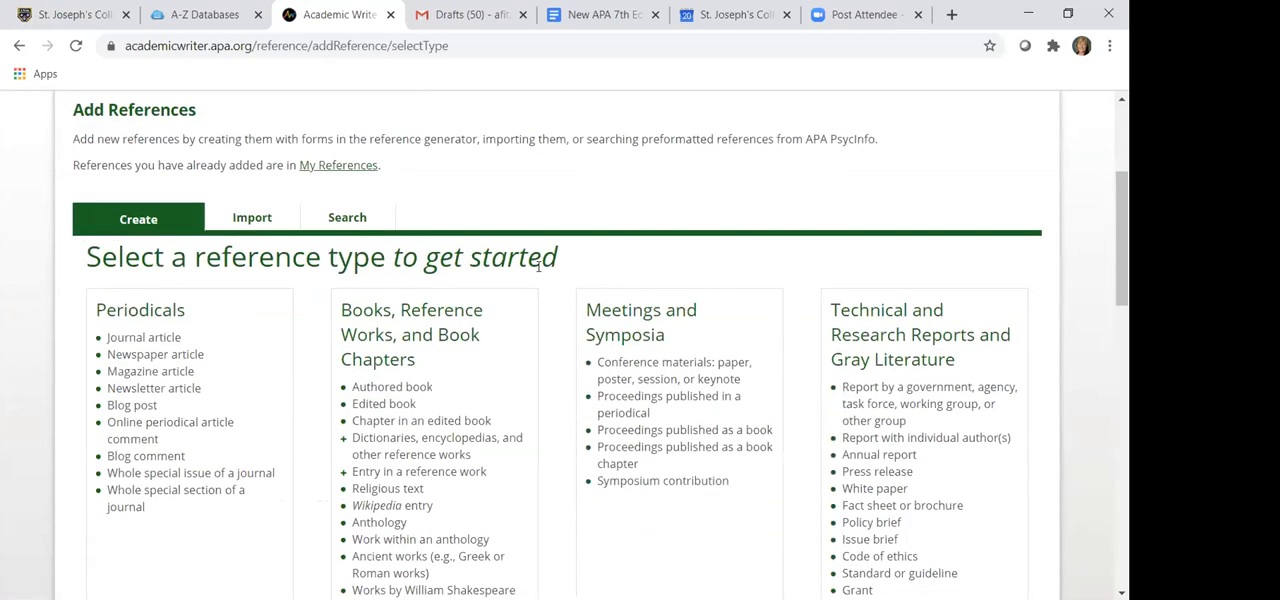
mouse_move(475, 197)
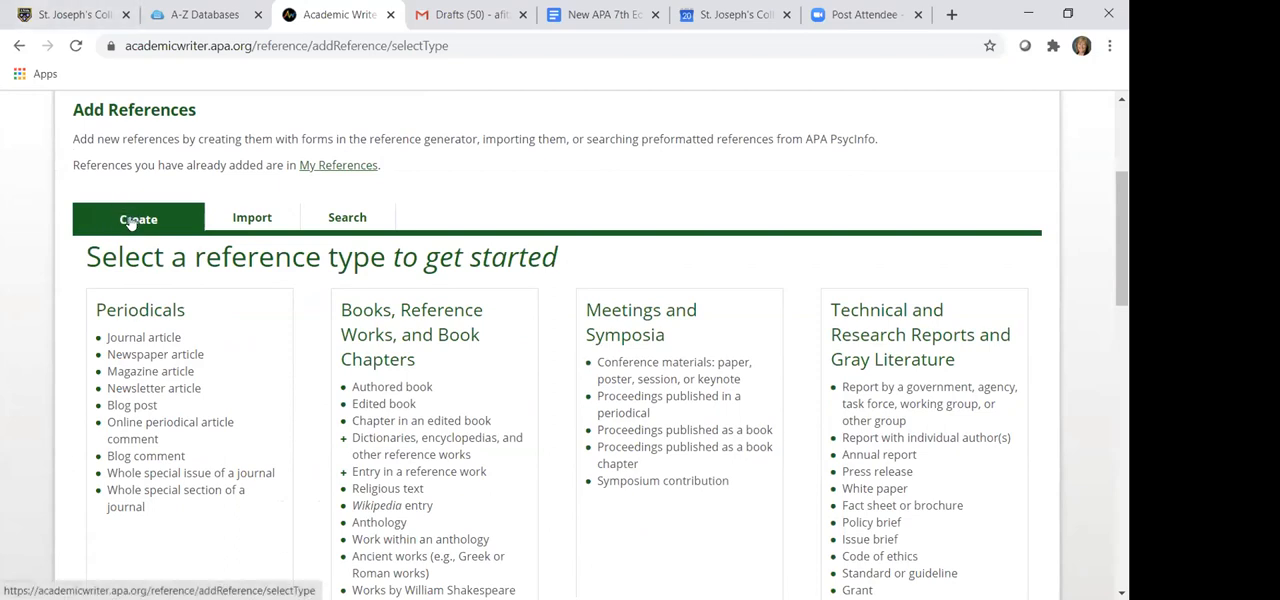
mouse_move(240, 315)
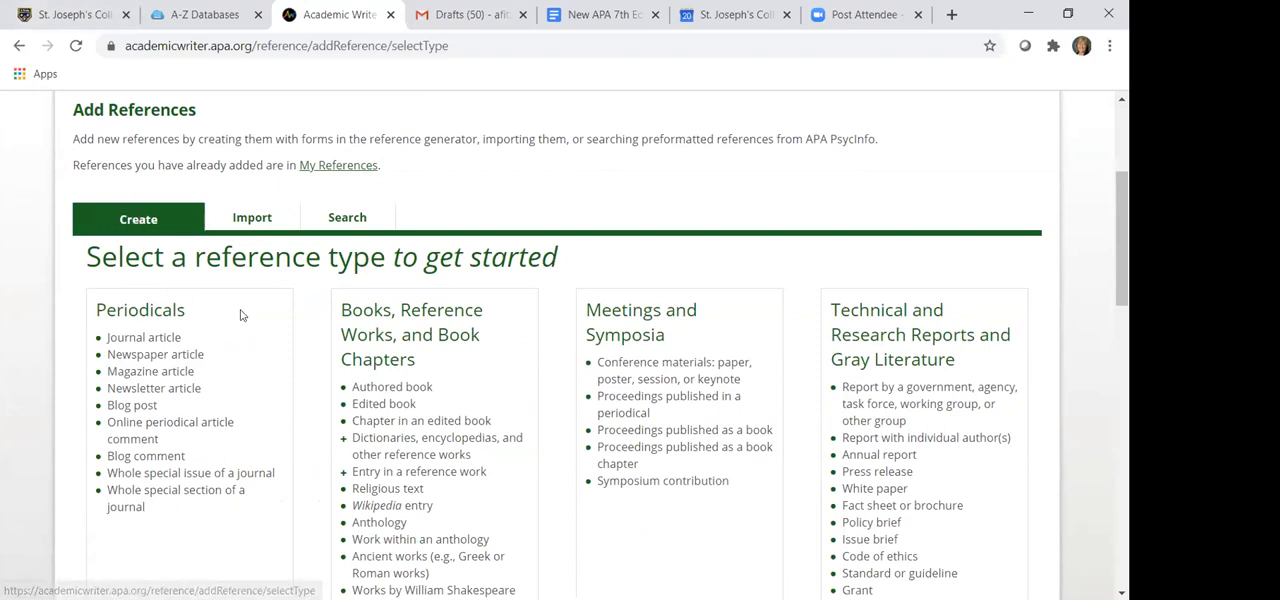
mouse_move(52, 225)
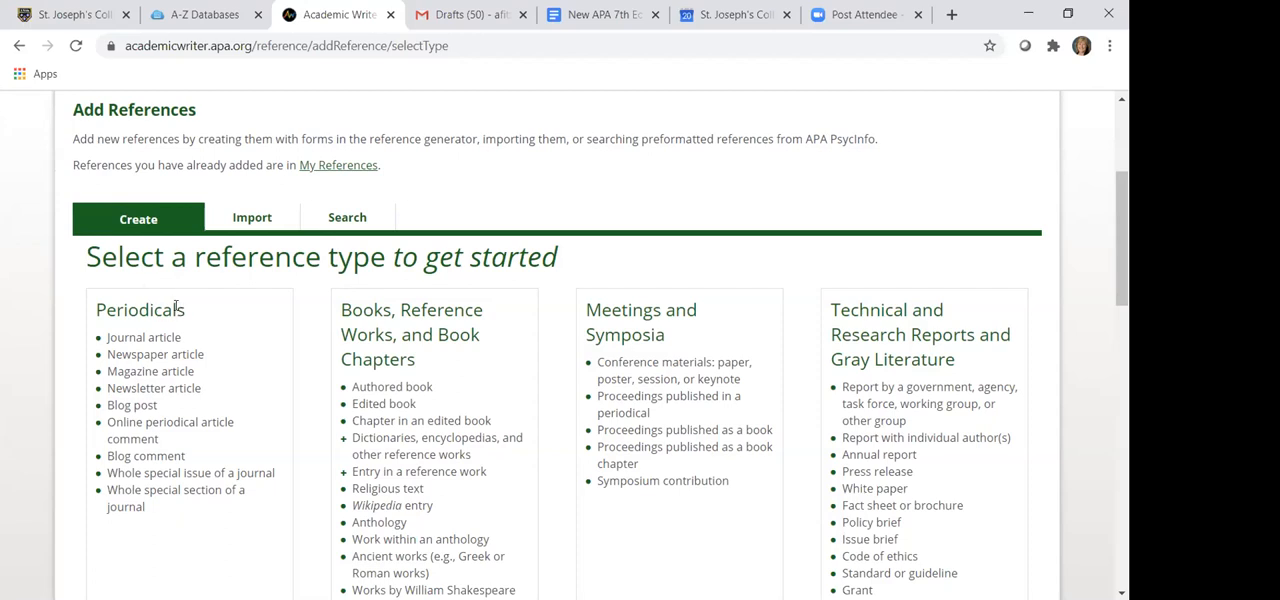
mouse_move(285, 348)
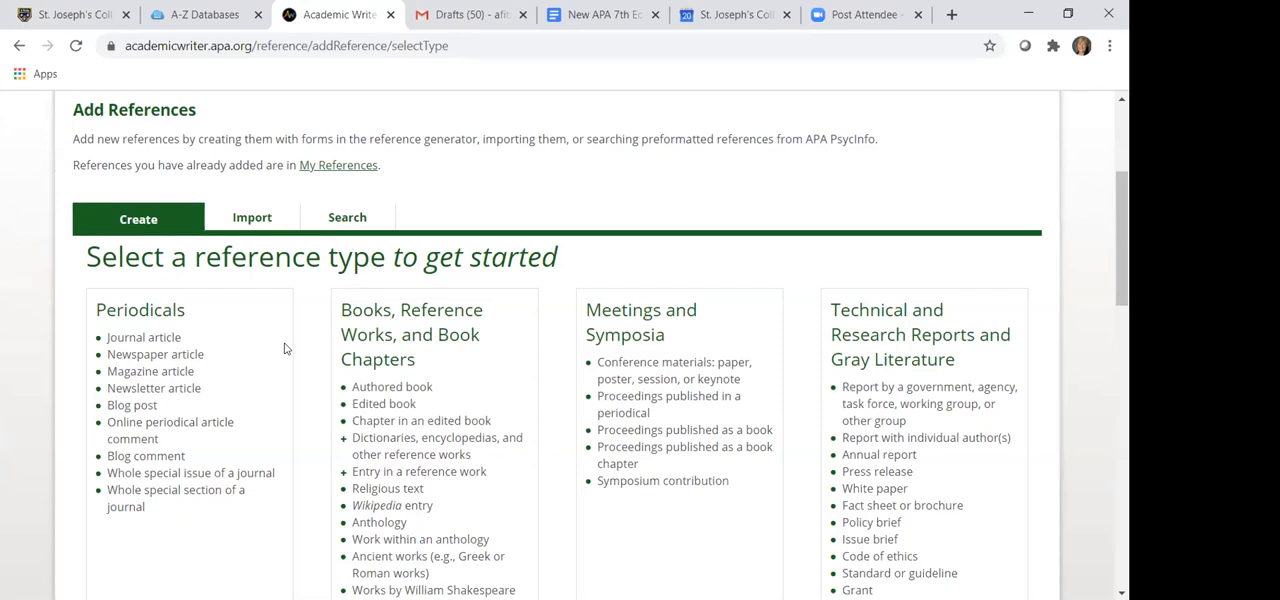
mouse_move(299, 353)
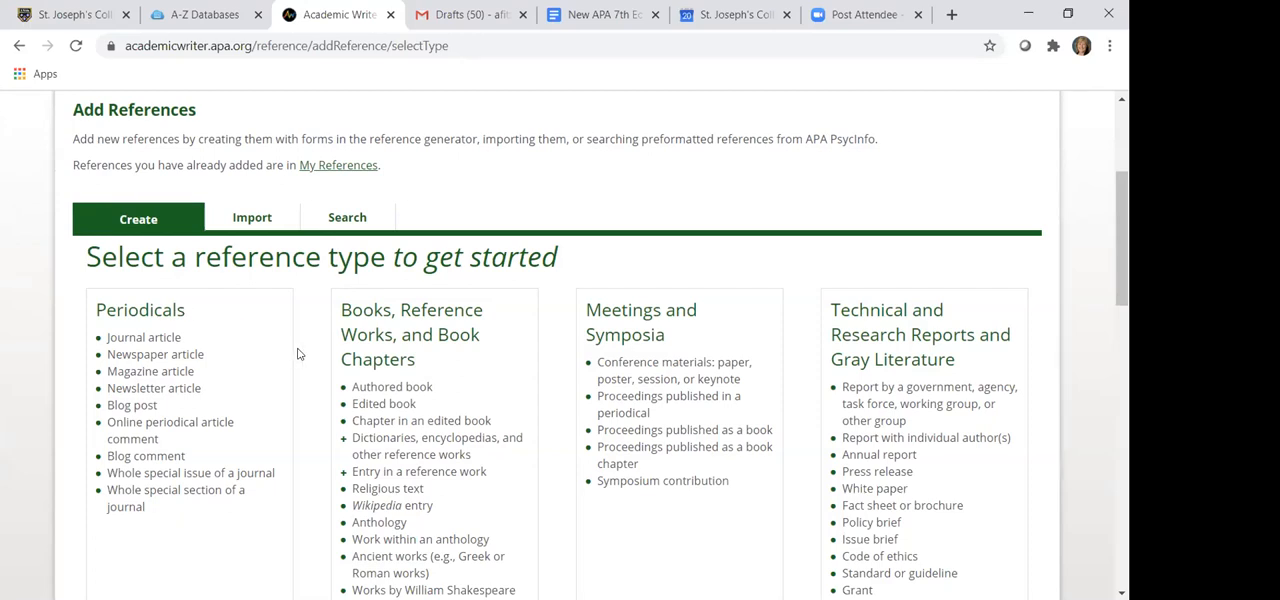
mouse_move(131, 405)
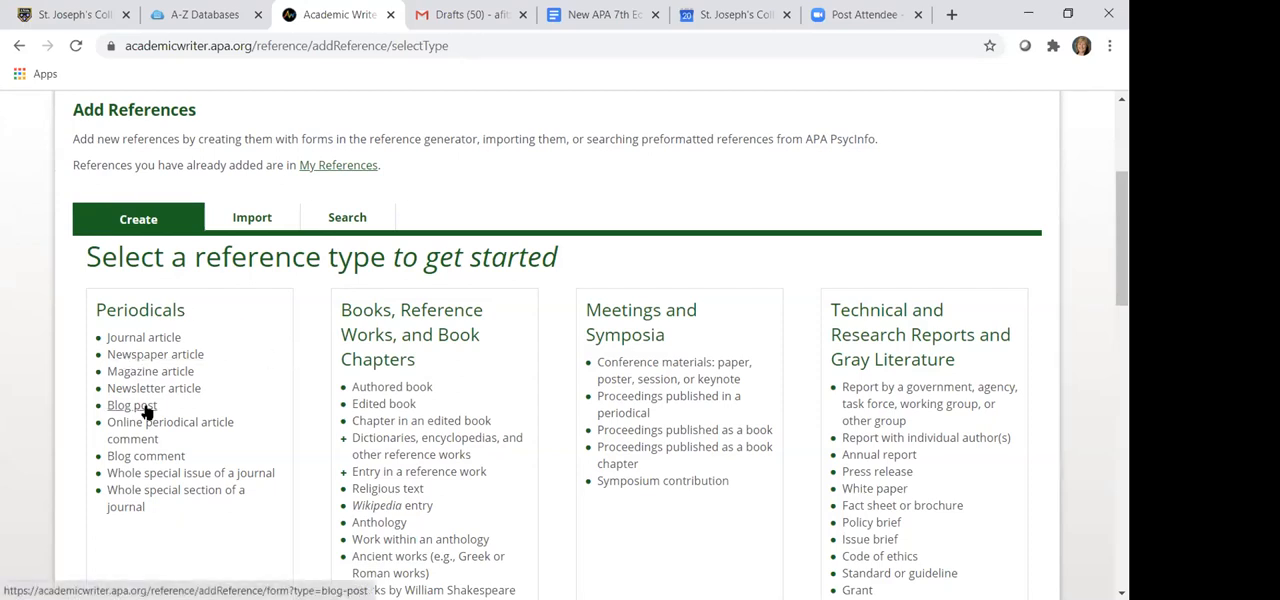
mouse_move(28, 518)
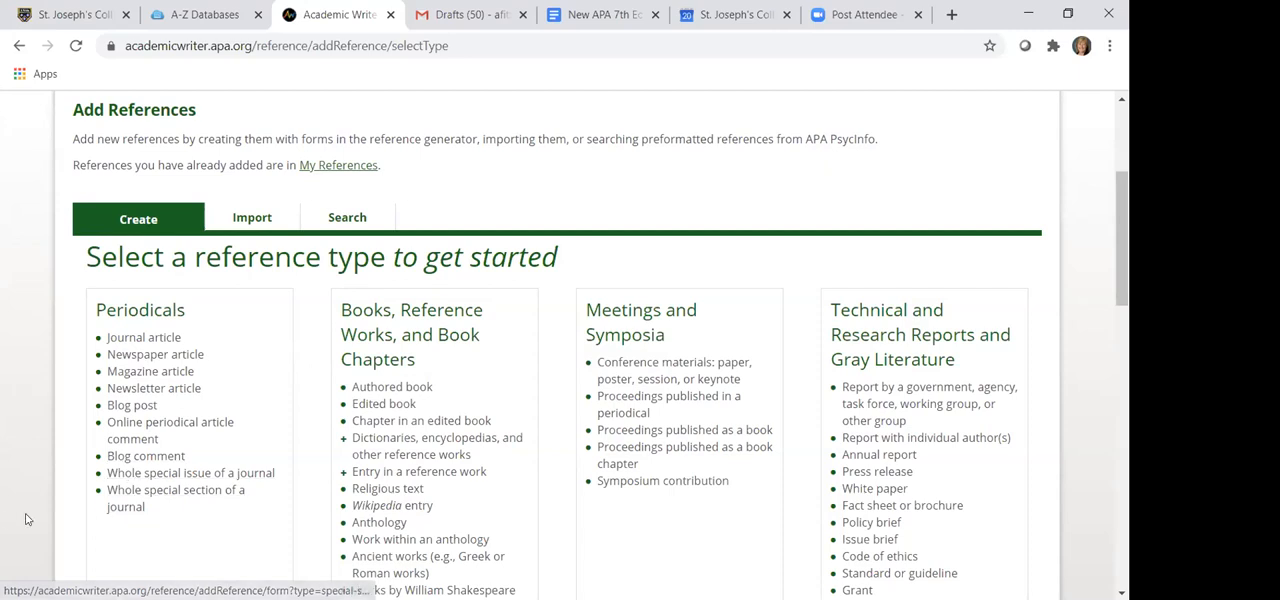
scroll(down, 3)
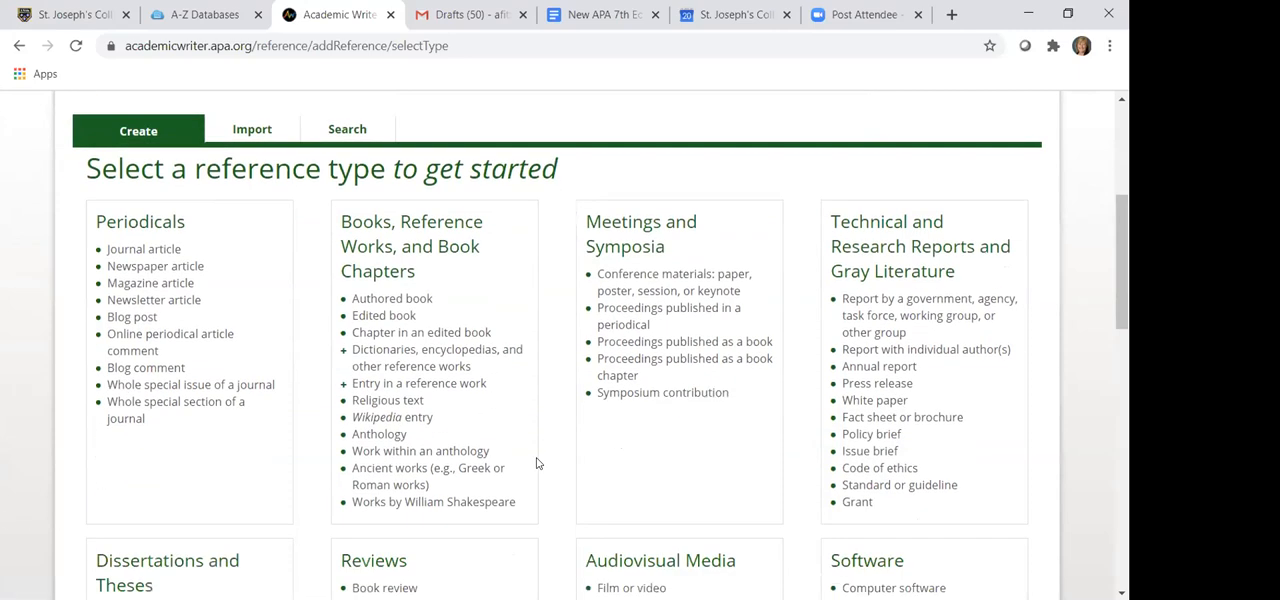
scroll(down, 3)
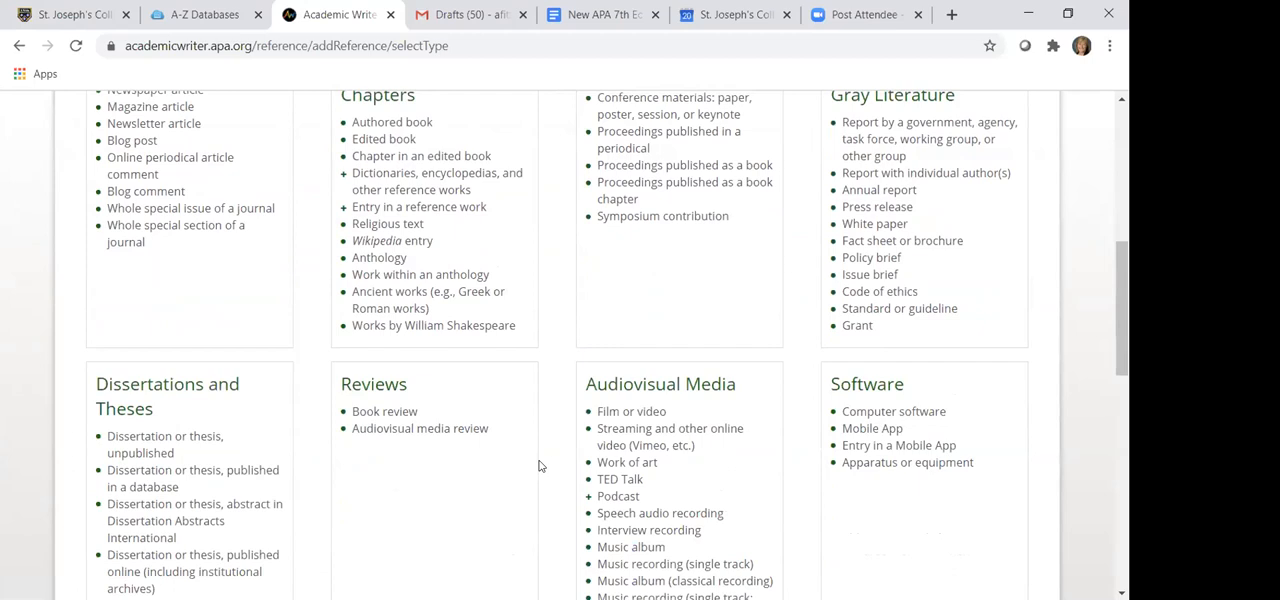
scroll(up, 3)
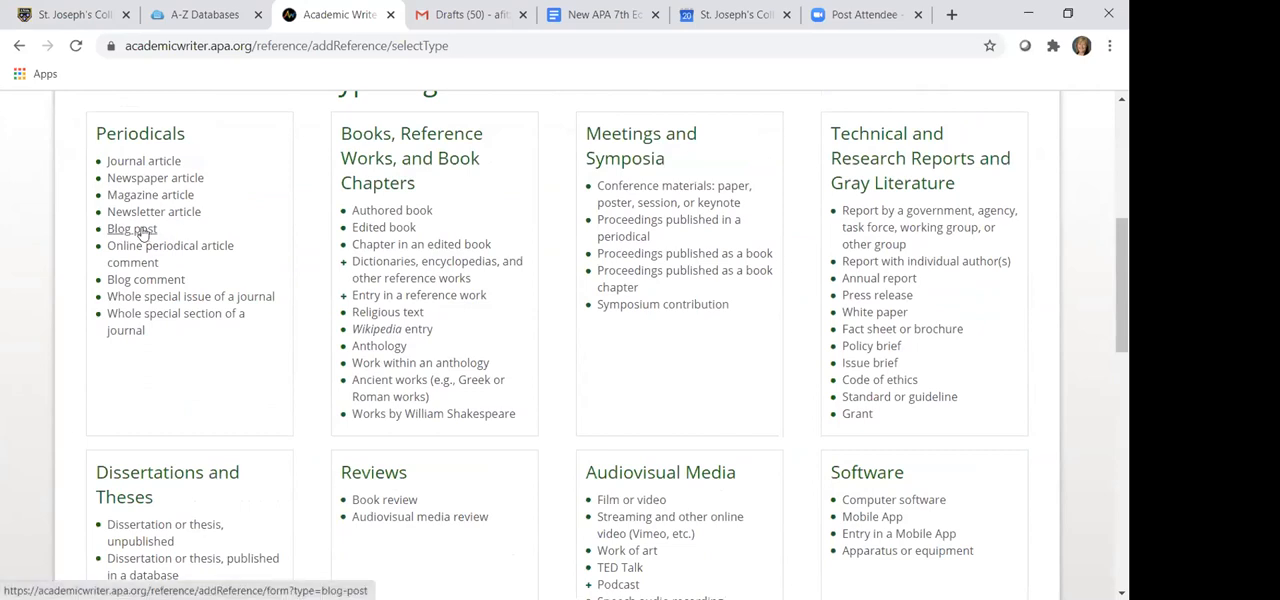
mouse_move(137, 230)
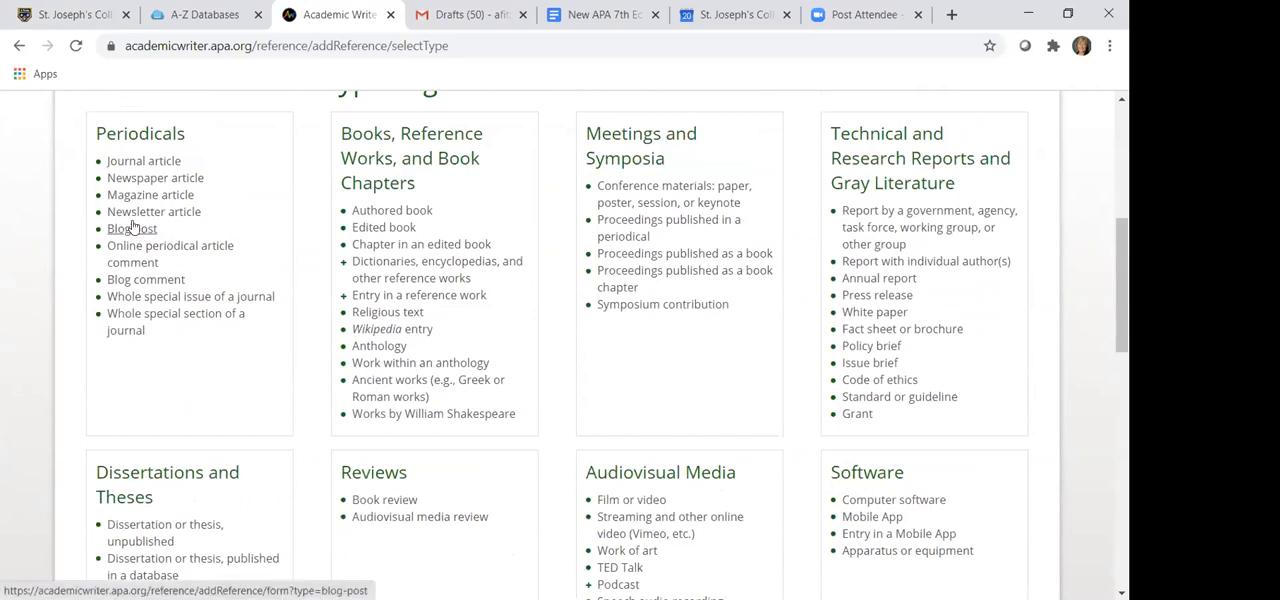
scroll(down, 3)
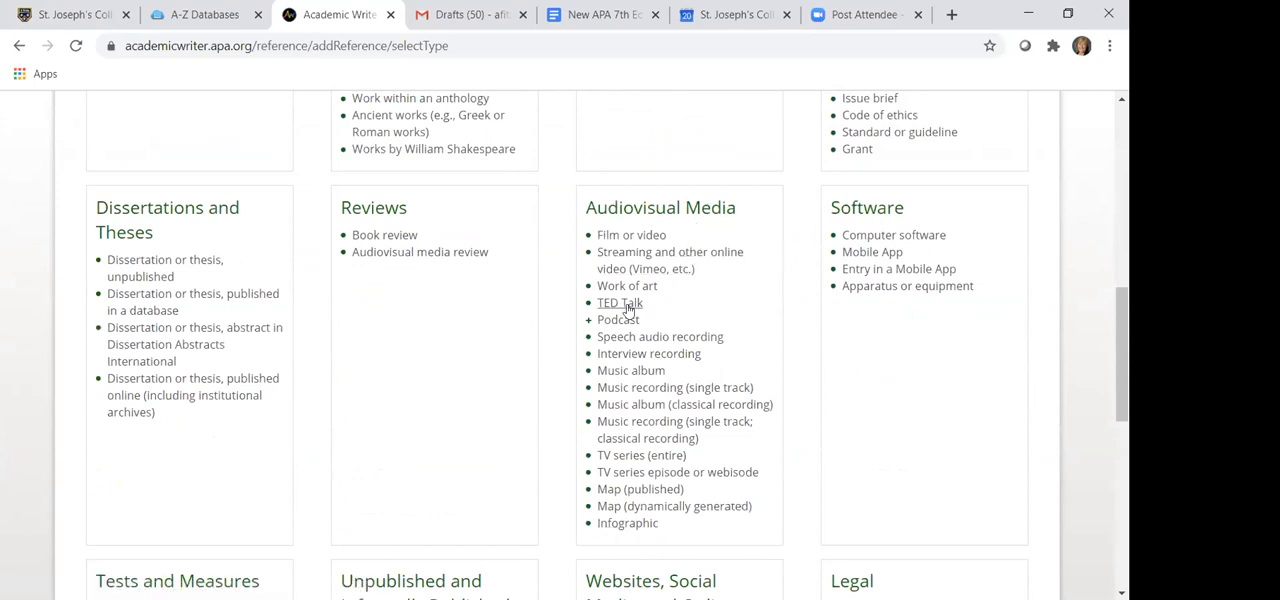
scroll(down, 3)
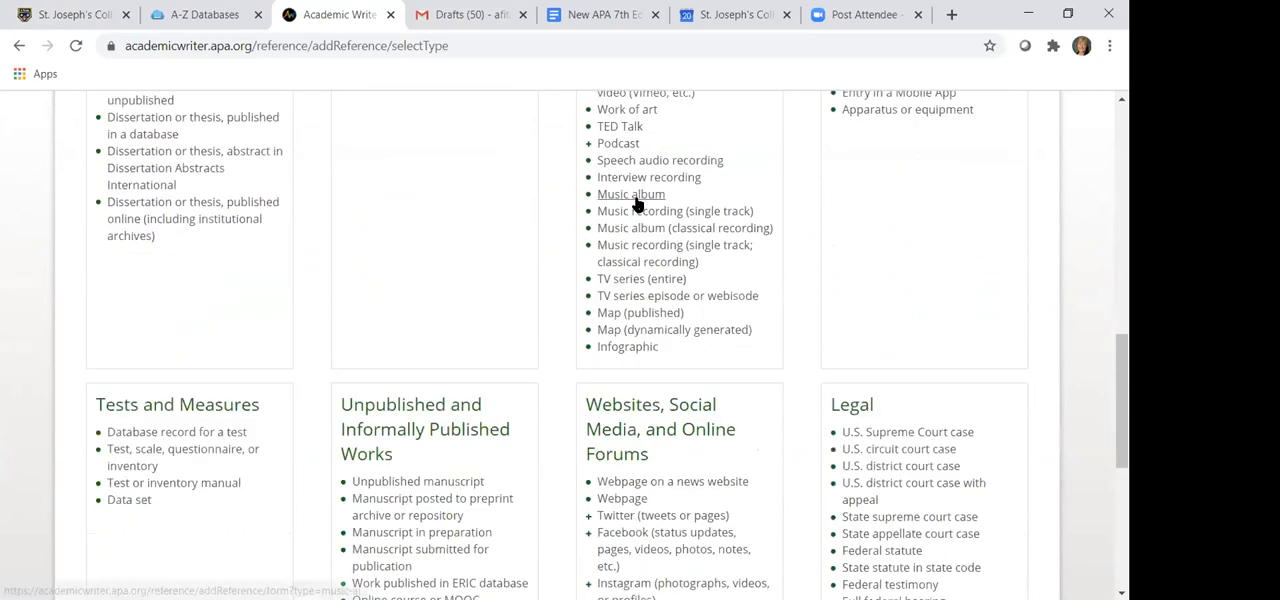
scroll(down, 3)
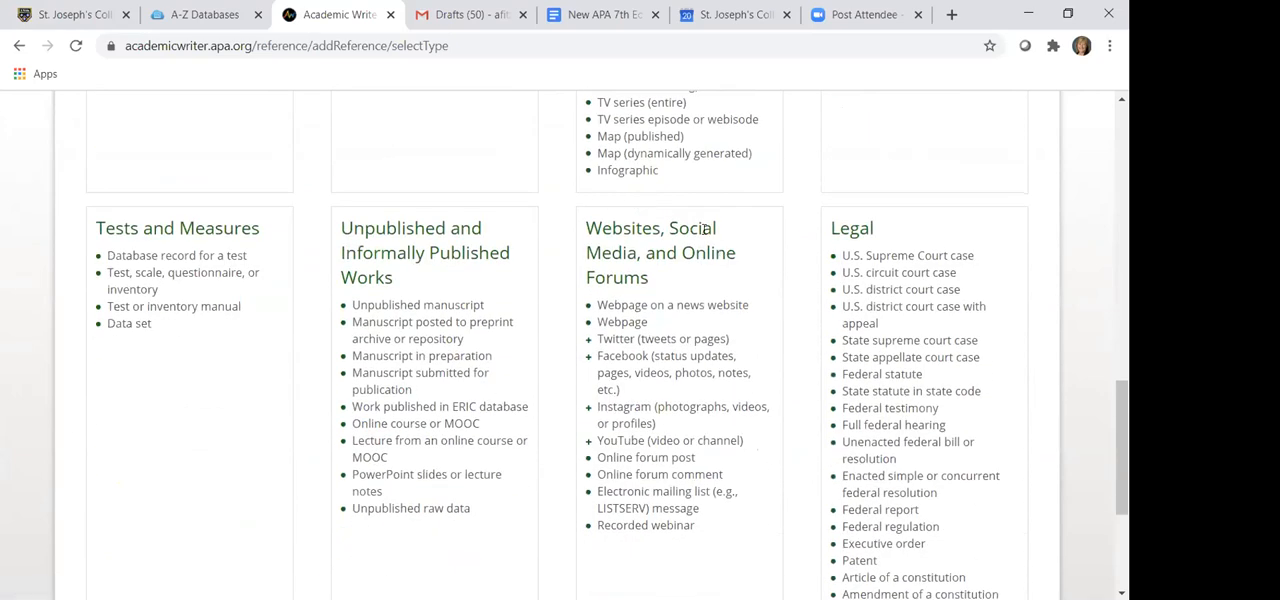
scroll(down, 3)
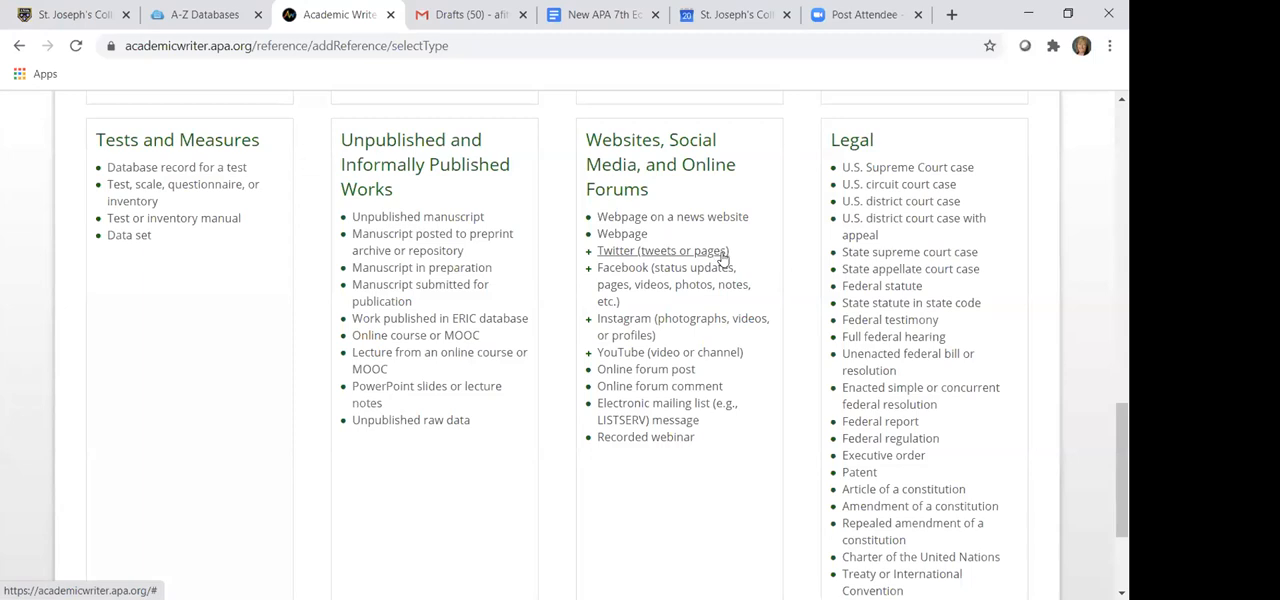
mouse_move(738, 532)
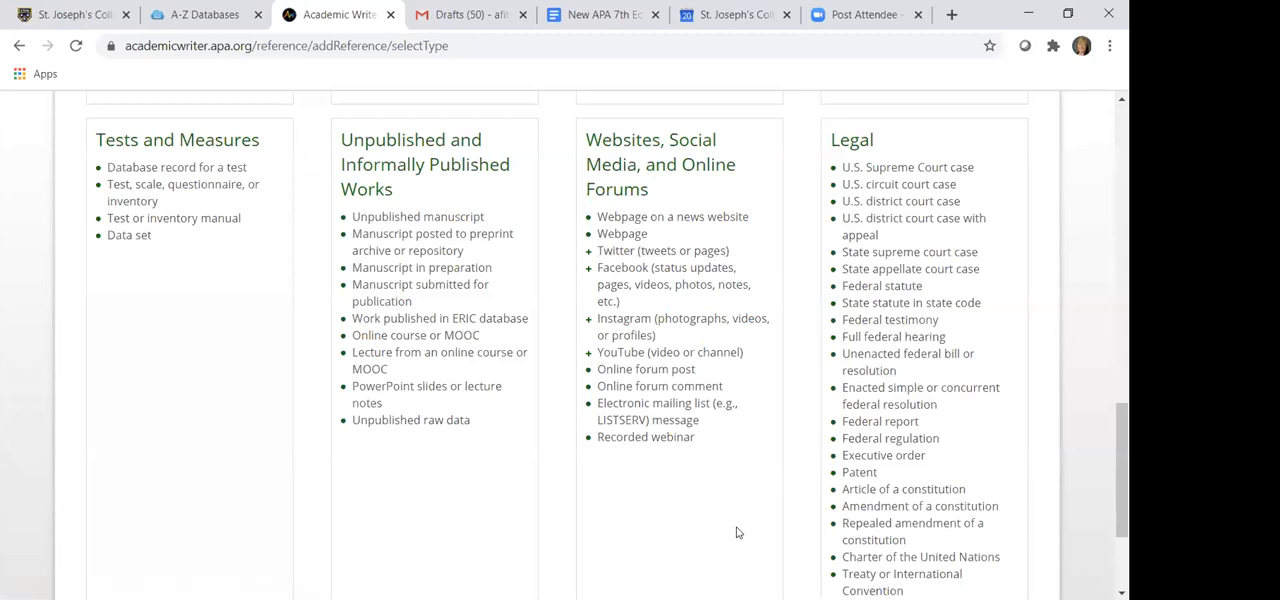
mouse_move(730, 530)
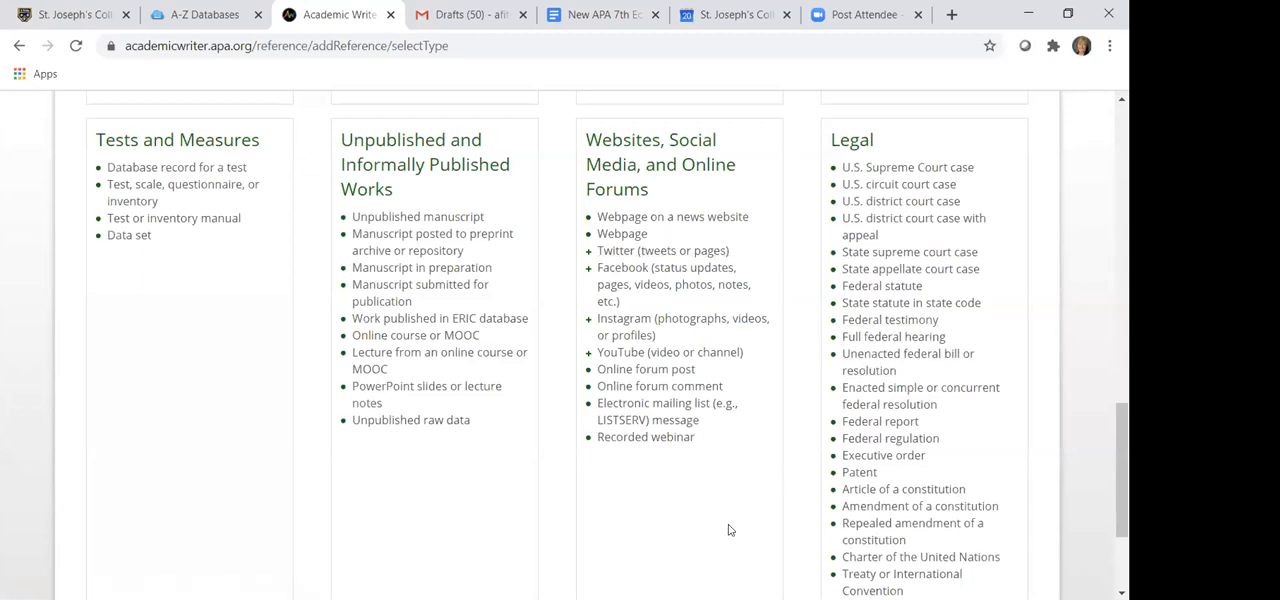
mouse_move(743, 503)
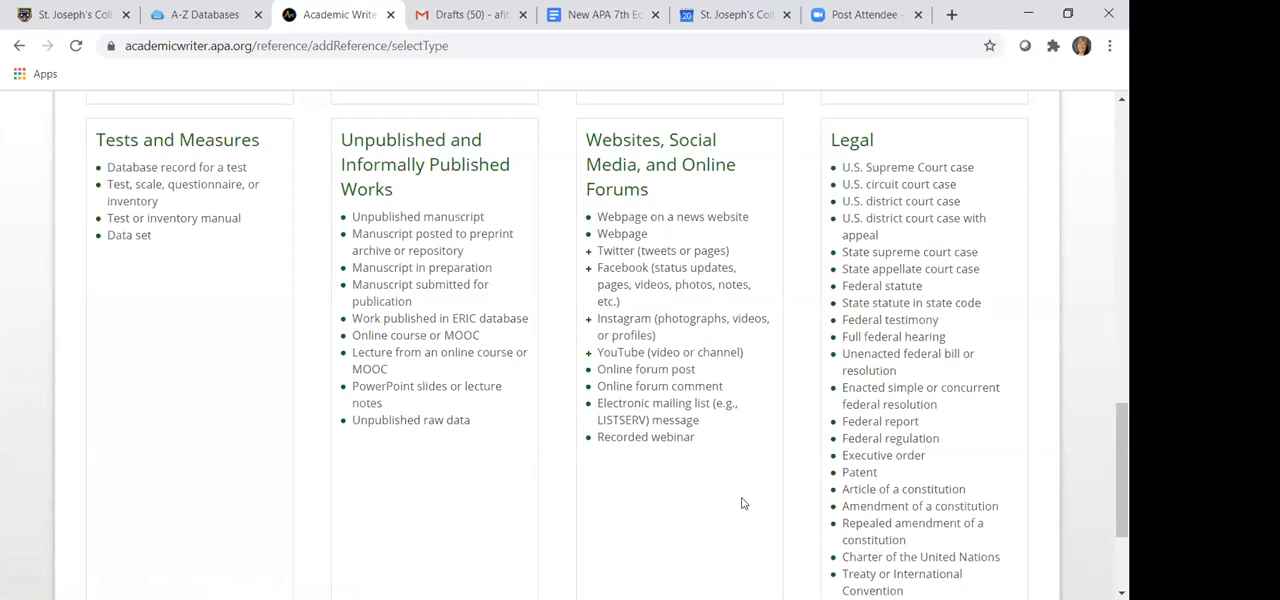
scroll(down, 3)
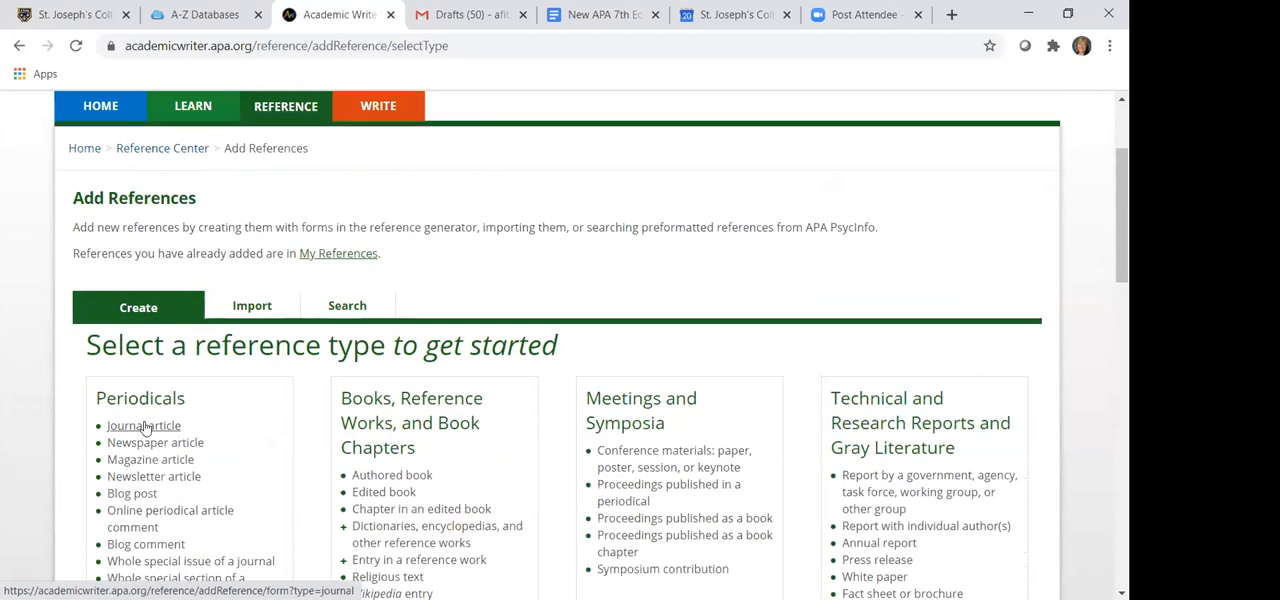
mouse_move(164, 444)
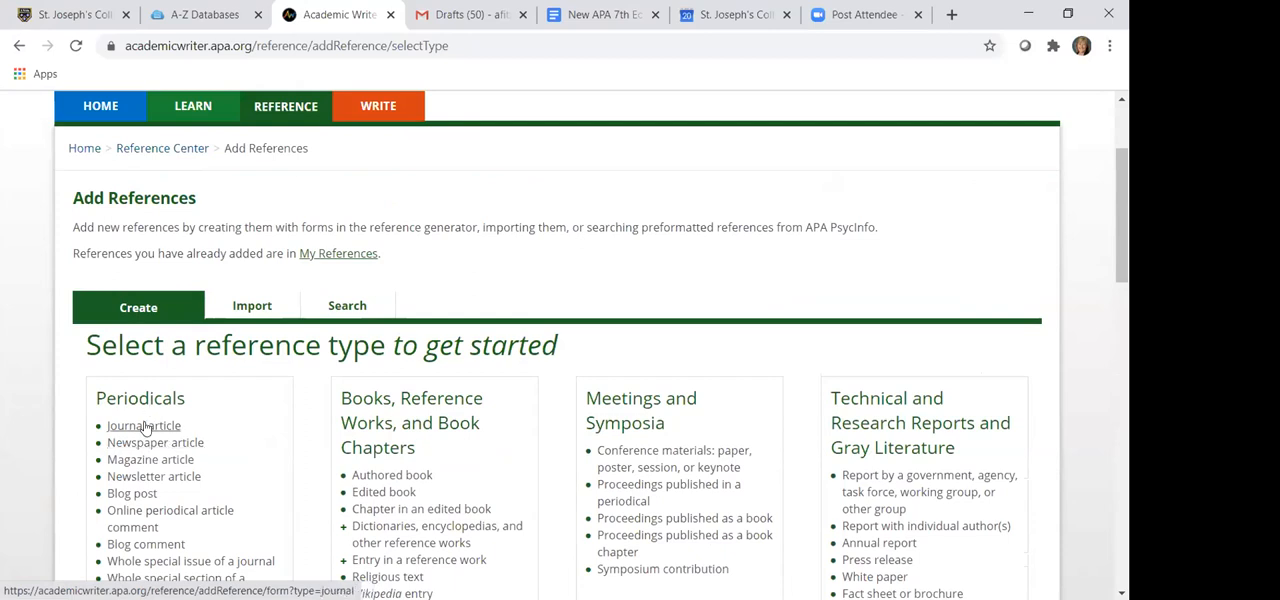
Step: Open the Journal article form and scroll through Authorship, Date, Title, Source and Abstract
click(143, 425)
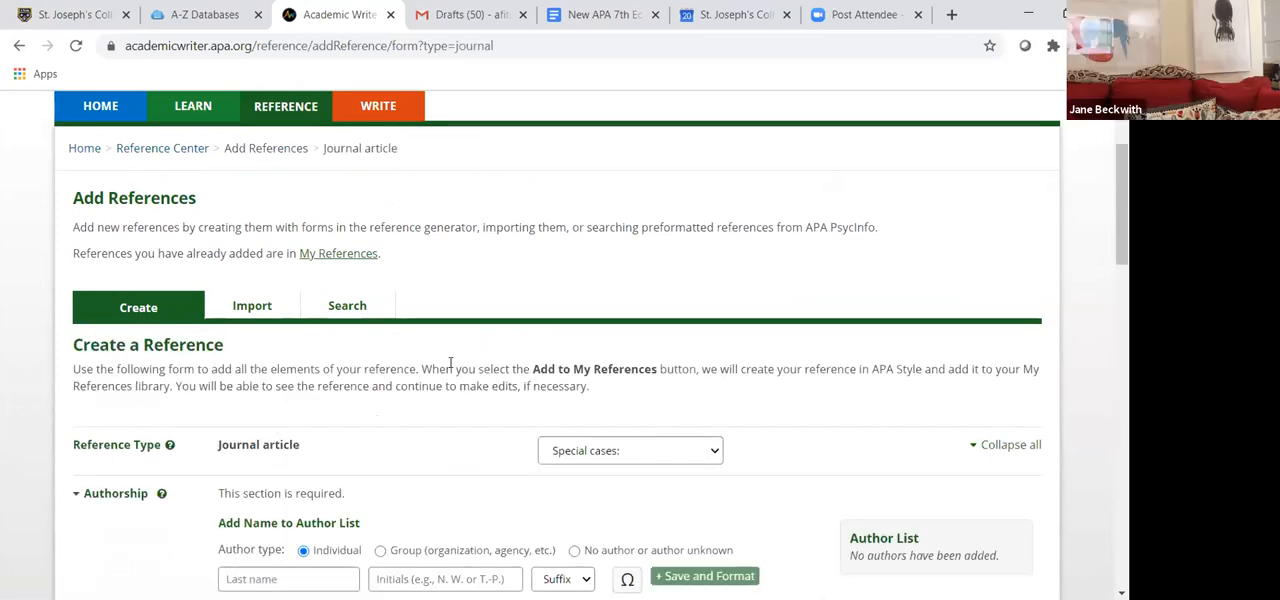
scroll(down, 3)
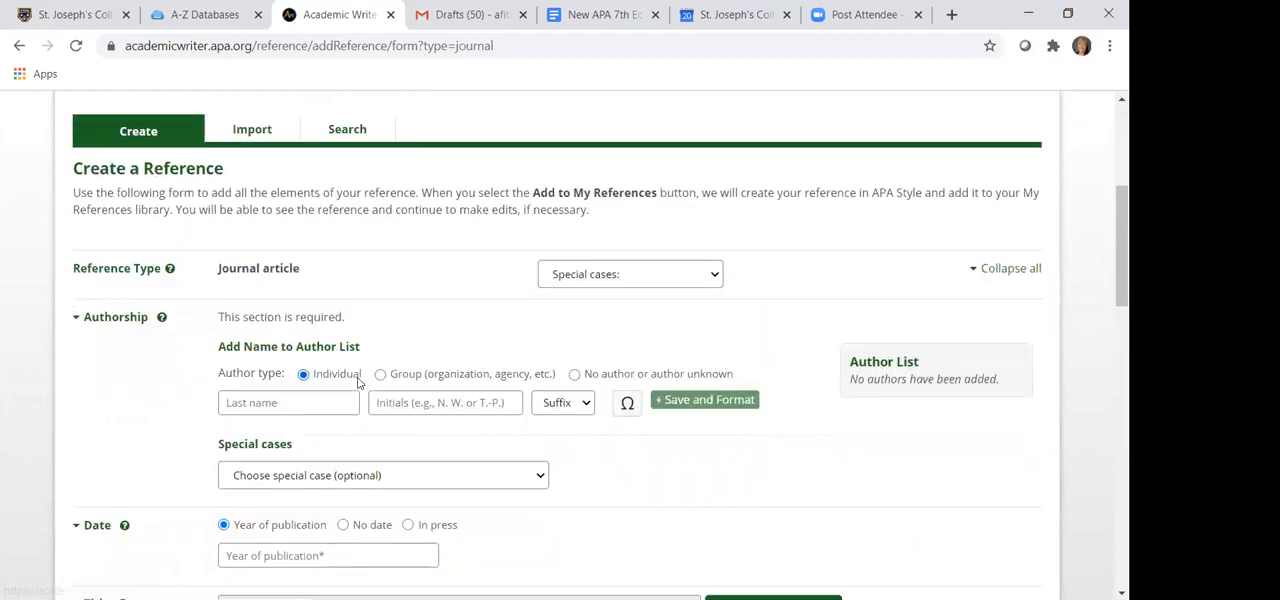
scroll(down, 3)
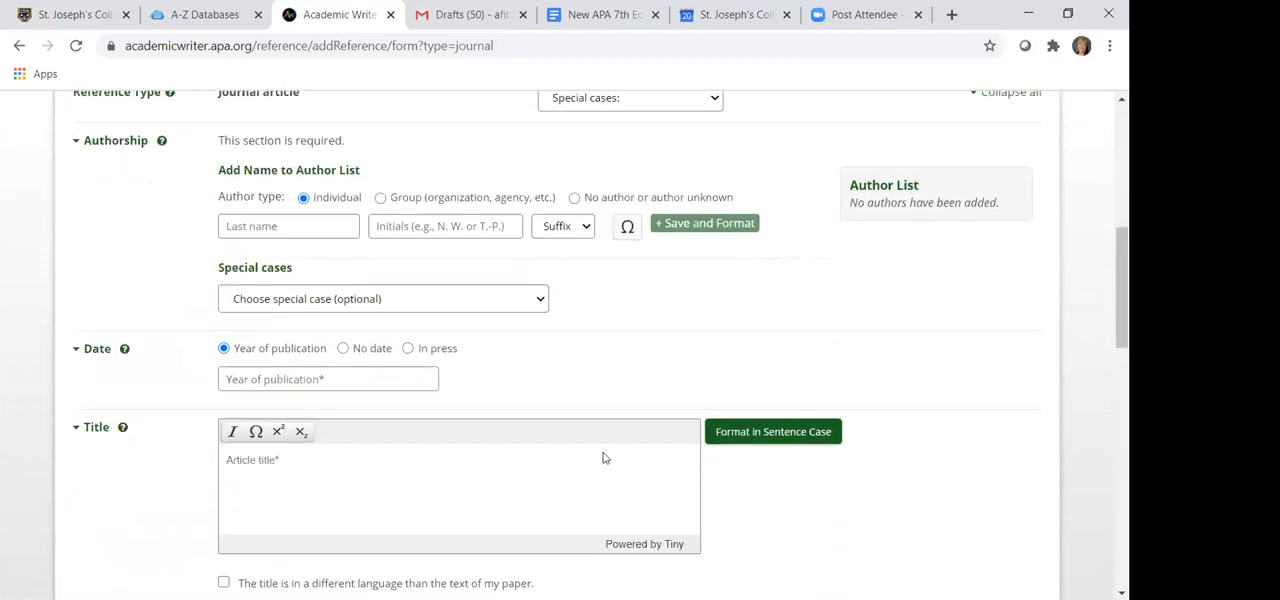
scroll(down, 3)
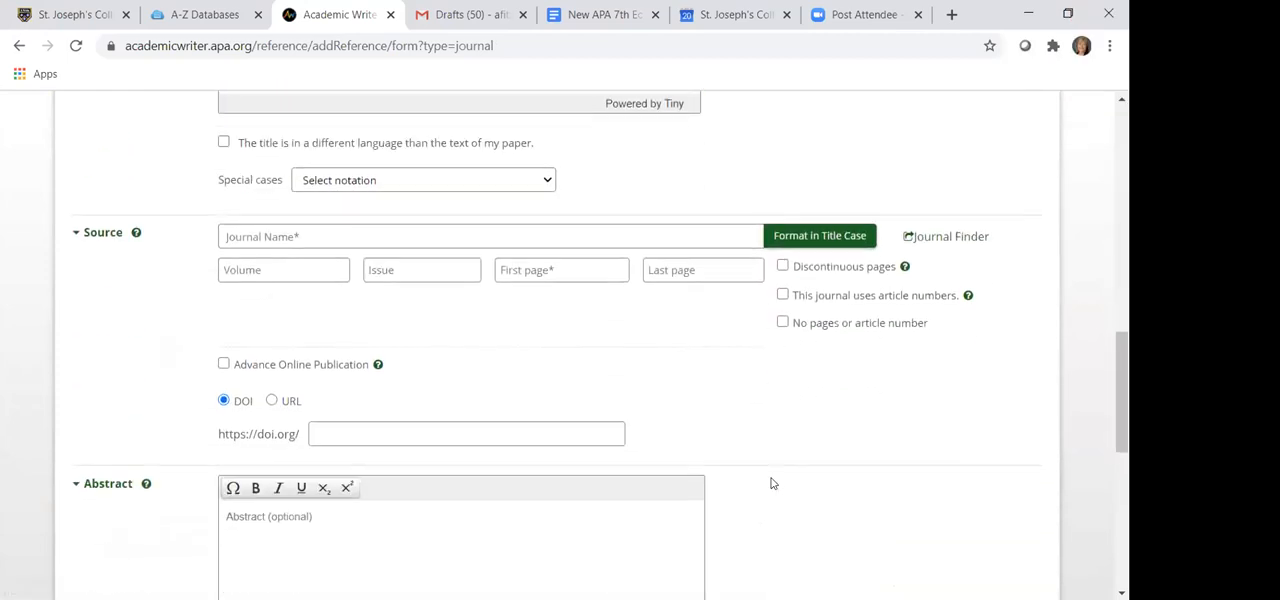
scroll(down, 3)
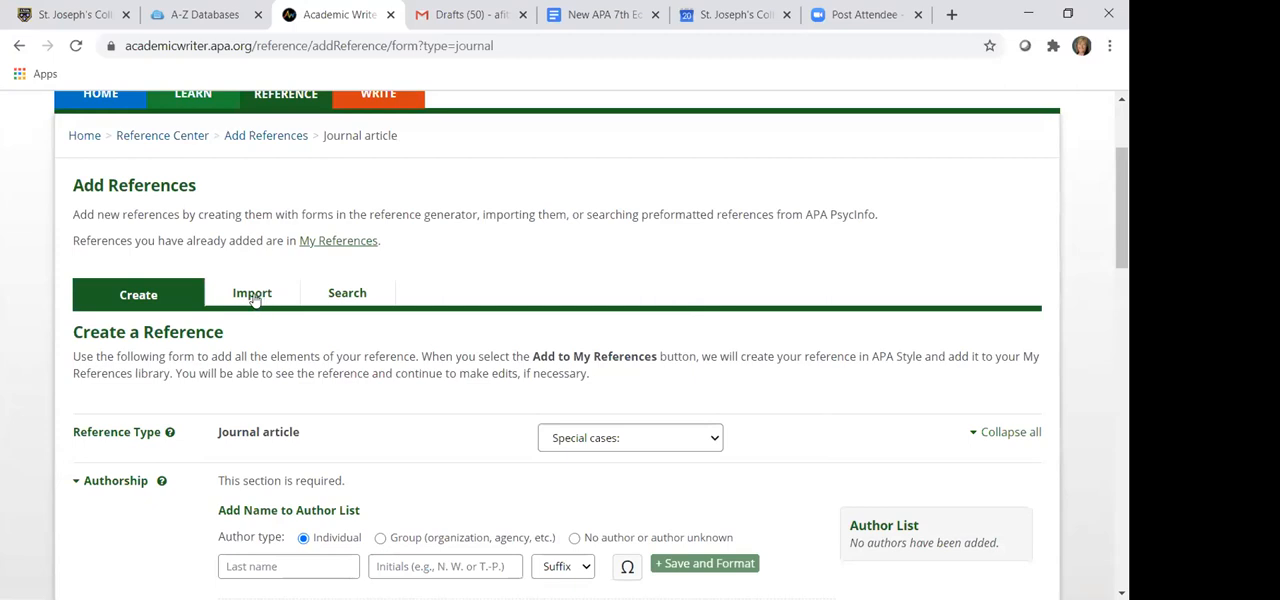
Step: Switch Add References to the Import option for uploading an RIS file
click(251, 293)
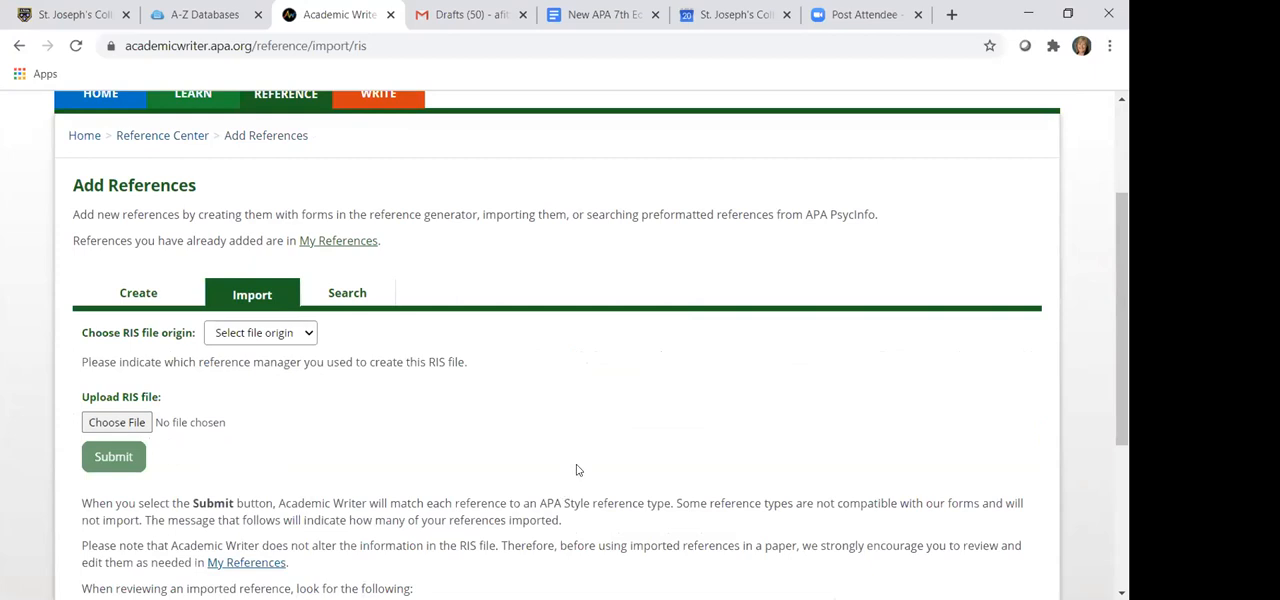
mouse_move(565, 330)
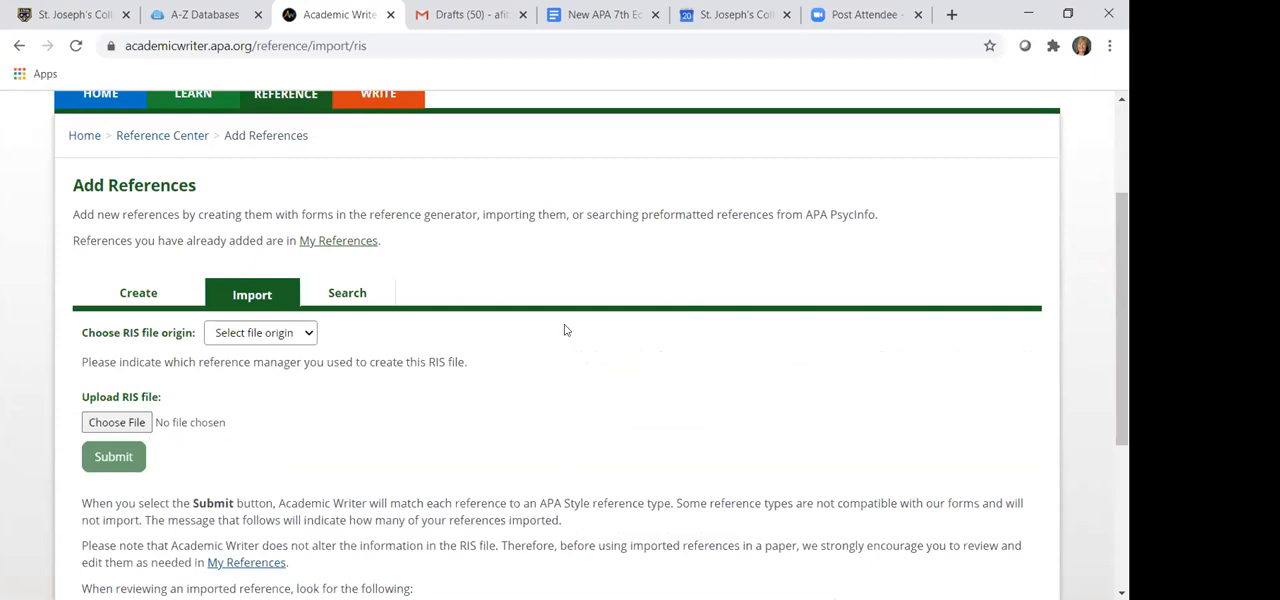
mouse_move(540, 303)
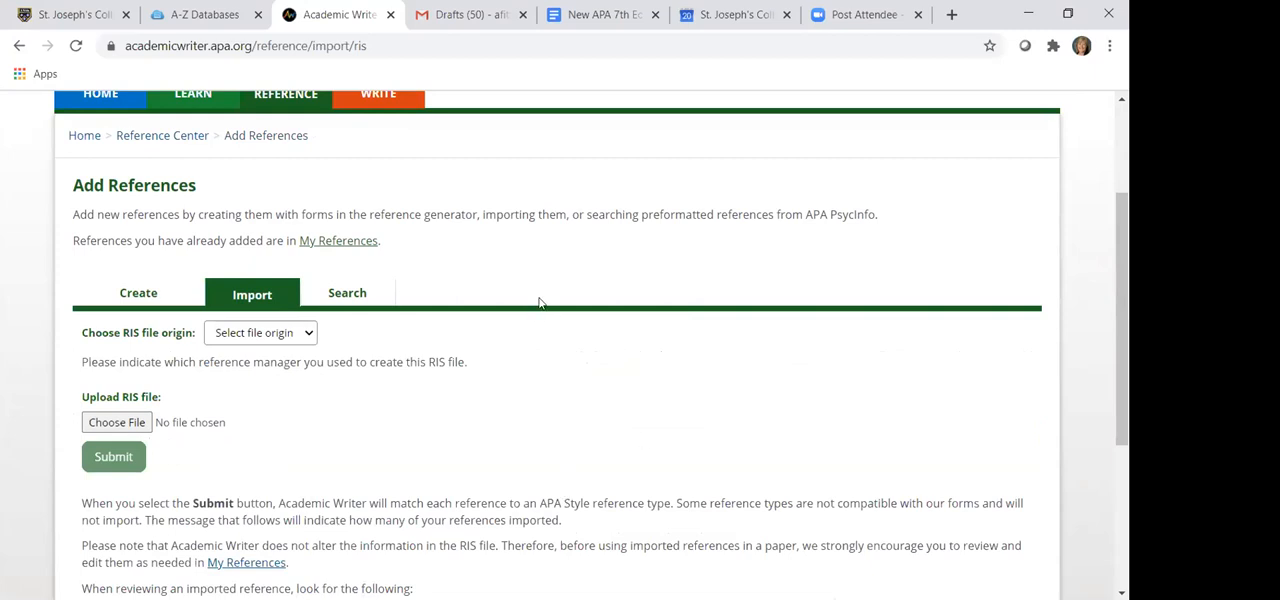
mouse_move(624, 314)
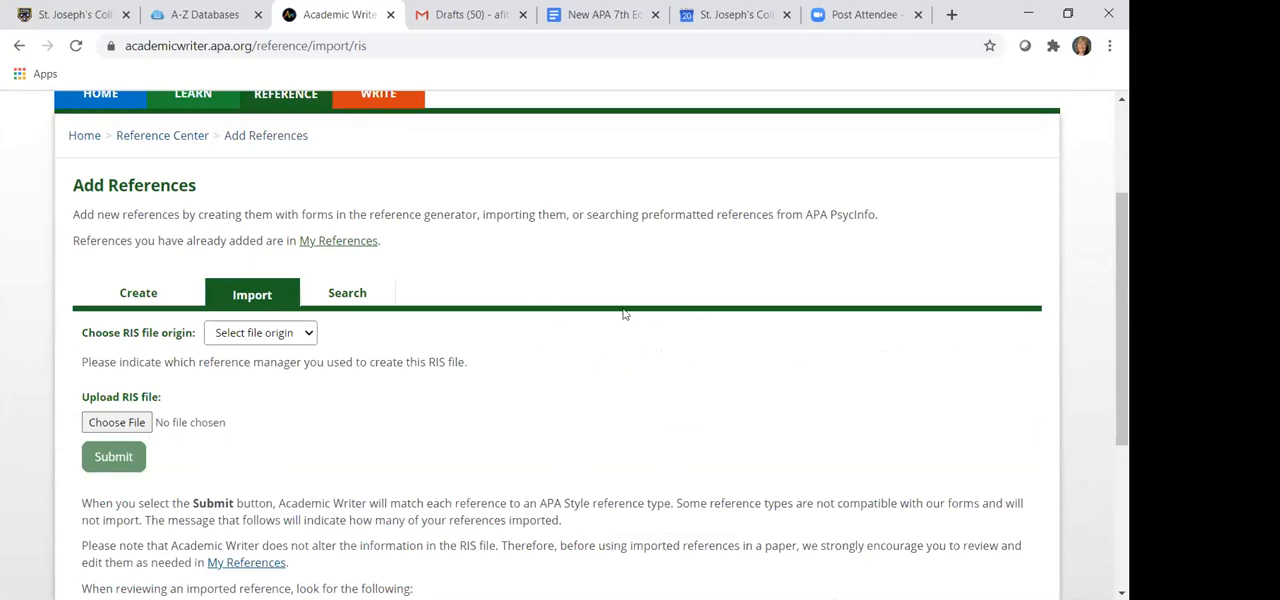
click(260, 332)
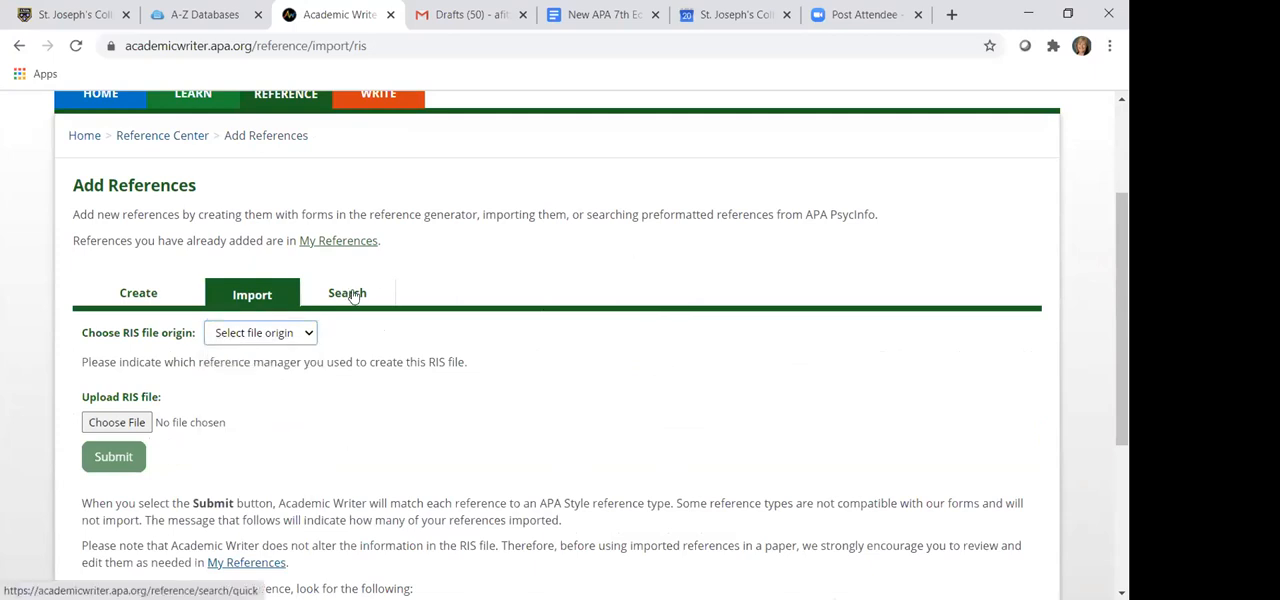
click(347, 294)
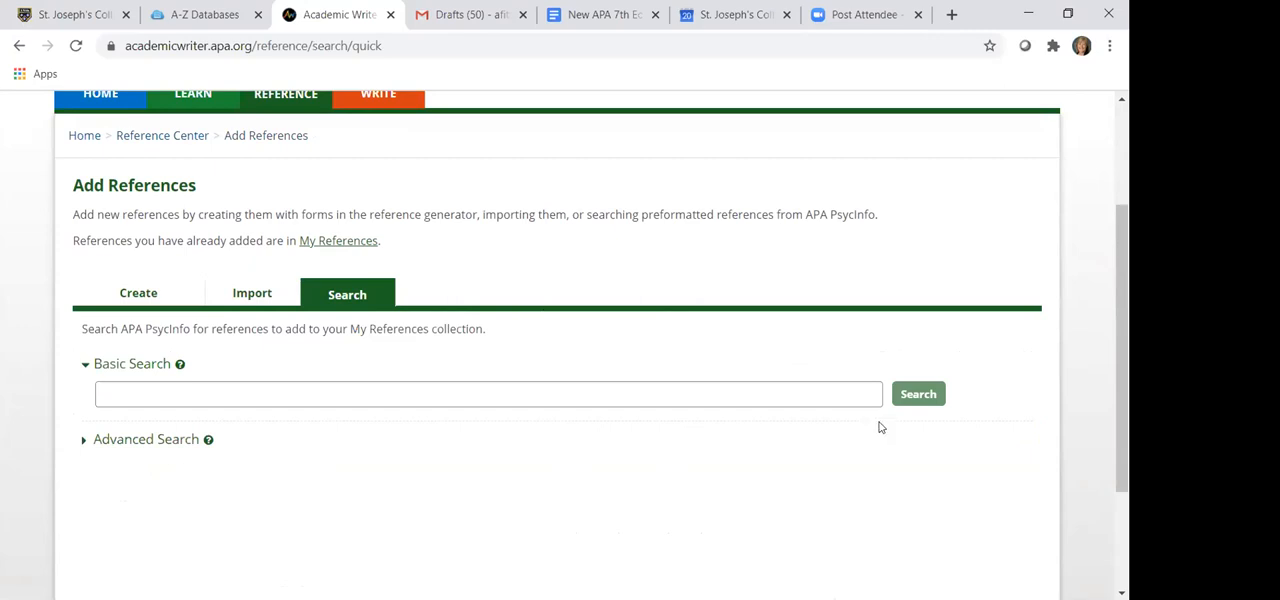
mouse_move(594, 363)
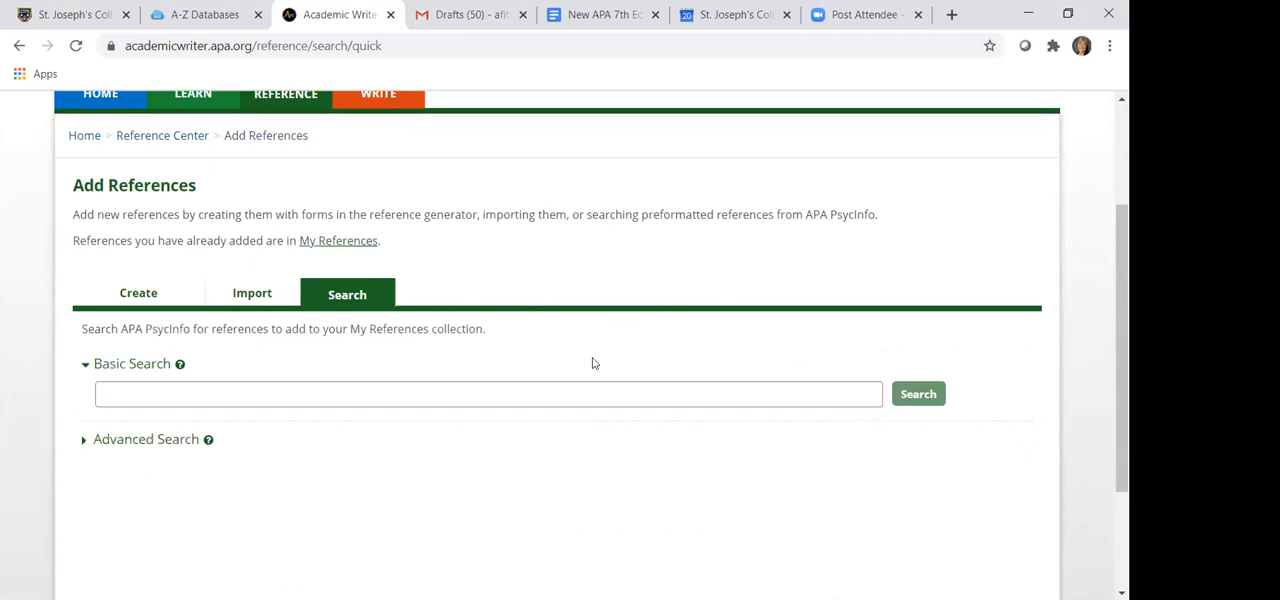
mouse_move(457, 443)
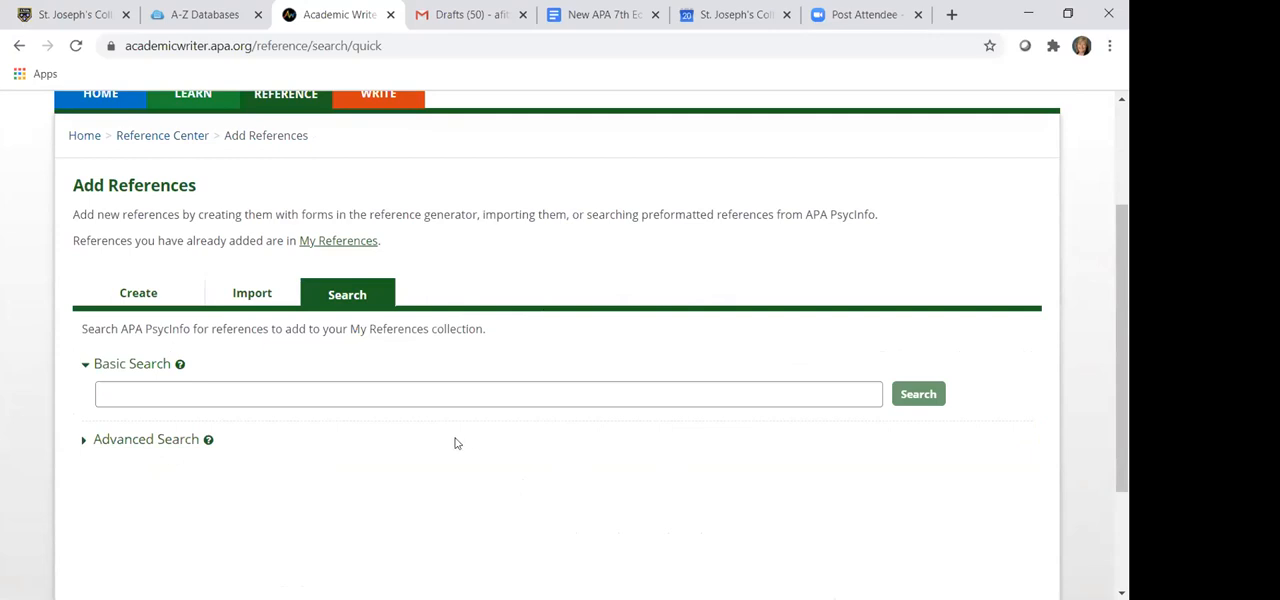
click(488, 393)
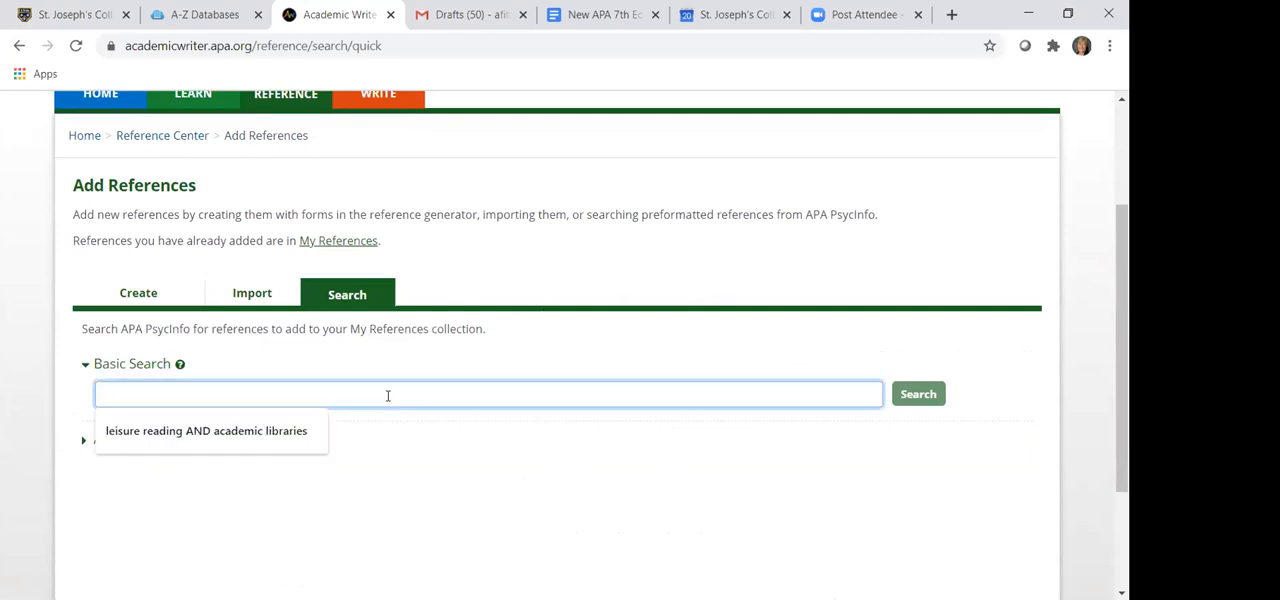
click(206, 430)
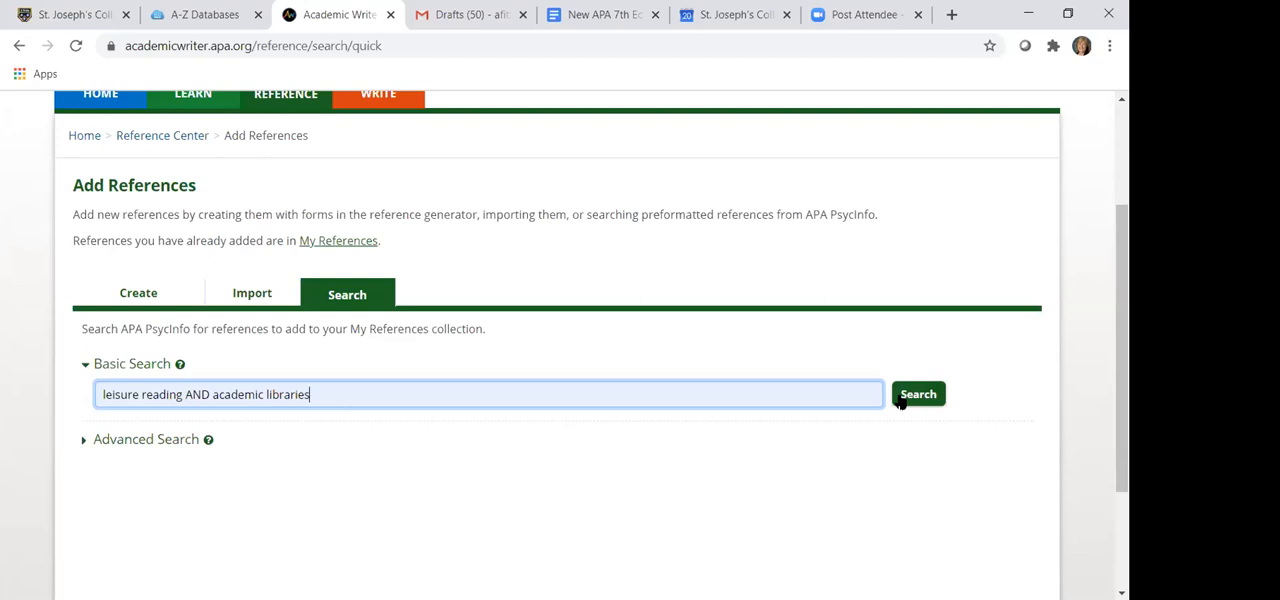
click(917, 393)
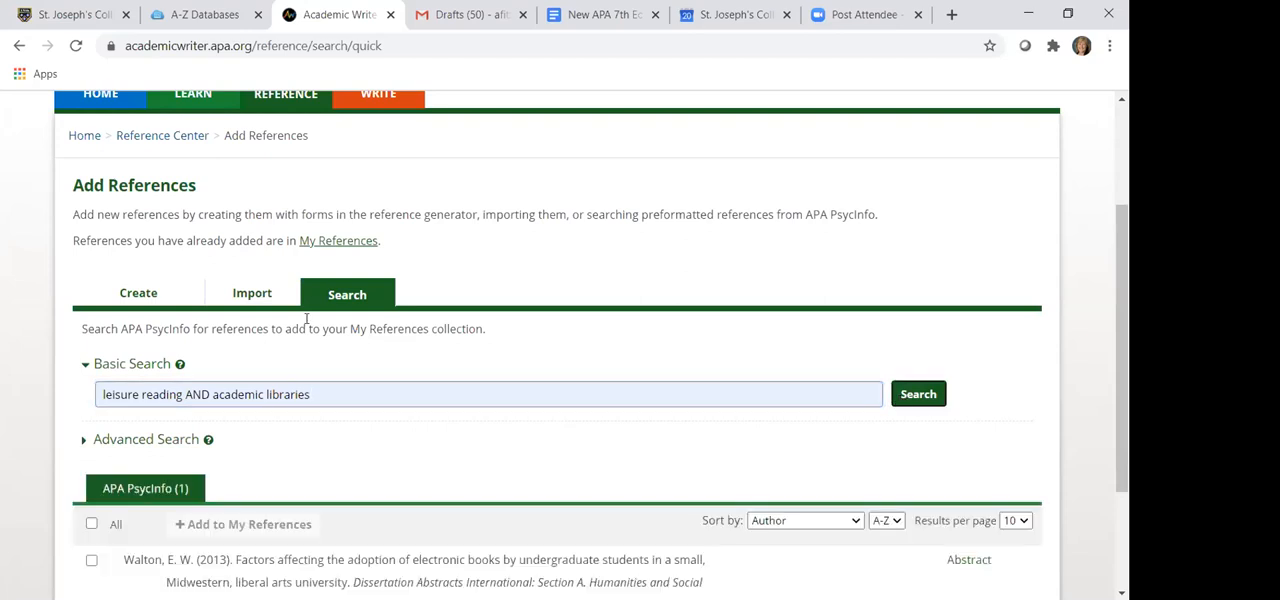
double_click(185, 328)
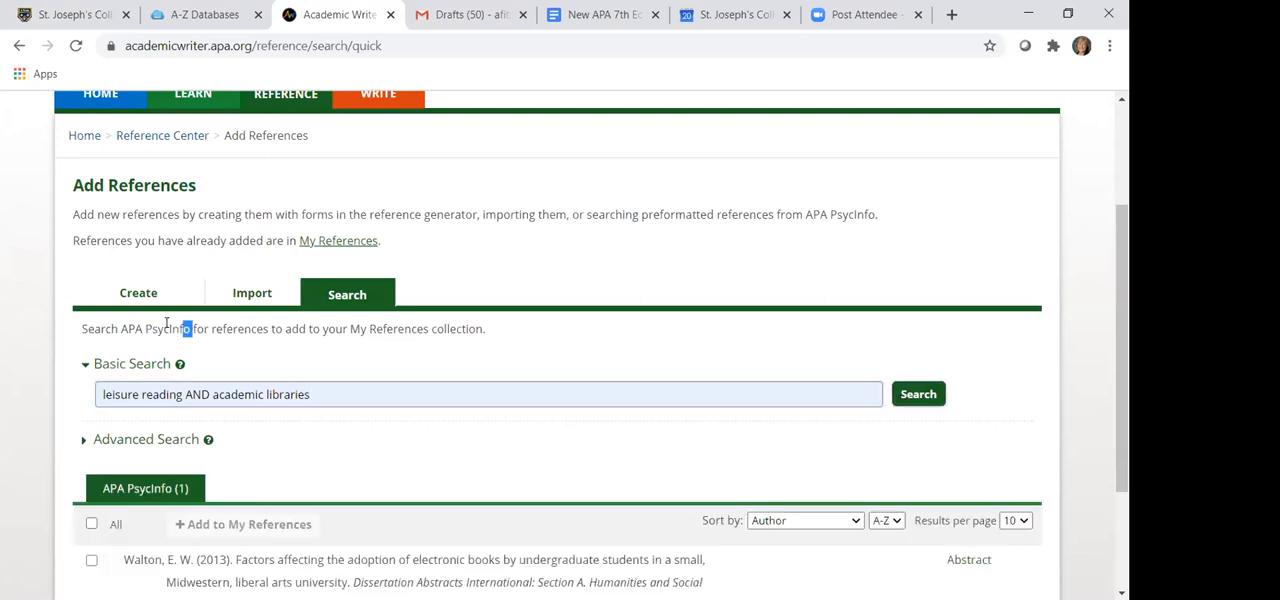
scroll(down, 3)
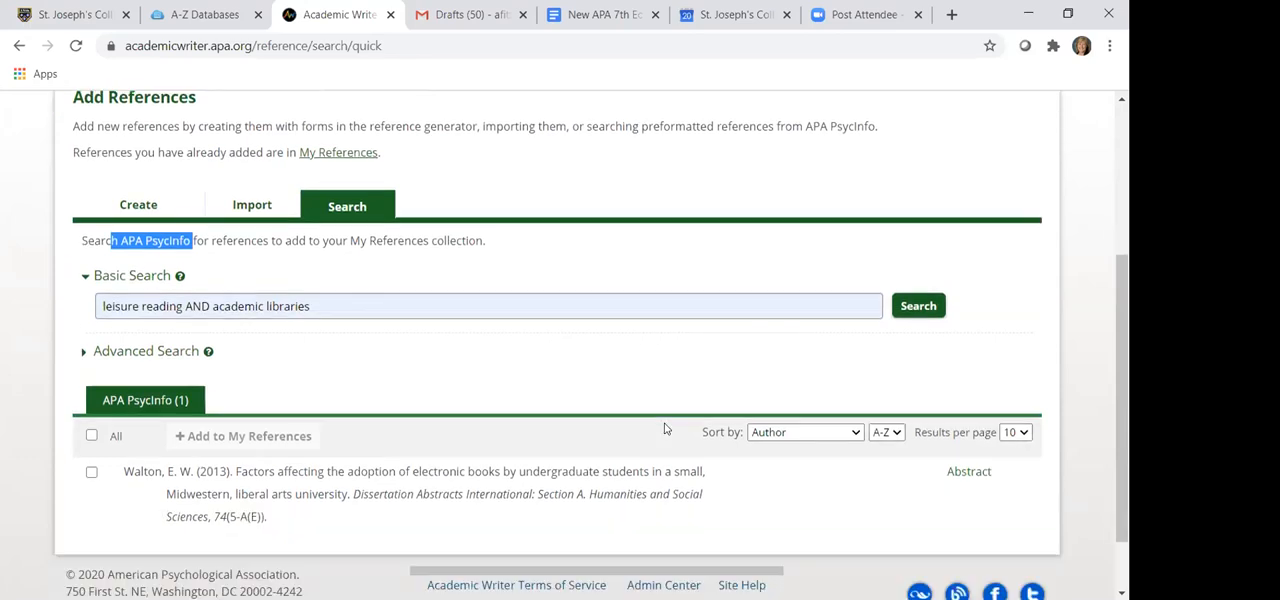
scroll(down, 3)
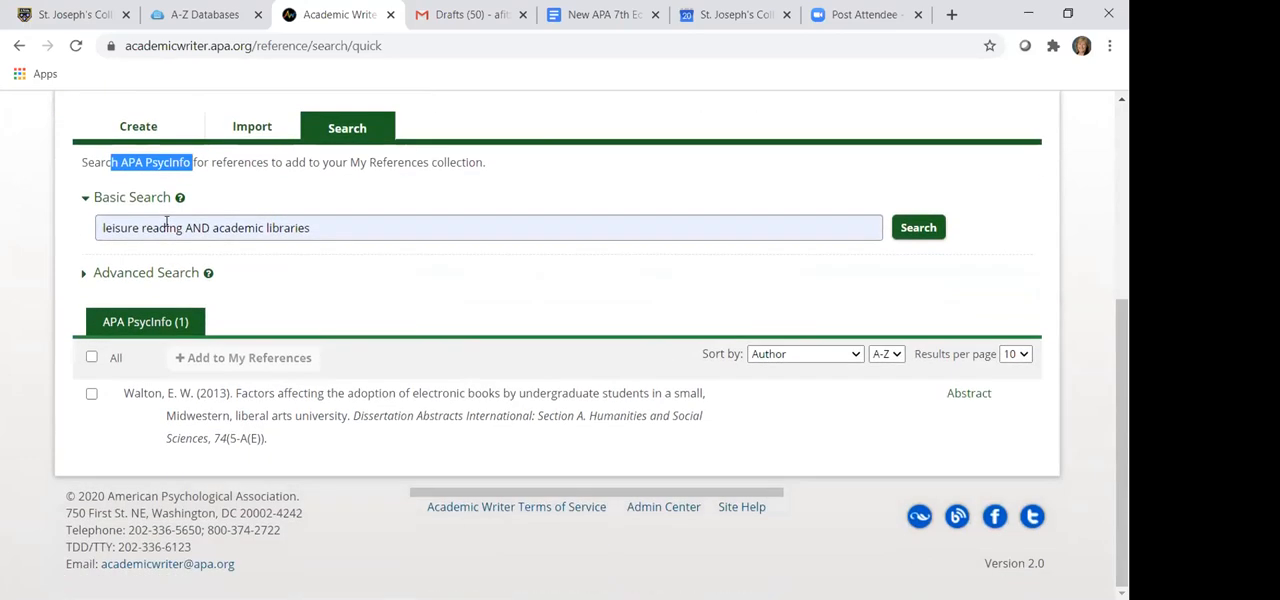
mouse_move(303, 397)
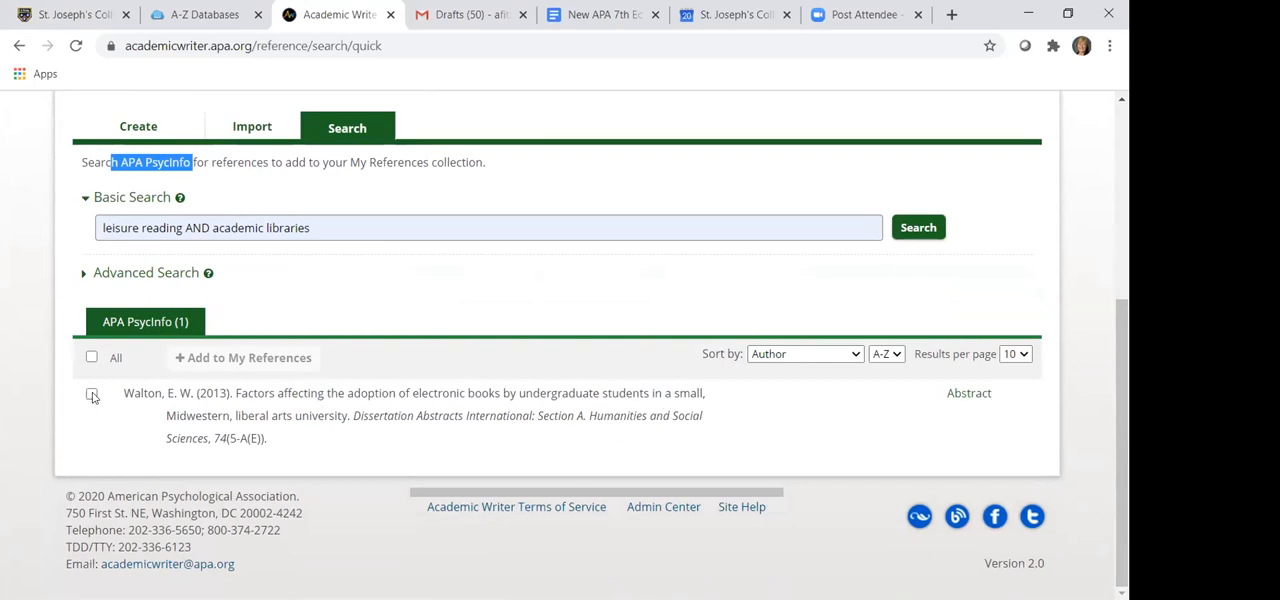
mouse_move(91, 395)
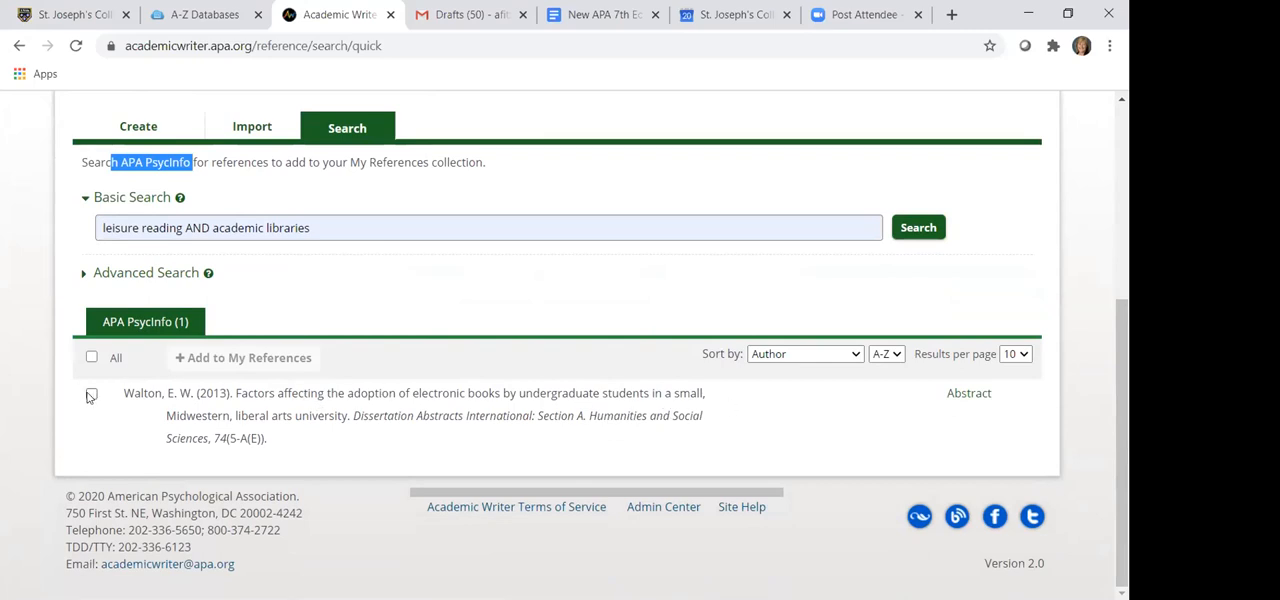
mouse_move(445, 415)
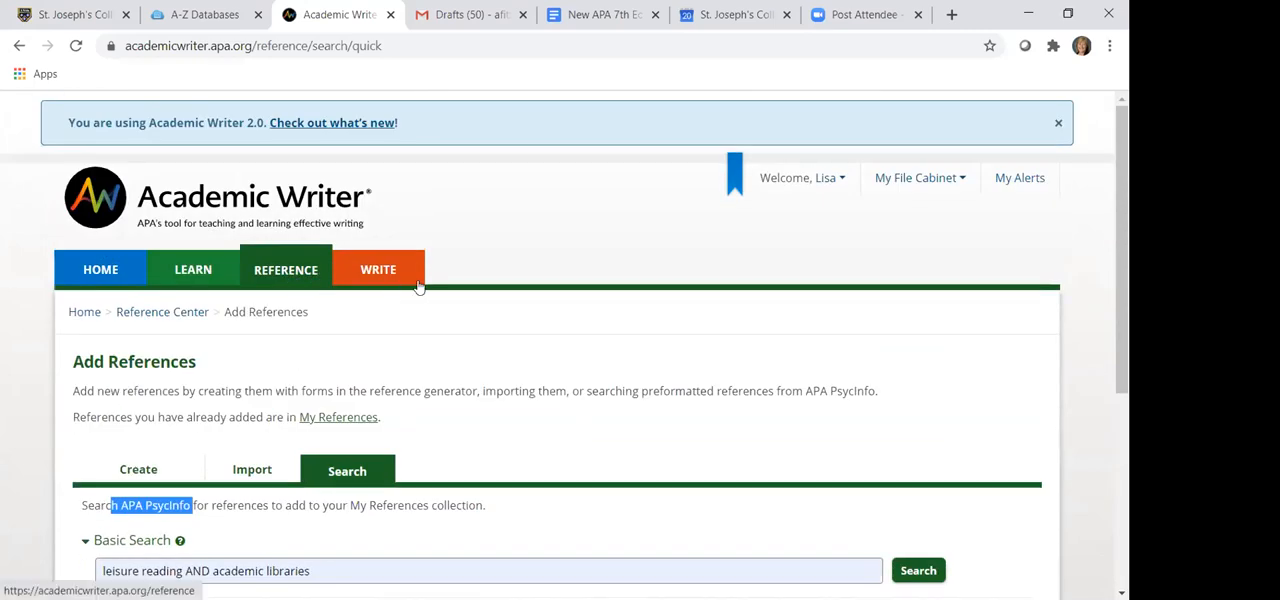
mouse_move(616, 329)
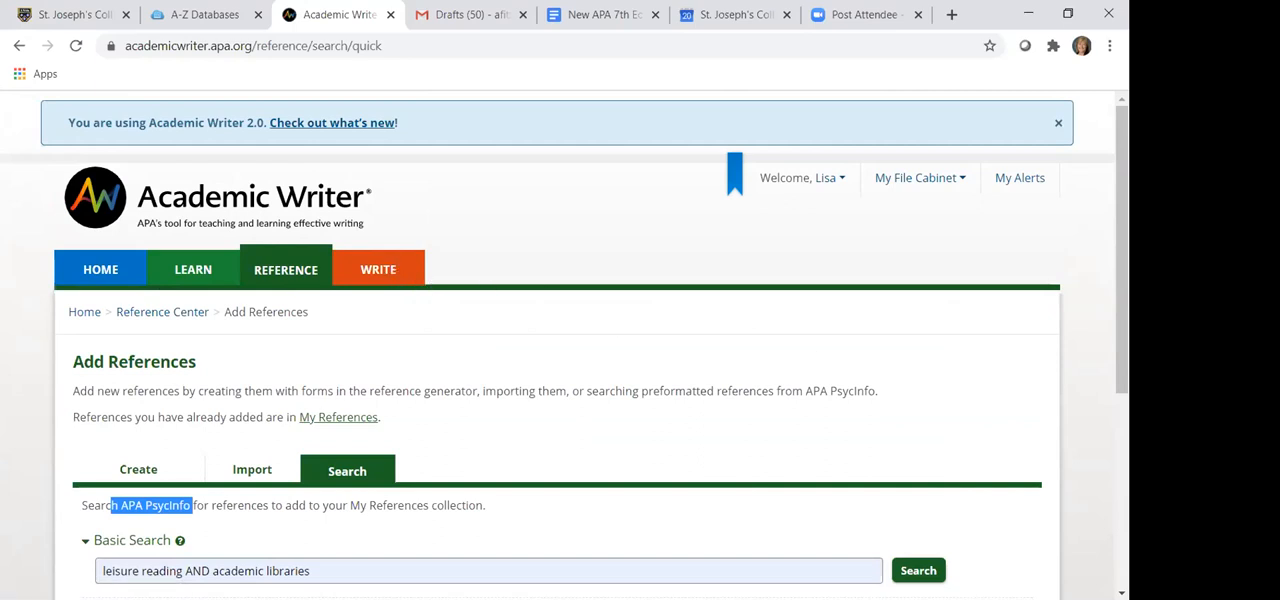
mouse_move(1127, 558)
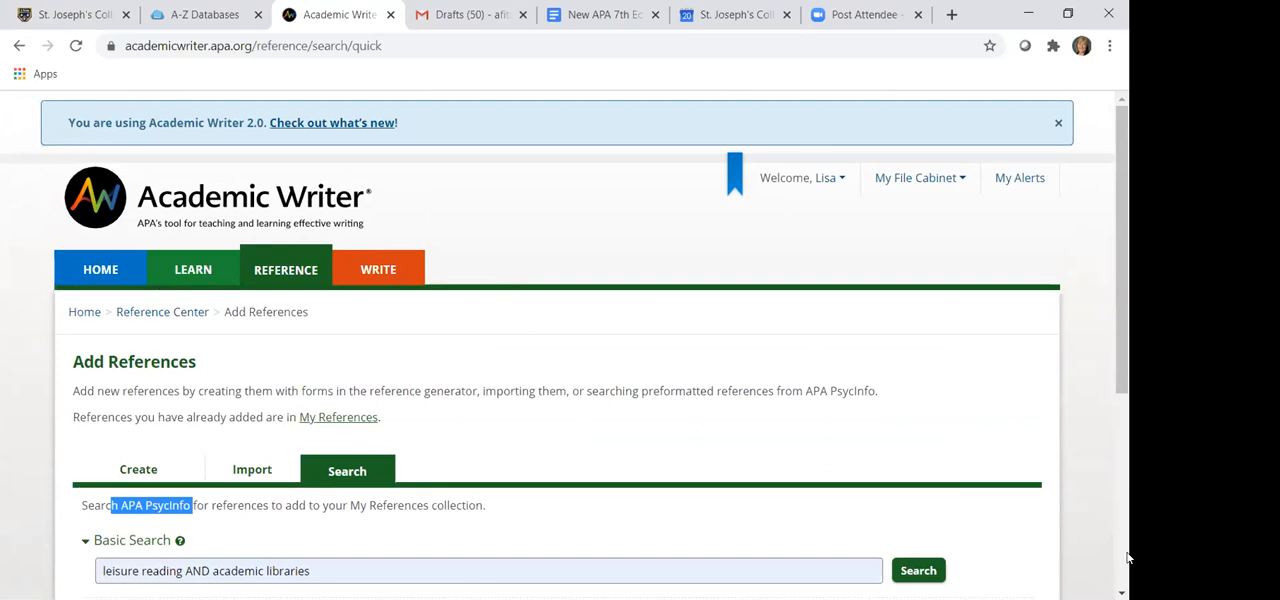
mouse_move(450, 248)
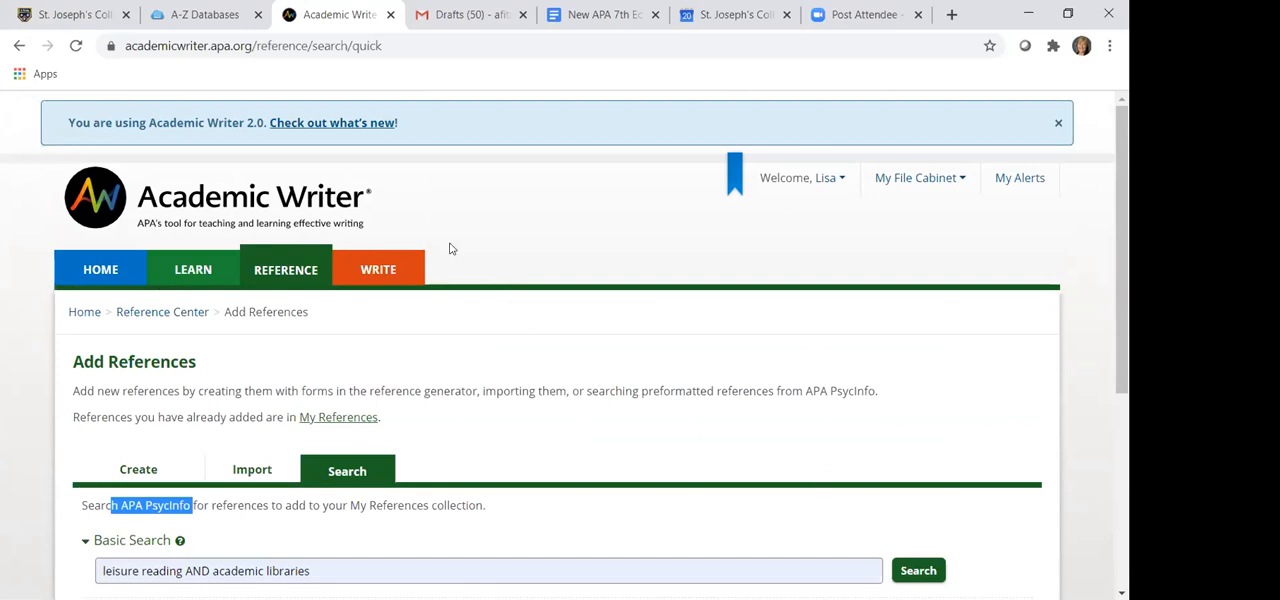
mouse_move(432, 210)
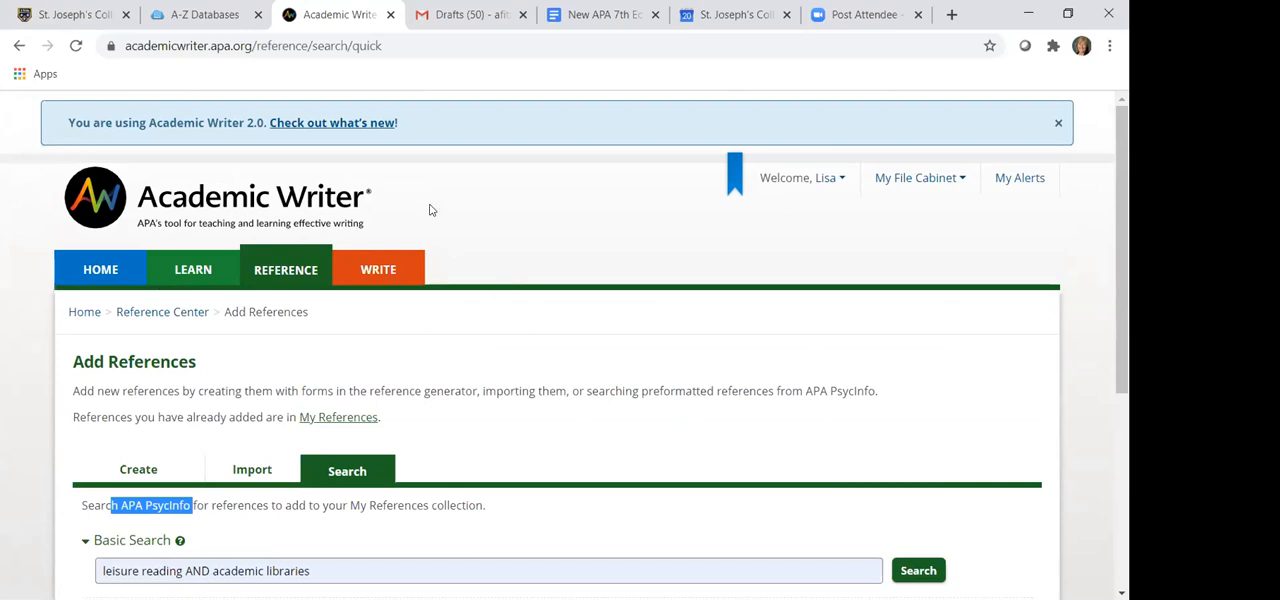
mouse_move(436, 222)
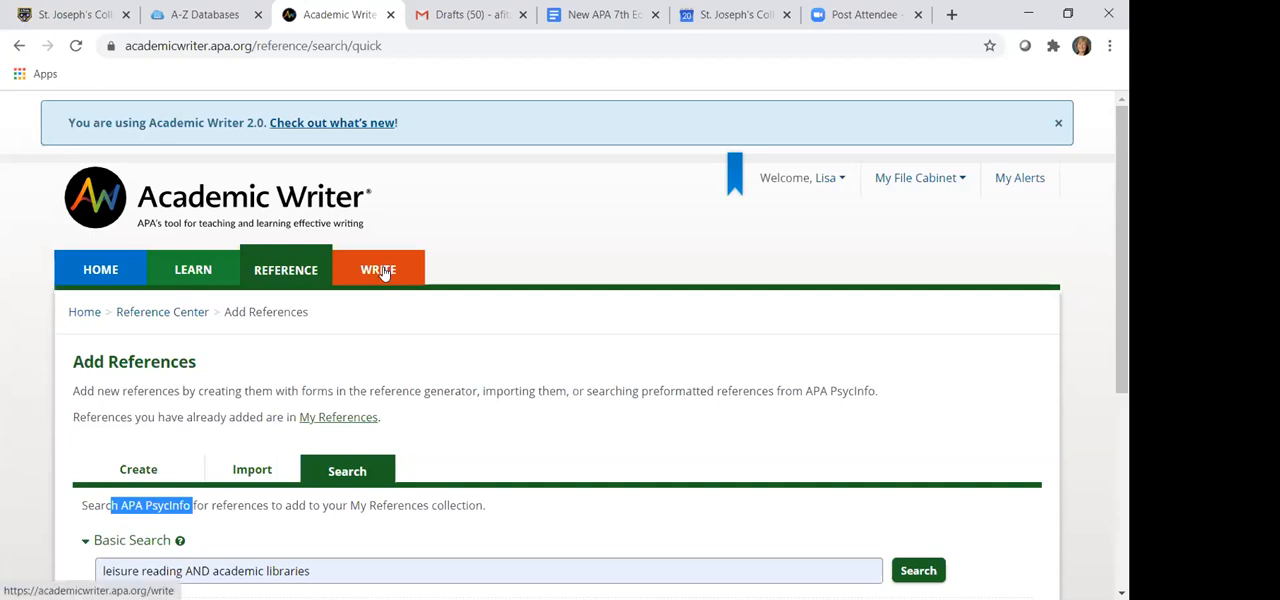
Step: Show the Writing Center's Start a New Paper and Work on a Saved Paper options
click(378, 269)
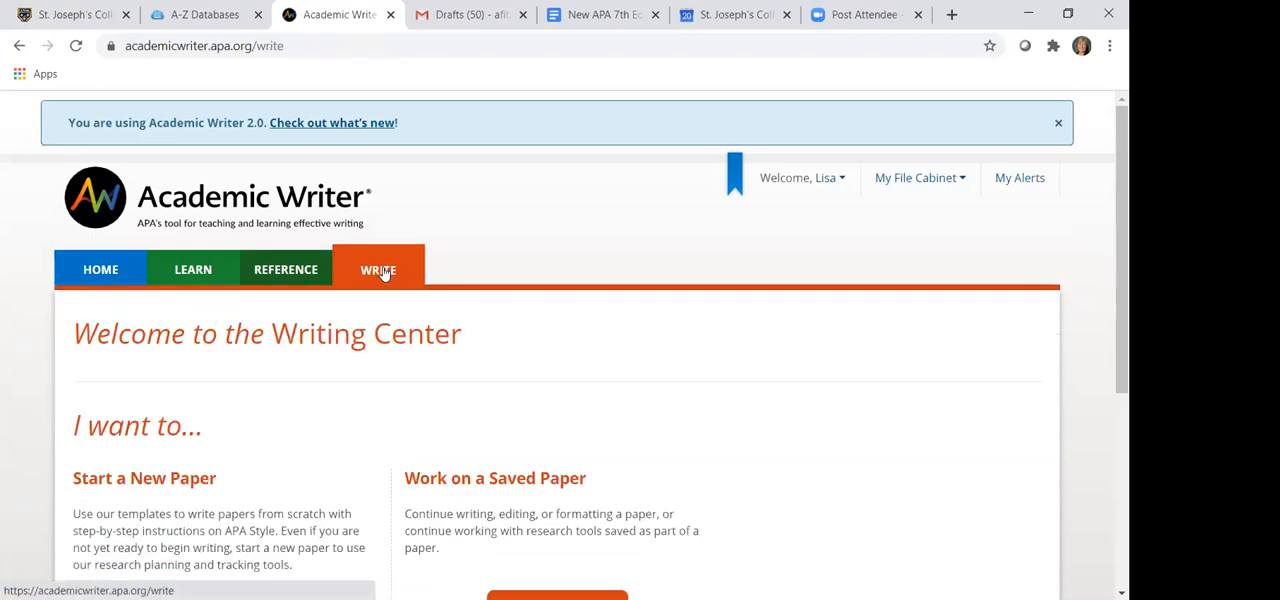
scroll(down, 3)
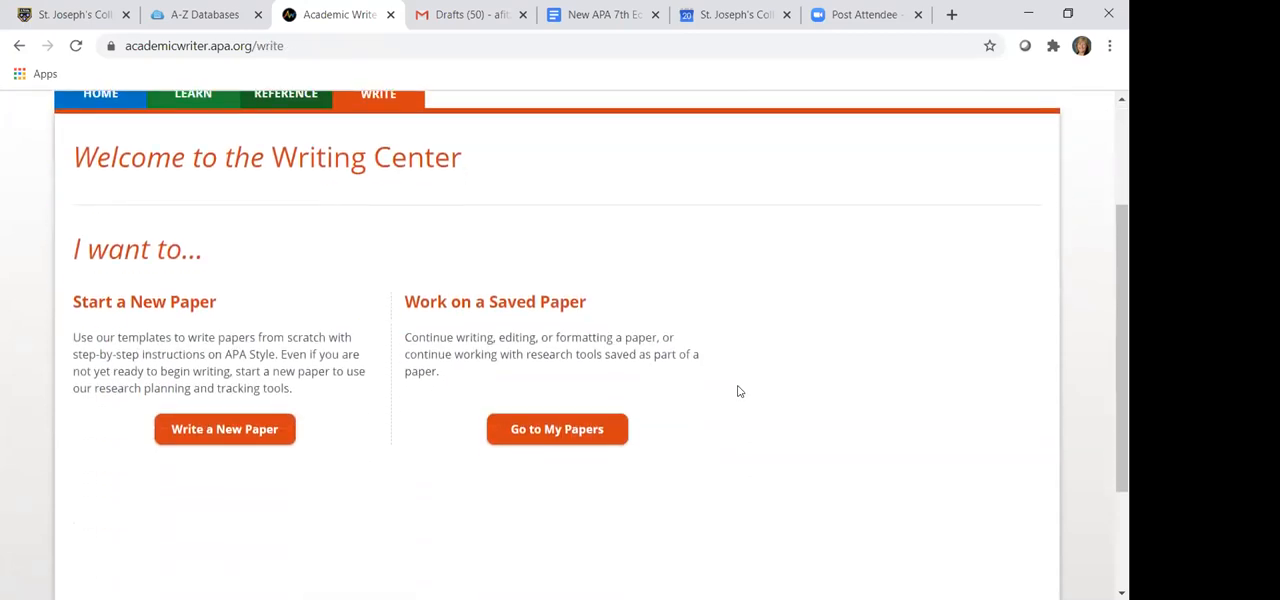
mouse_move(768, 354)
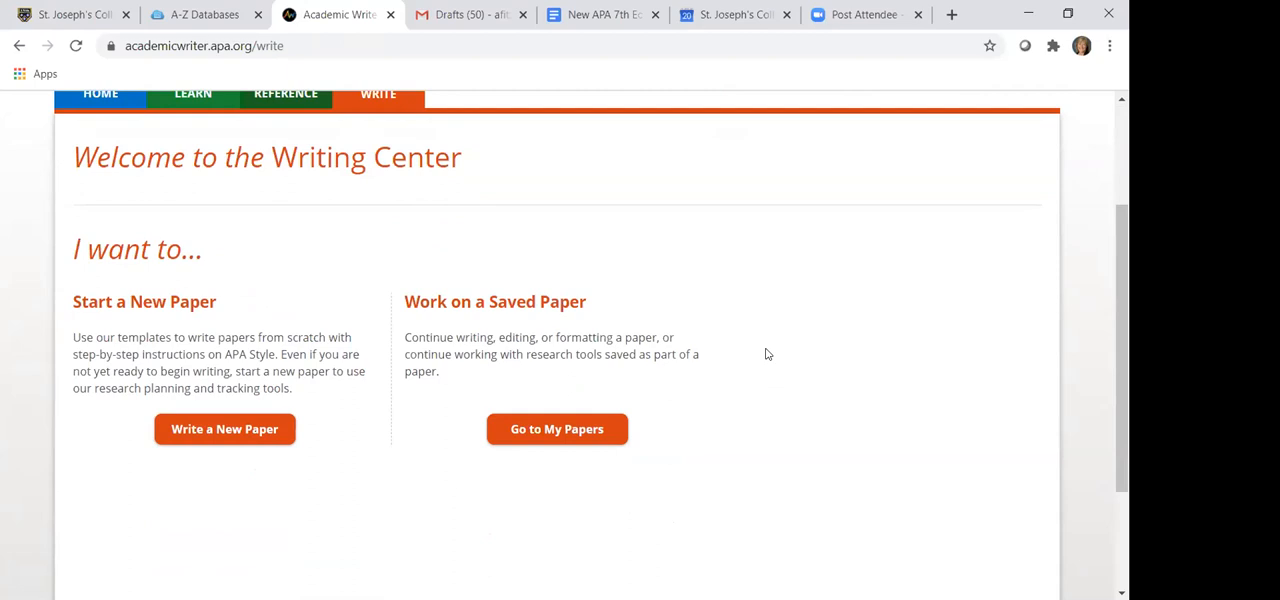
scroll(down, 3)
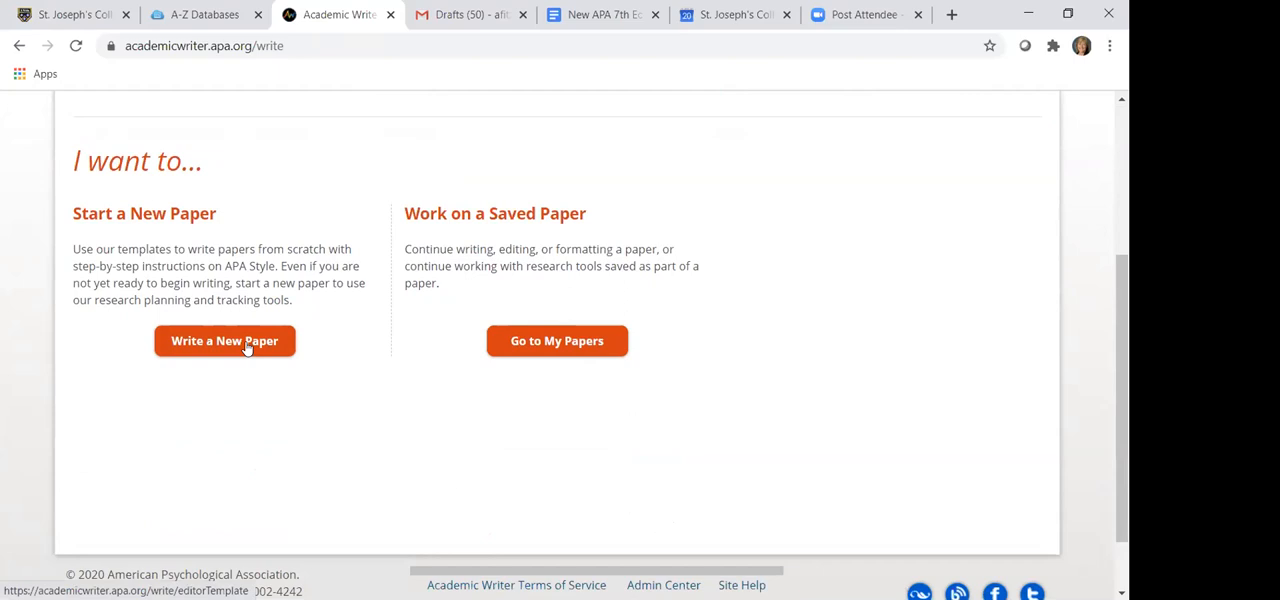
Step: Start a new paper and browse the template cards from Empirical down to Basic Paper
click(224, 340)
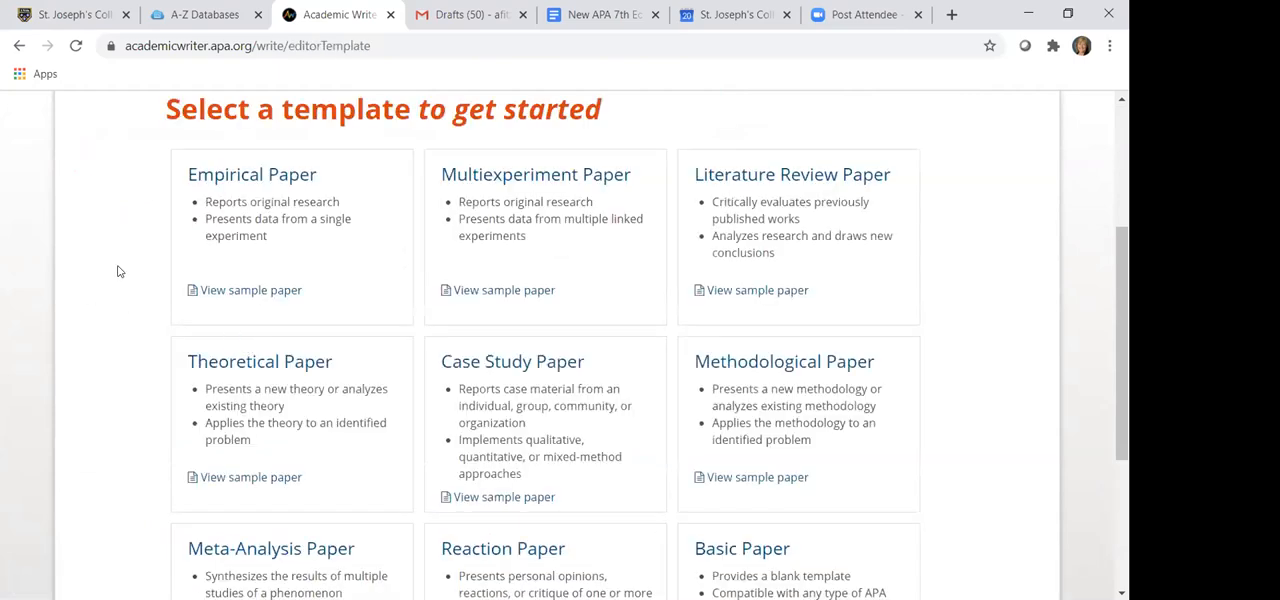
mouse_move(89, 262)
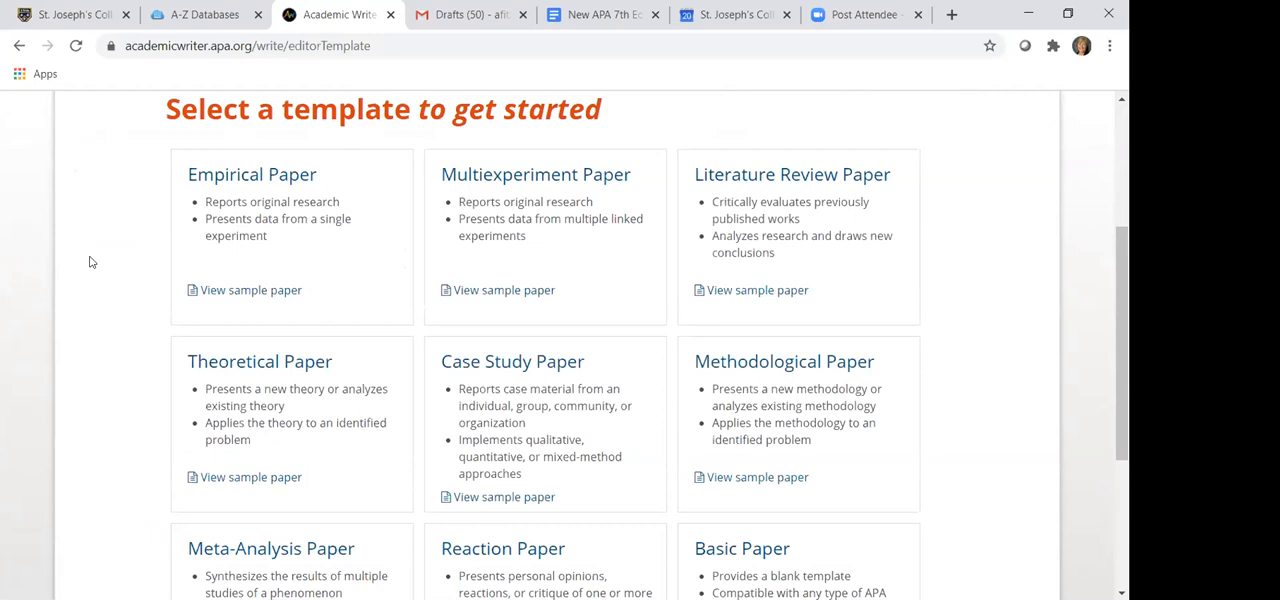
scroll(down, 3)
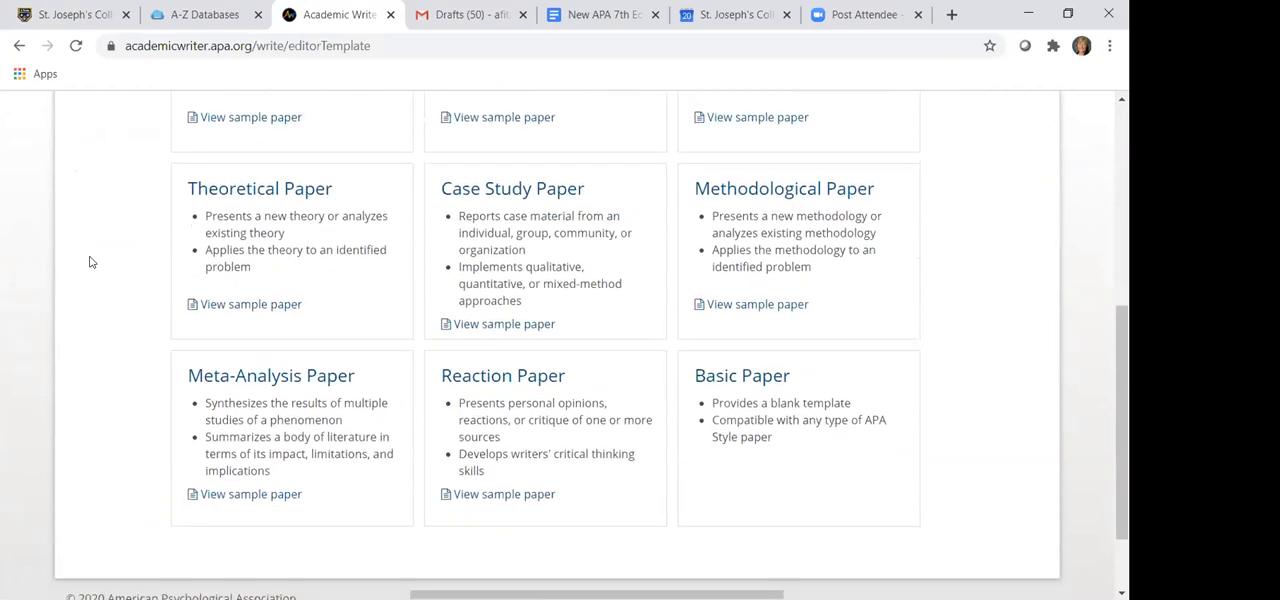
scroll(down, 3)
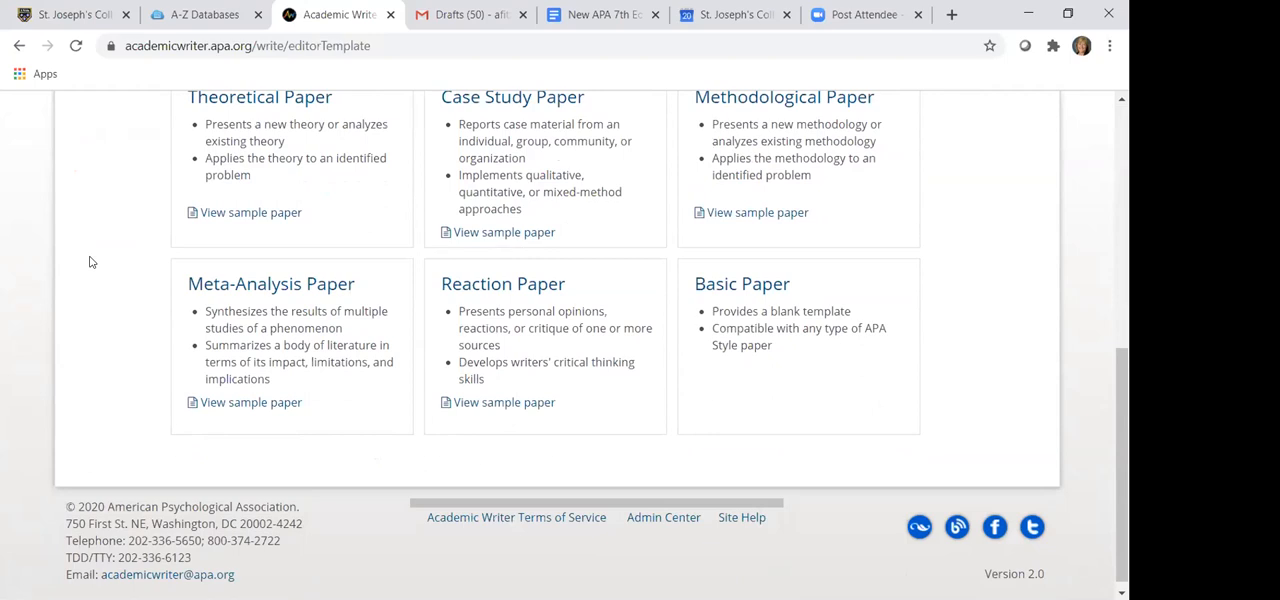
mouse_move(270, 283)
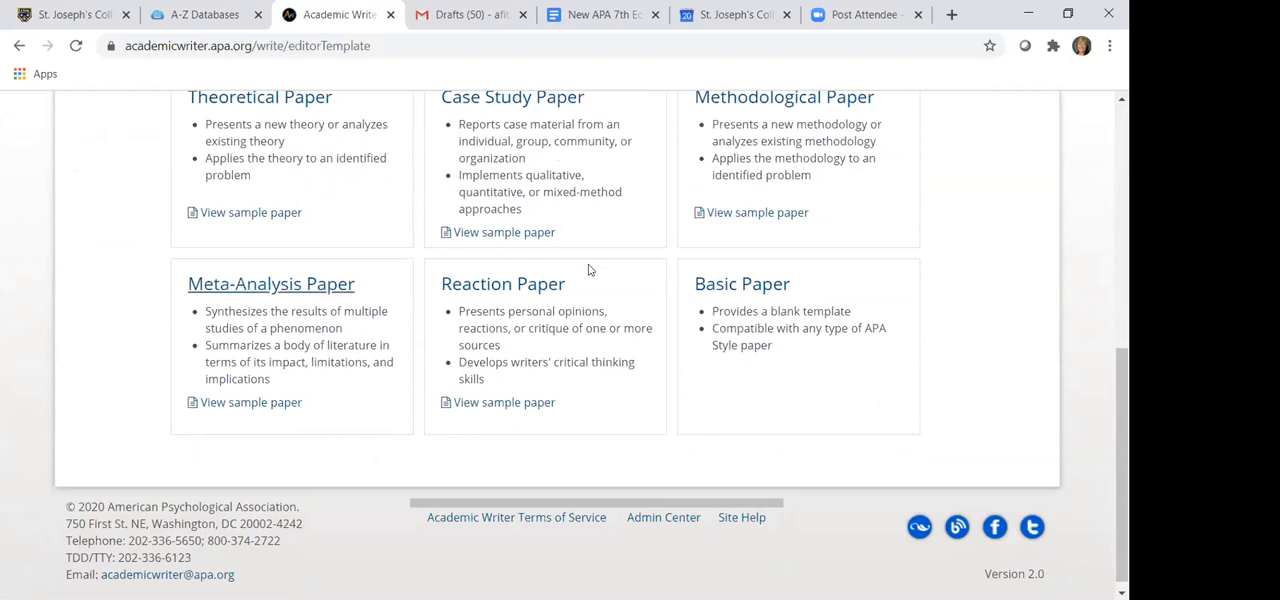
mouse_move(742, 284)
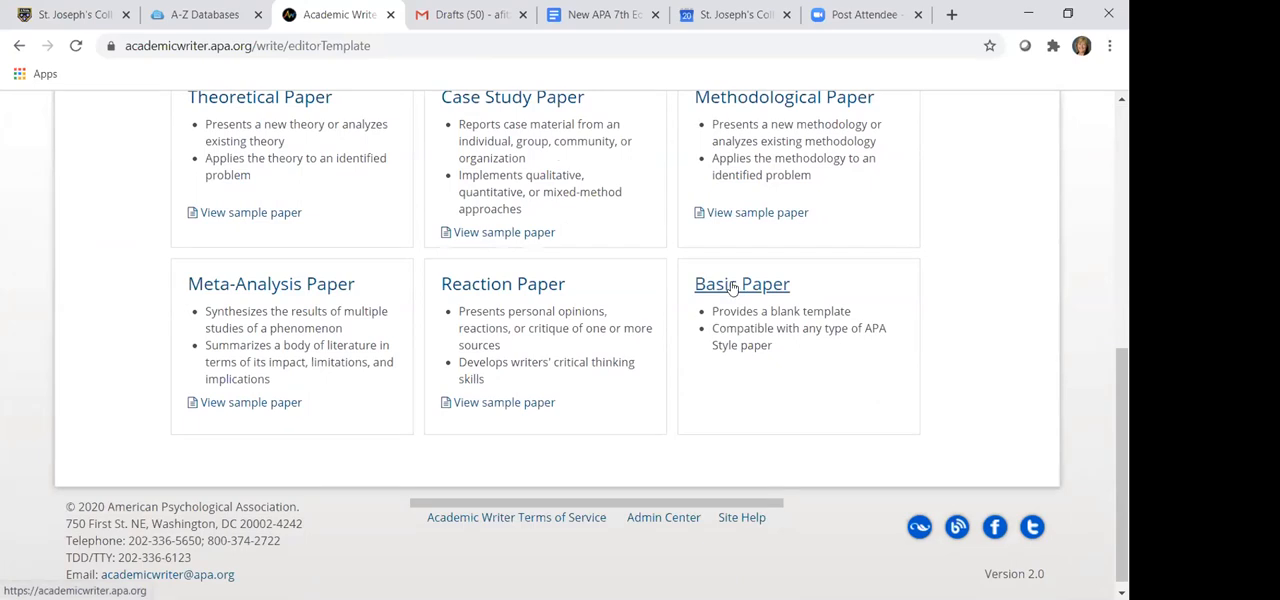
Step: Choose the Basic Paper template and set its usage to Professional manuscript
click(742, 283)
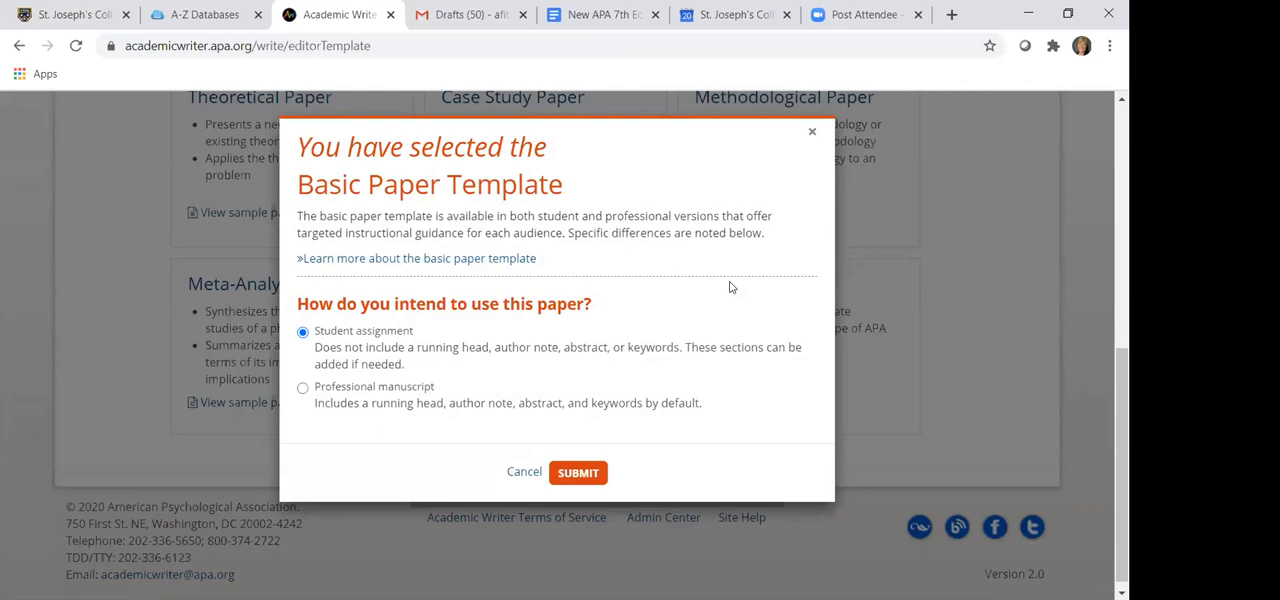
mouse_move(315, 395)
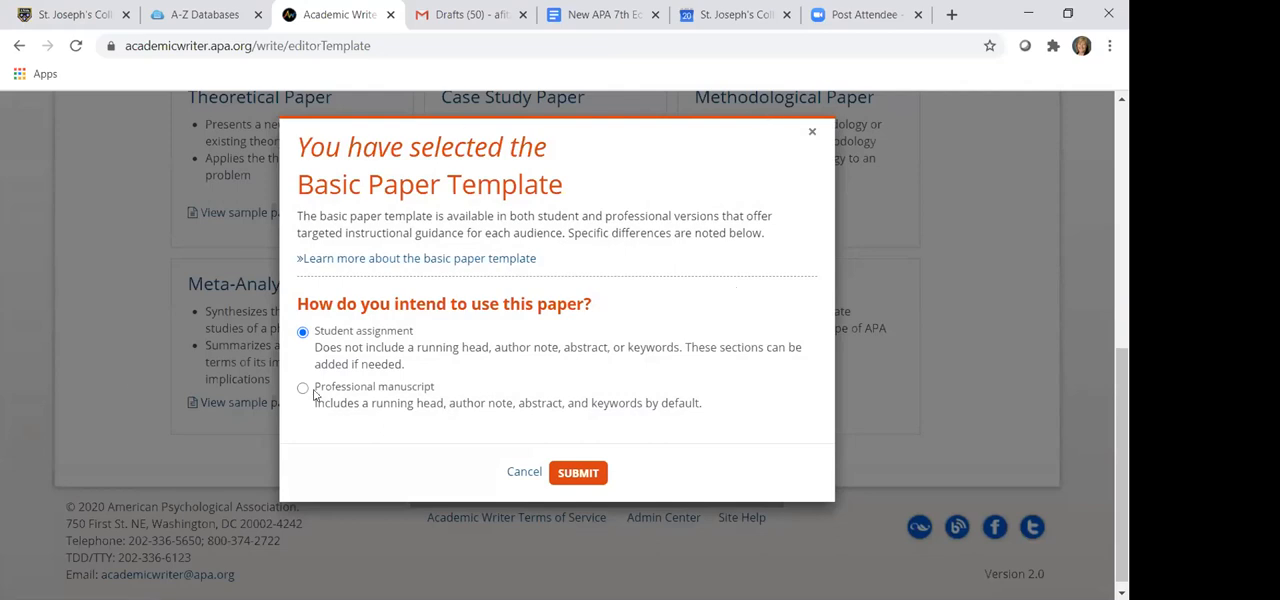
click(303, 387)
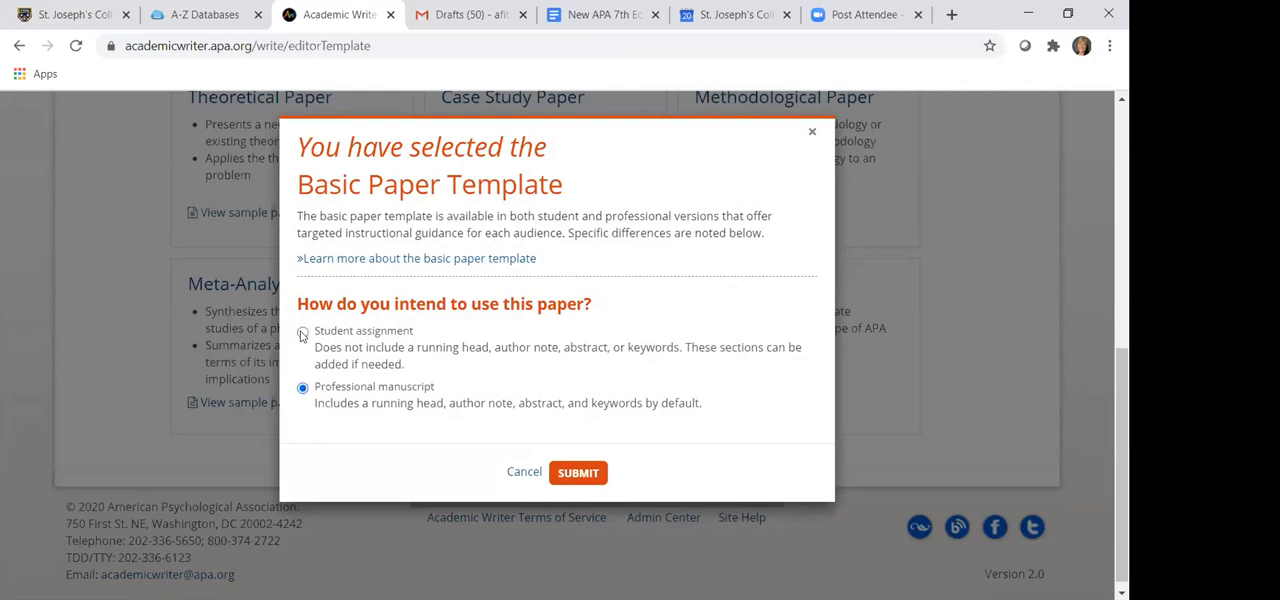
click(303, 331)
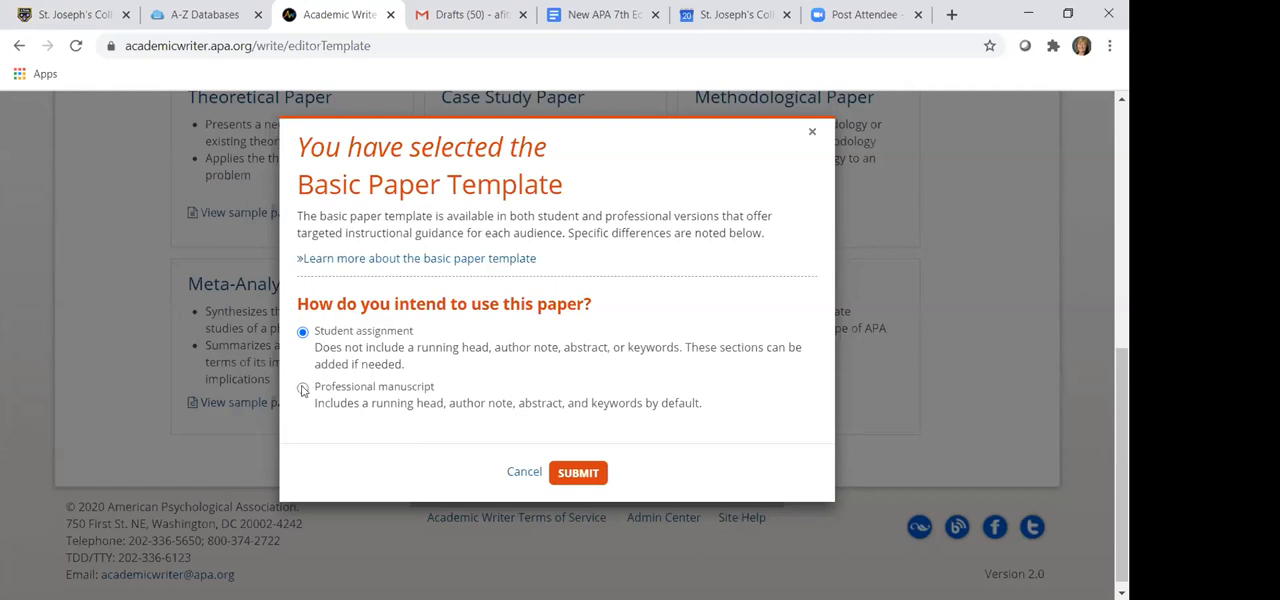
click(303, 388)
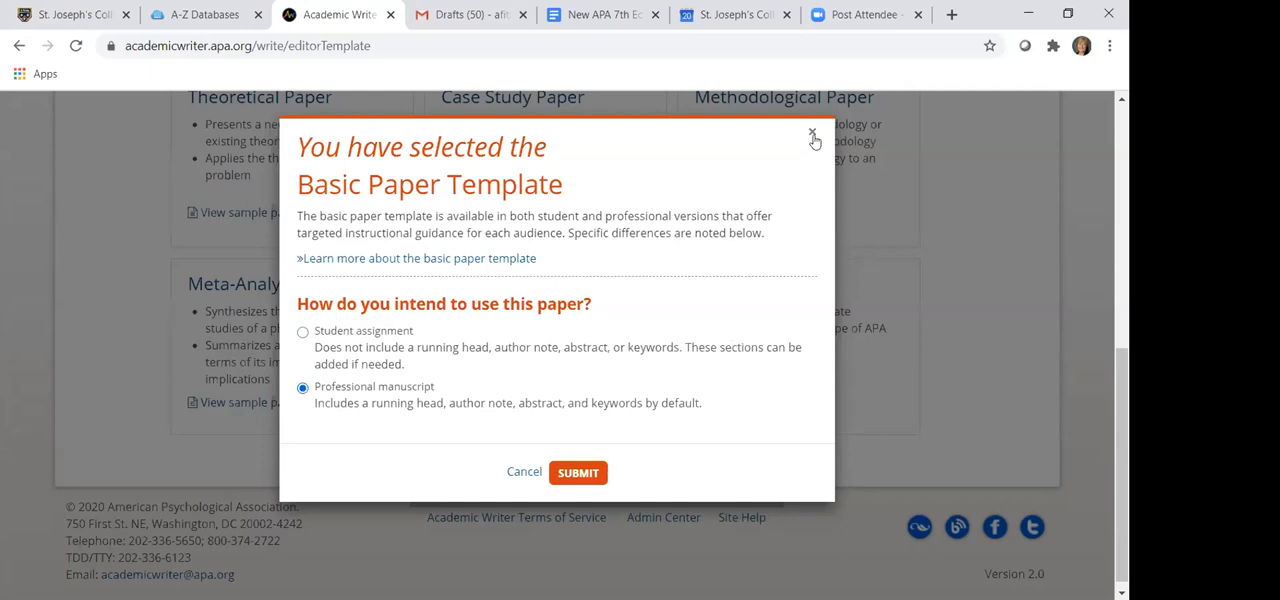
Step: Close the template prompt and go to My File Cabinet > My Papers
click(811, 135)
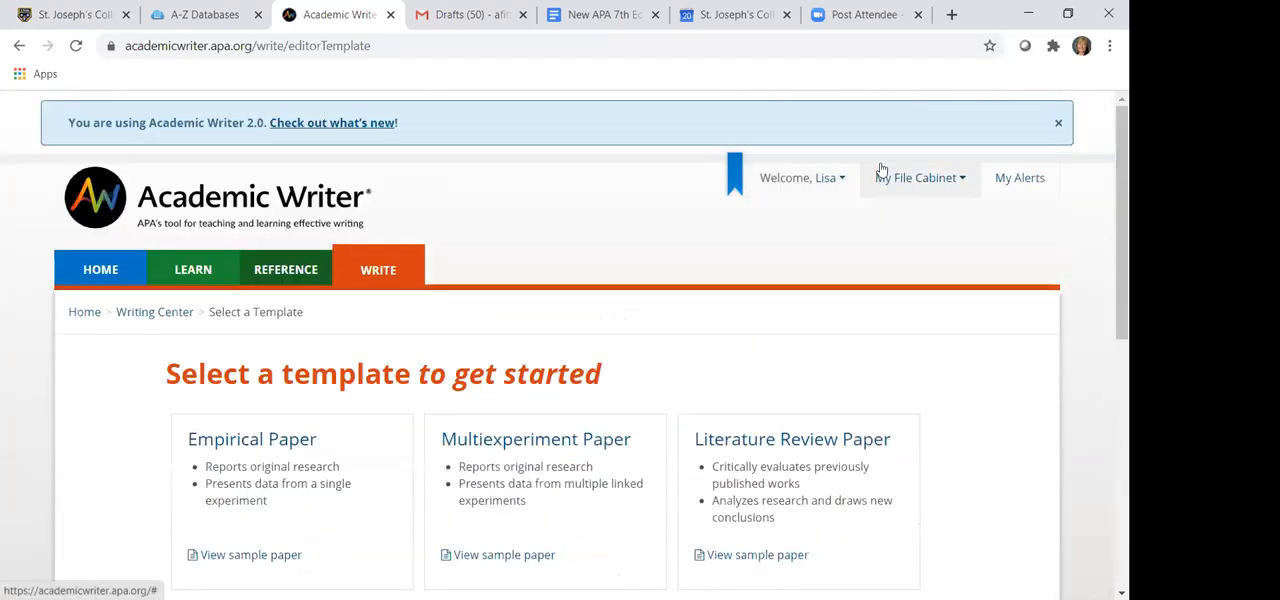
mouse_move(883, 187)
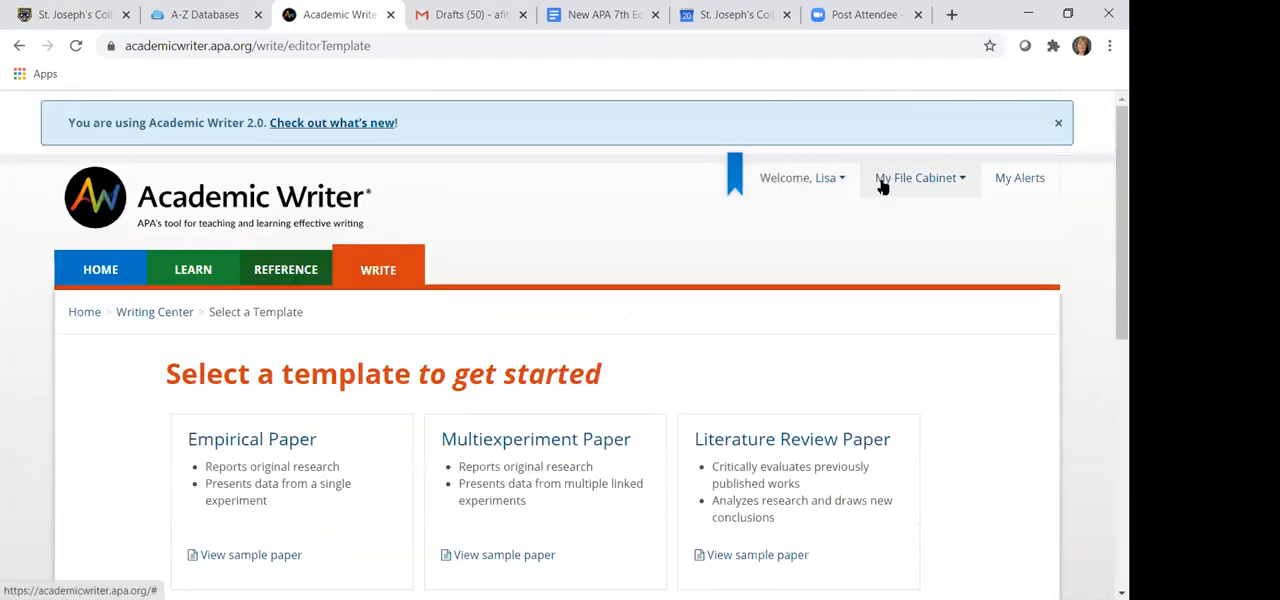
click(916, 178)
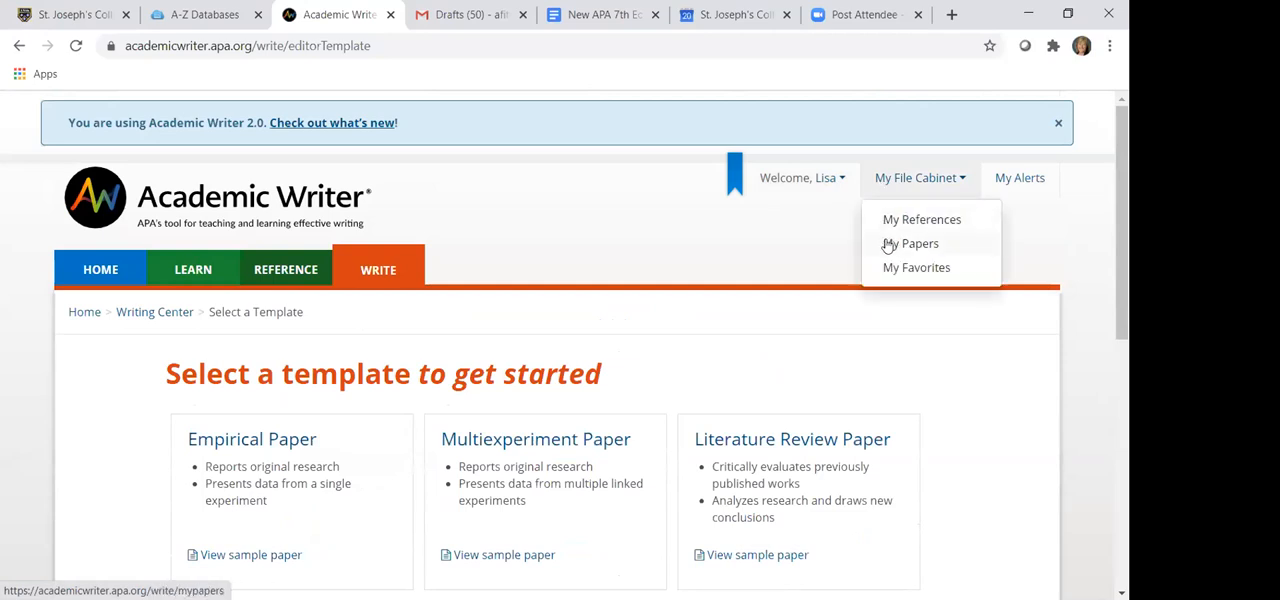
mouse_move(889, 243)
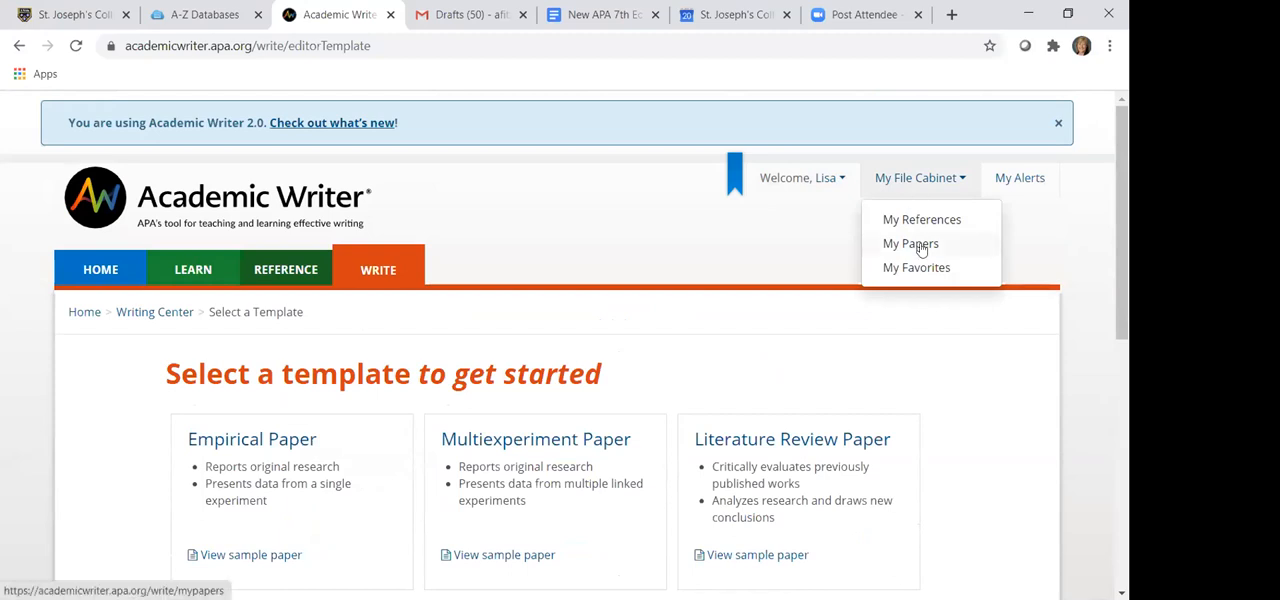
click(910, 243)
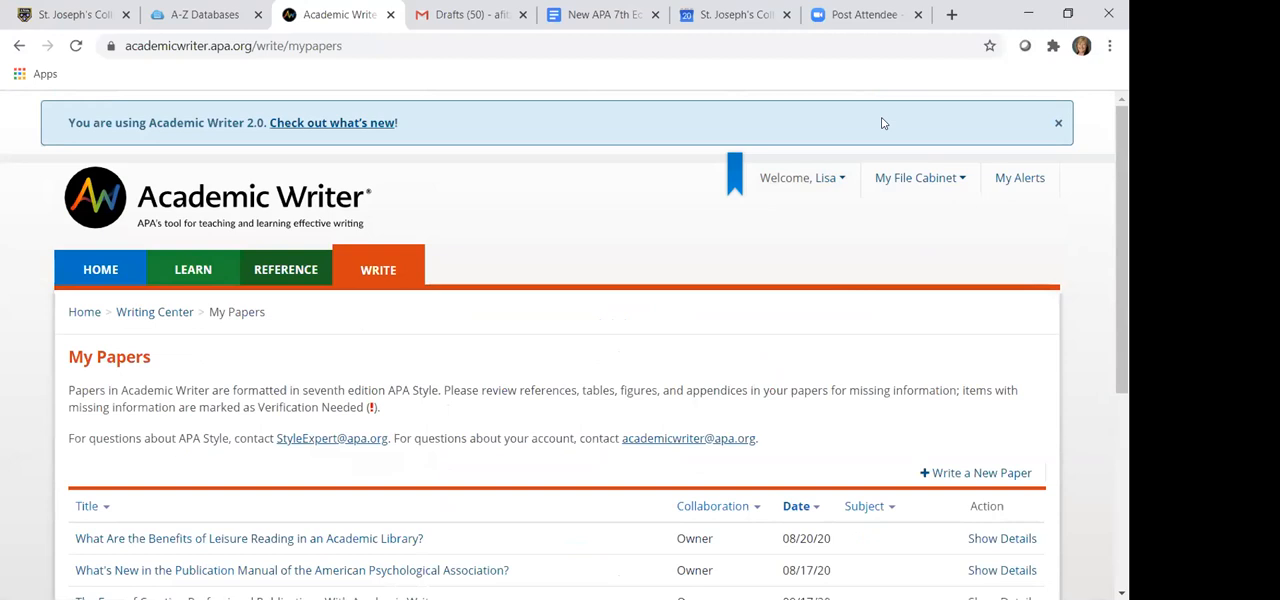
Step: Open the saved paper on leisure reading in academic libraries
scroll(down, 3)
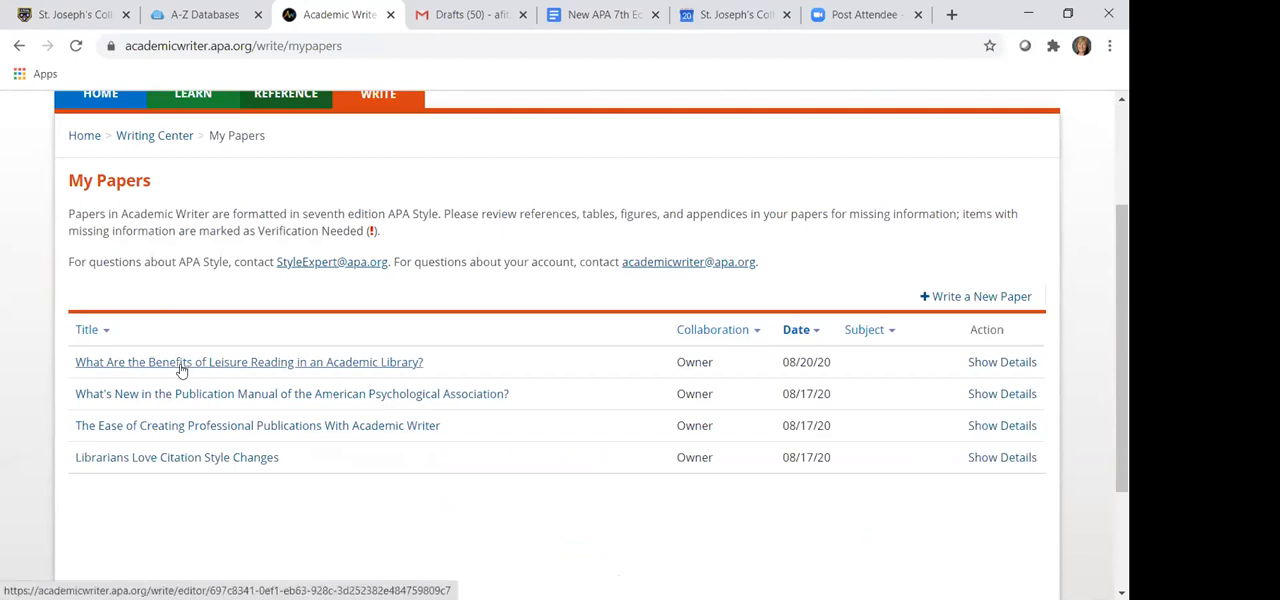
click(249, 362)
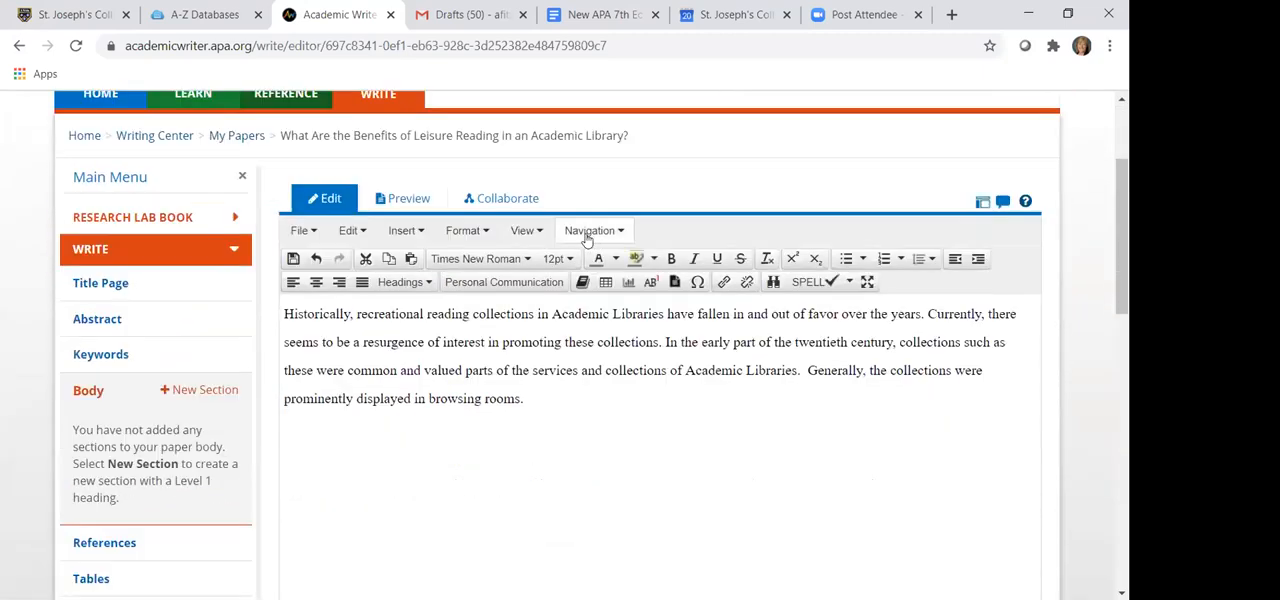
mouse_move(585, 231)
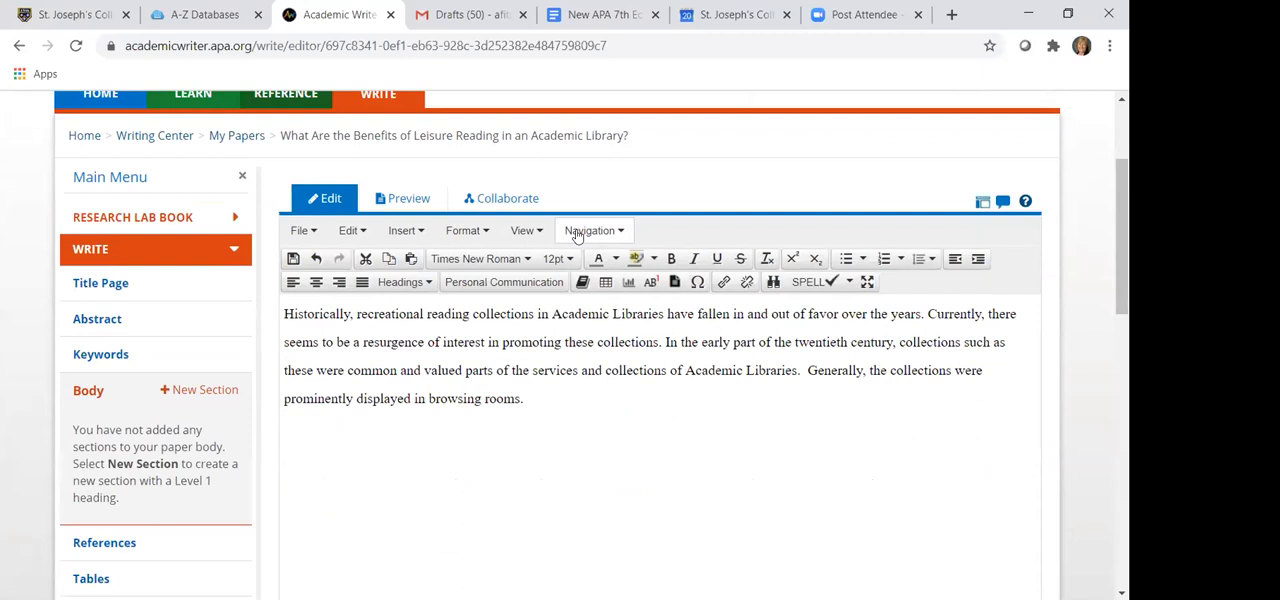
mouse_move(576, 236)
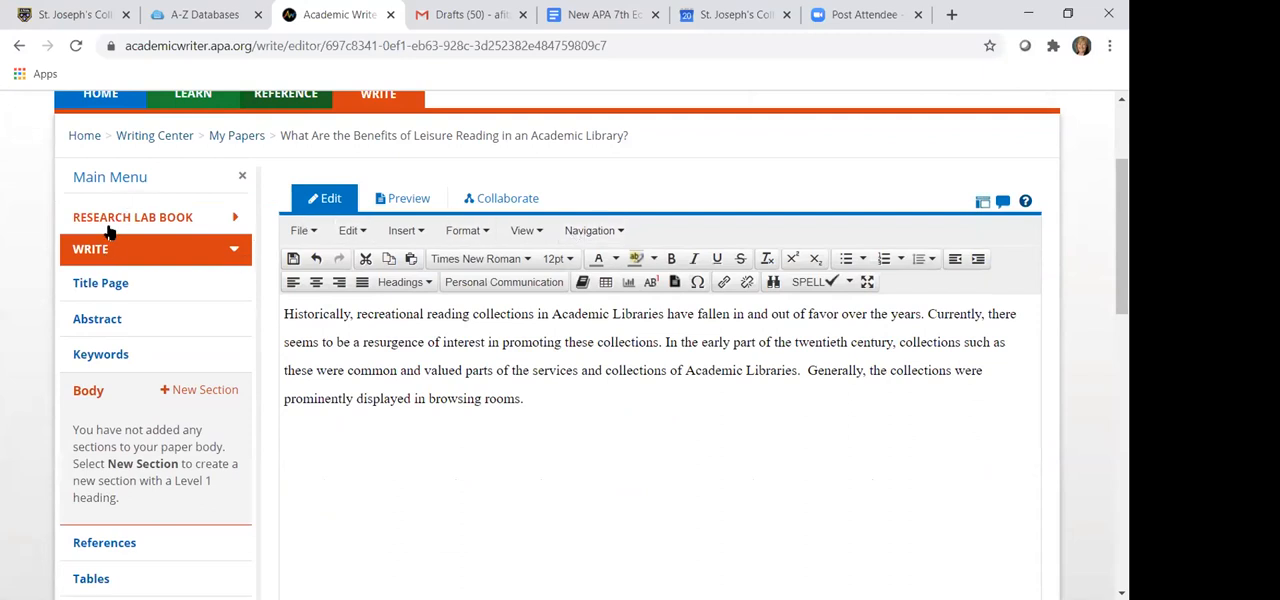
mouse_move(100, 283)
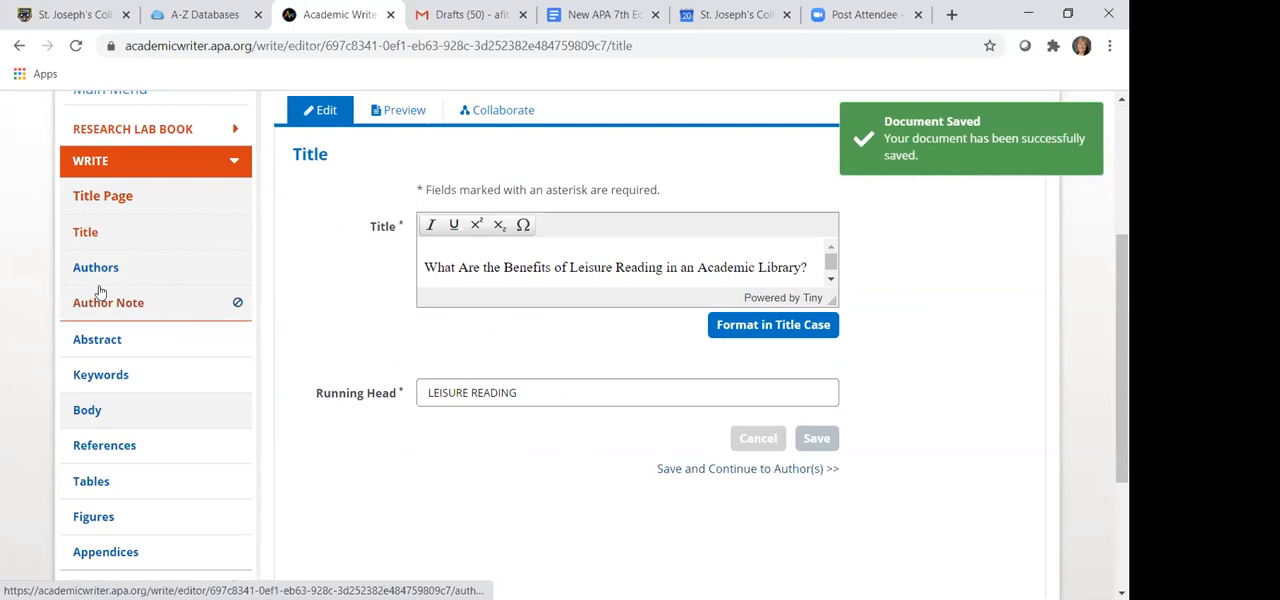
mouse_move(95, 267)
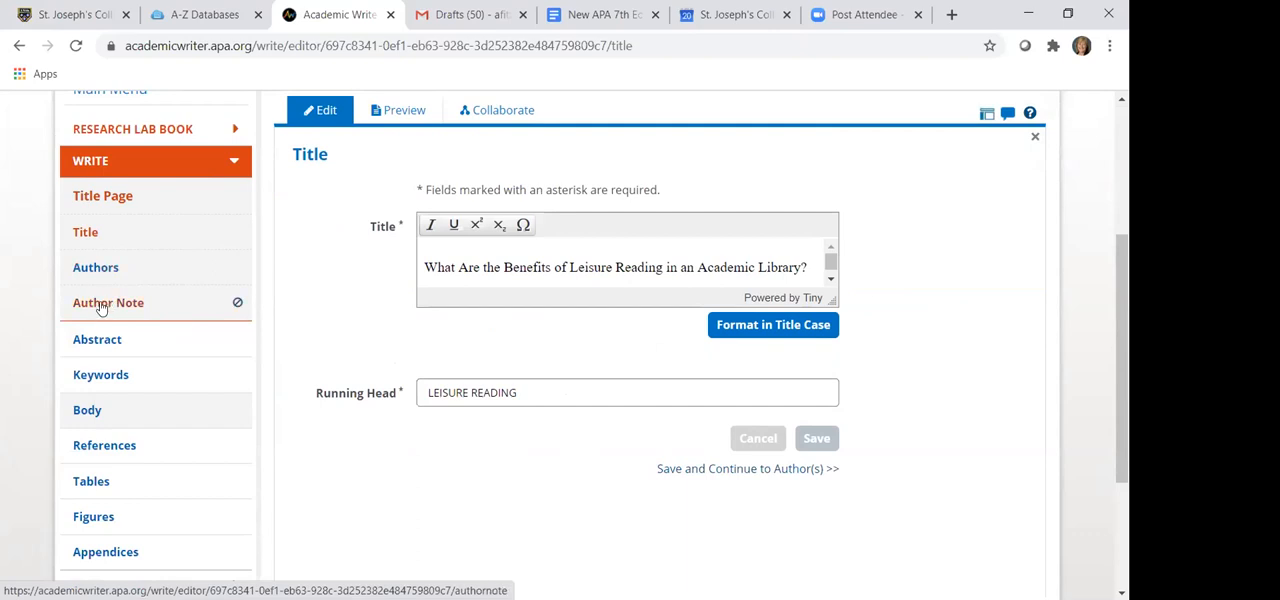
Step: Open the Author Note form with ORCID iD, affiliation change, disclosure and acknowledgment fields
click(108, 302)
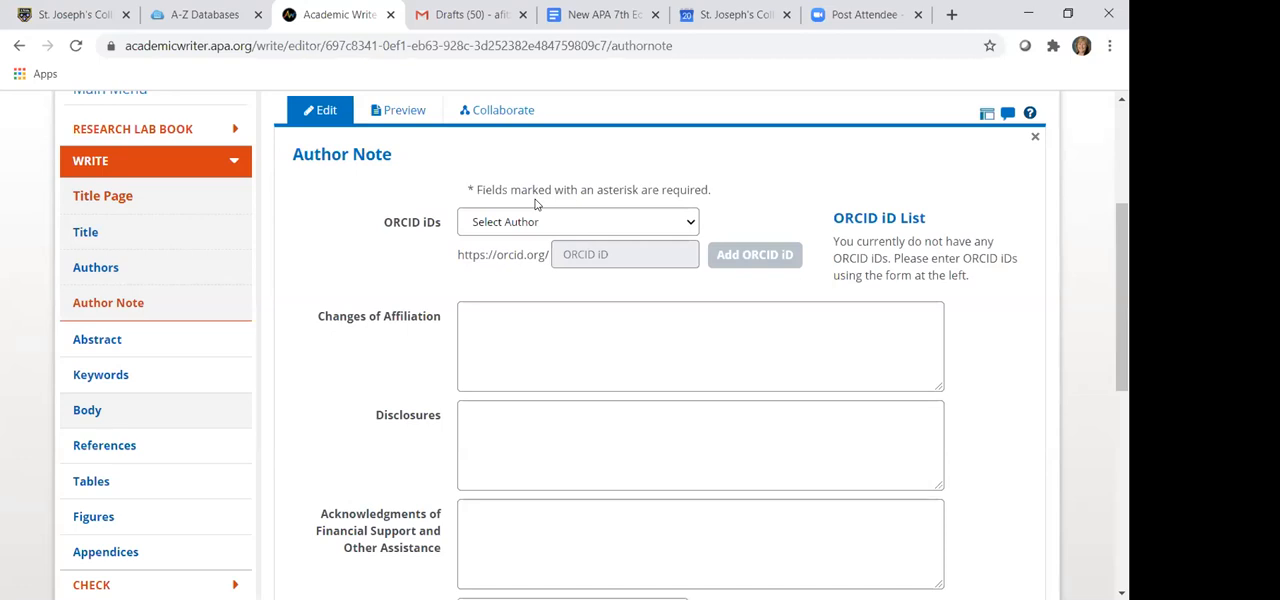
mouse_move(538, 253)
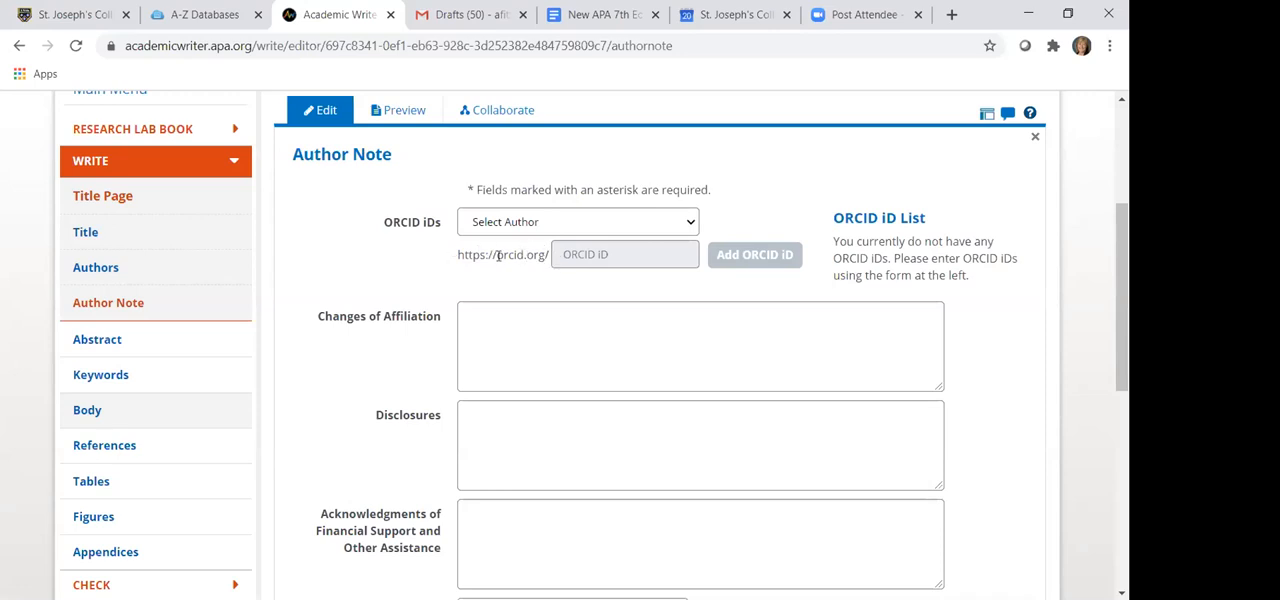
mouse_move(451, 265)
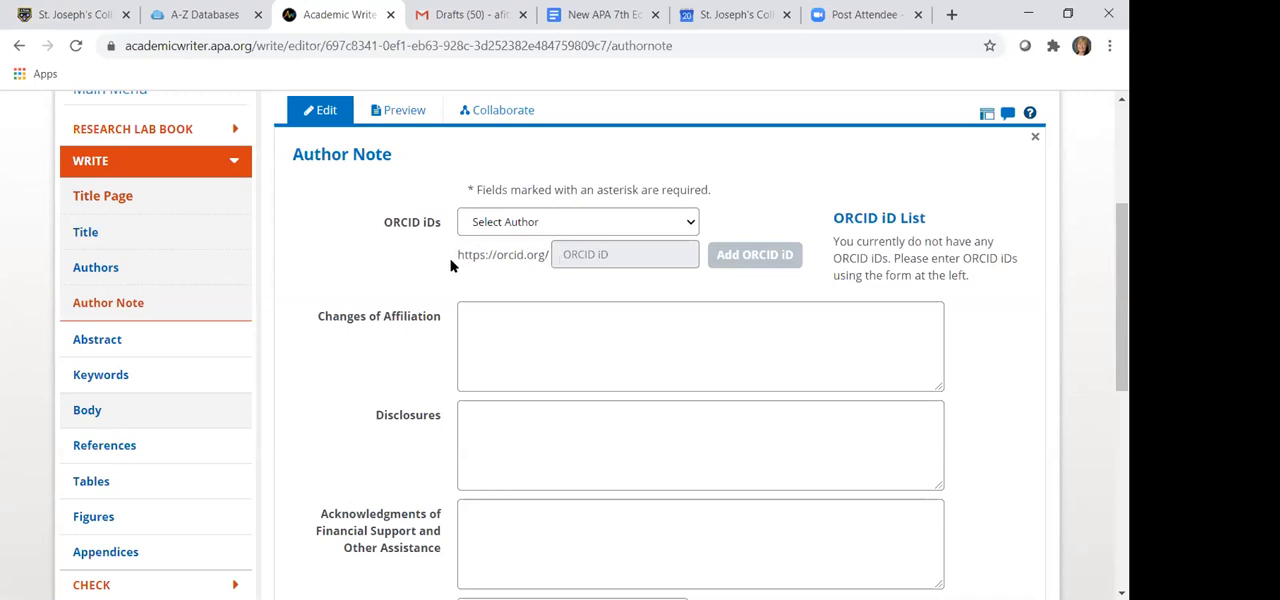
mouse_move(440, 263)
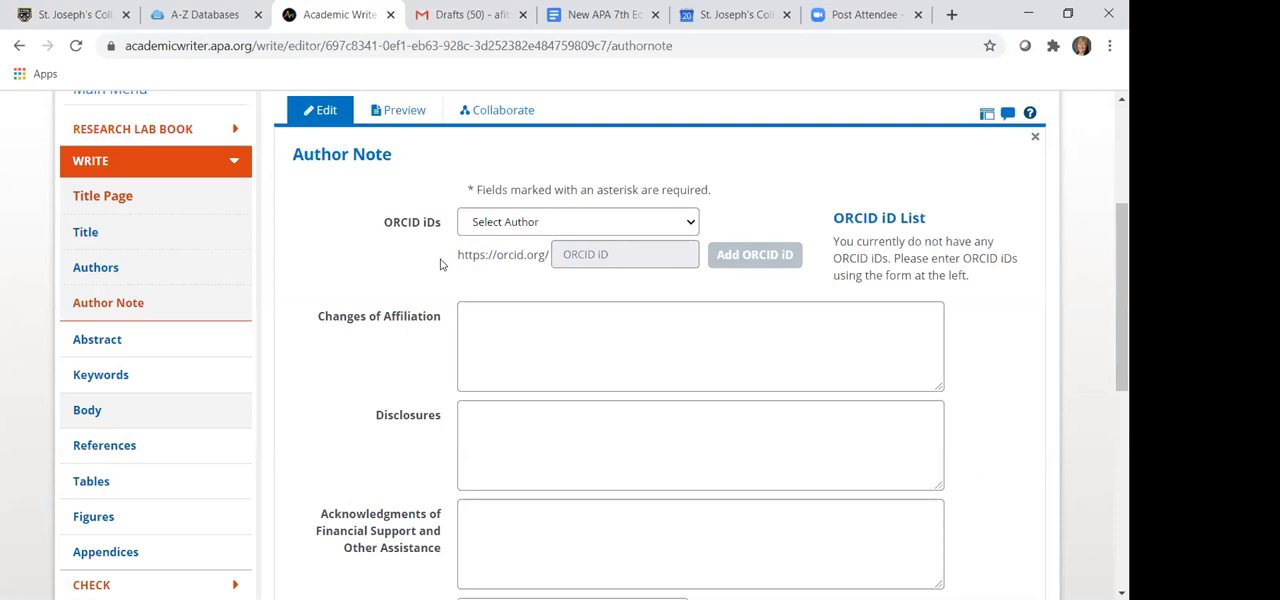
mouse_move(434, 262)
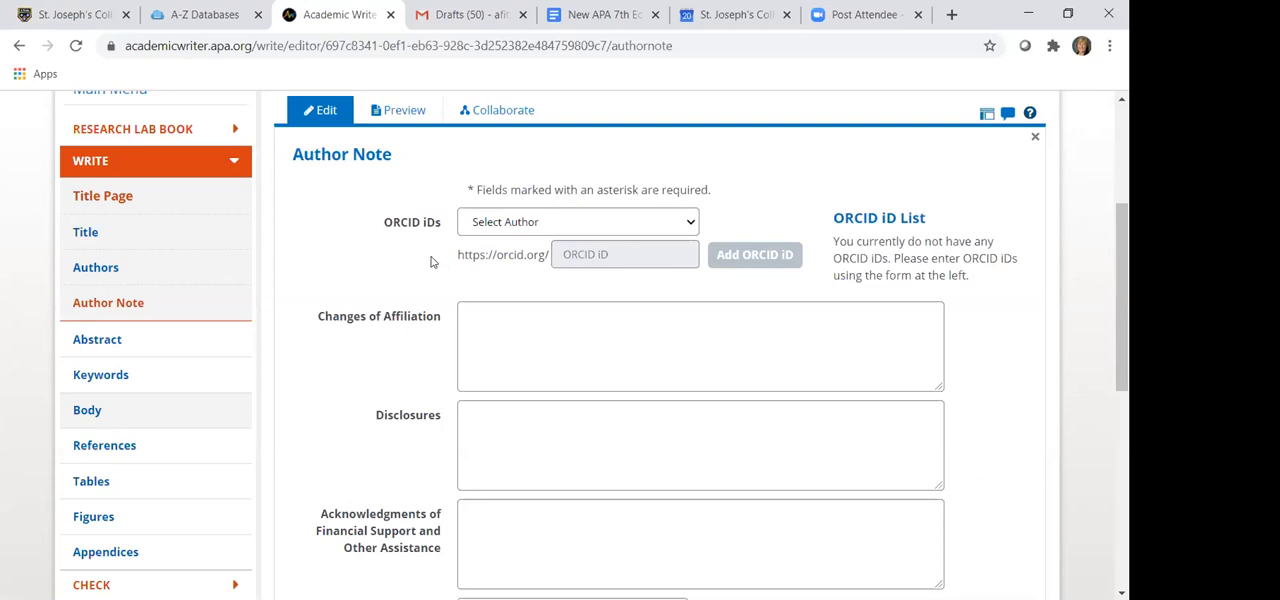
mouse_move(430, 262)
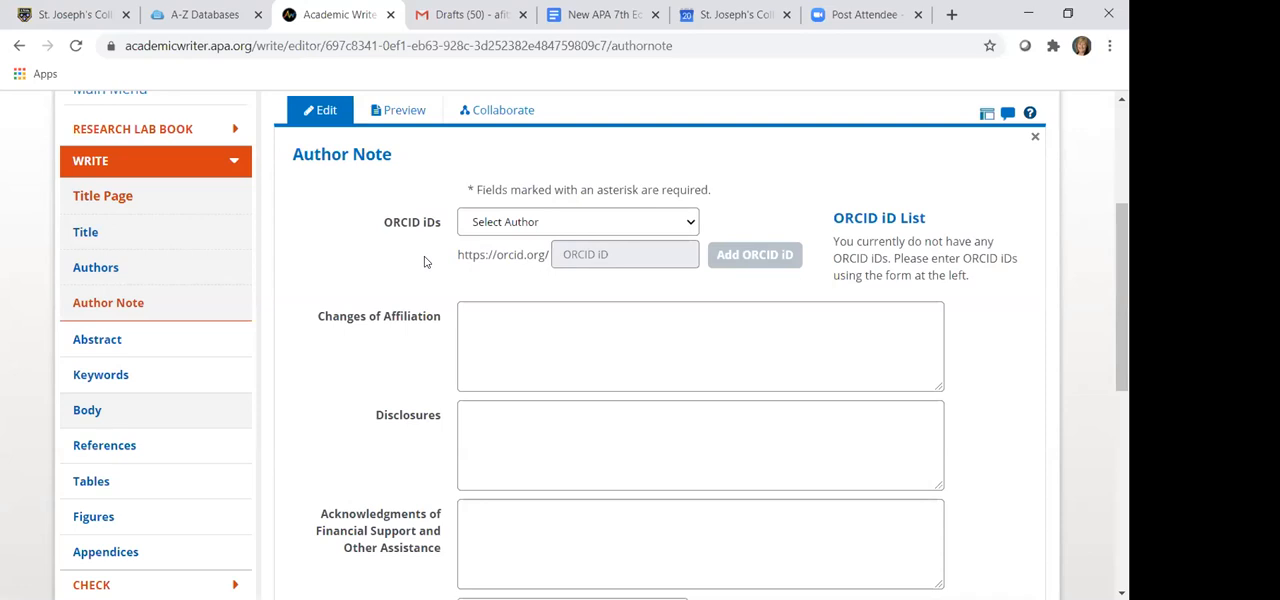
mouse_move(665, 155)
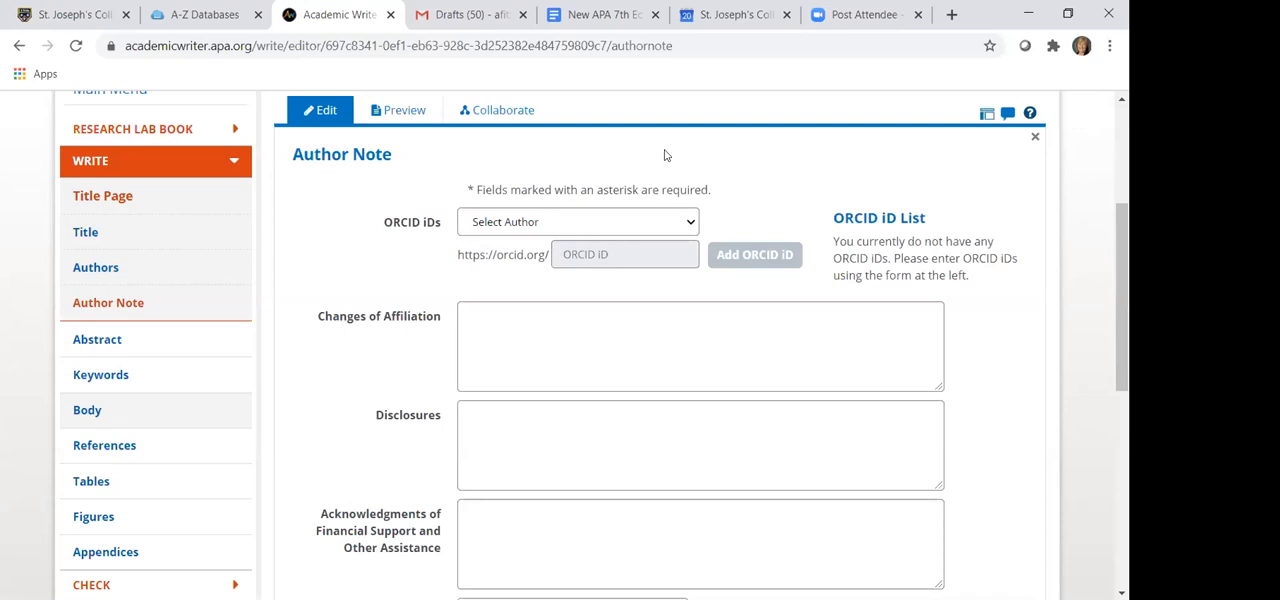
mouse_move(1110, 78)
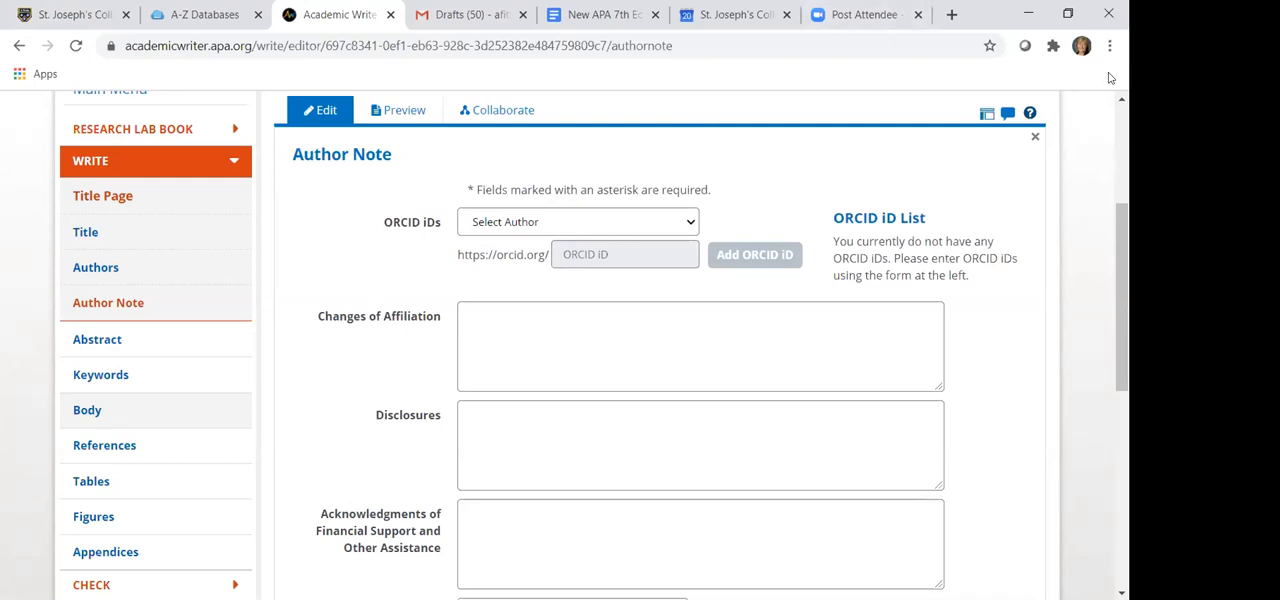
mouse_move(1036, 137)
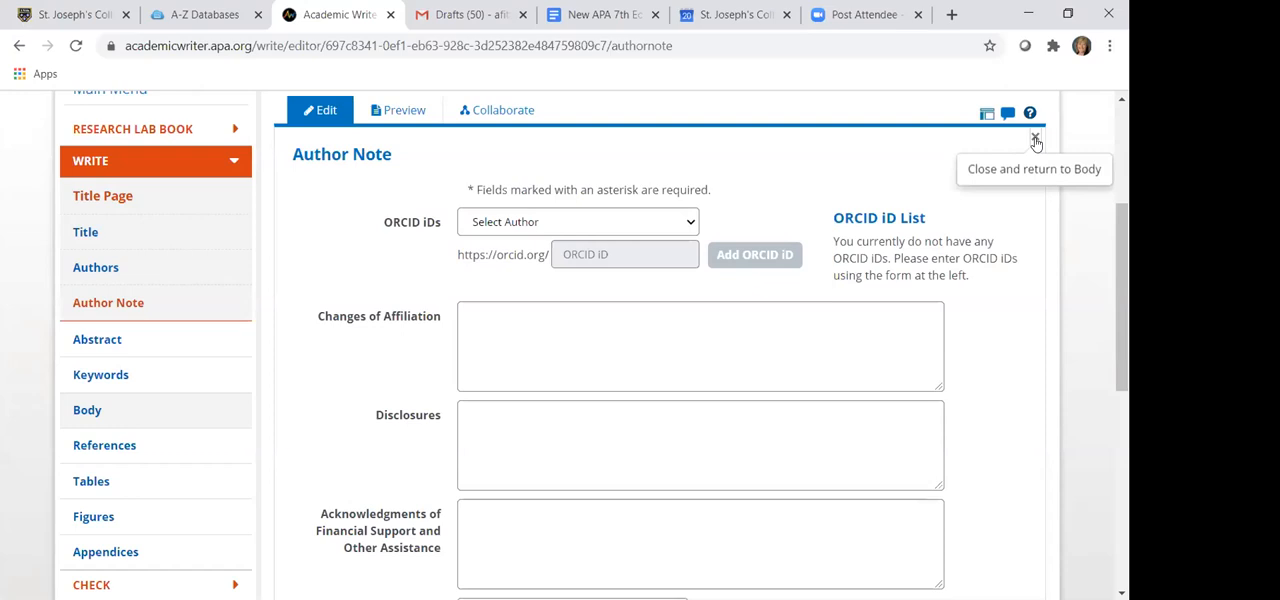
Step: Close the author note and reopen the Title form with running head LEISURE READING
click(1035, 140)
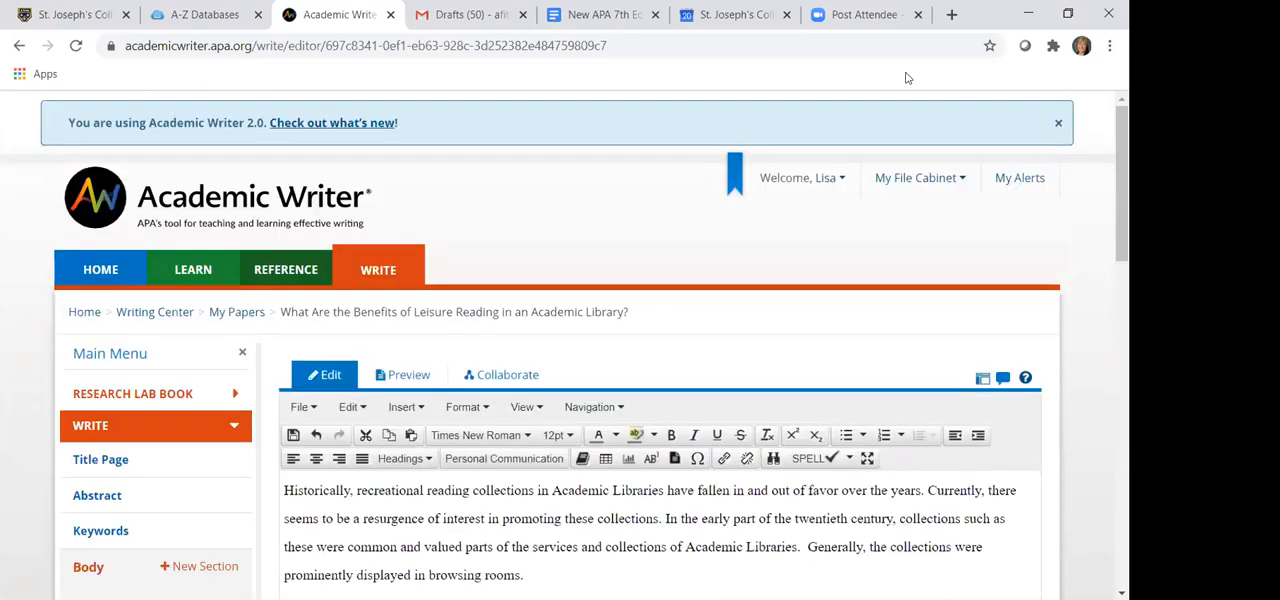
mouse_move(500, 303)
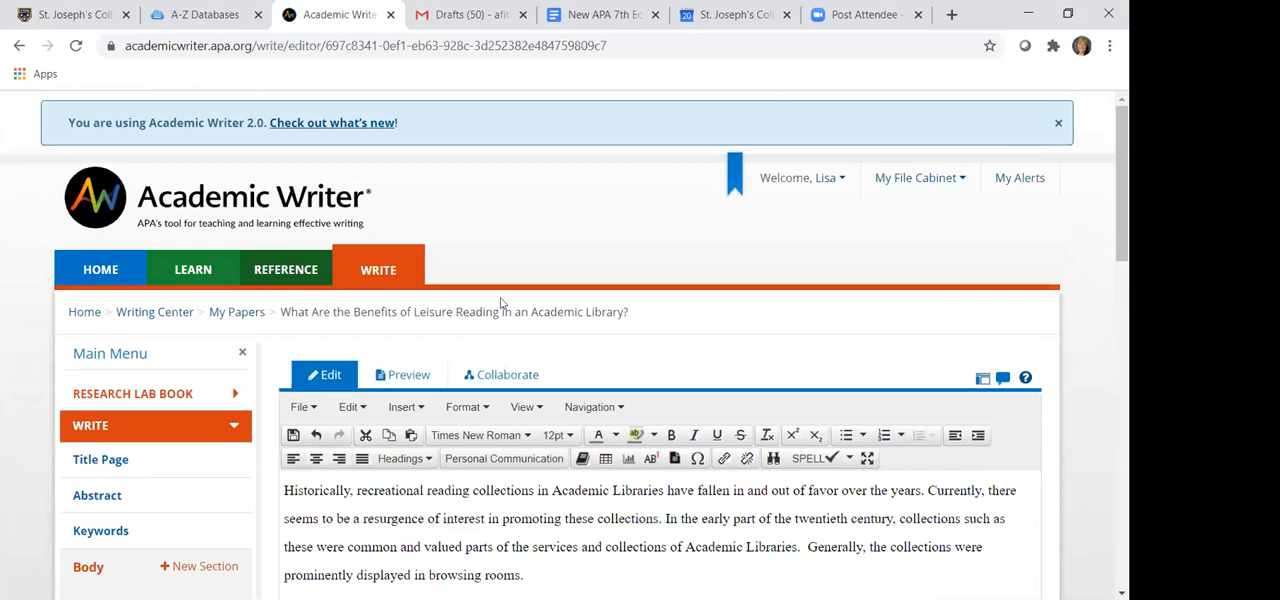
scroll(down, 3)
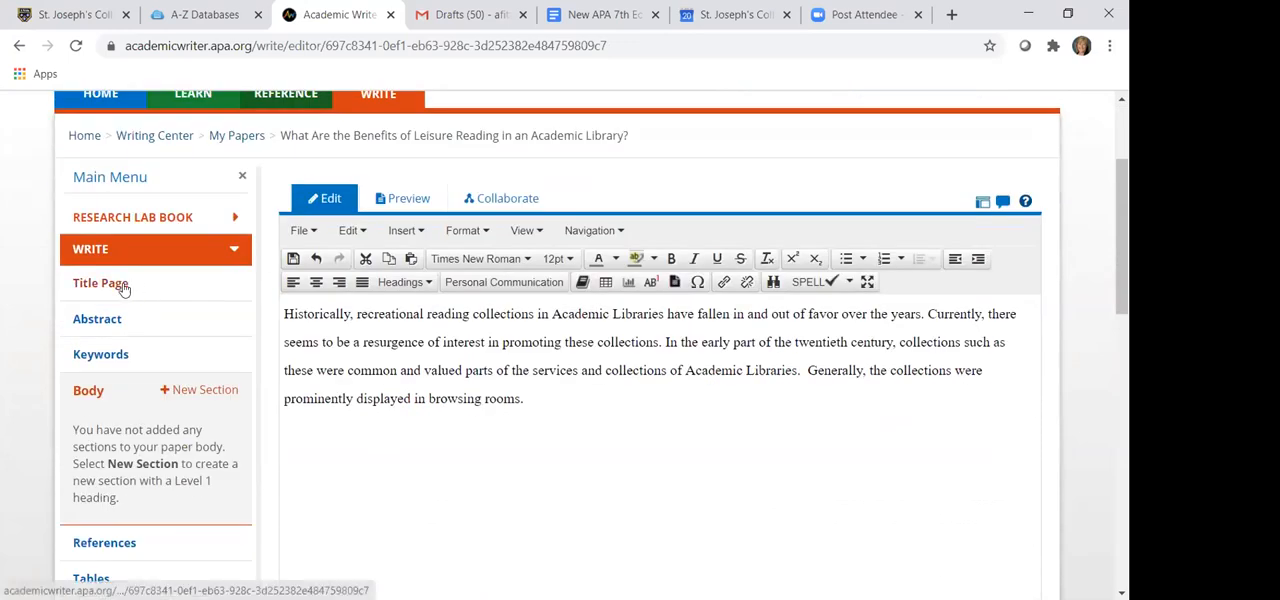
click(100, 283)
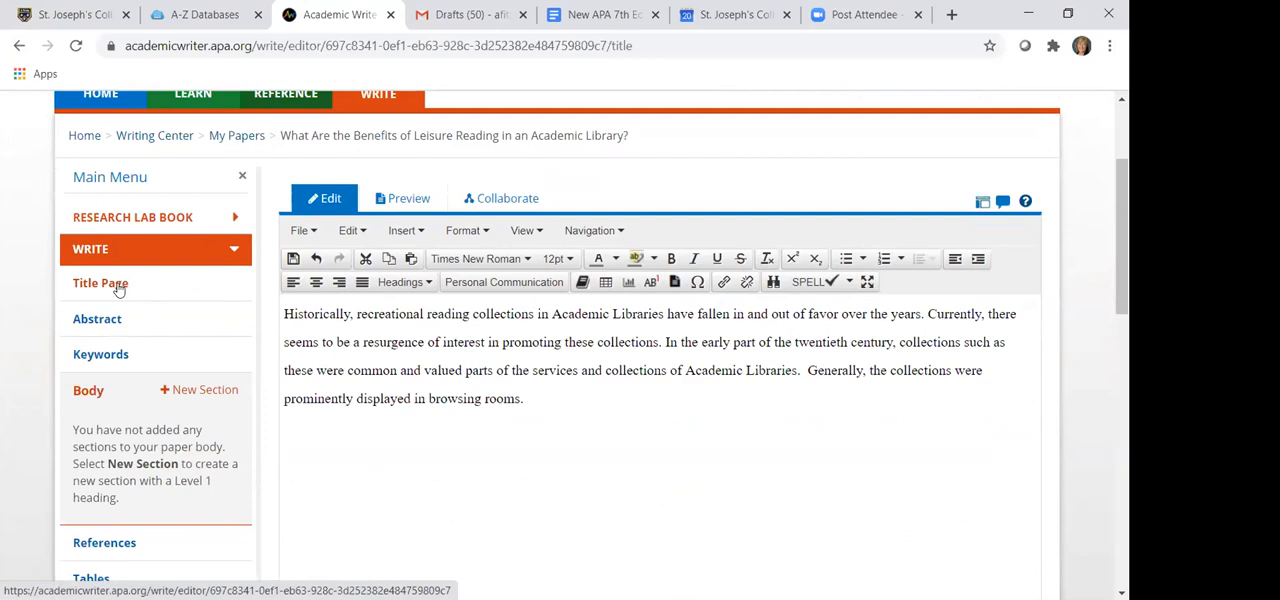
click(102, 283)
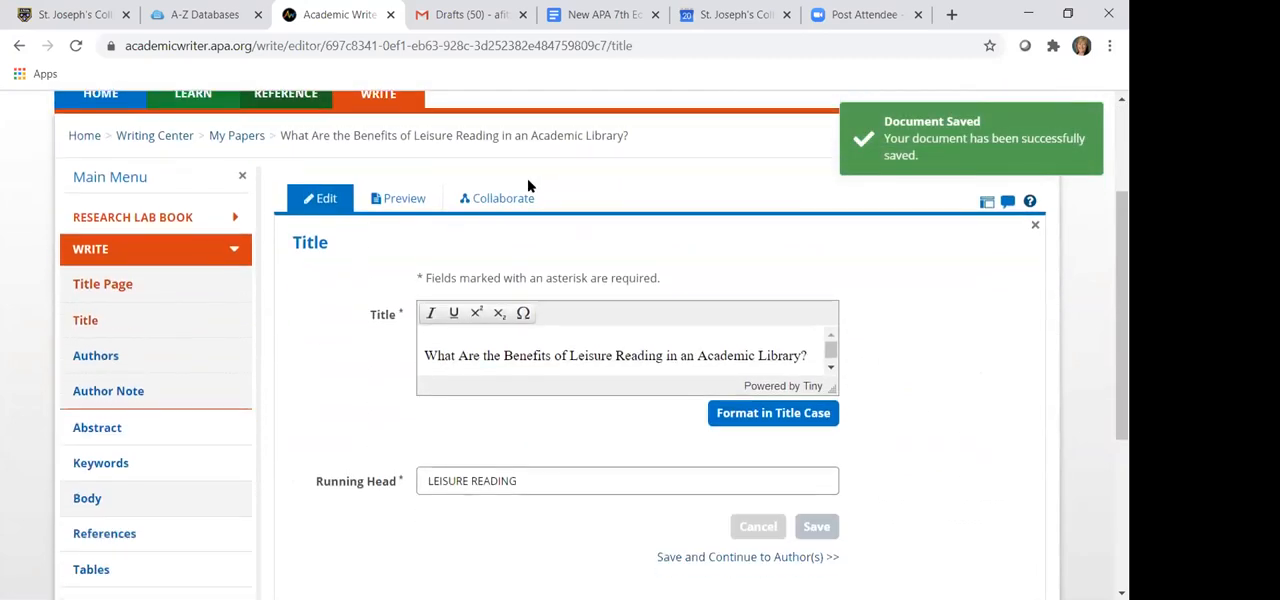
mouse_move(475, 178)
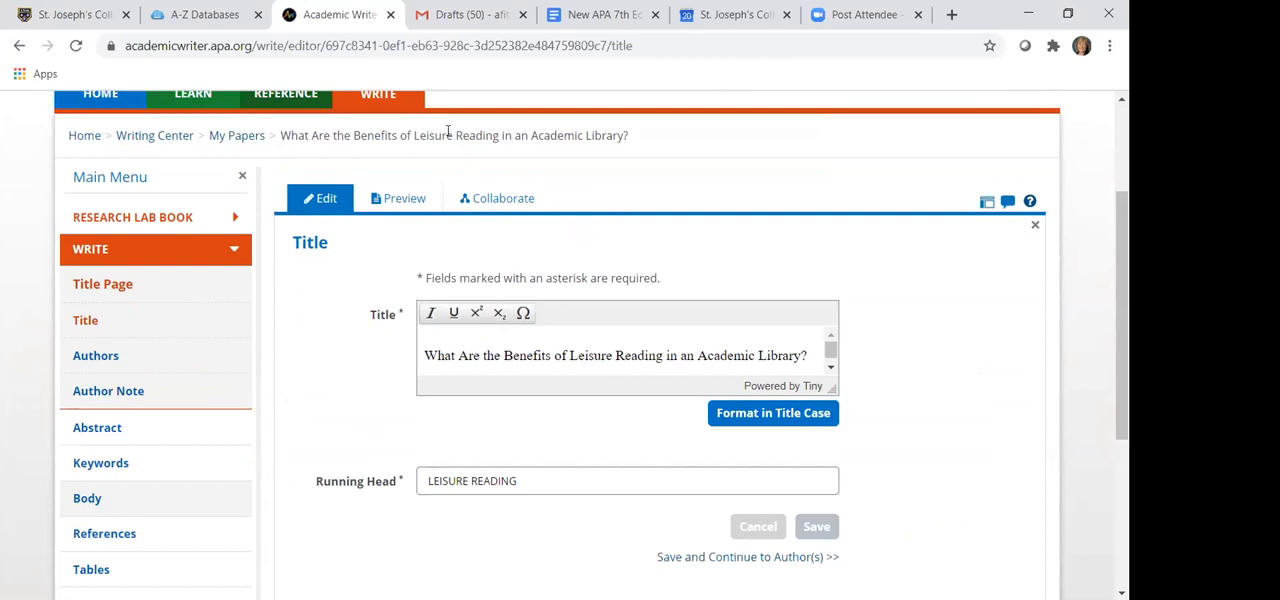
scroll(down, 3)
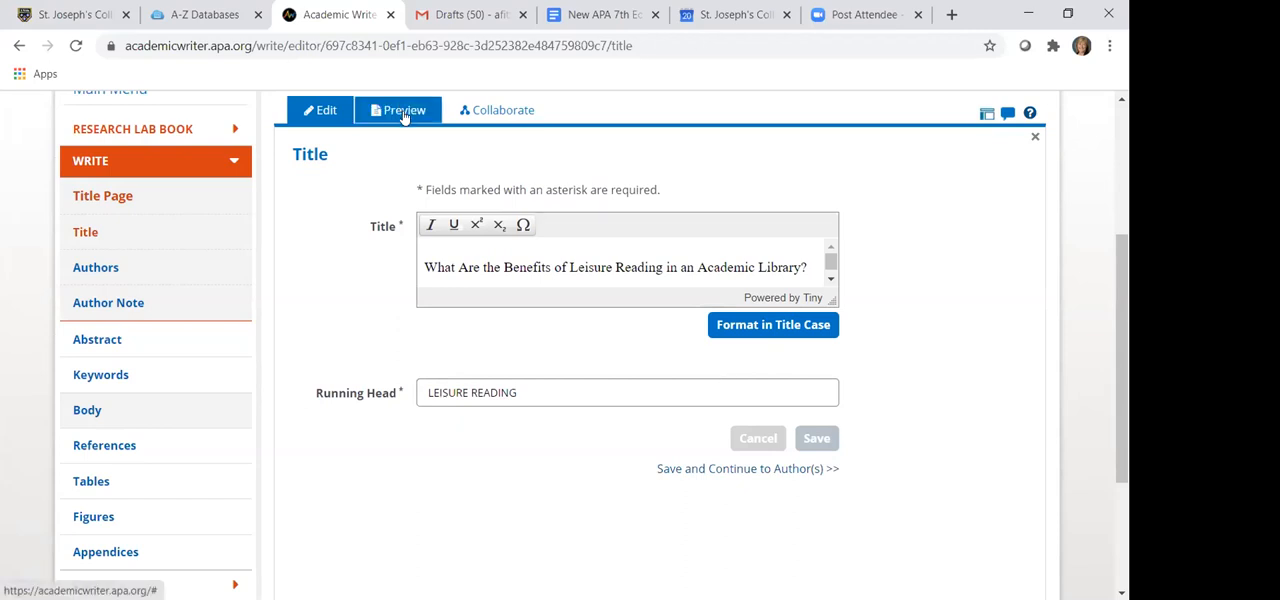
Step: Preview the formatted paper and advance to page 2 of 3
click(398, 110)
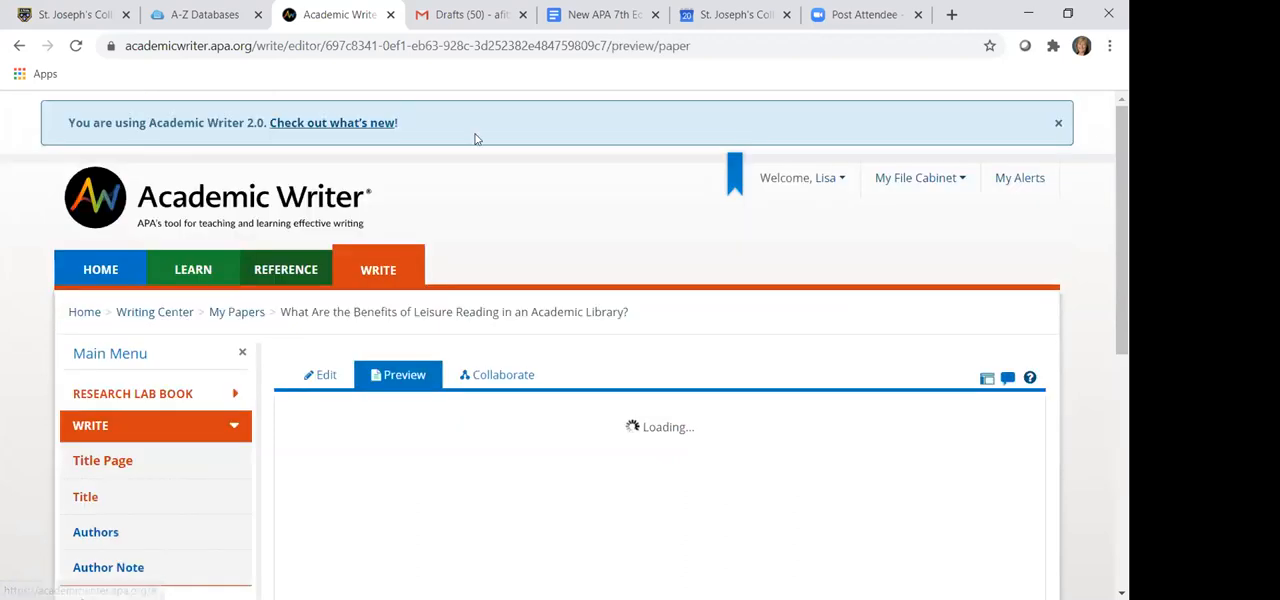
scroll(down, 3)
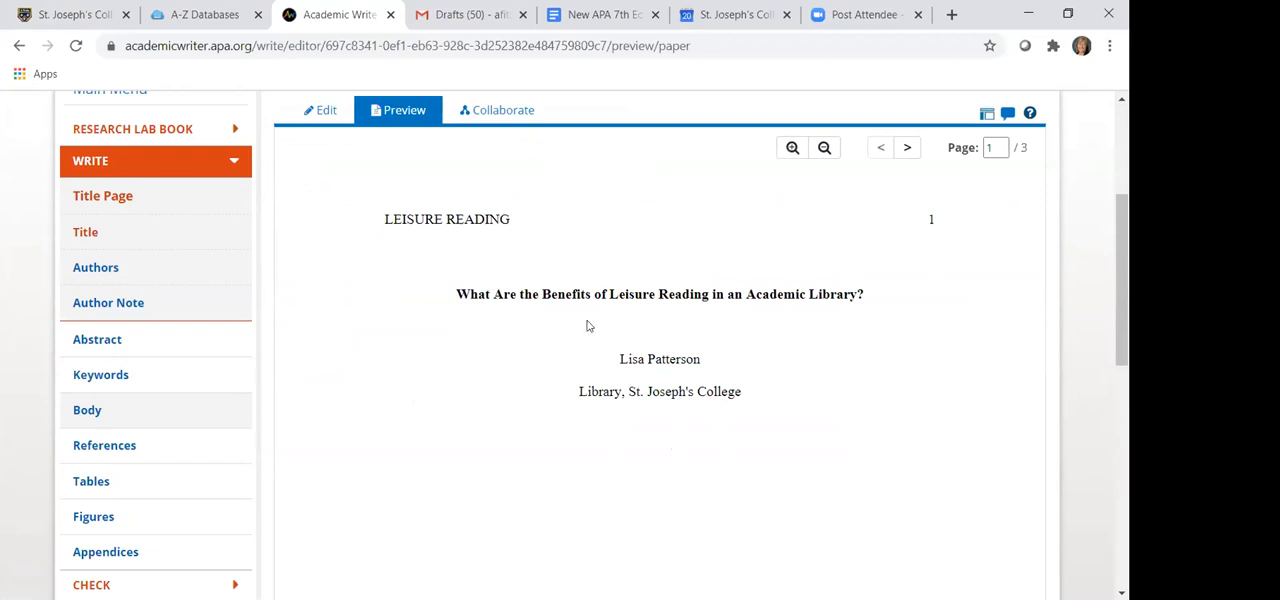
mouse_move(433, 223)
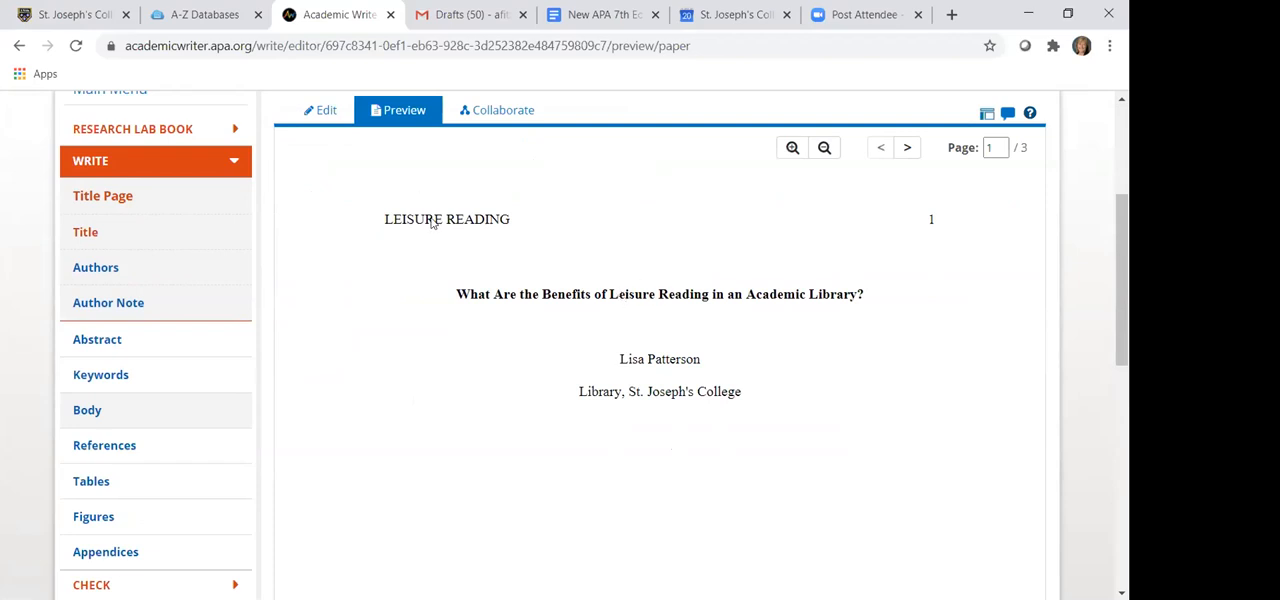
mouse_move(958, 214)
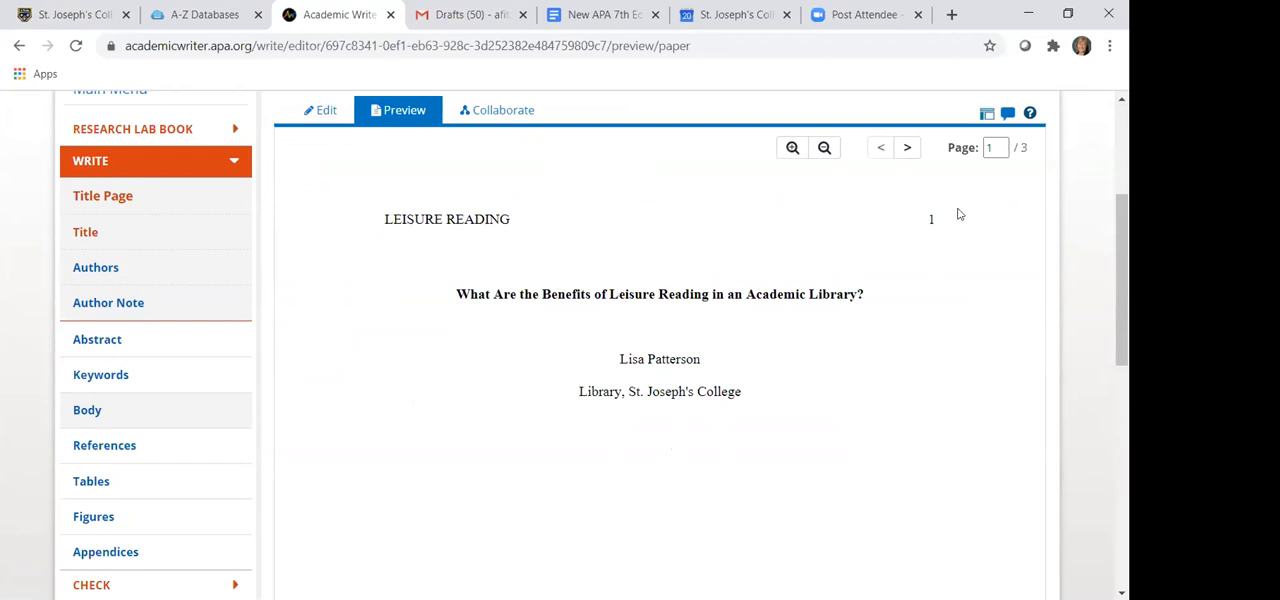
mouse_move(893, 146)
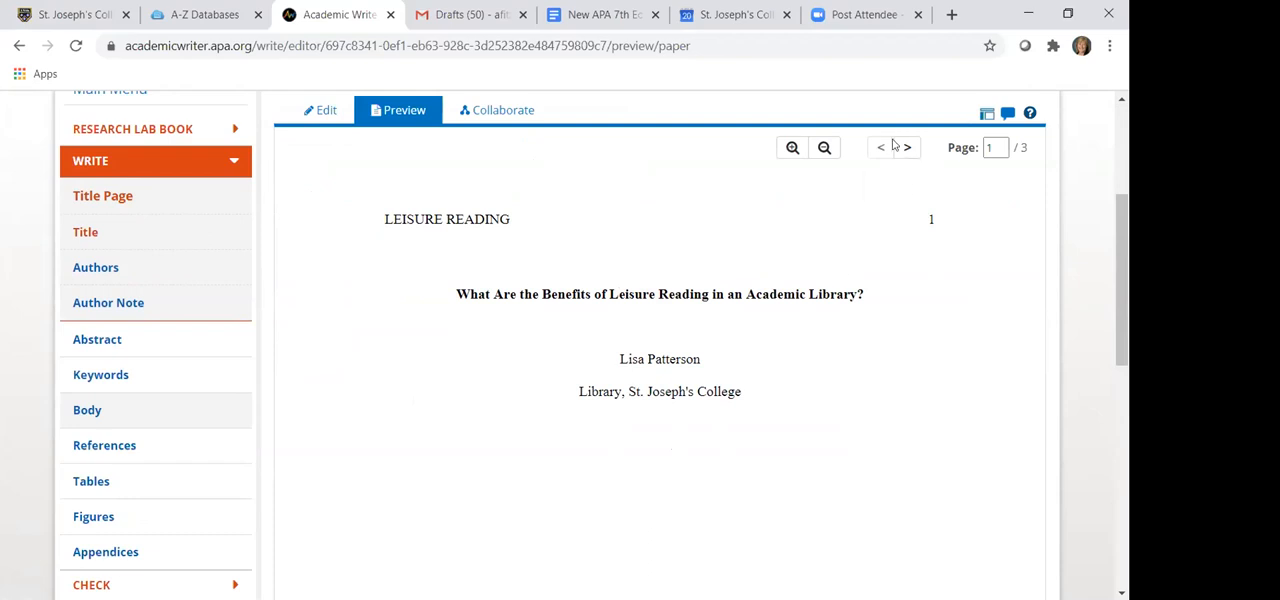
click(906, 147)
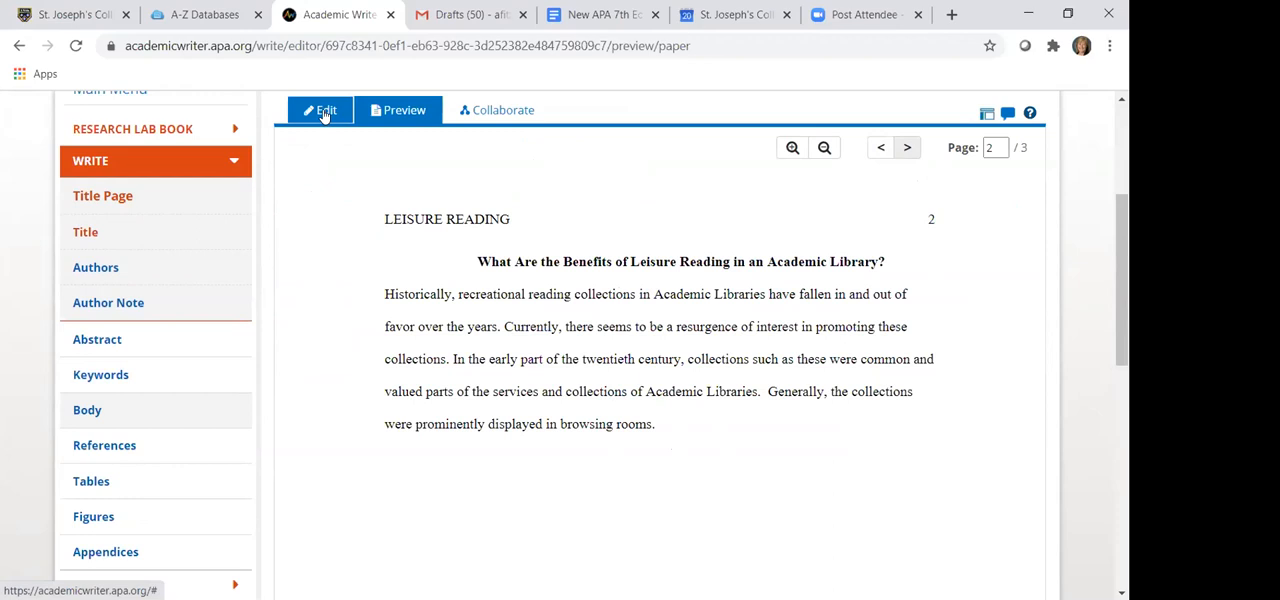
Step: Switch from Preview back to Edit to show the recreational reading body text
click(85, 231)
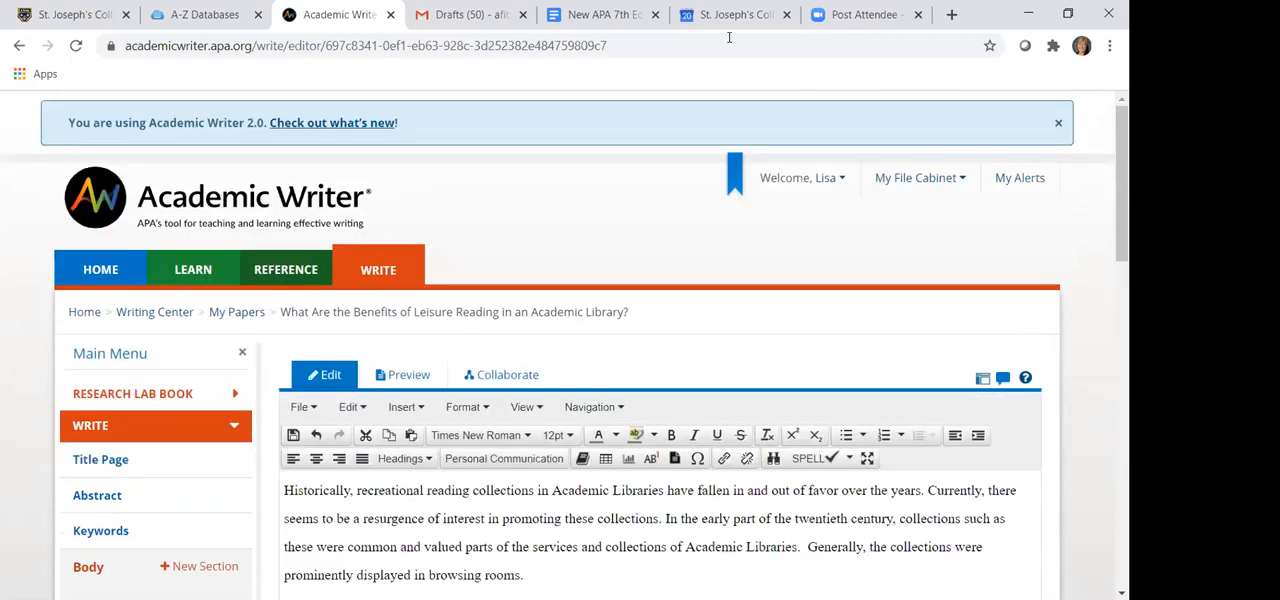
mouse_move(495, 167)
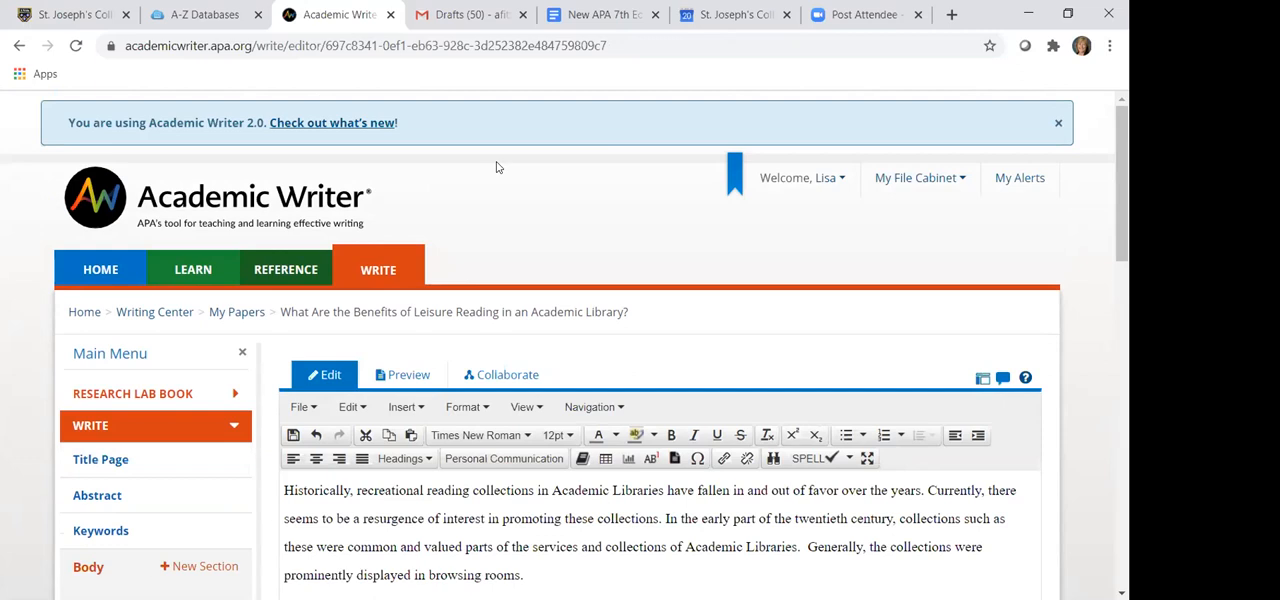
mouse_move(337, 215)
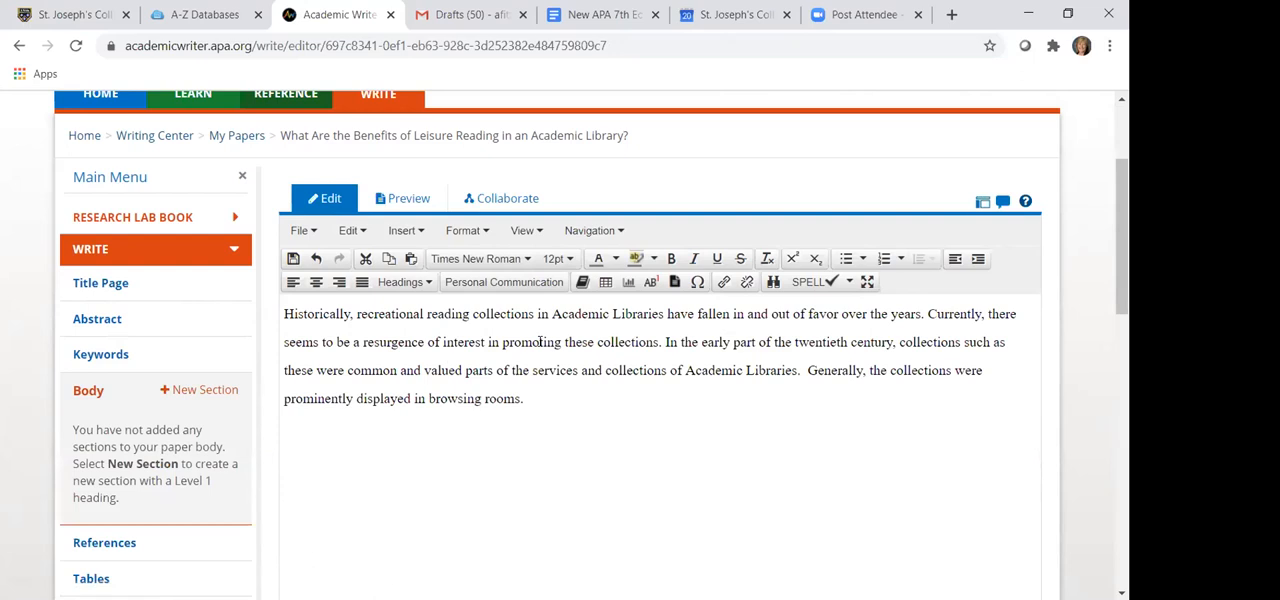
mouse_move(796, 362)
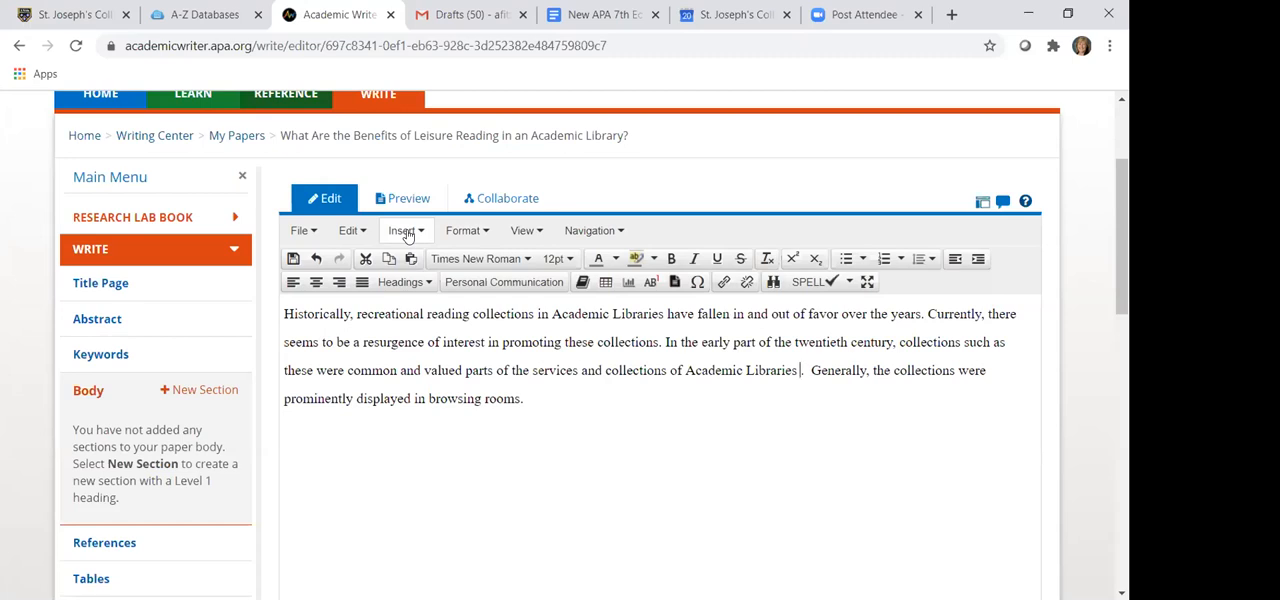
Step: Use Insert > Find and Cite Reference to cite Brookbank, Davis, and Harlan (2018)
click(402, 230)
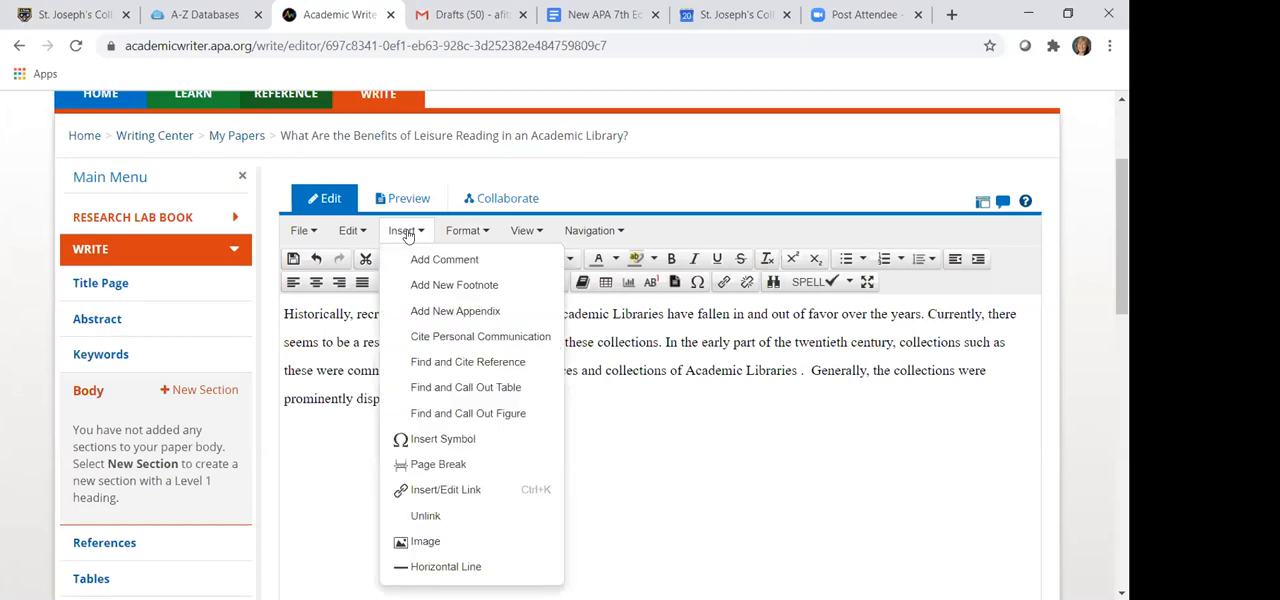
mouse_move(467, 361)
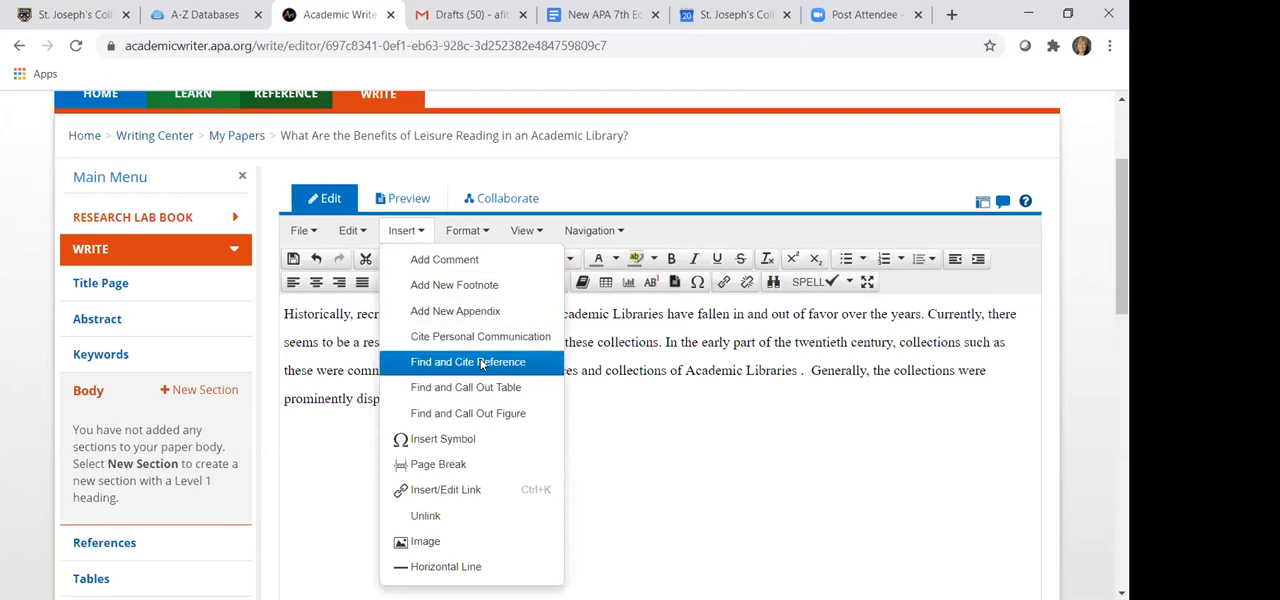
click(467, 362)
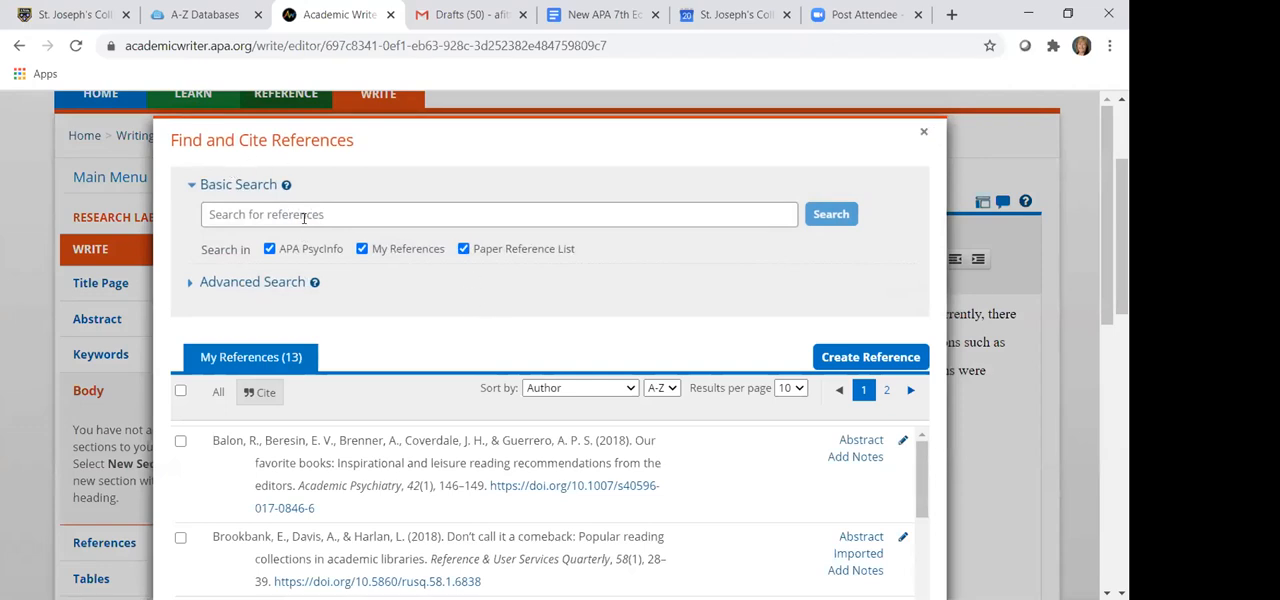
scroll(down, 3)
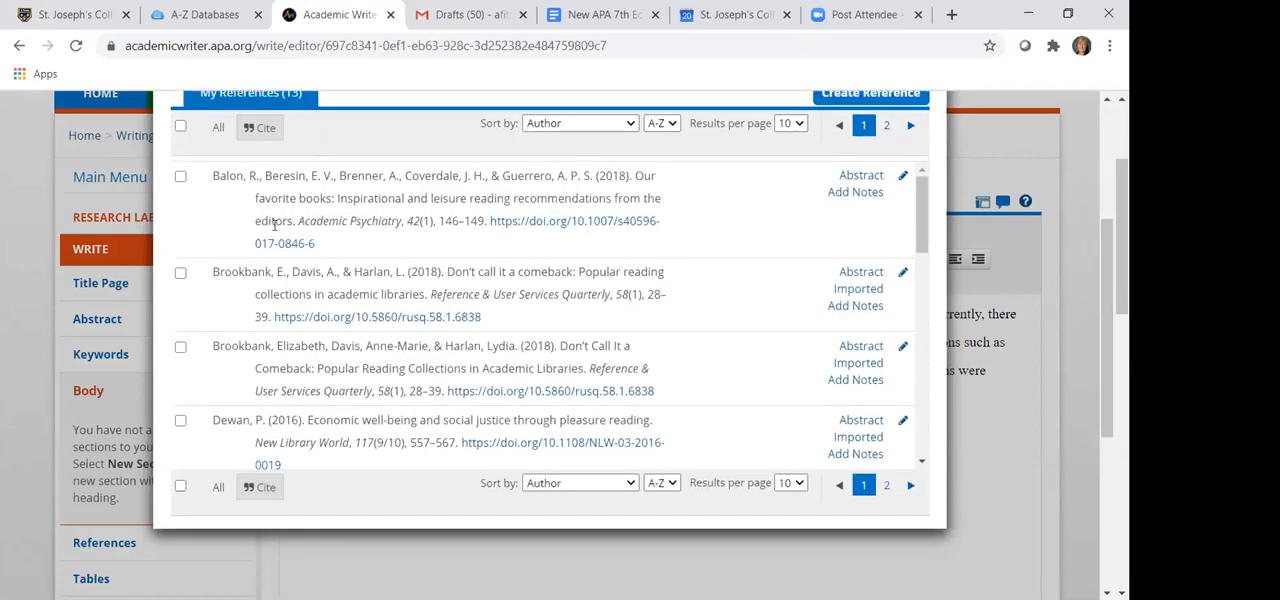
mouse_move(187, 270)
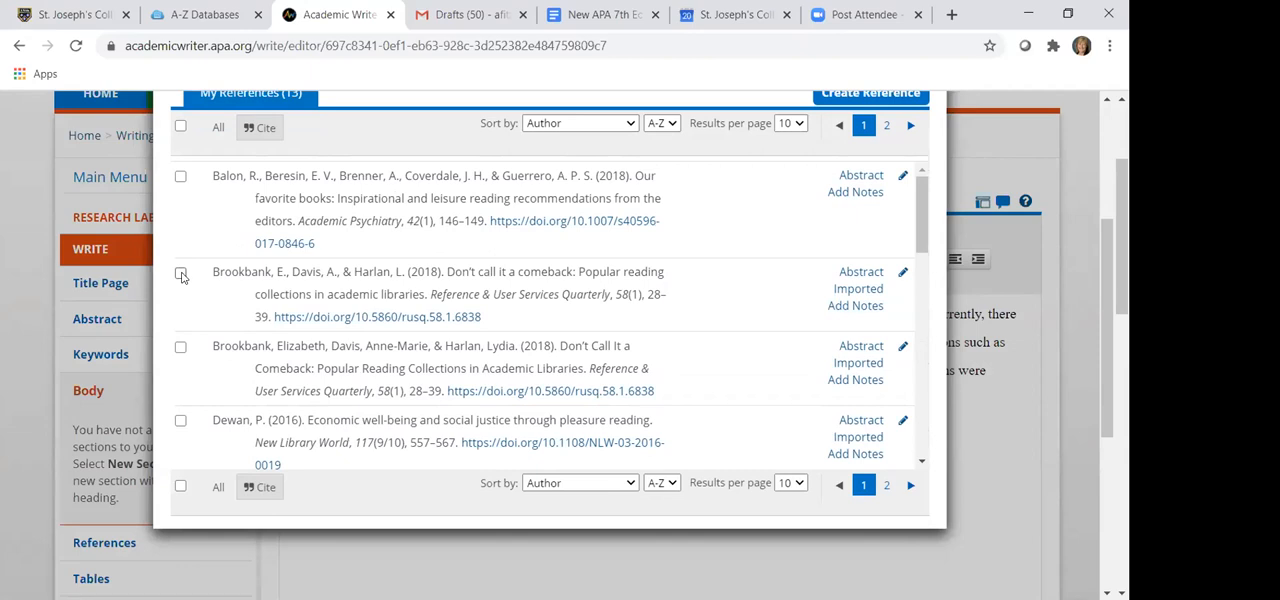
click(181, 272)
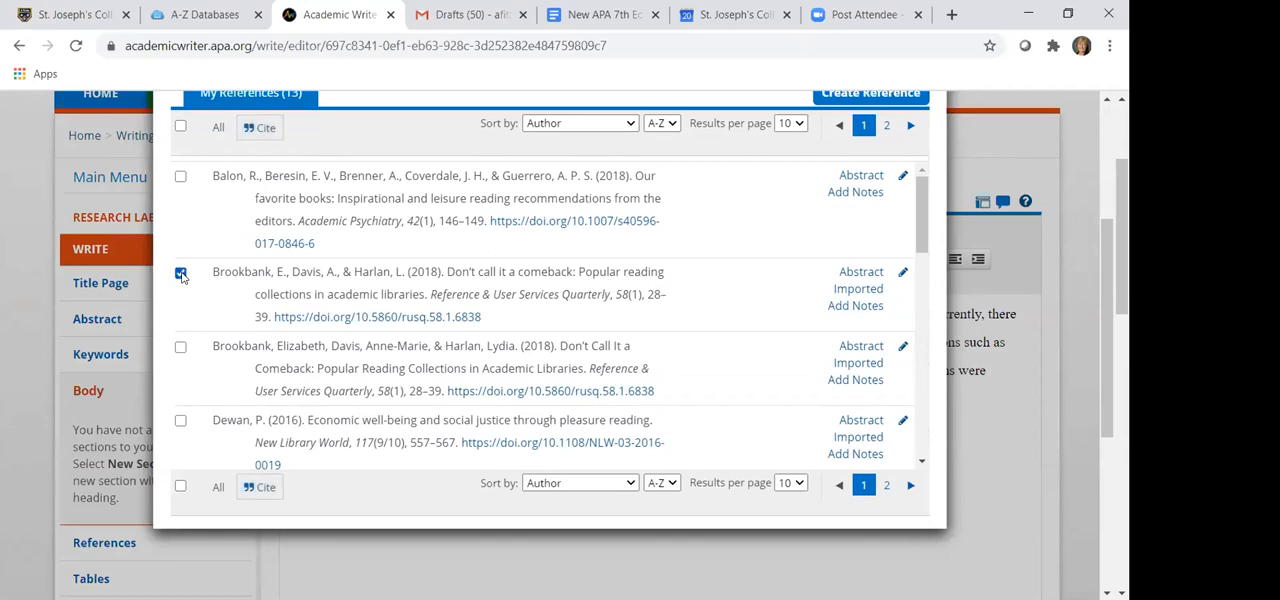
click(181, 271)
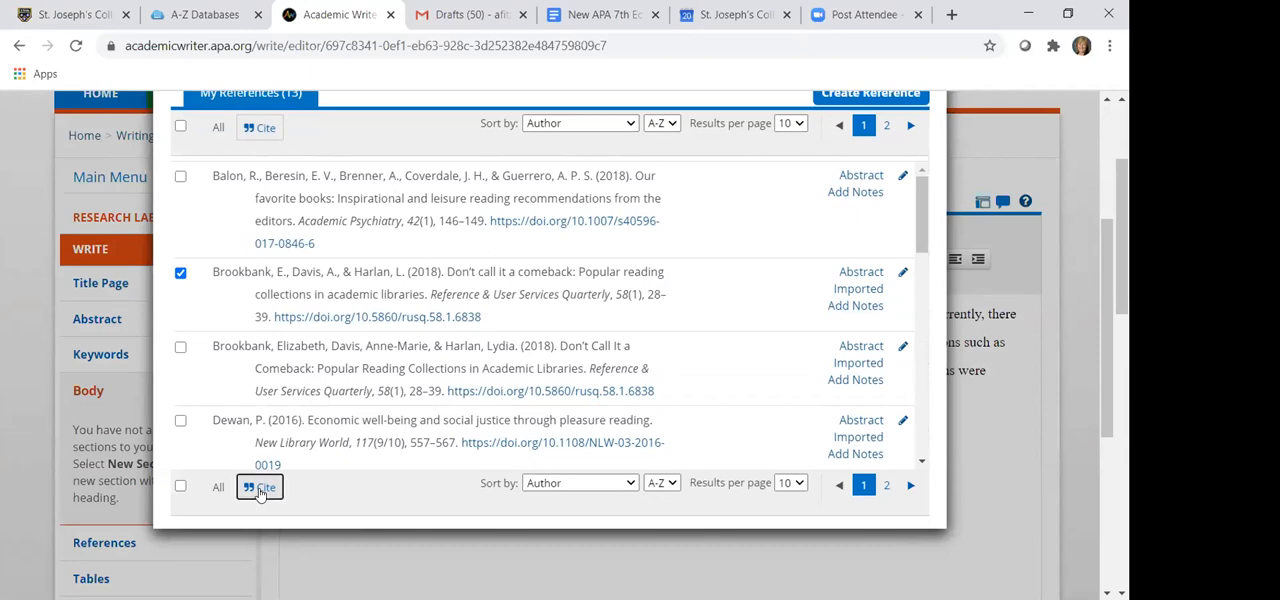
Step: Insert the parenthetical citation (Brookbank, E. et al., 2018) after 'Academic Libraries'
click(259, 486)
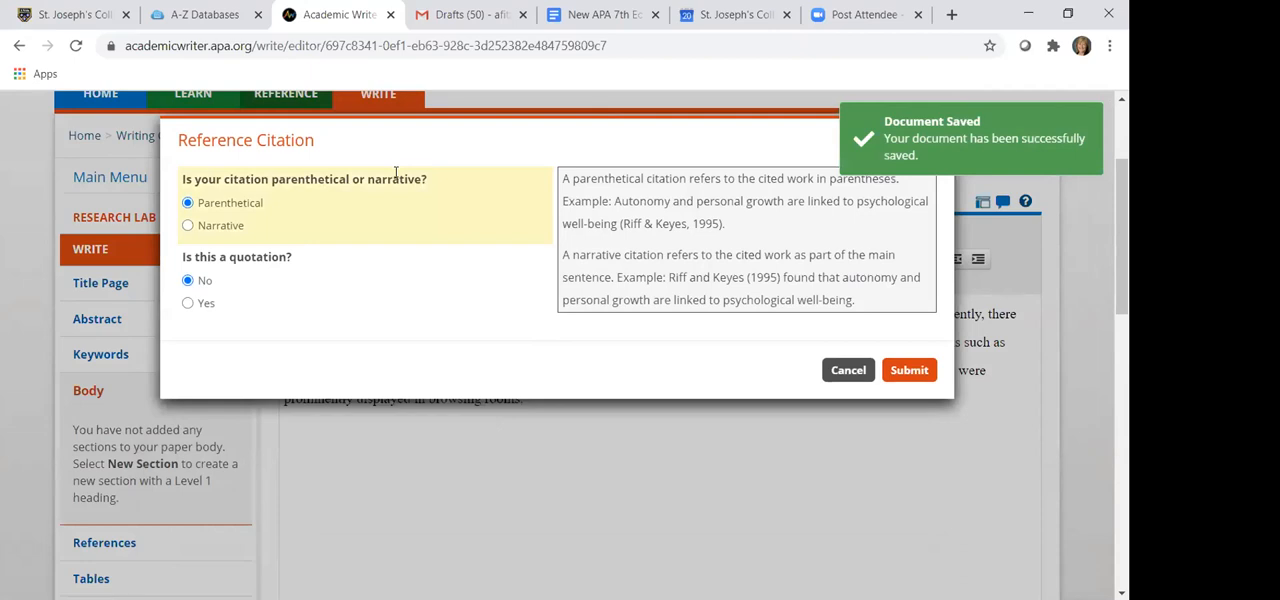
mouse_move(369, 193)
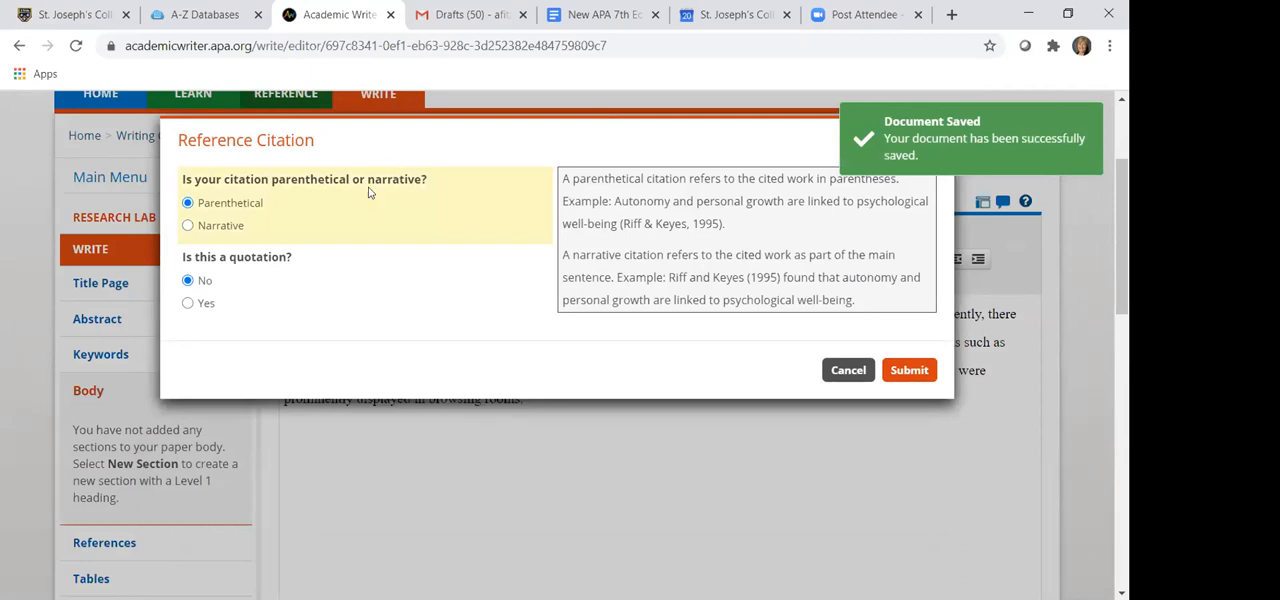
mouse_move(370, 190)
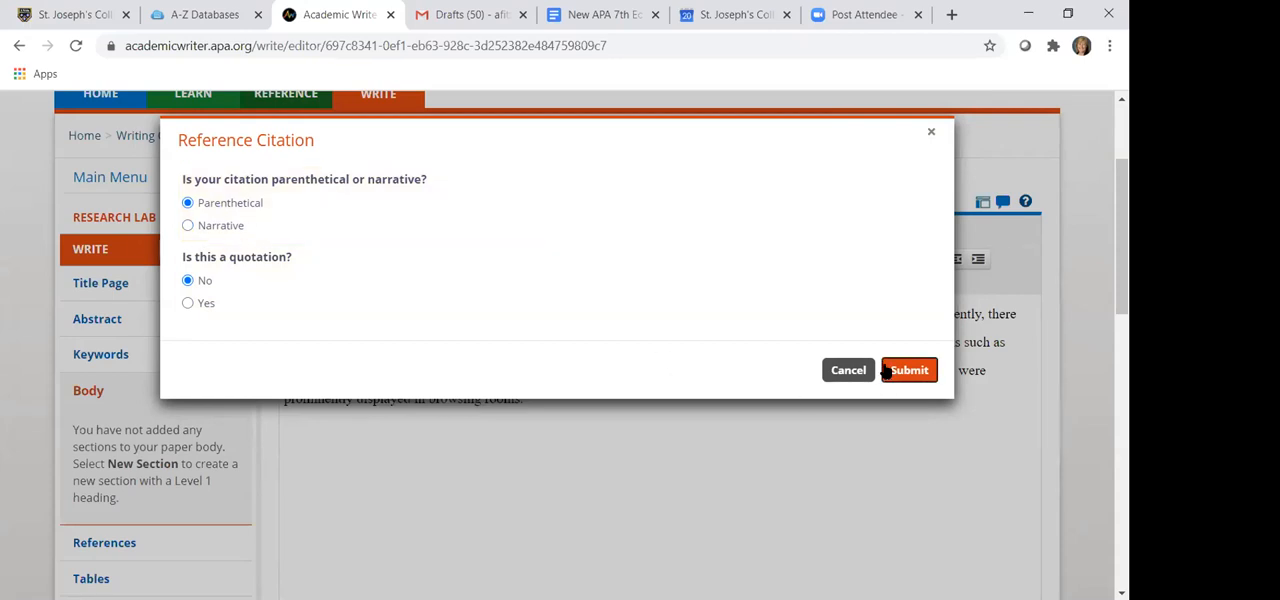
click(907, 370)
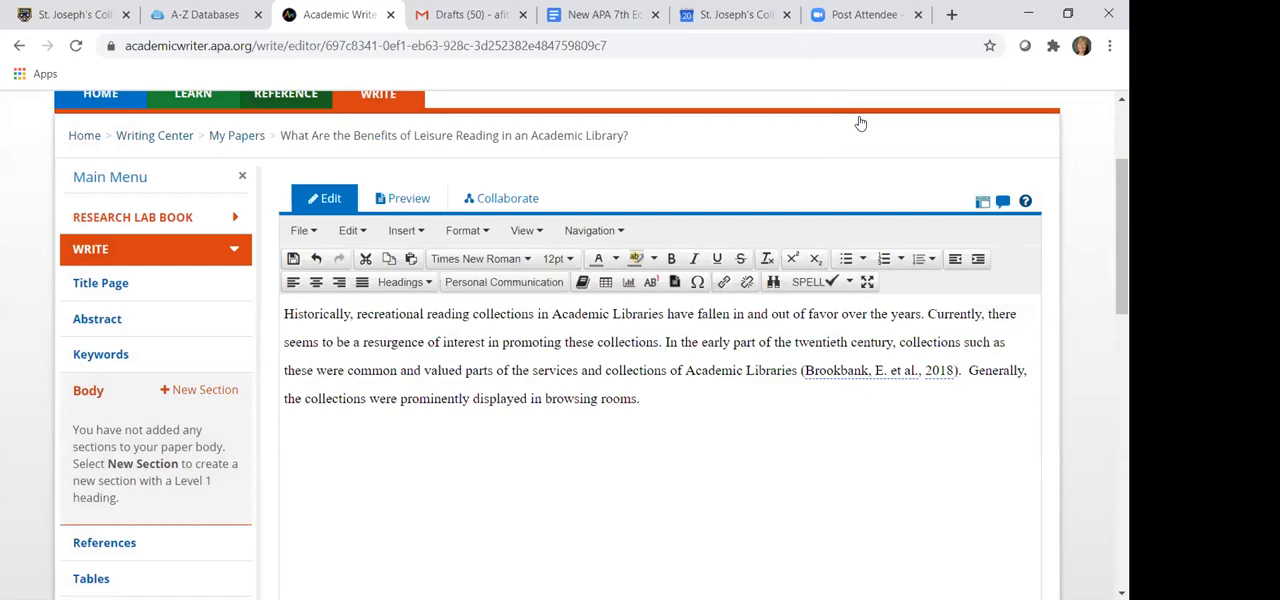
mouse_move(815, 518)
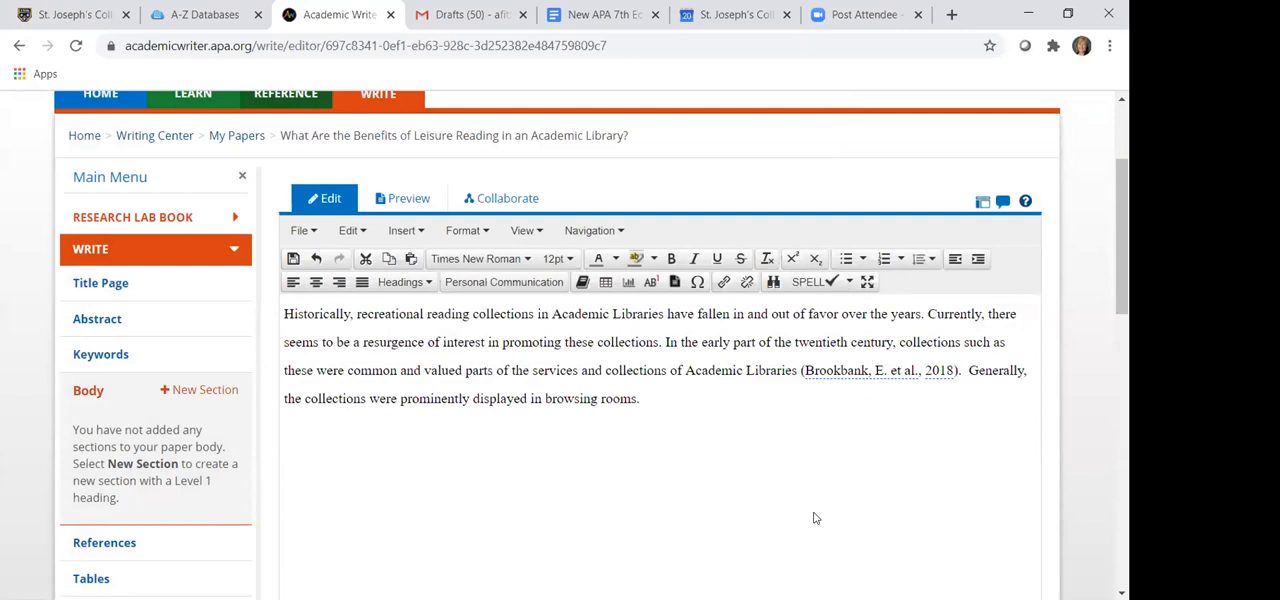
mouse_move(237, 135)
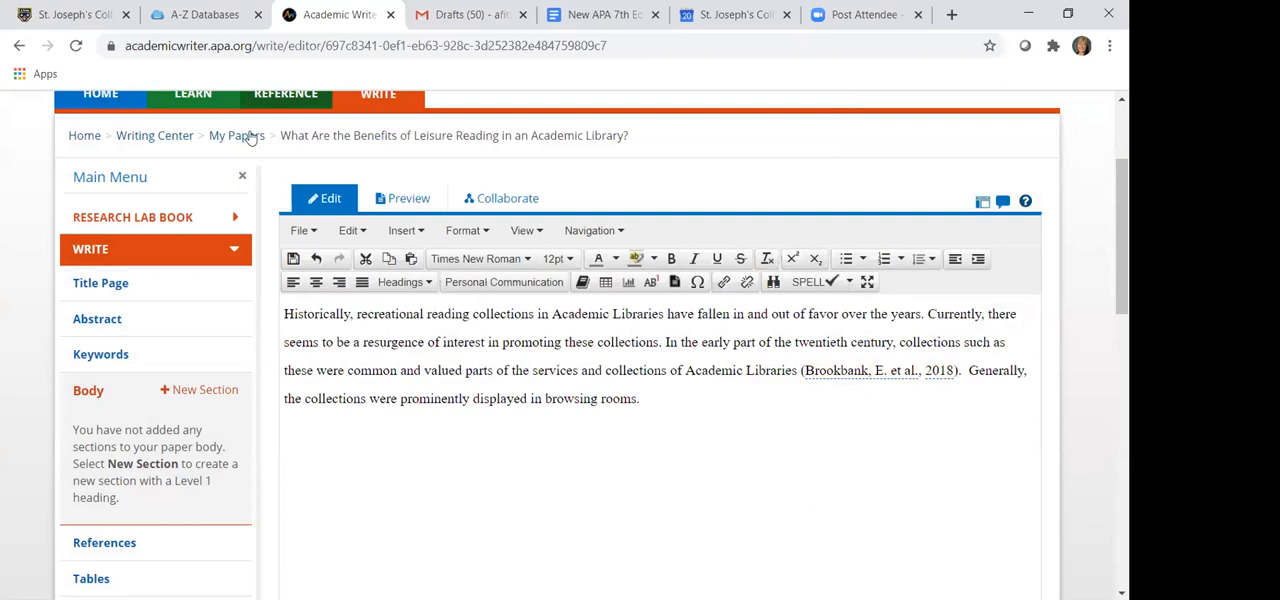
mouse_move(540, 455)
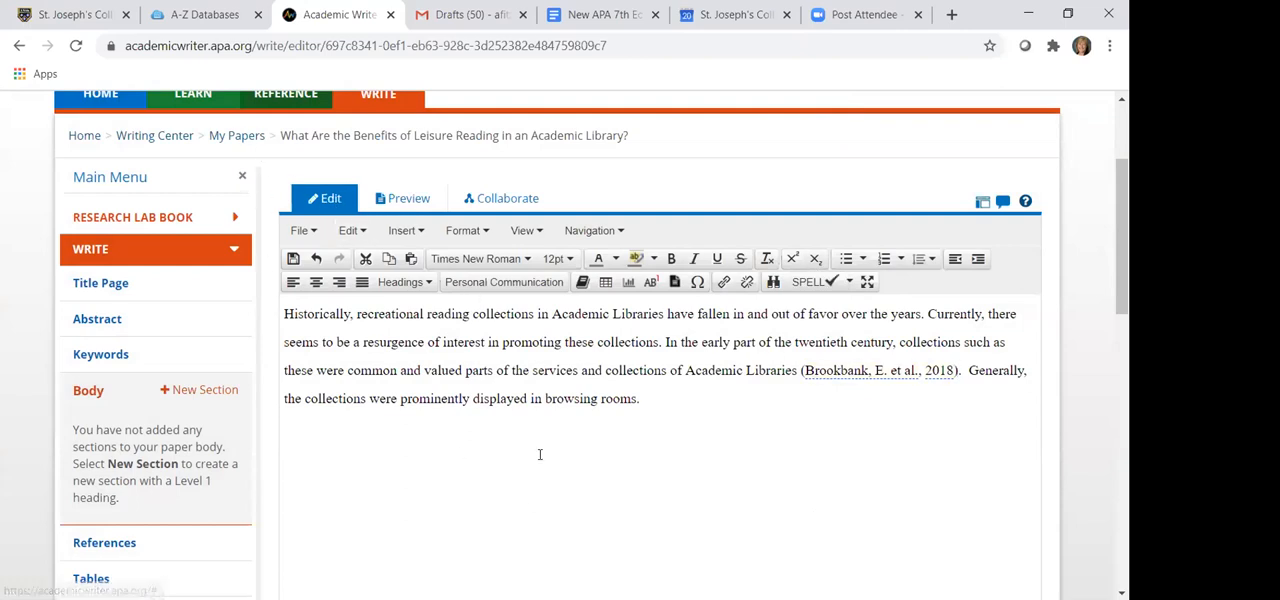
mouse_move(518, 416)
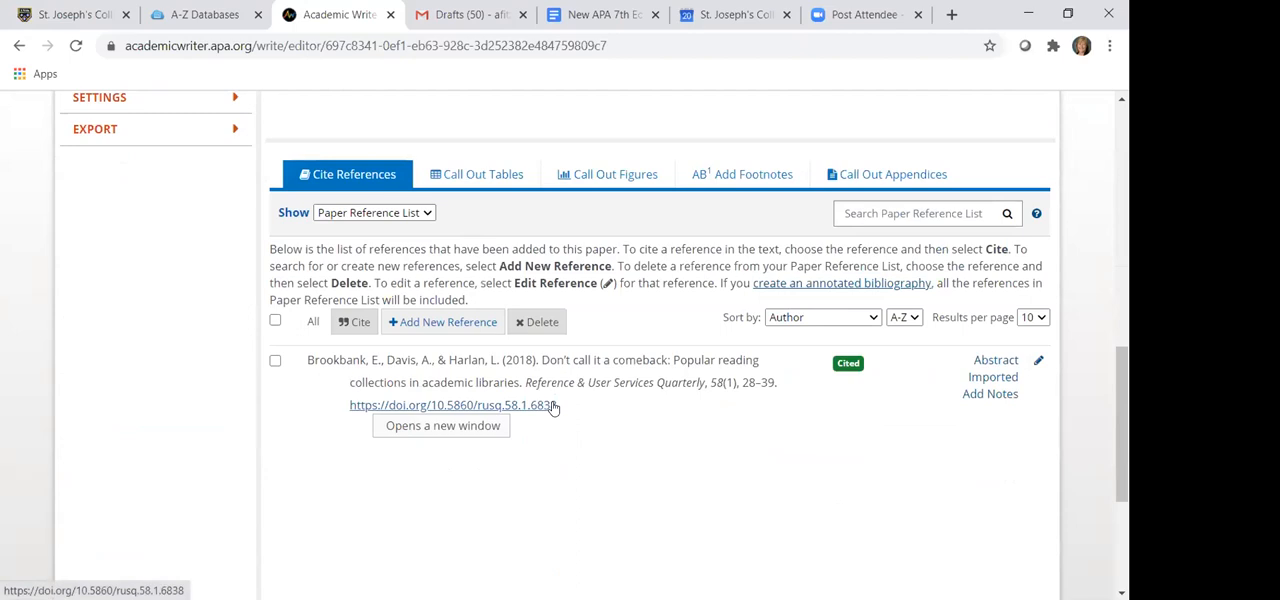
mouse_move(592, 471)
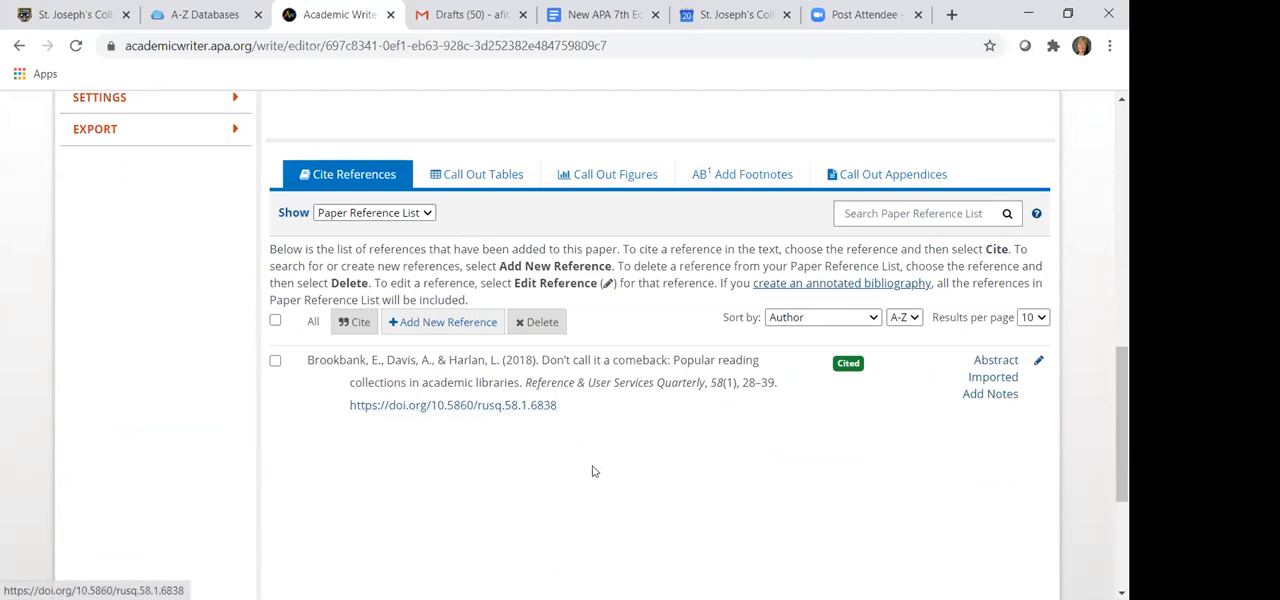
mouse_move(598, 479)
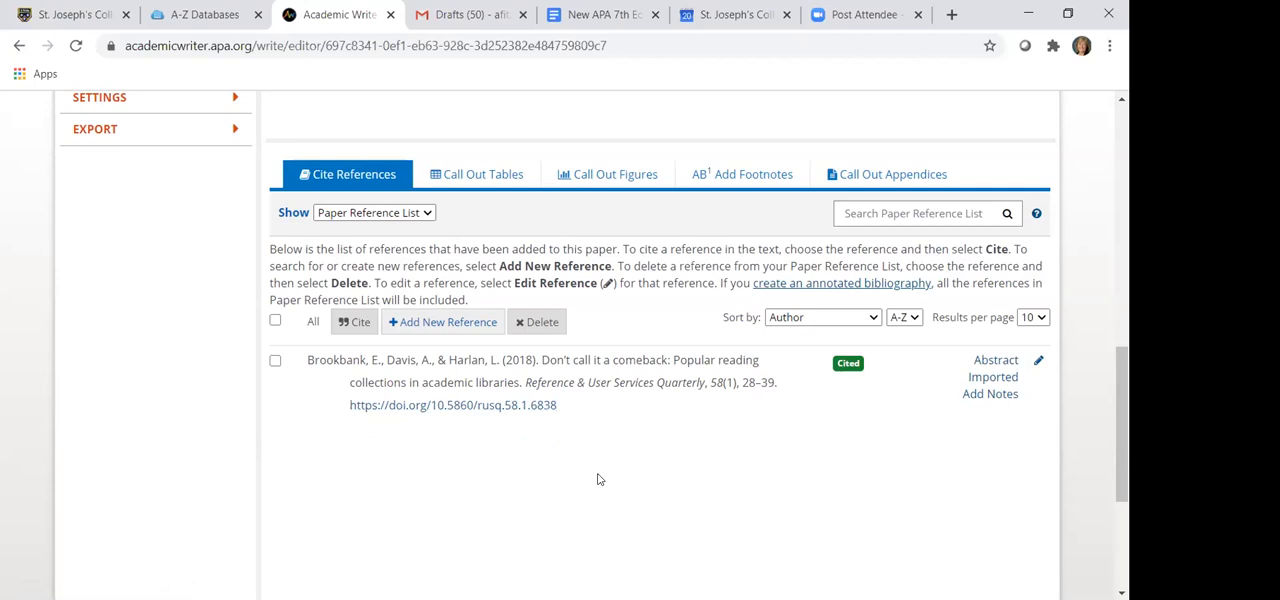
mouse_move(840, 486)
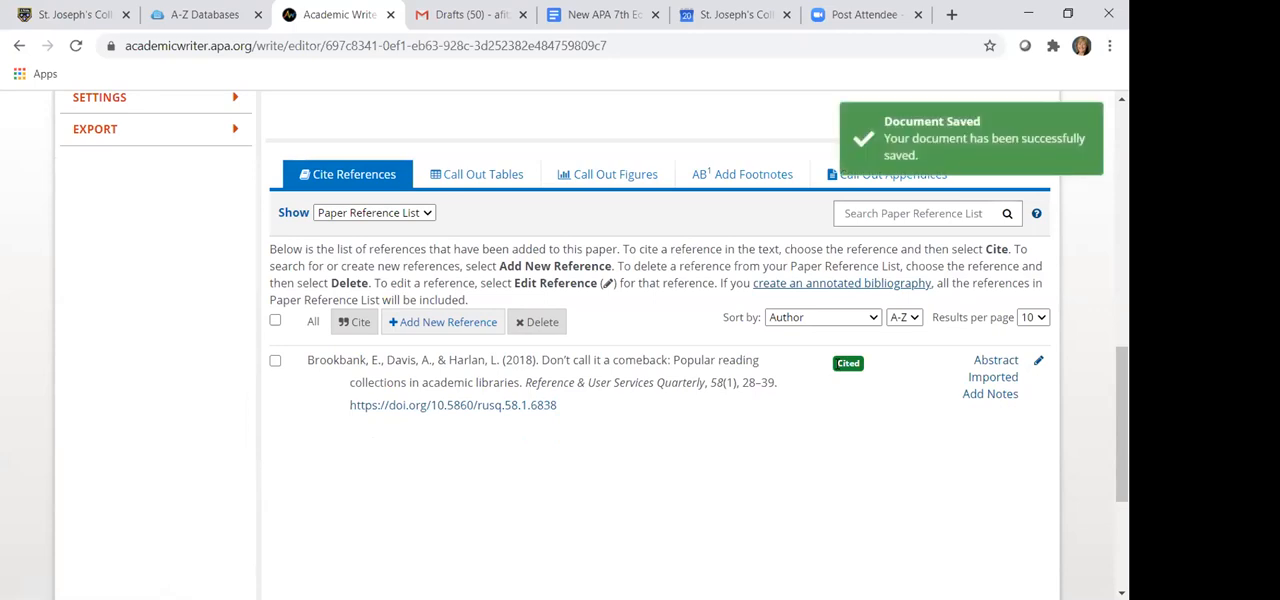
mouse_move(838, 401)
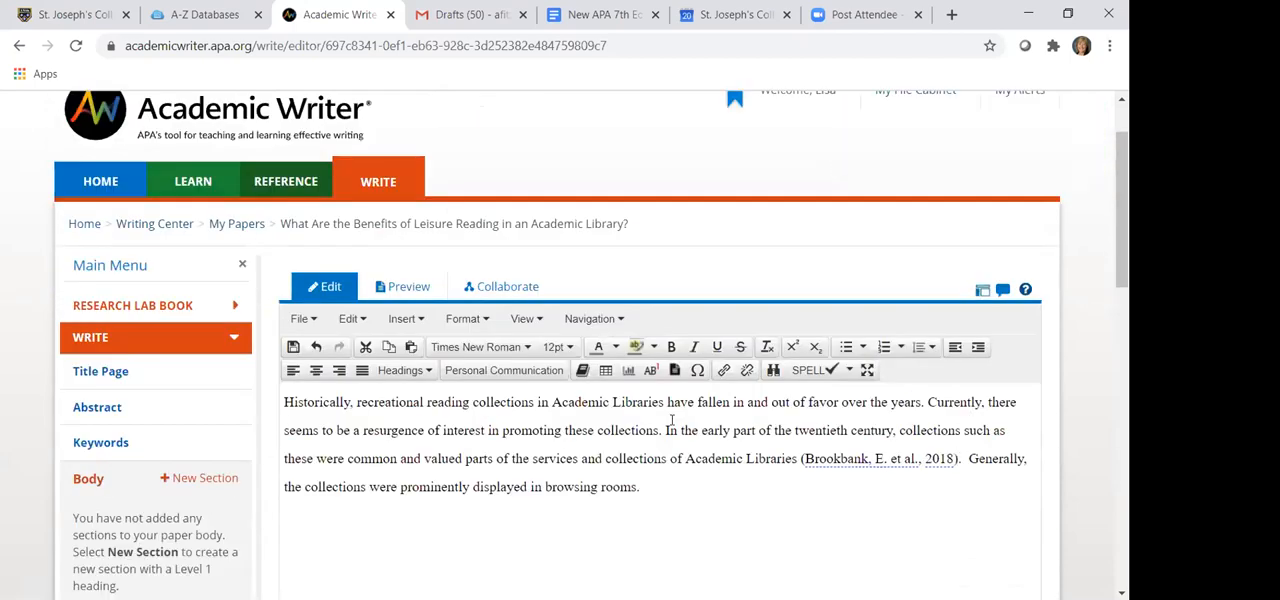
scroll(down, 3)
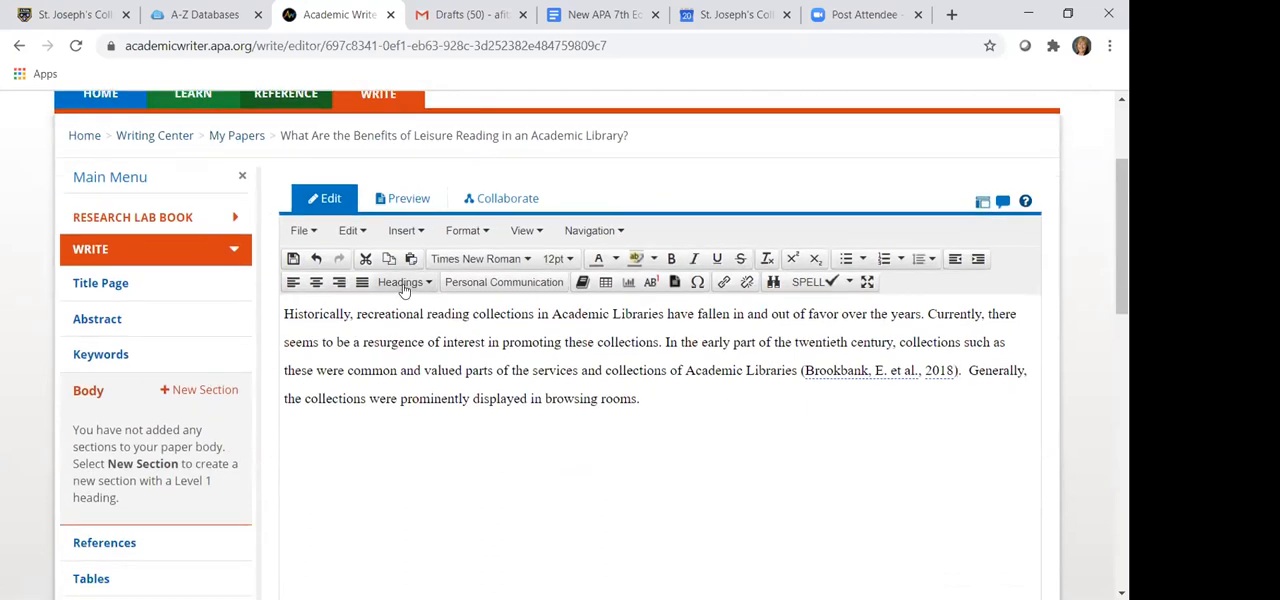
click(401, 281)
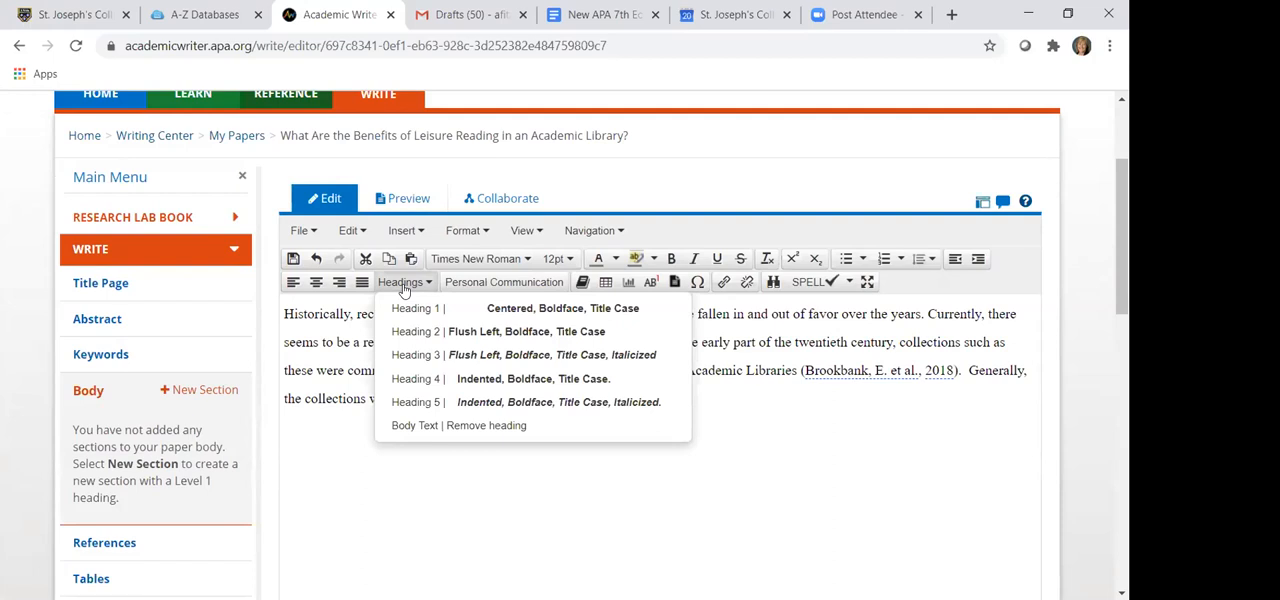
mouse_move(404, 291)
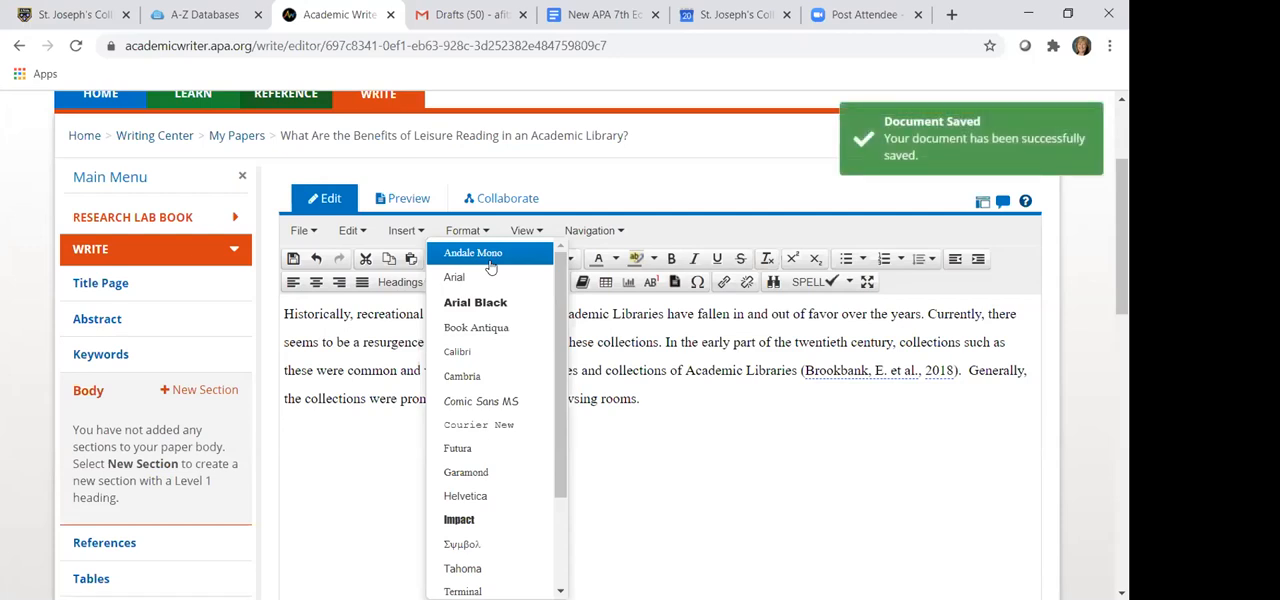
mouse_move(818, 520)
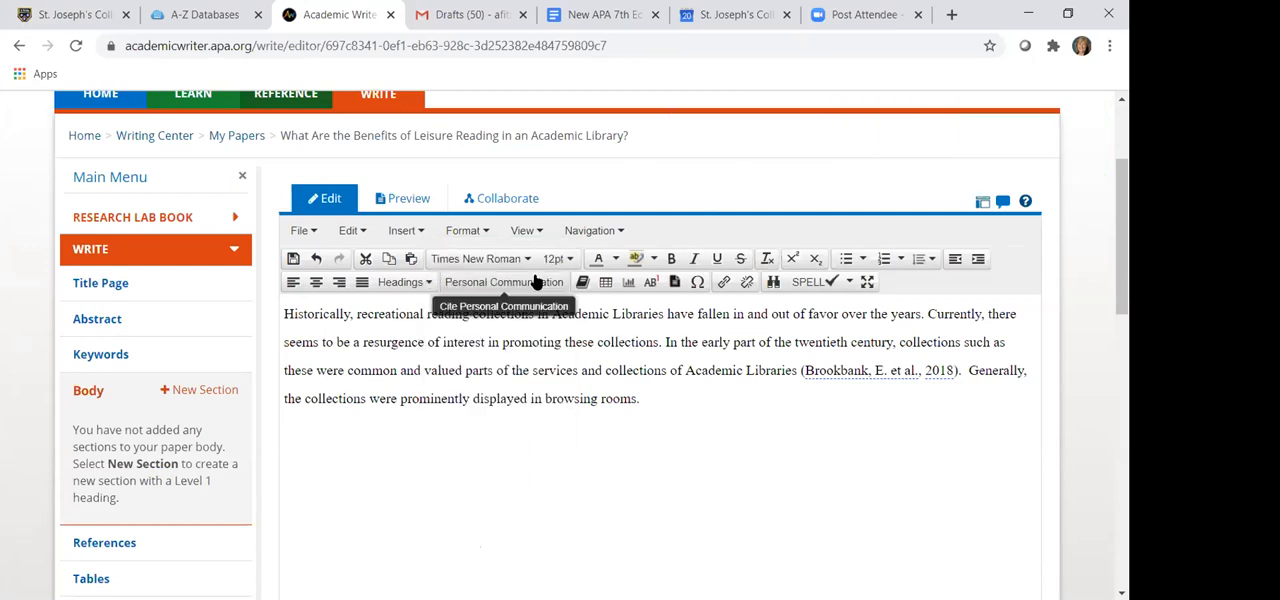
Step: Open Settings > Font and Line Spacing, showing Times New Roman 12pt per section
scroll(down, 3)
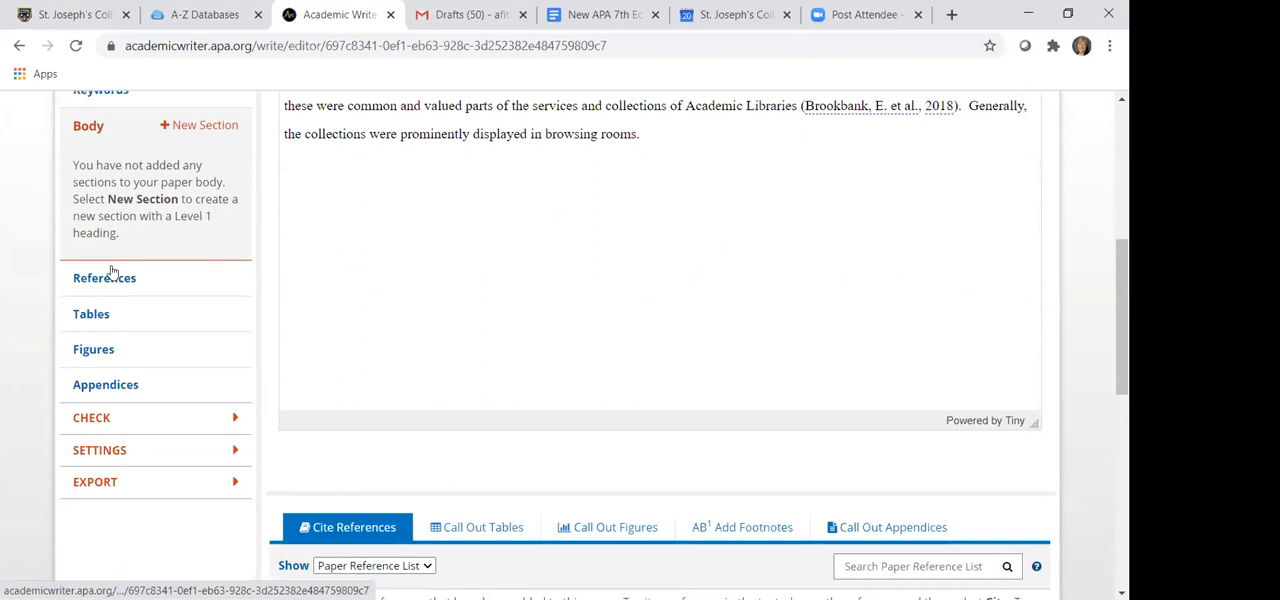
mouse_move(99, 449)
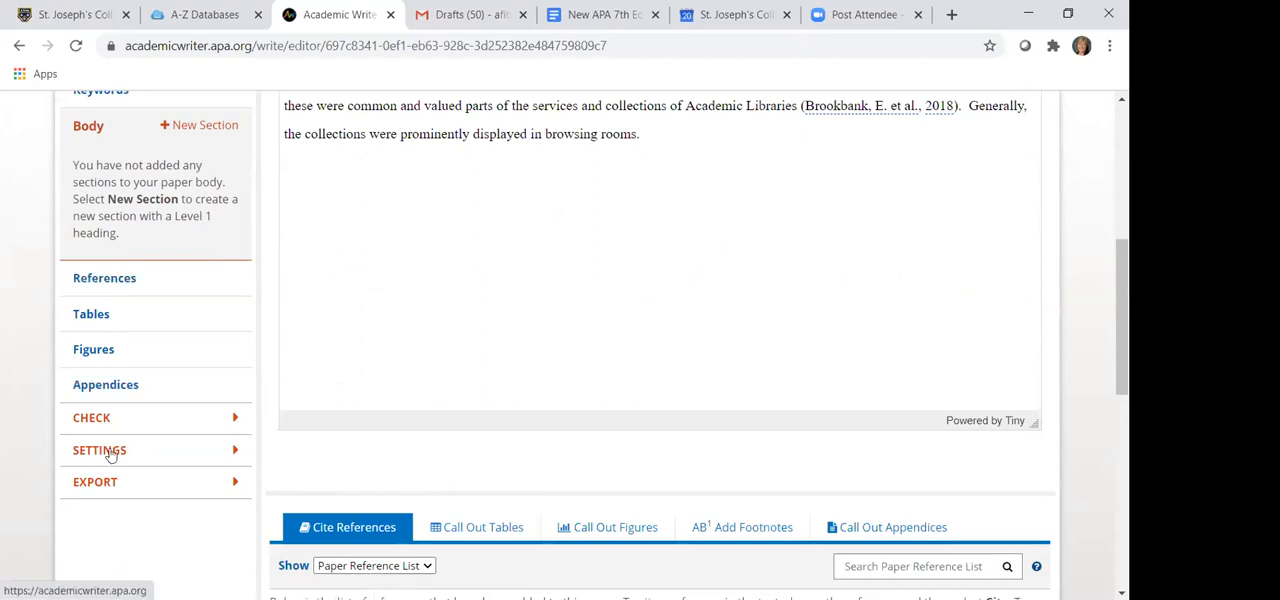
click(99, 450)
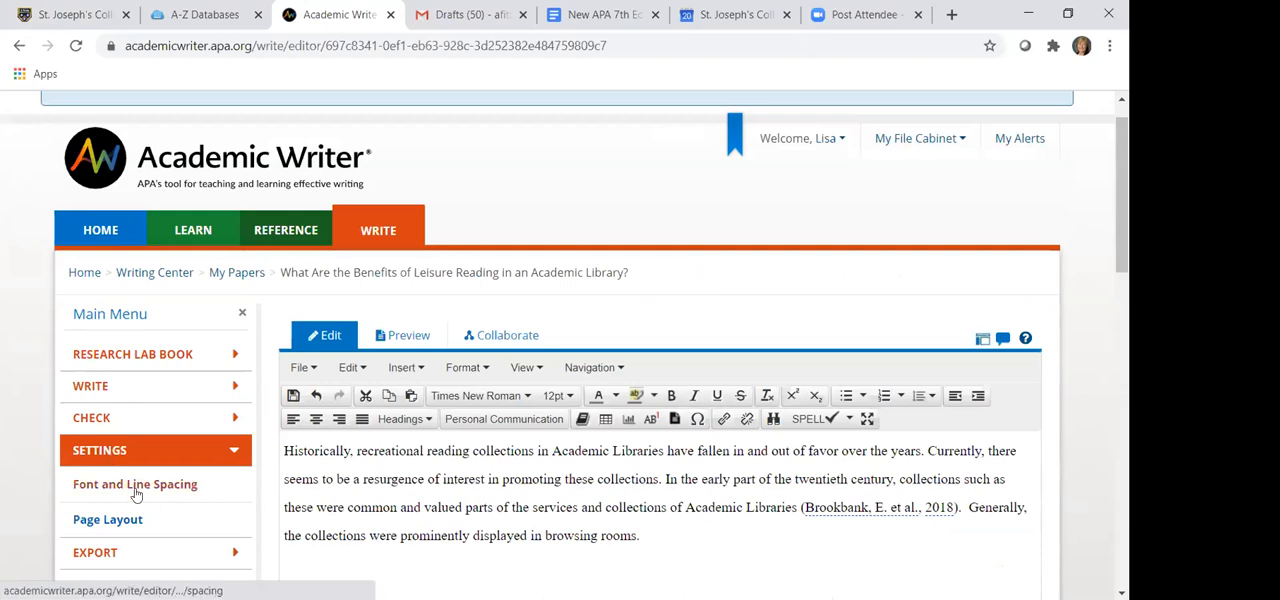
click(135, 484)
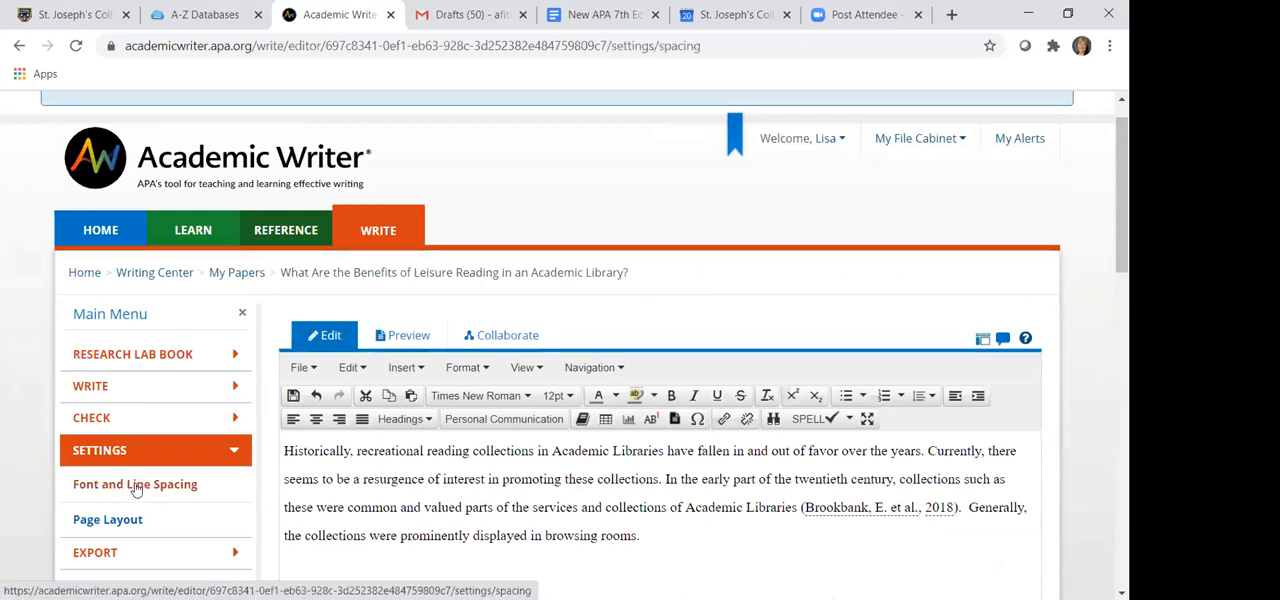
click(135, 484)
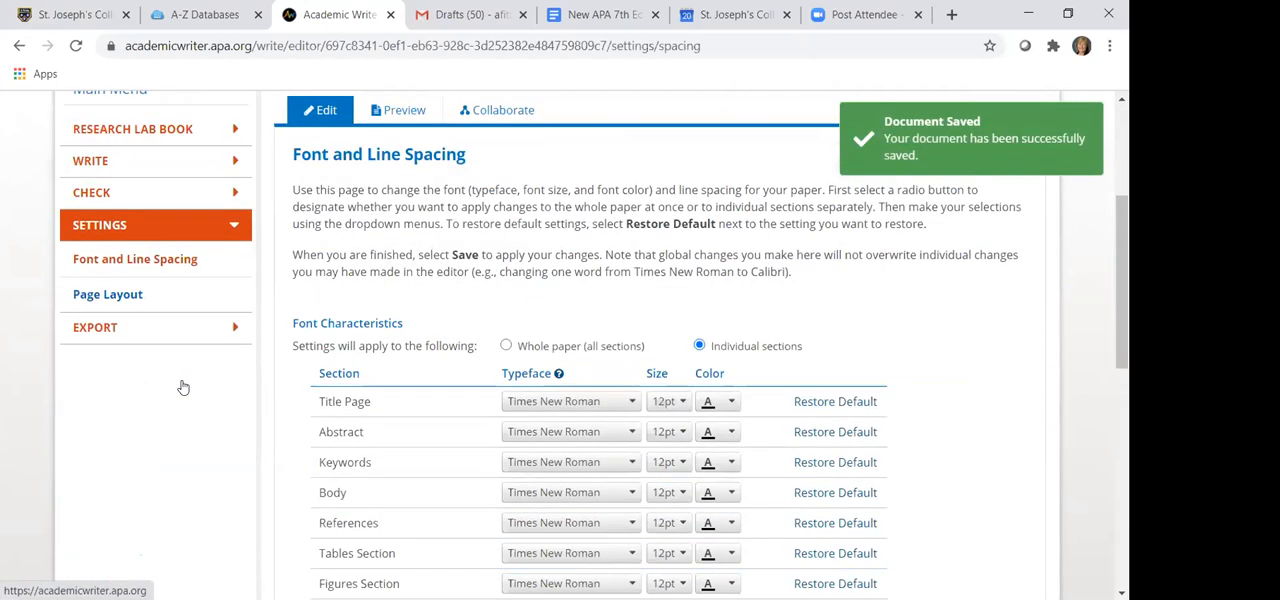
mouse_move(182, 384)
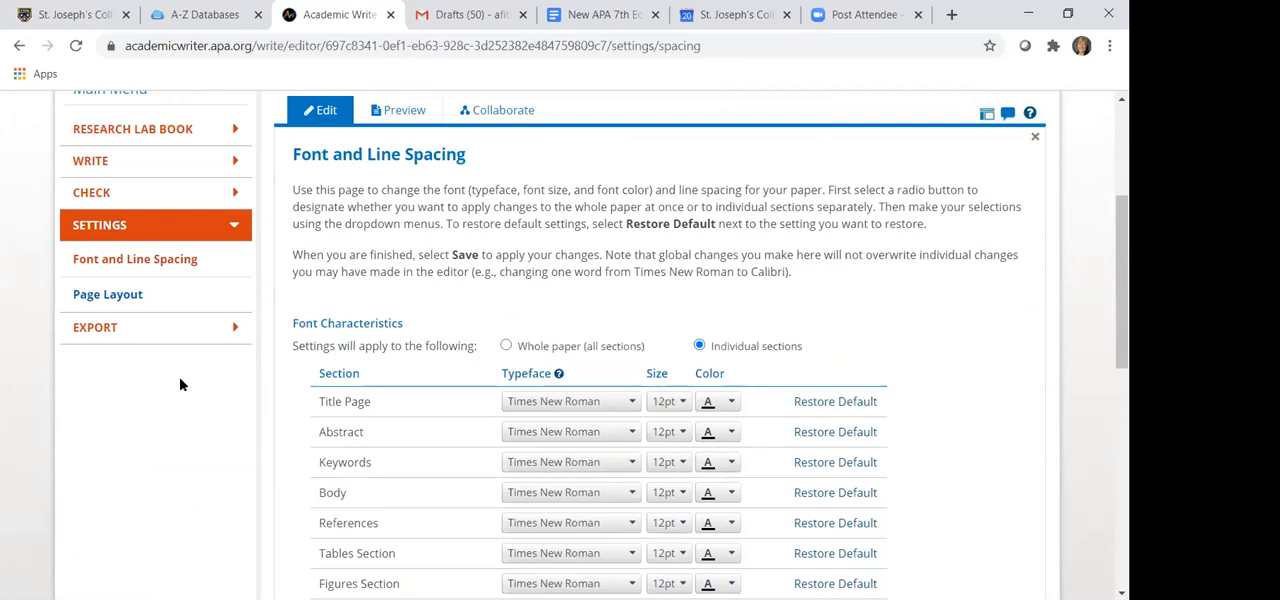
scroll(up, 3)
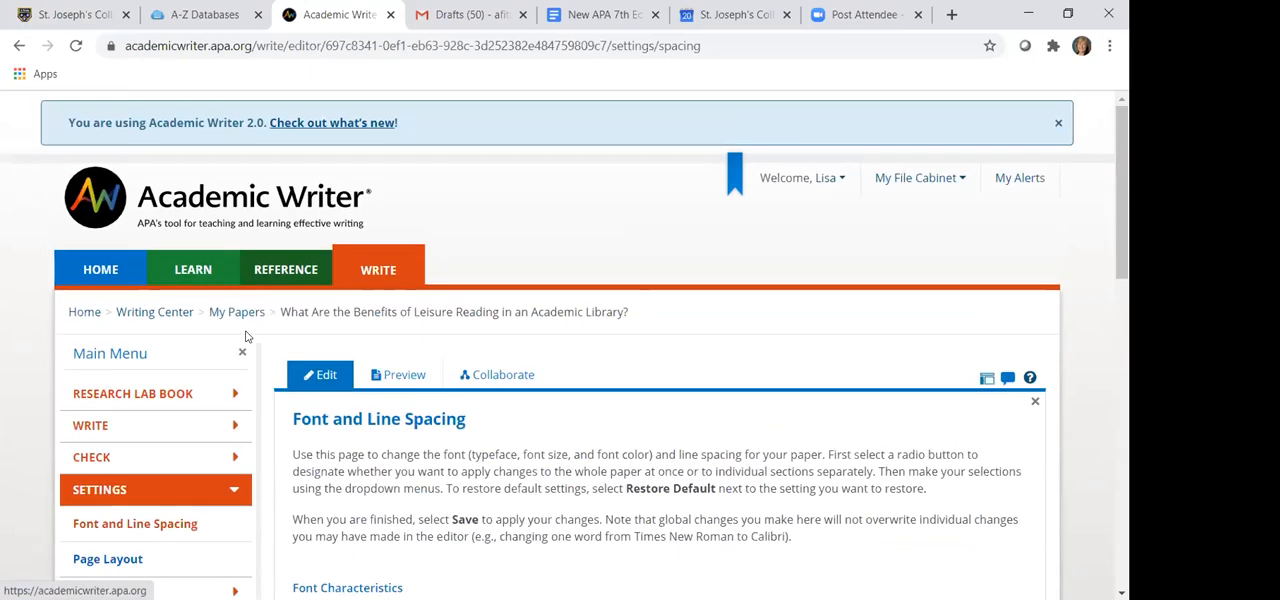
mouse_move(127, 398)
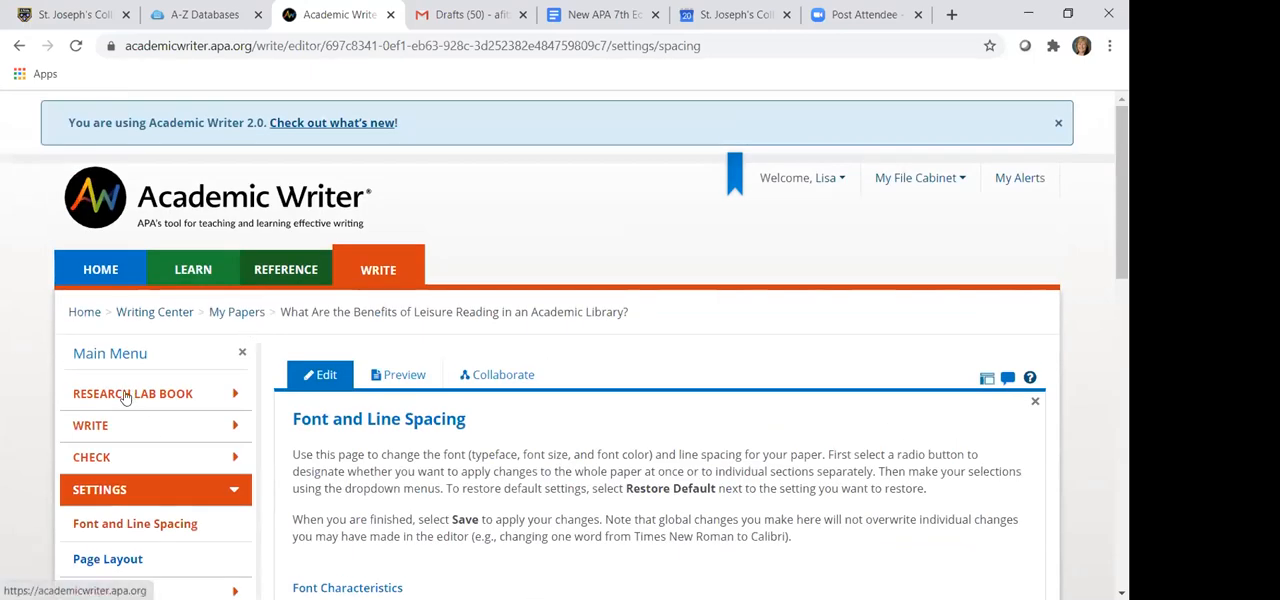
Step: Open the Research Lab Book annotated bibliography listing the Brookbank 2018 reference
click(133, 393)
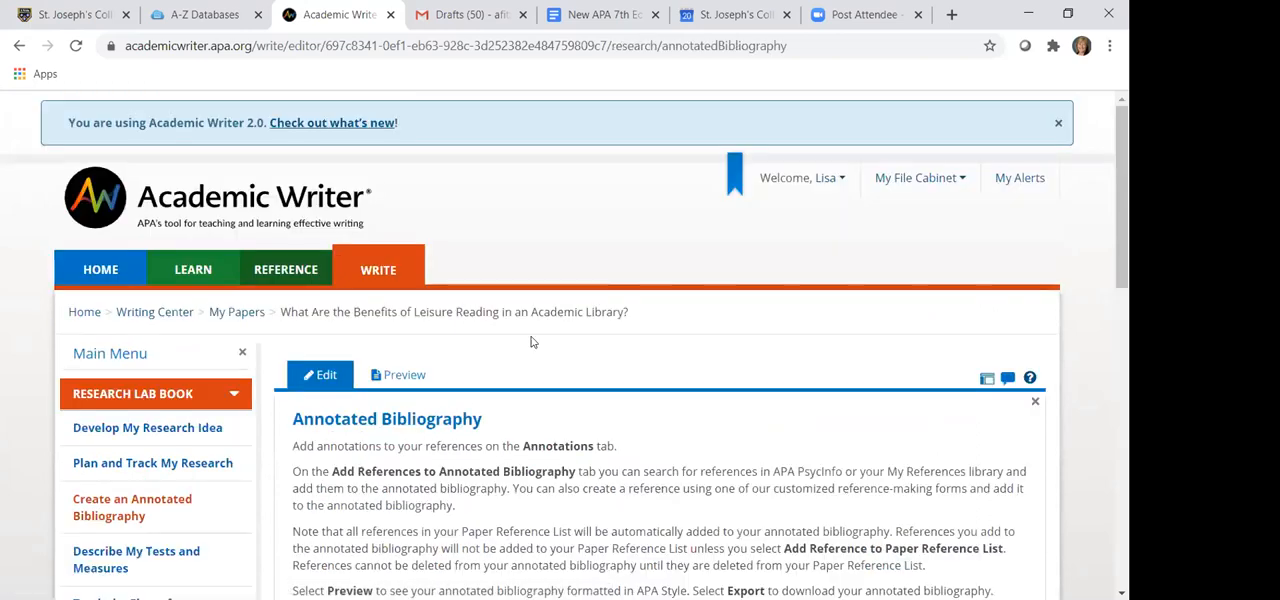
scroll(down, 3)
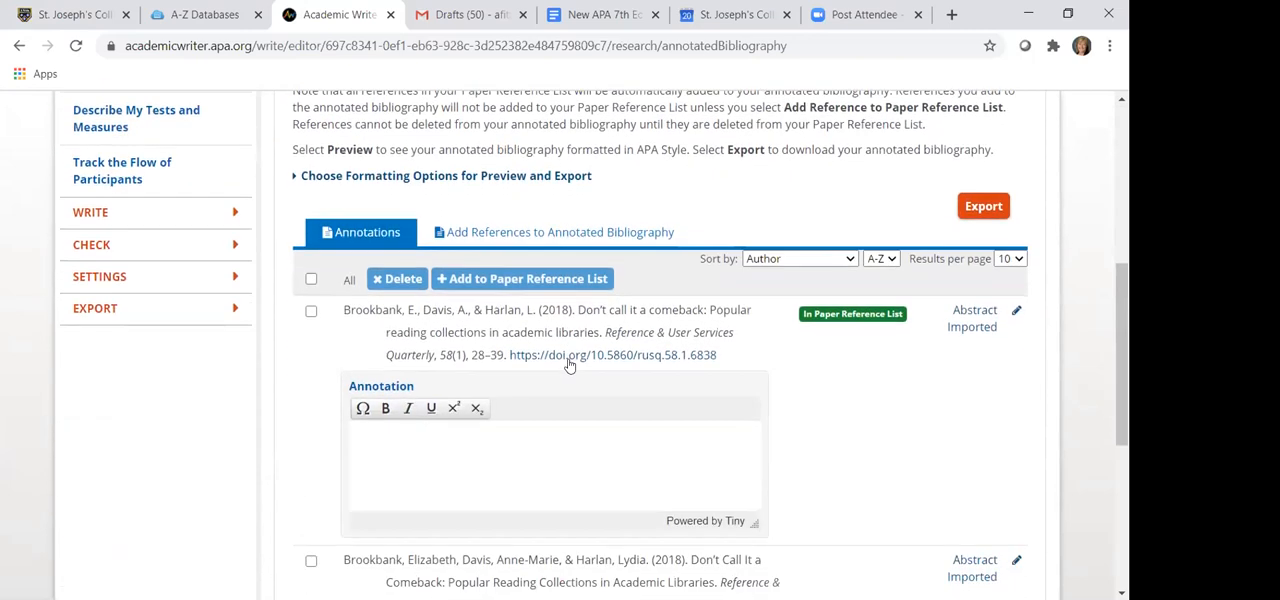
mouse_move(454, 460)
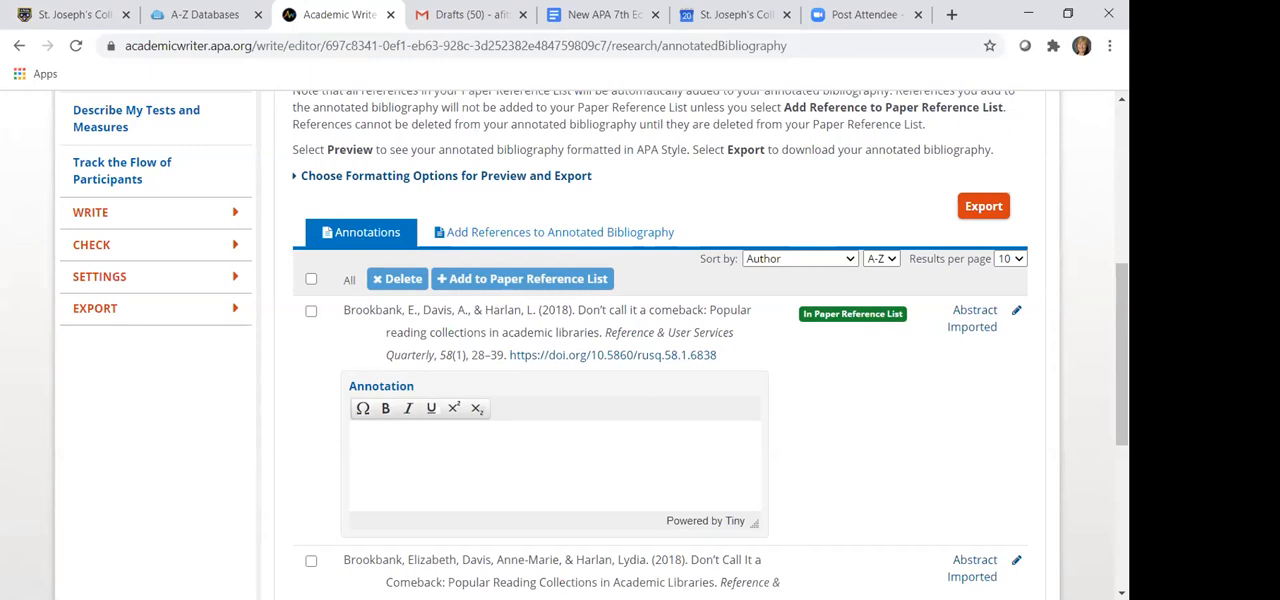
mouse_move(715, 323)
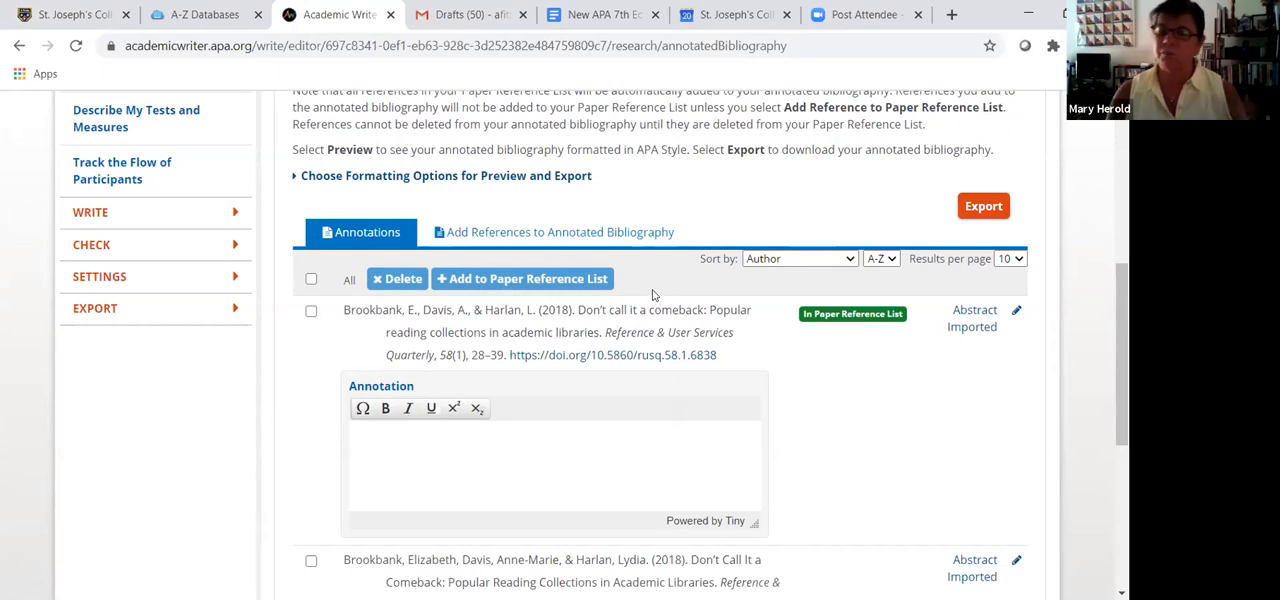
mouse_move(648, 293)
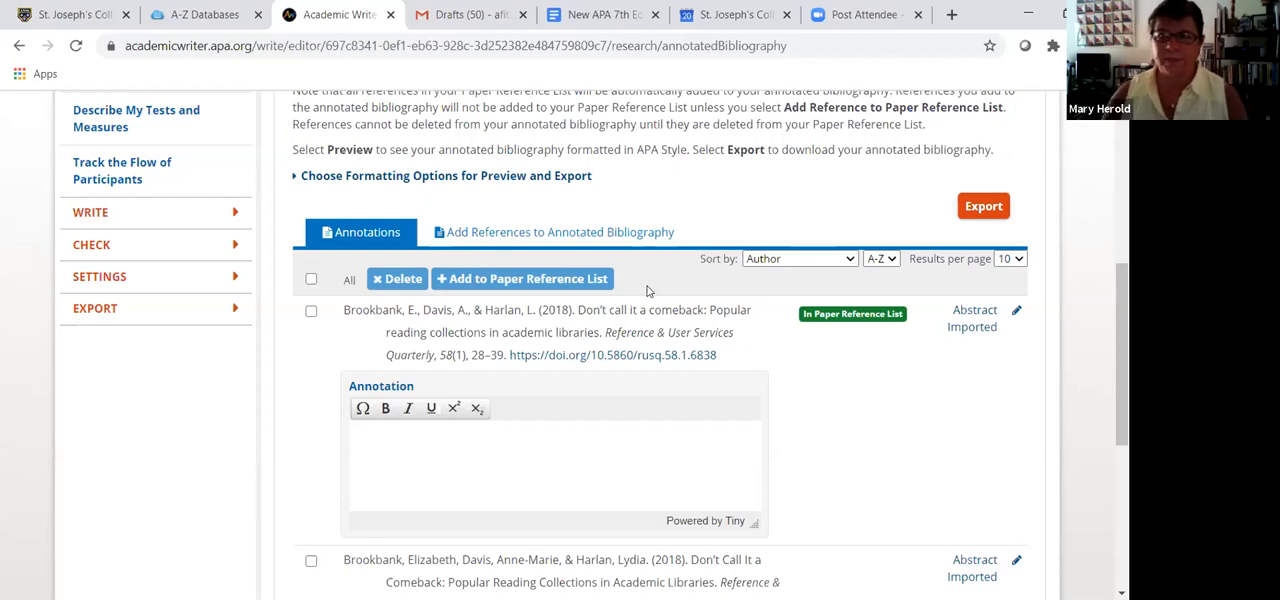
mouse_move(627, 278)
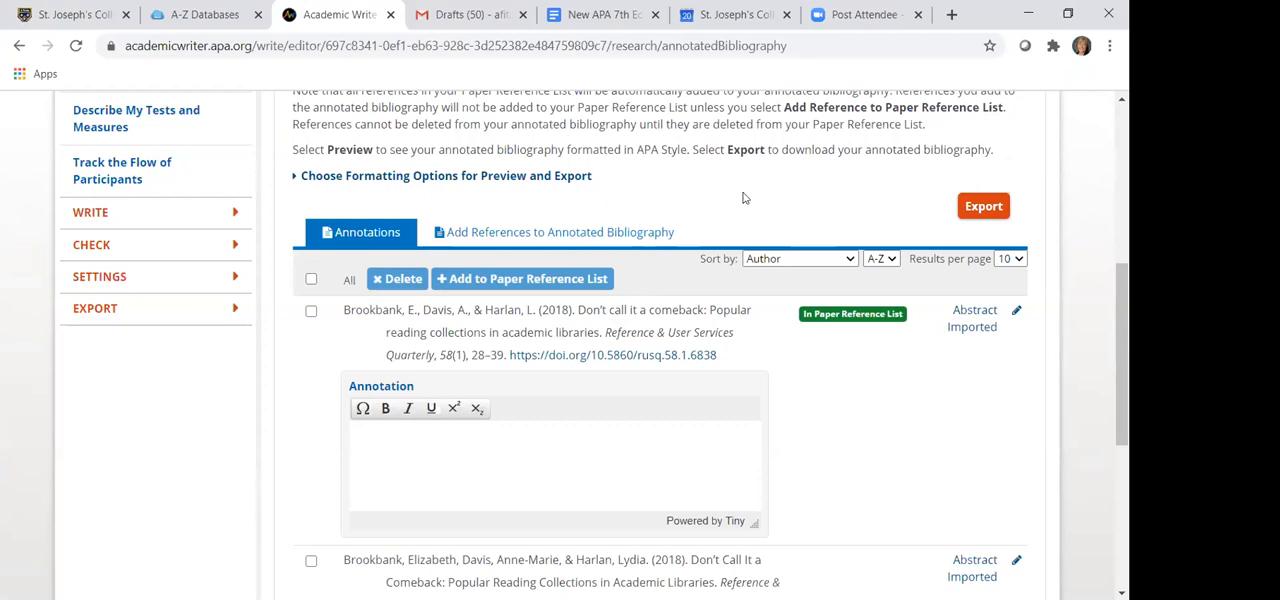
mouse_move(773, 231)
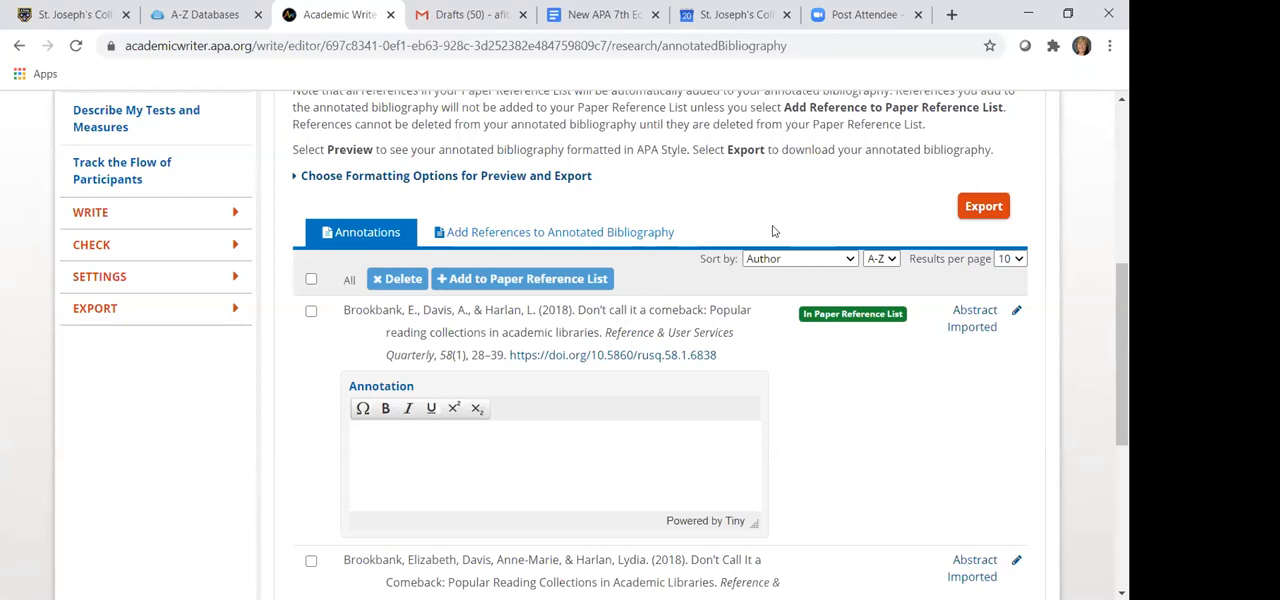
mouse_move(561, 379)
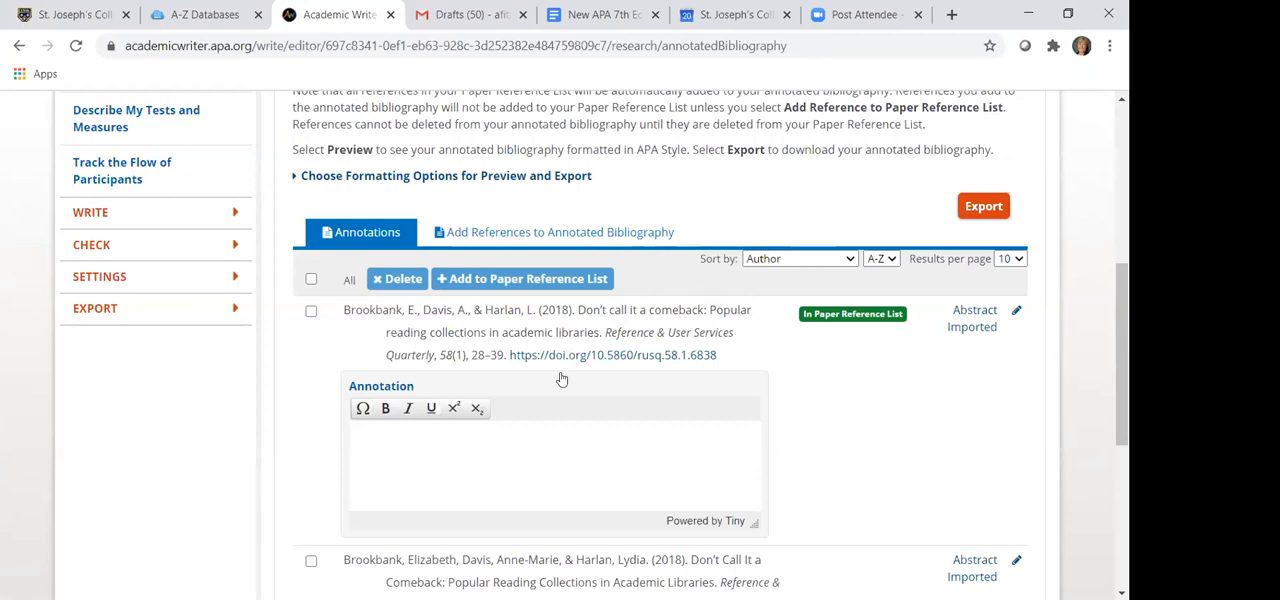
mouse_move(790, 450)
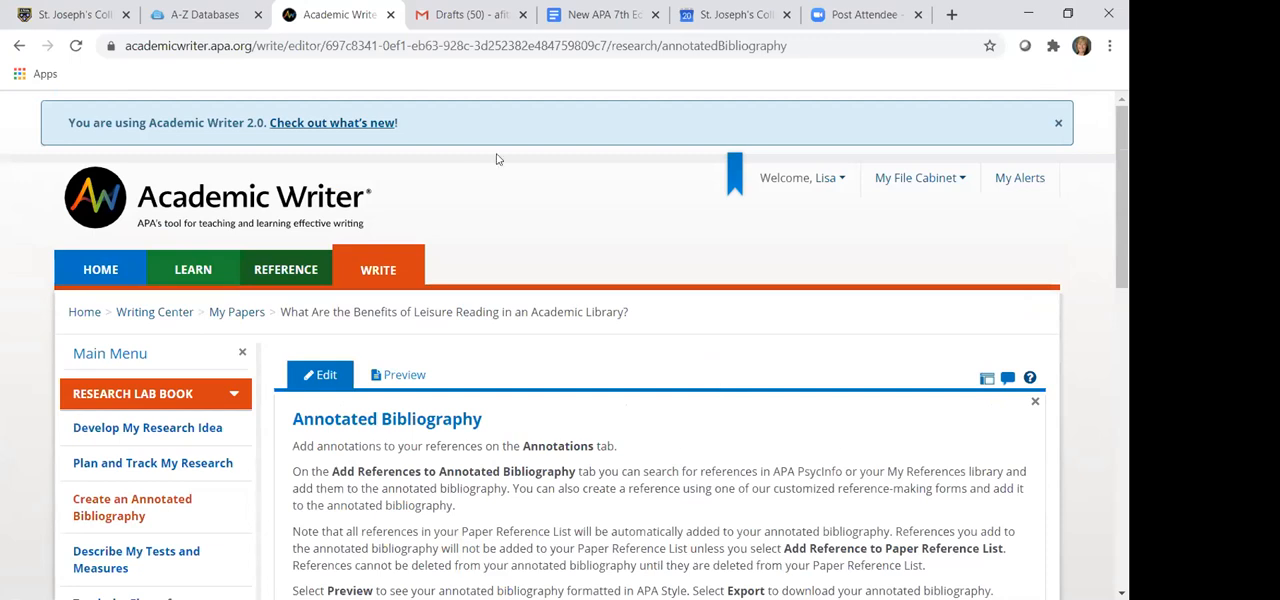
mouse_move(553, 255)
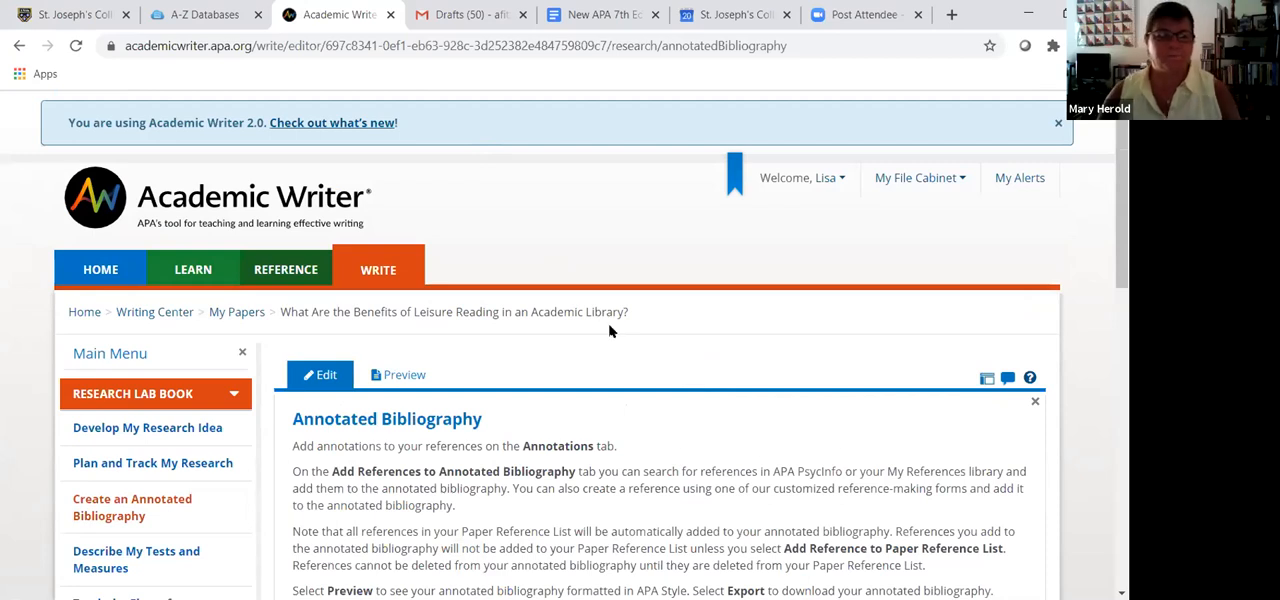
mouse_move(648, 313)
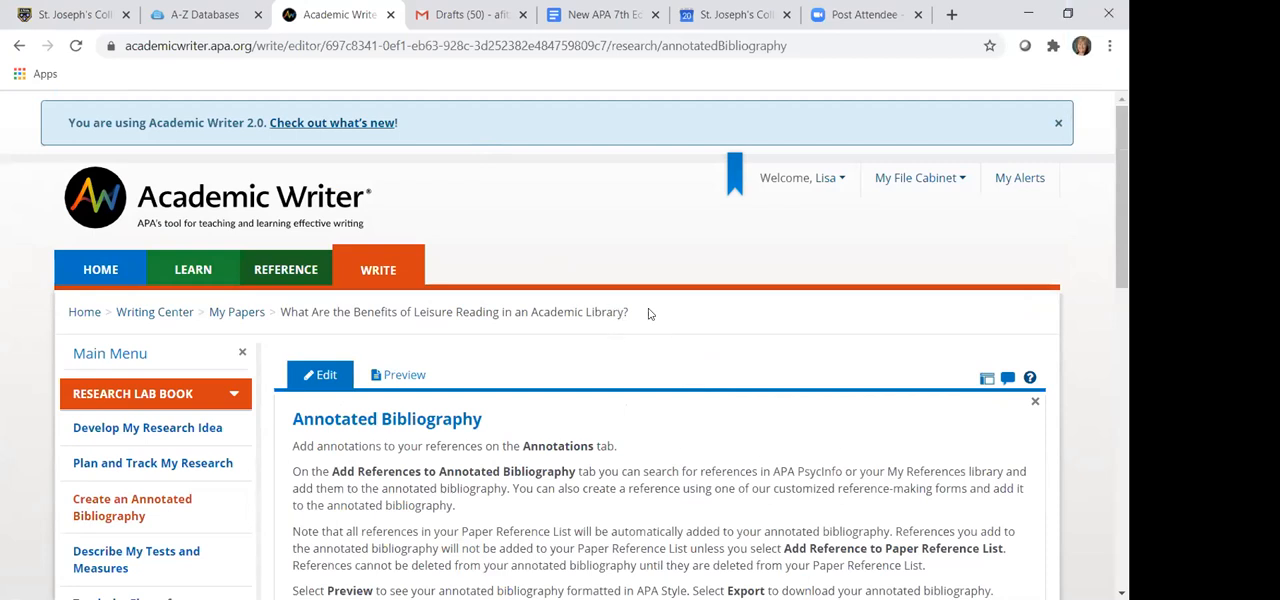
mouse_move(636, 303)
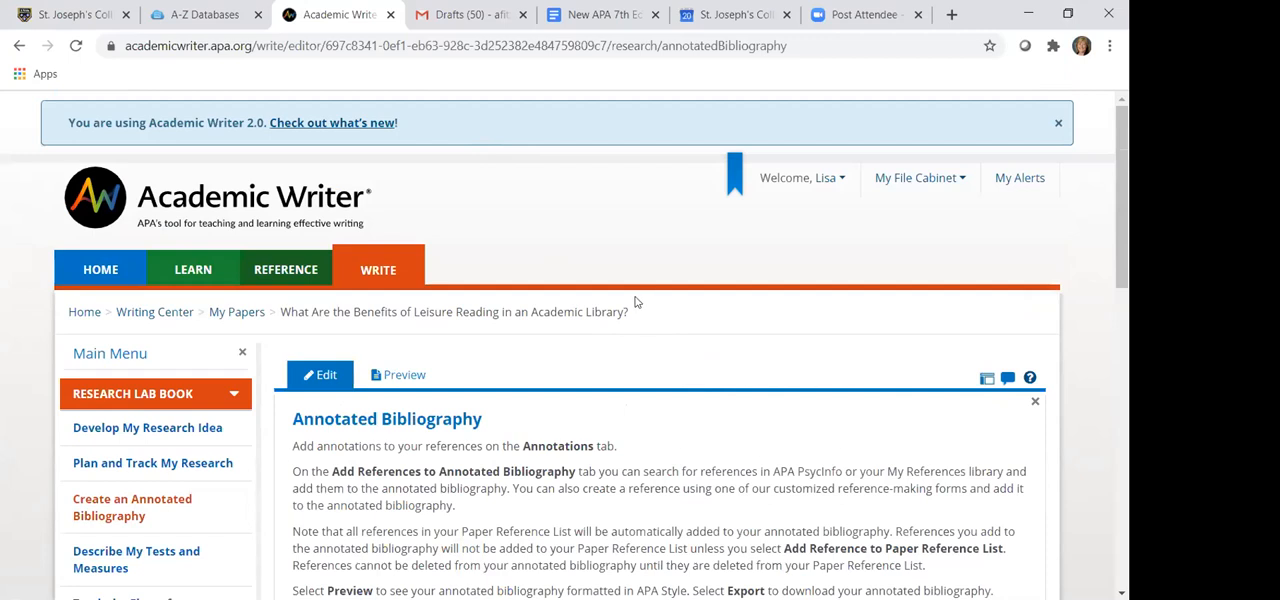
mouse_move(649, 301)
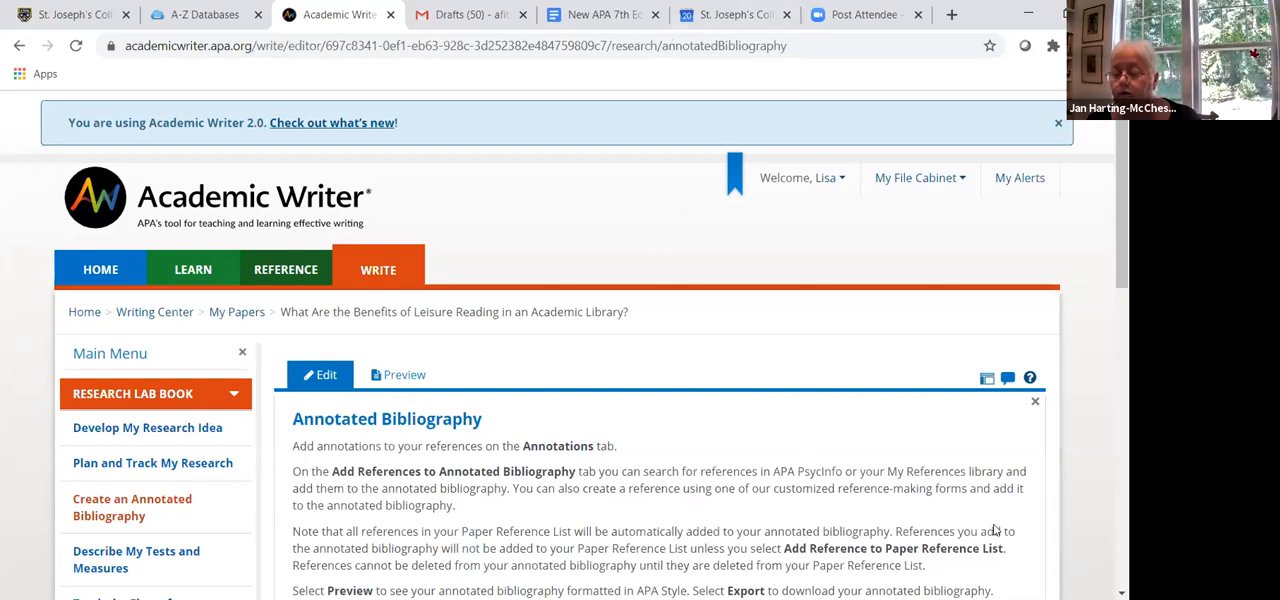
mouse_move(1063, 580)
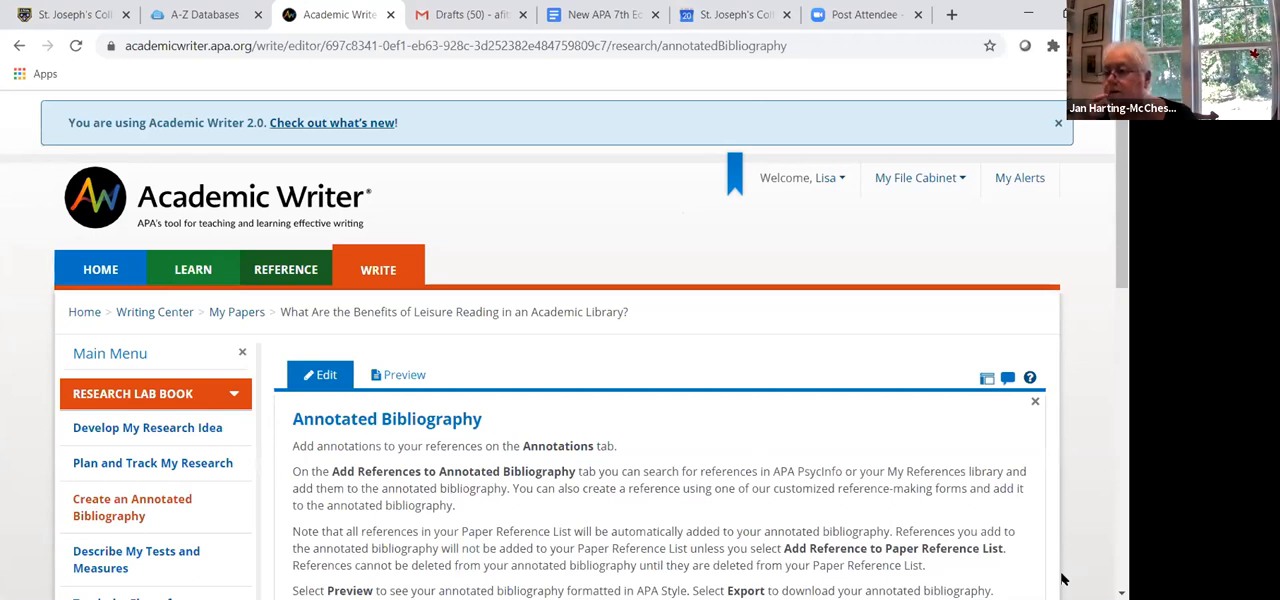
mouse_move(888, 567)
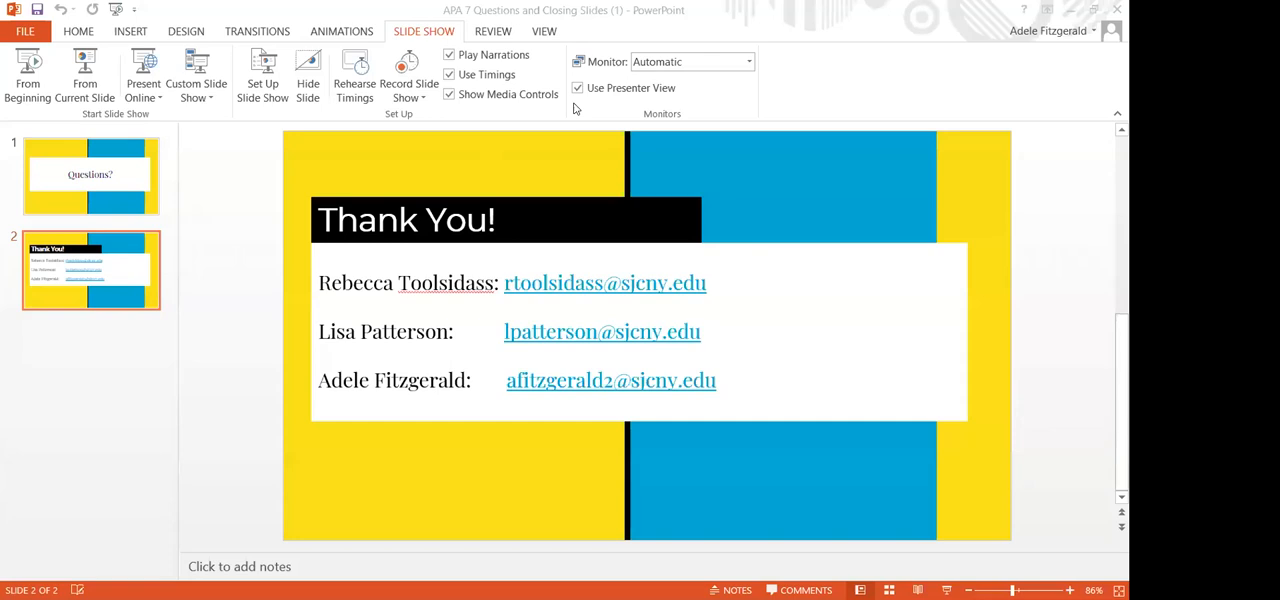
mouse_move(28, 70)
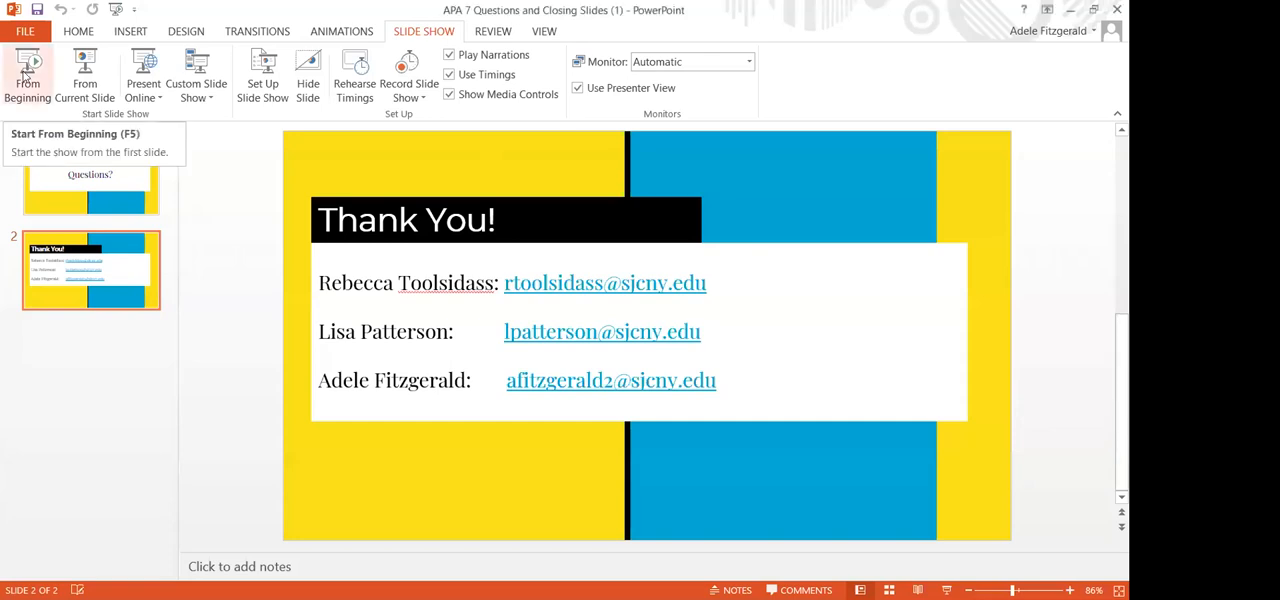
mouse_move(430, 38)
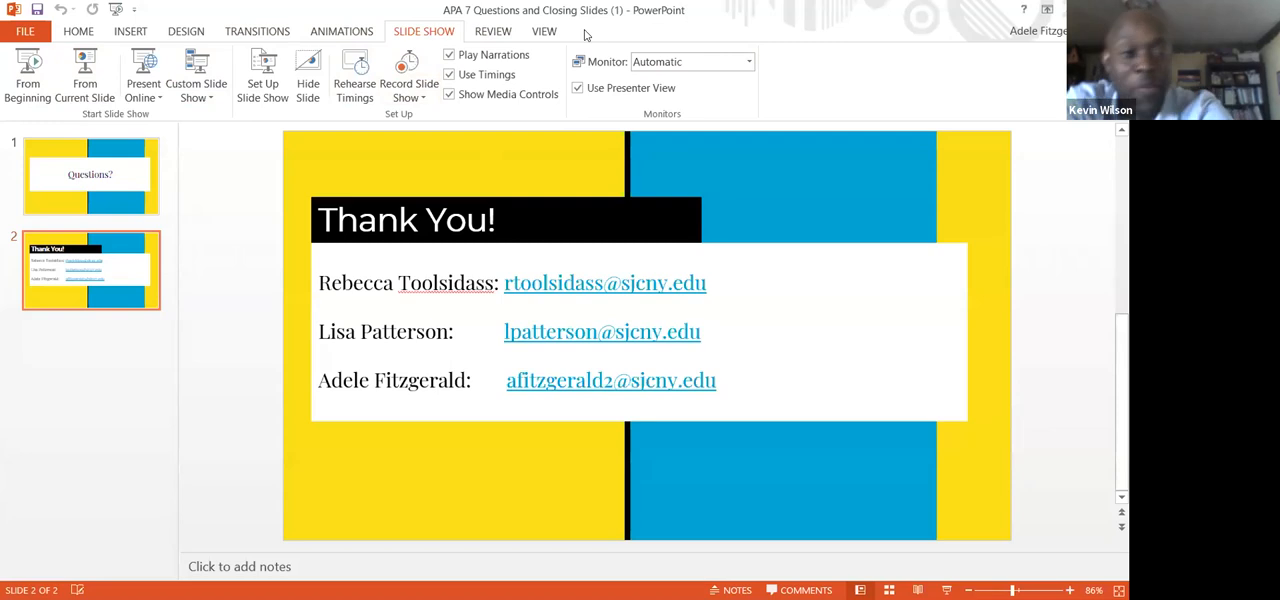
Step: Display the Thank You! slide with the presenters' contact details
click(544, 31)
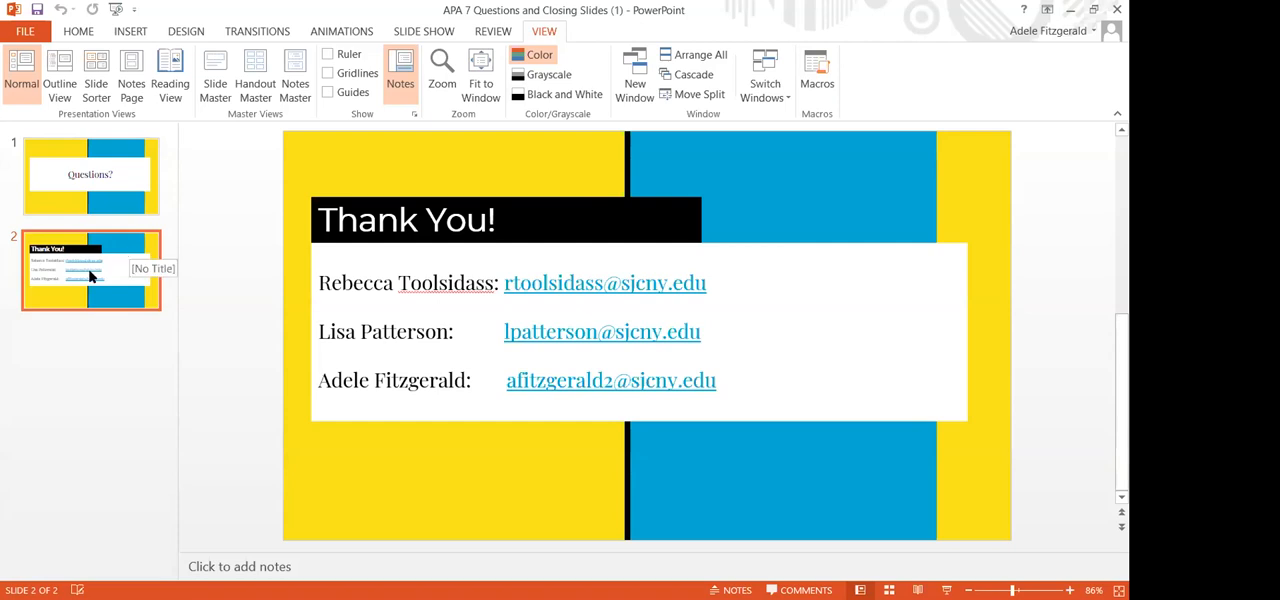
mouse_move(83, 432)
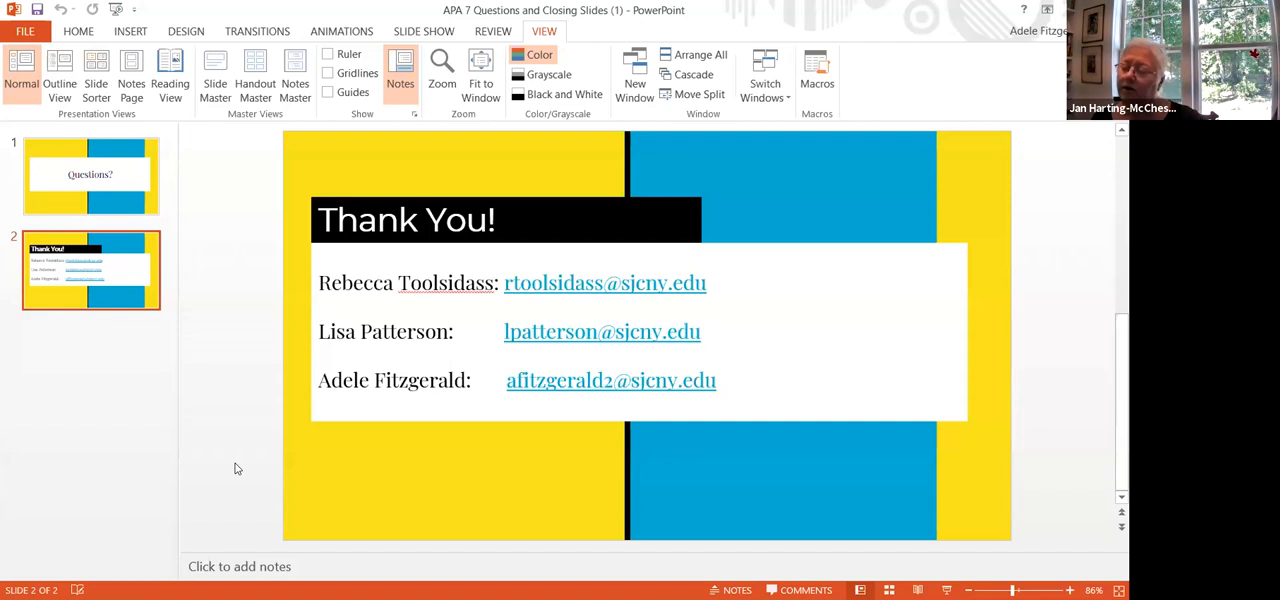
mouse_move(228, 472)
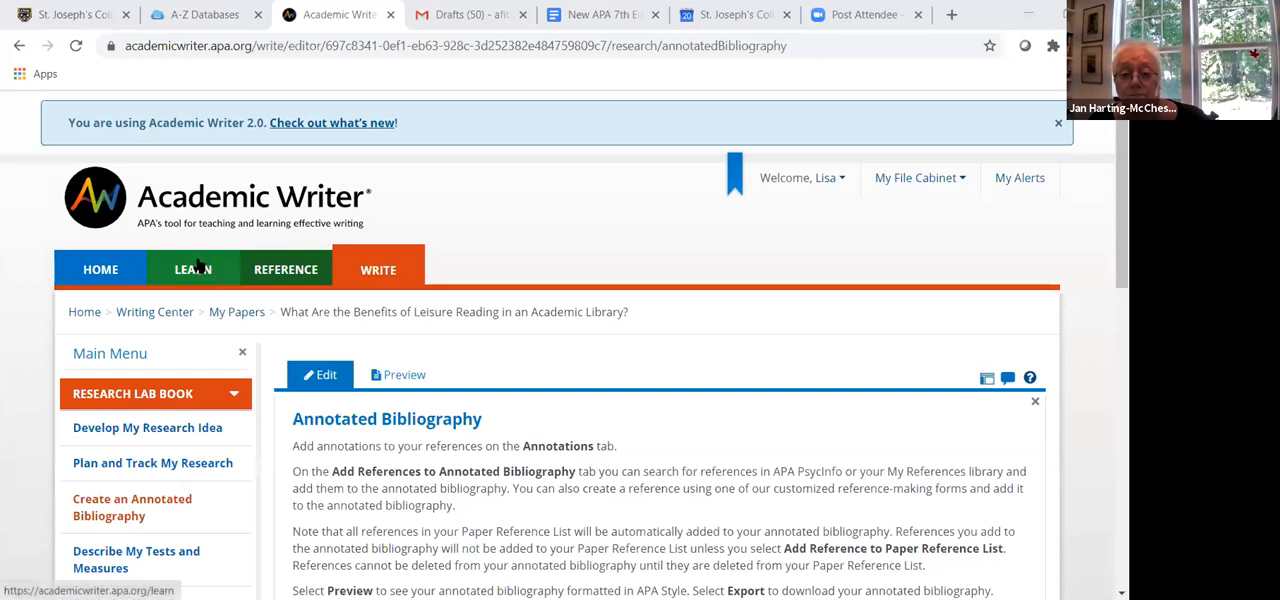
Step: Go to the Learning Center and browse its tutorial lessons
click(192, 269)
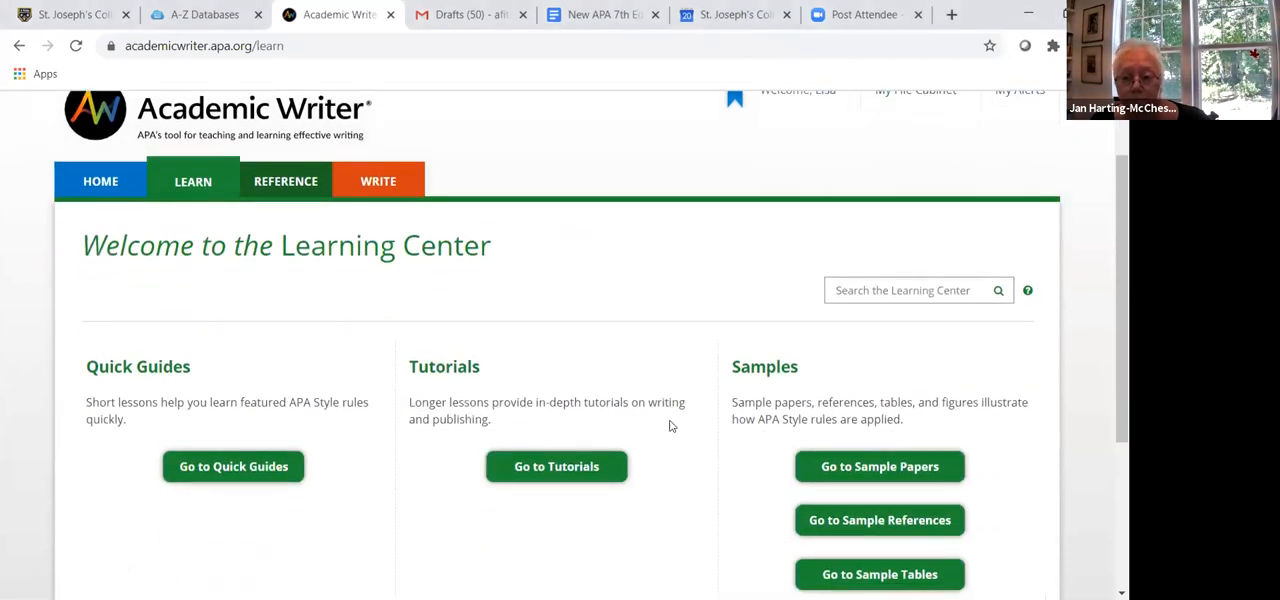
scroll(down, 3)
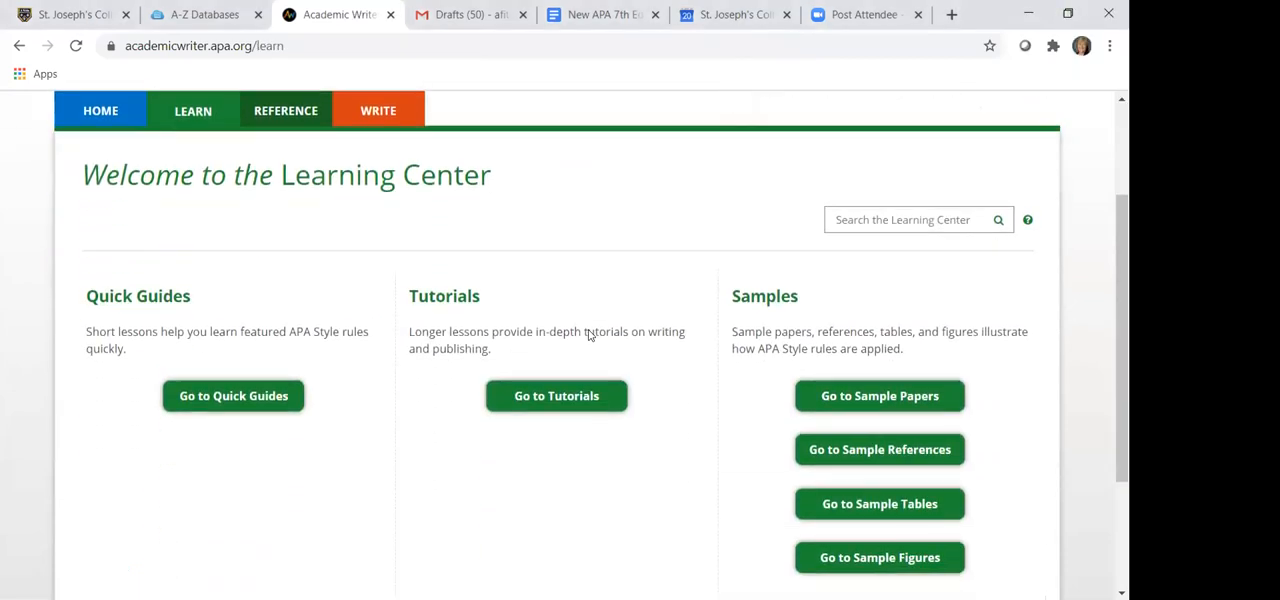
scroll(down, 3)
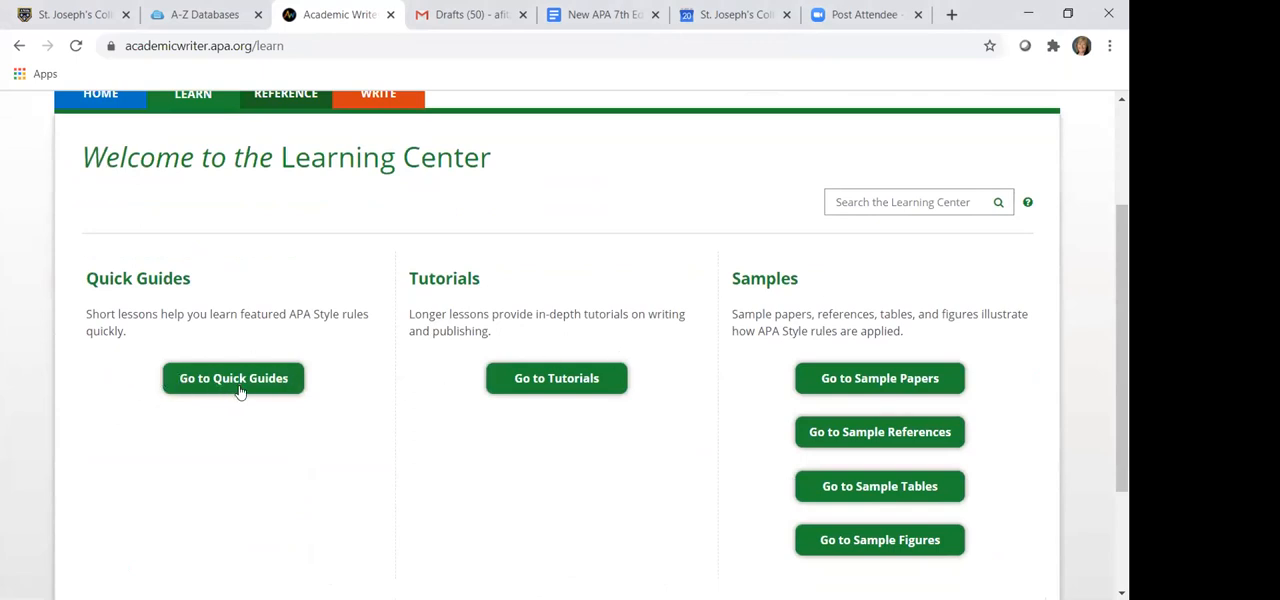
mouse_move(233, 378)
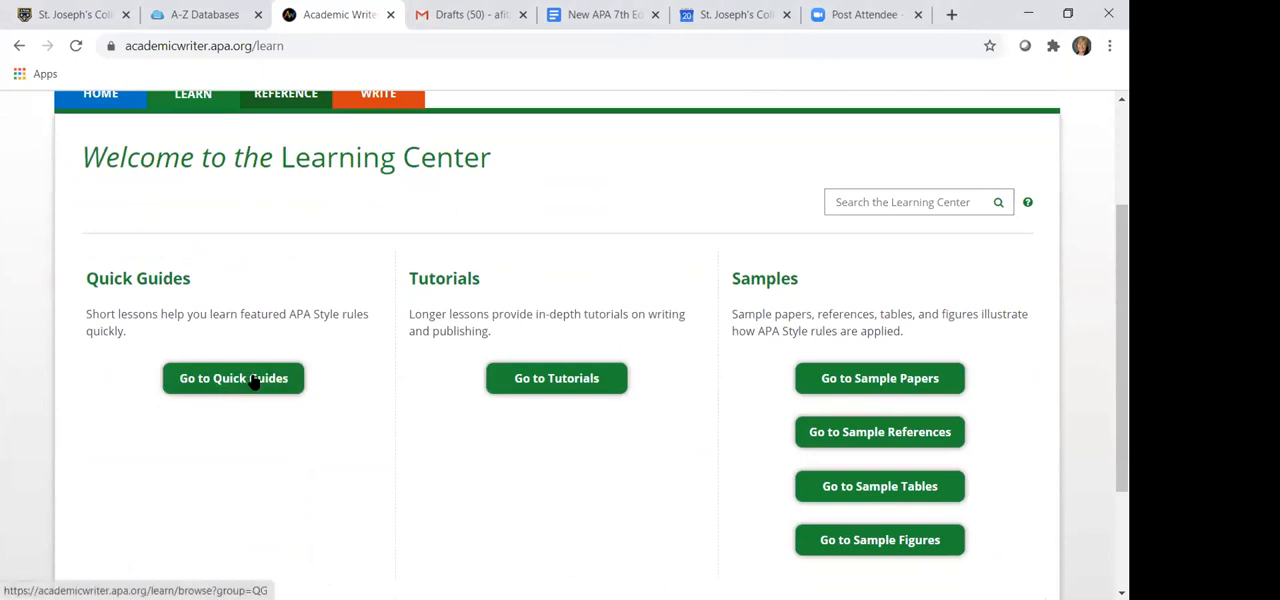
click(556, 378)
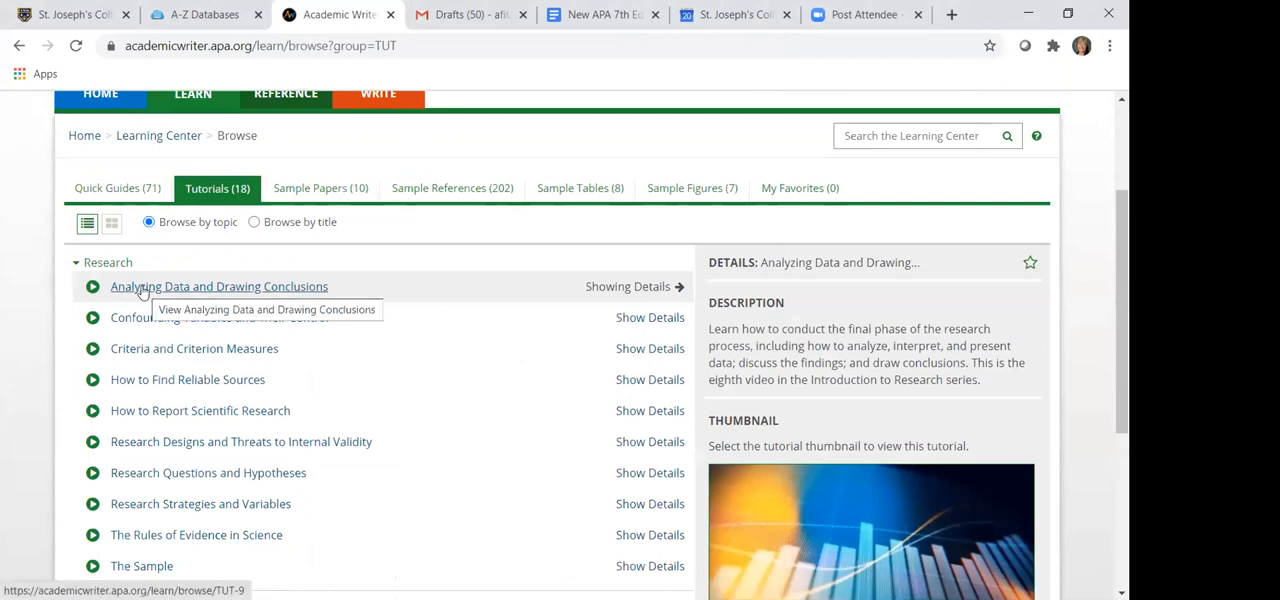
Step: Open the Analyzing Data and Drawing Conclusions tutorial under Research
click(219, 286)
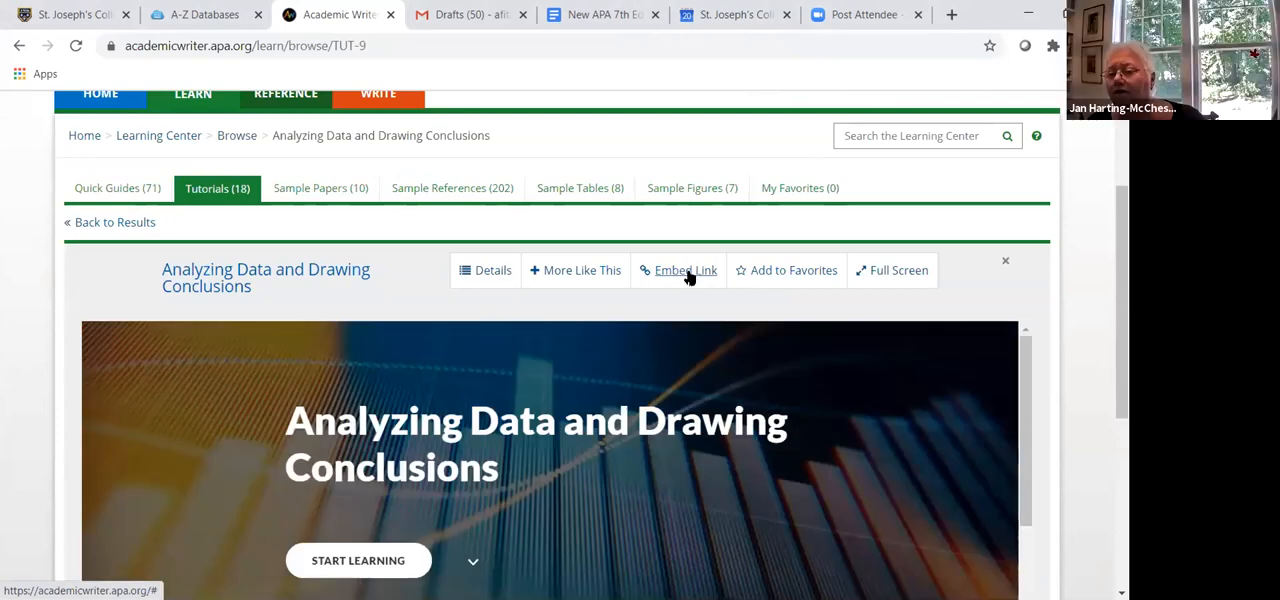
mouse_move(498, 306)
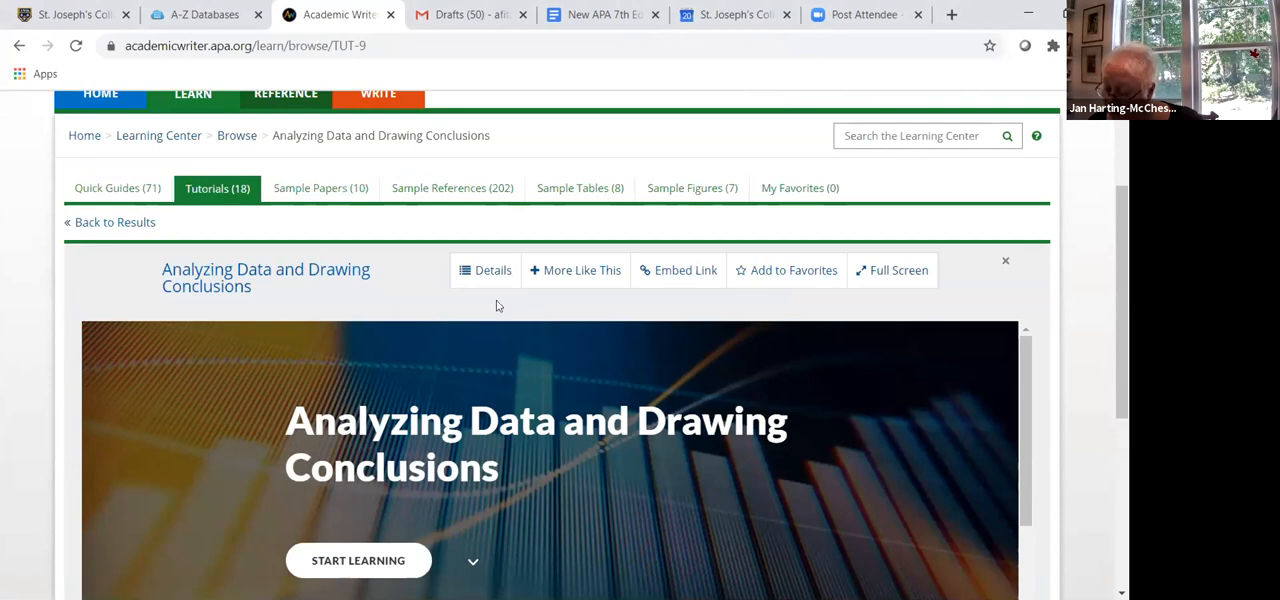
mouse_move(358, 560)
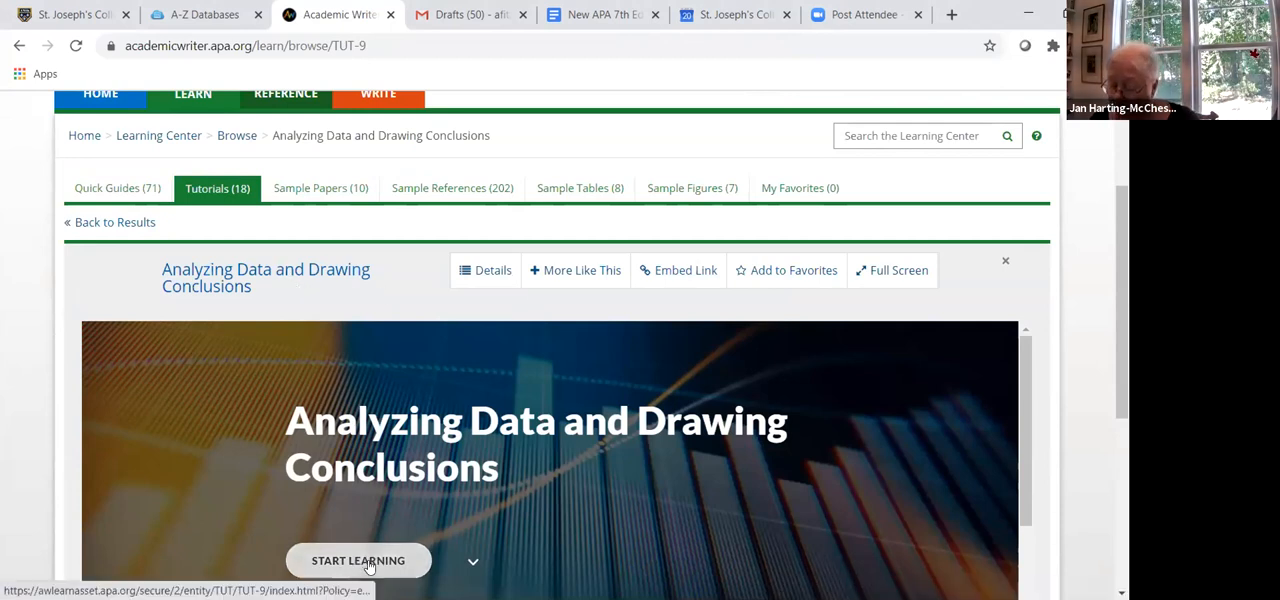
scroll(down, 3)
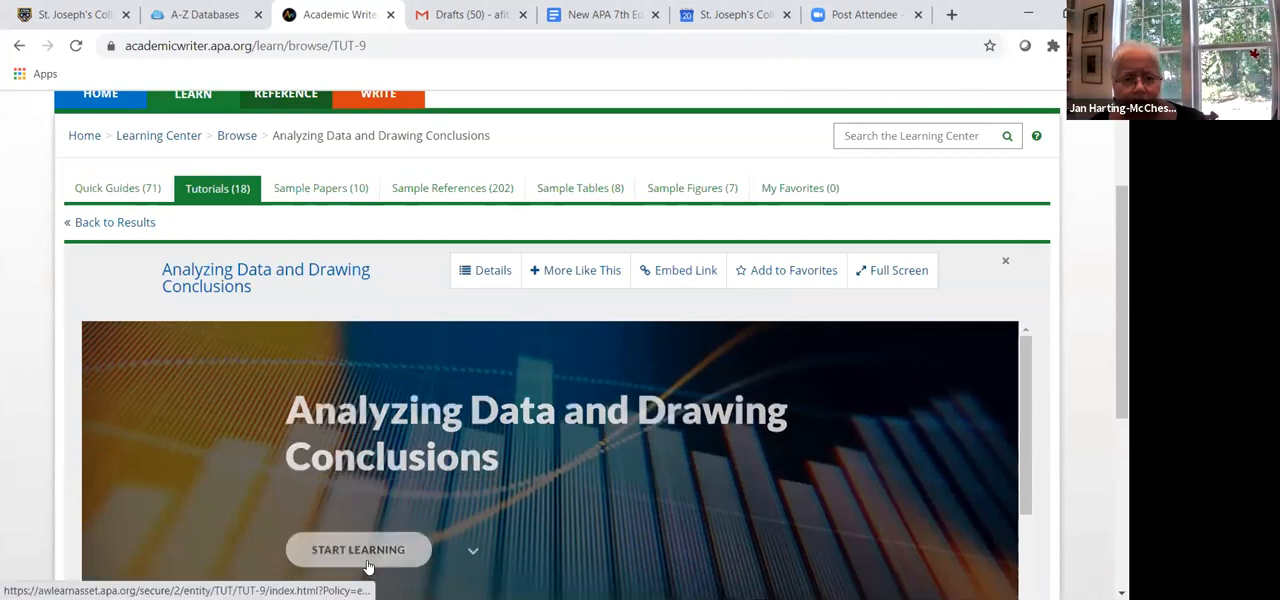
click(358, 549)
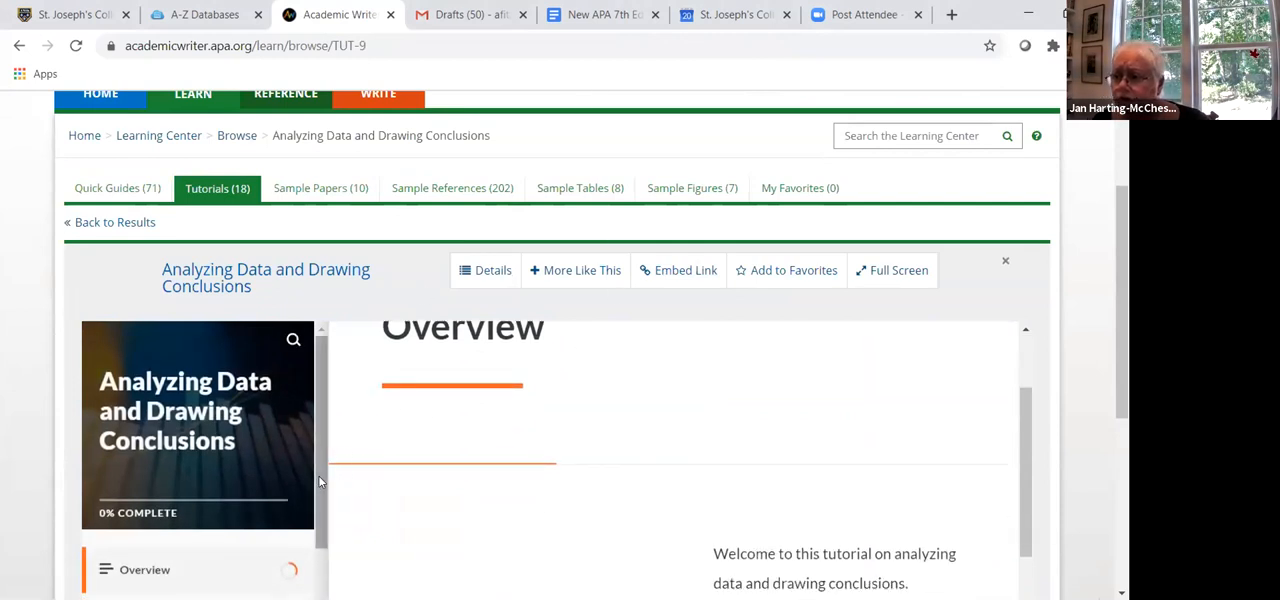
scroll(down, 3)
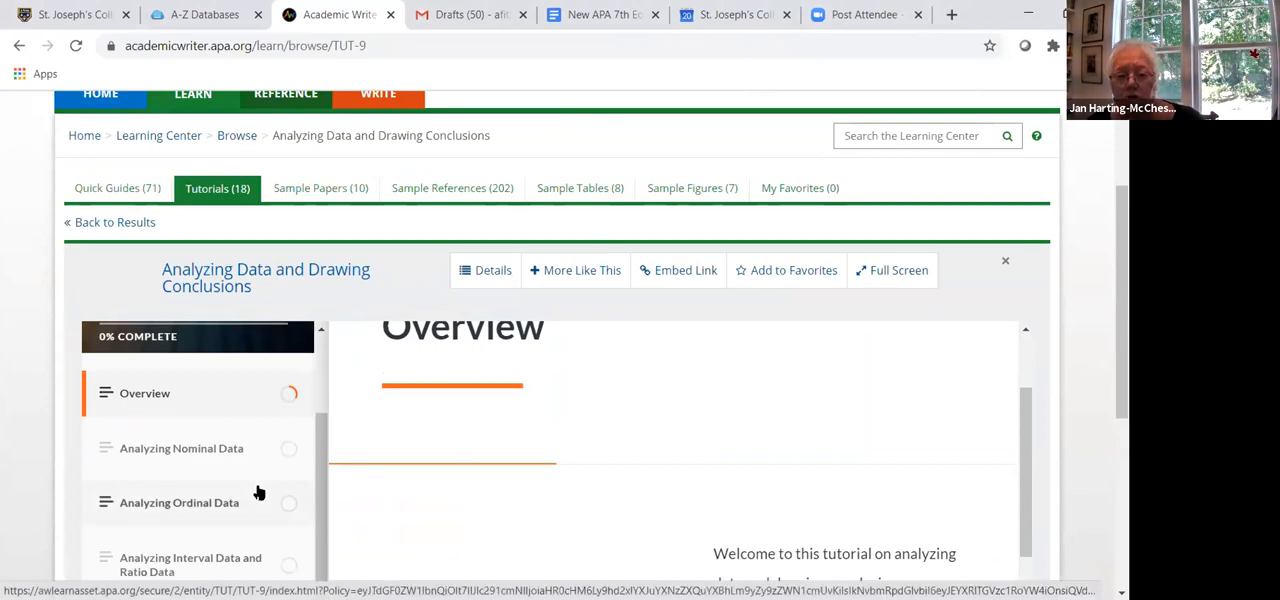
mouse_move(247, 503)
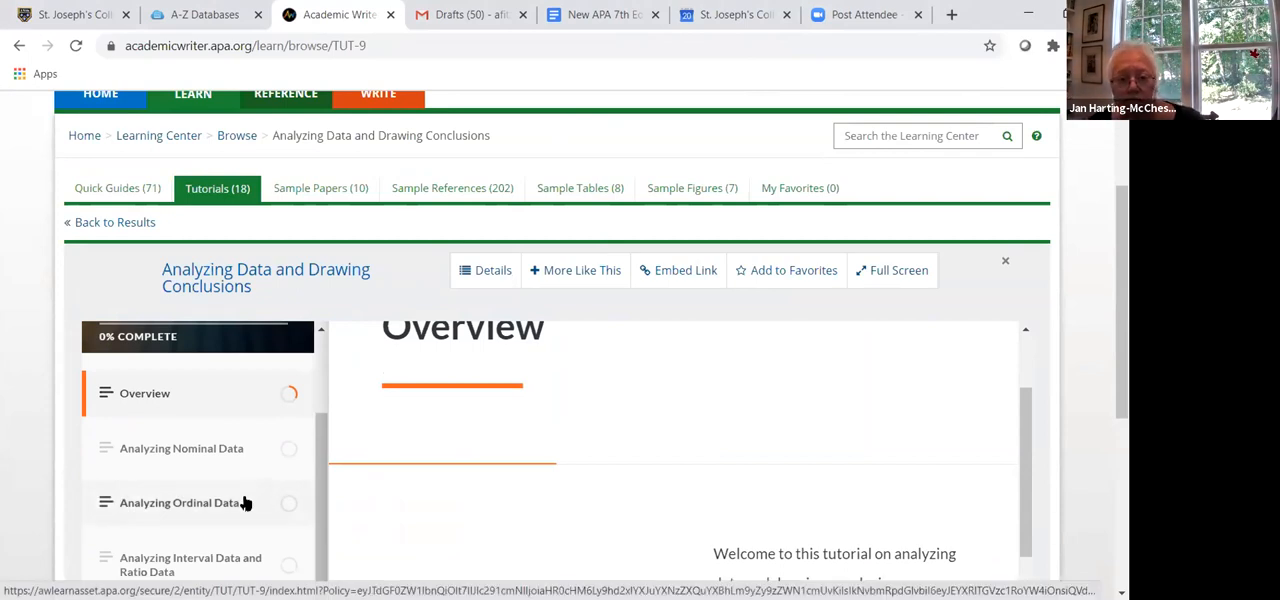
scroll(down, 3)
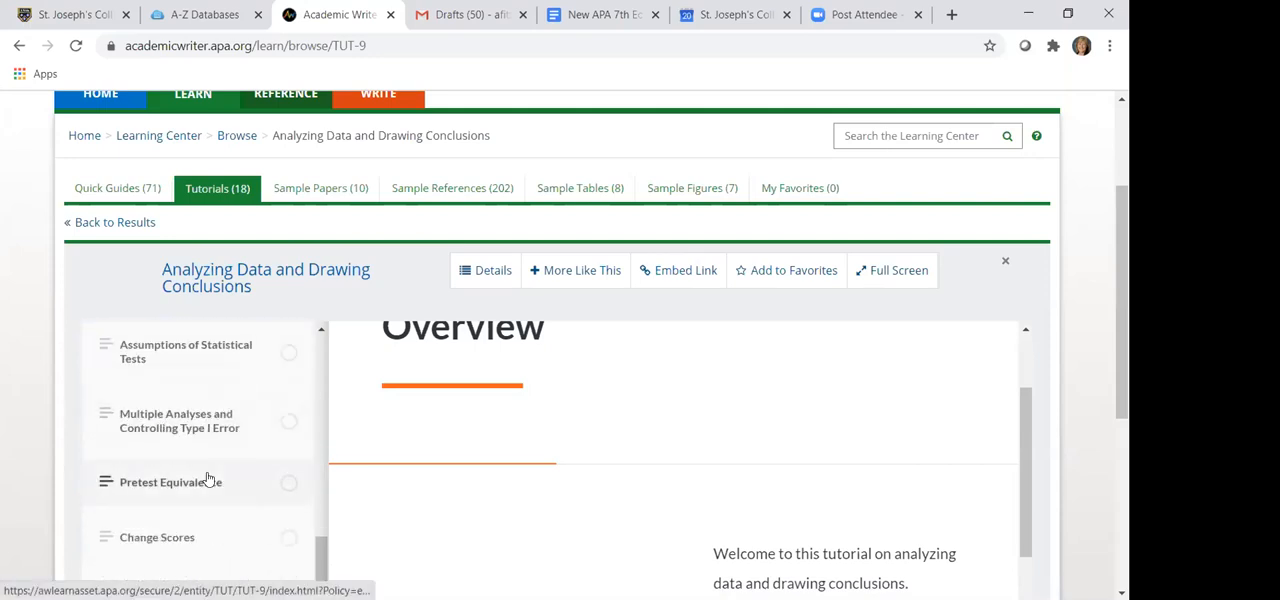
scroll(down, 3)
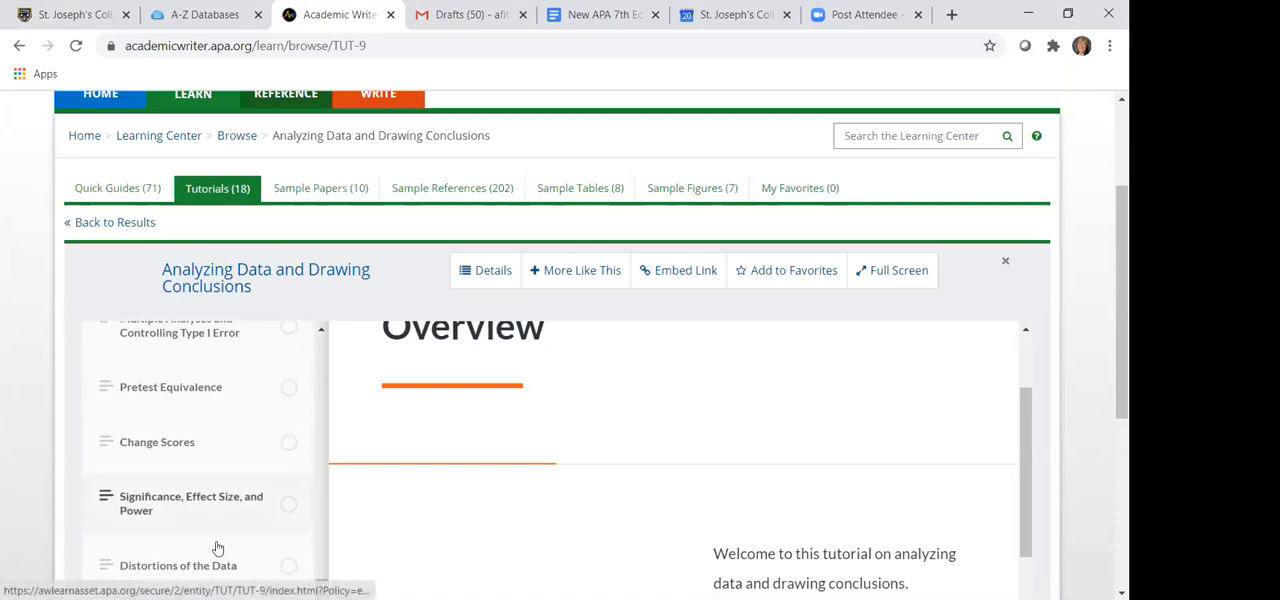
scroll(down, 3)
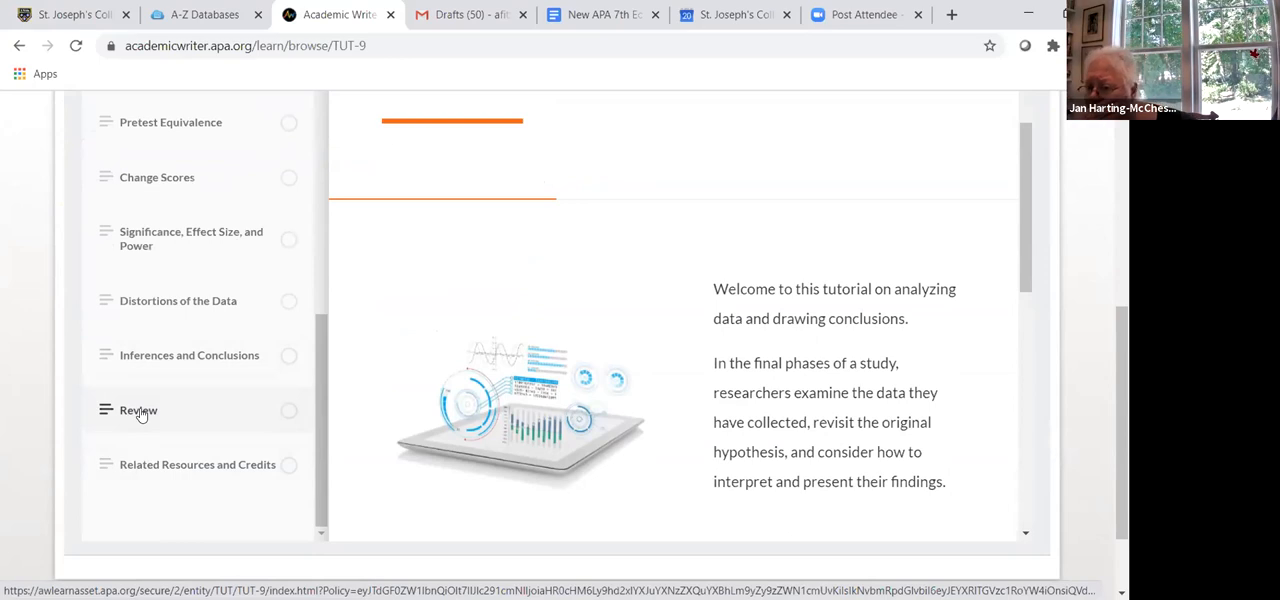
mouse_move(320, 460)
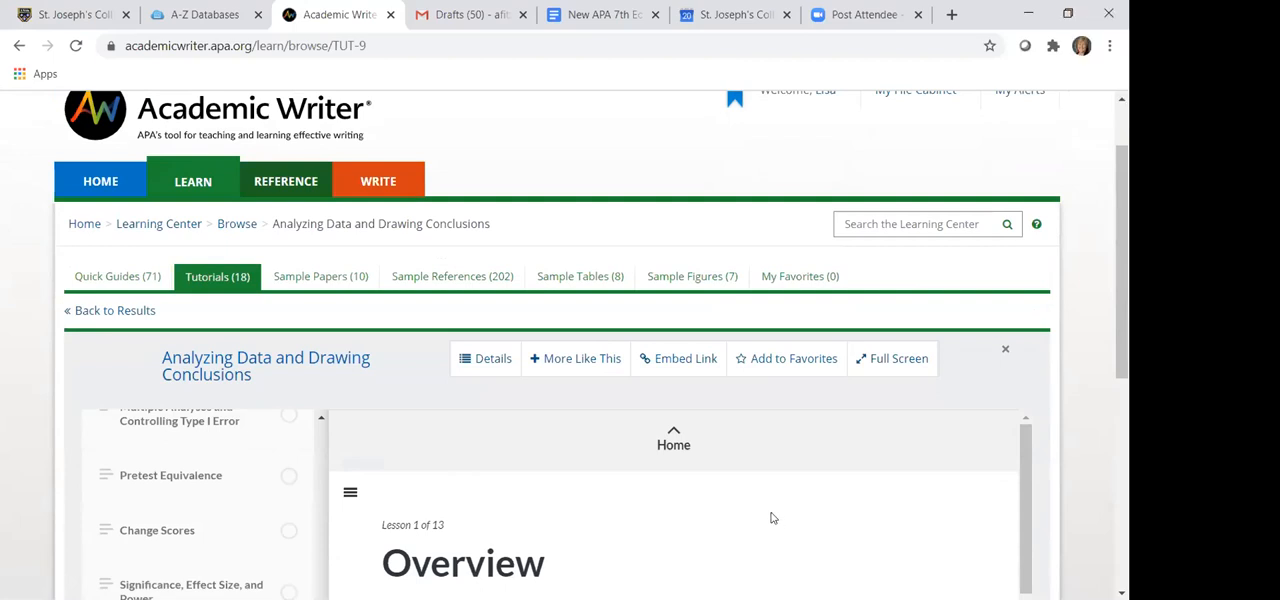
mouse_move(728, 426)
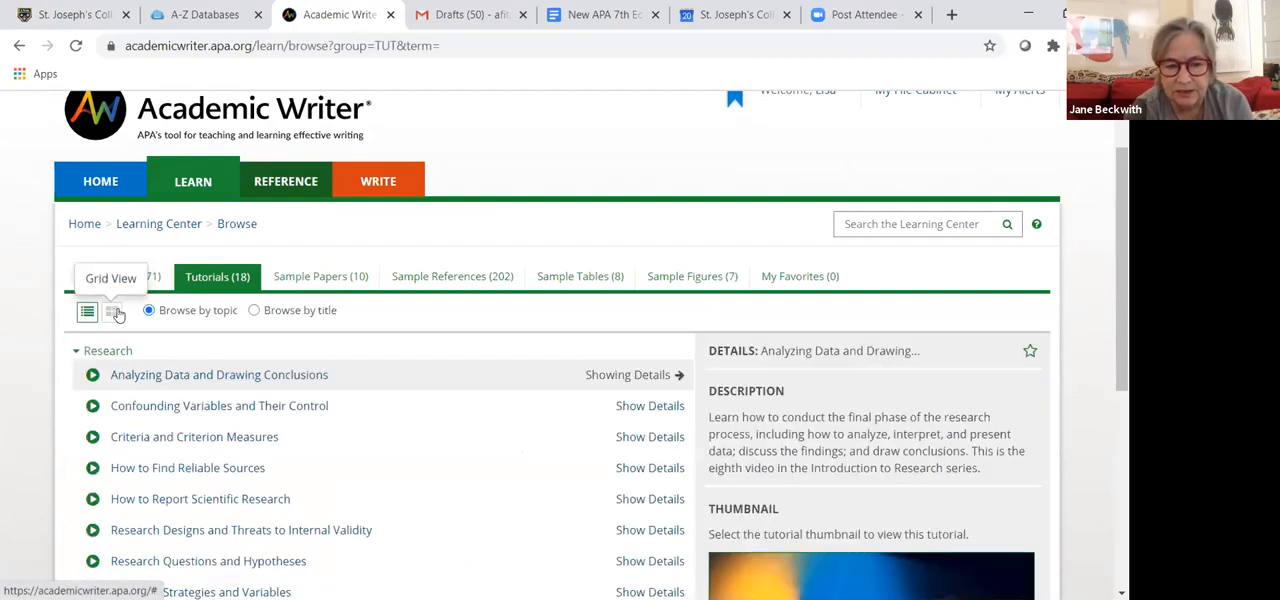
mouse_move(343, 405)
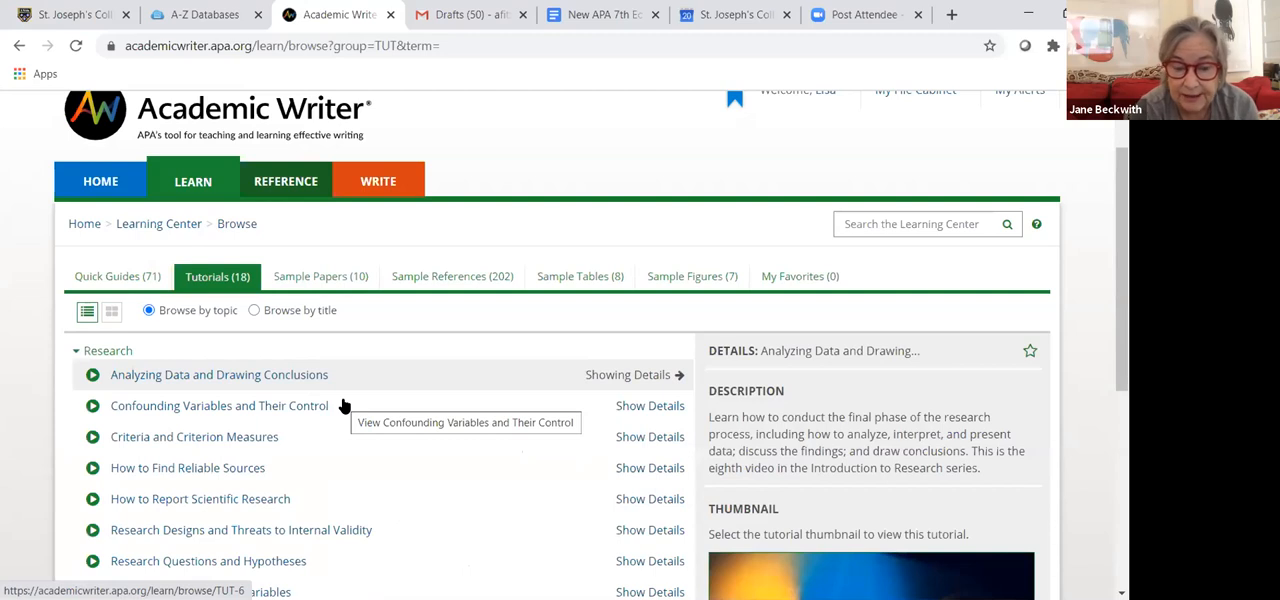
mouse_move(558, 357)
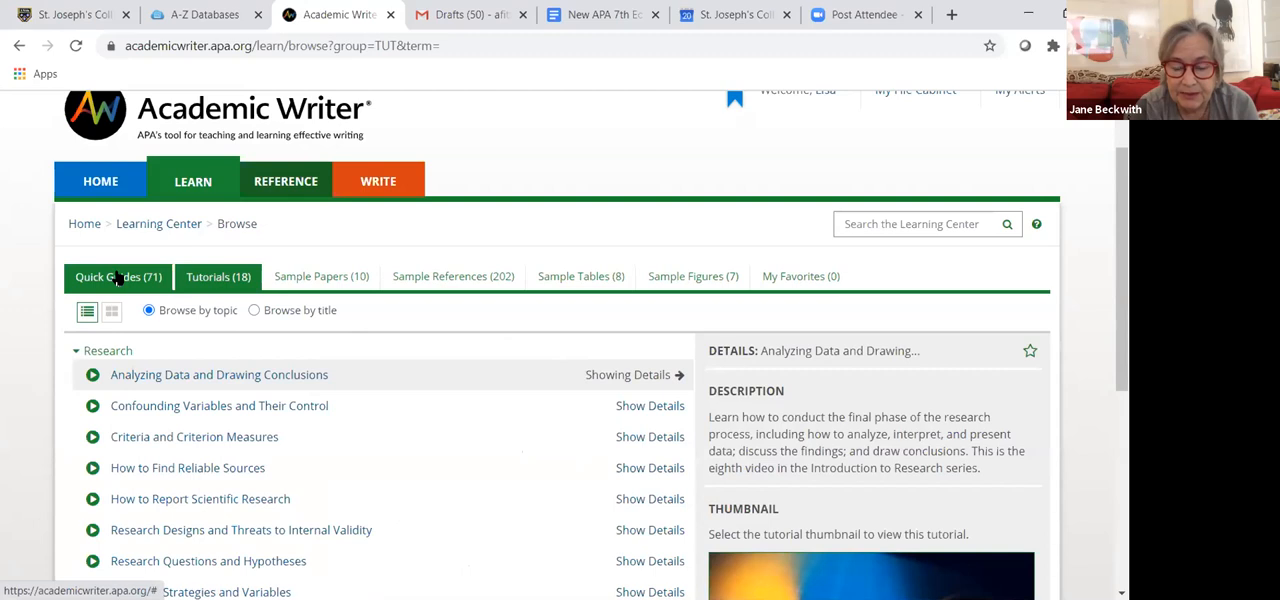
Step: Switch to the Quick Guides catalogue, starting with Bias-Free Language topics
click(118, 276)
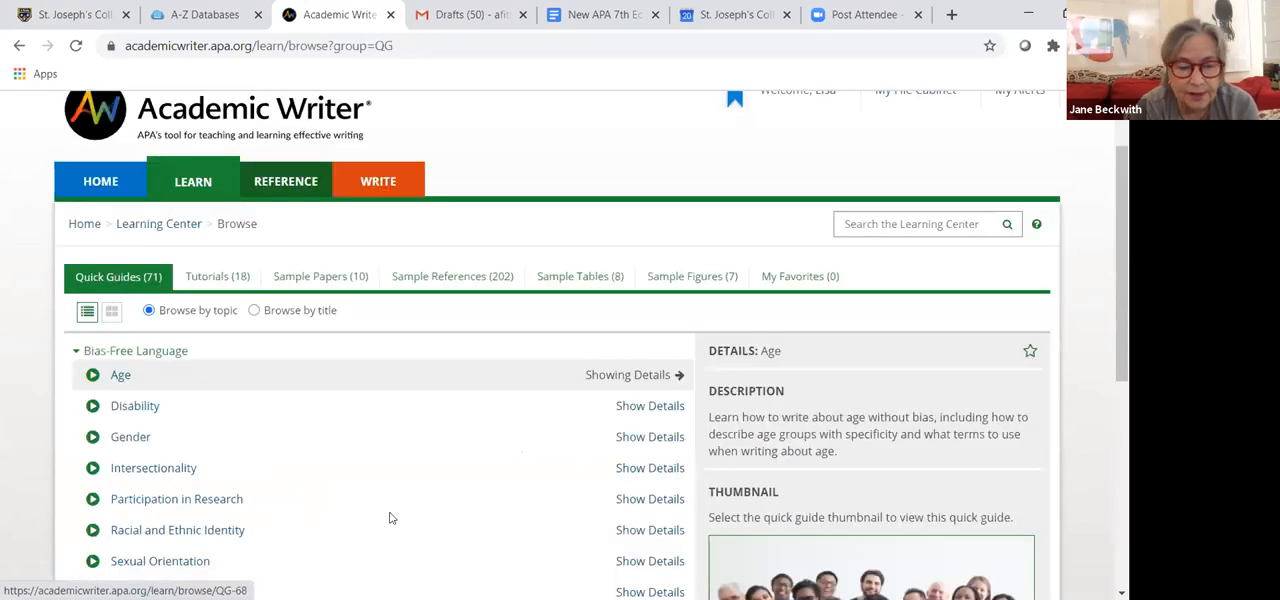
scroll(down, 3)
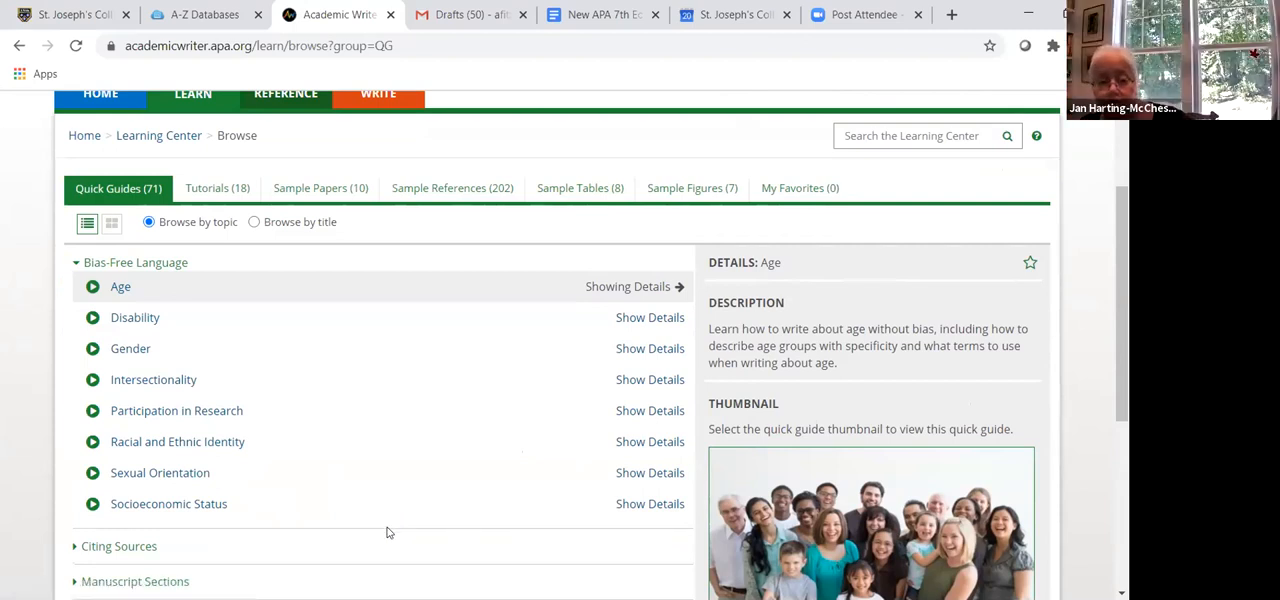
mouse_move(412, 430)
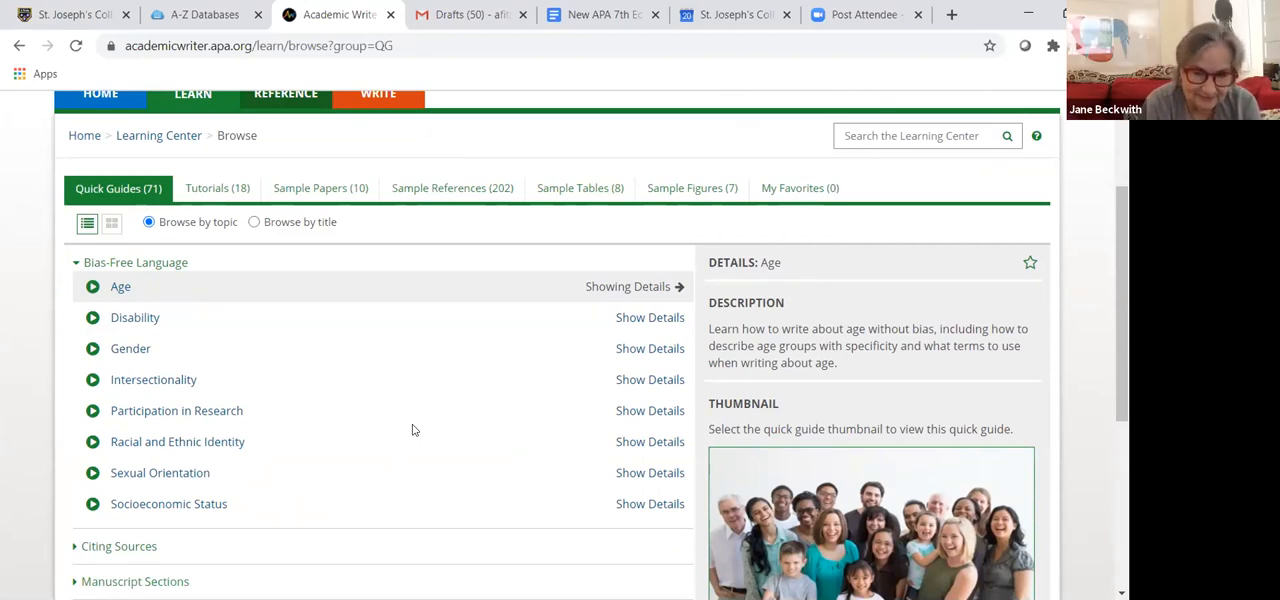
mouse_move(497, 464)
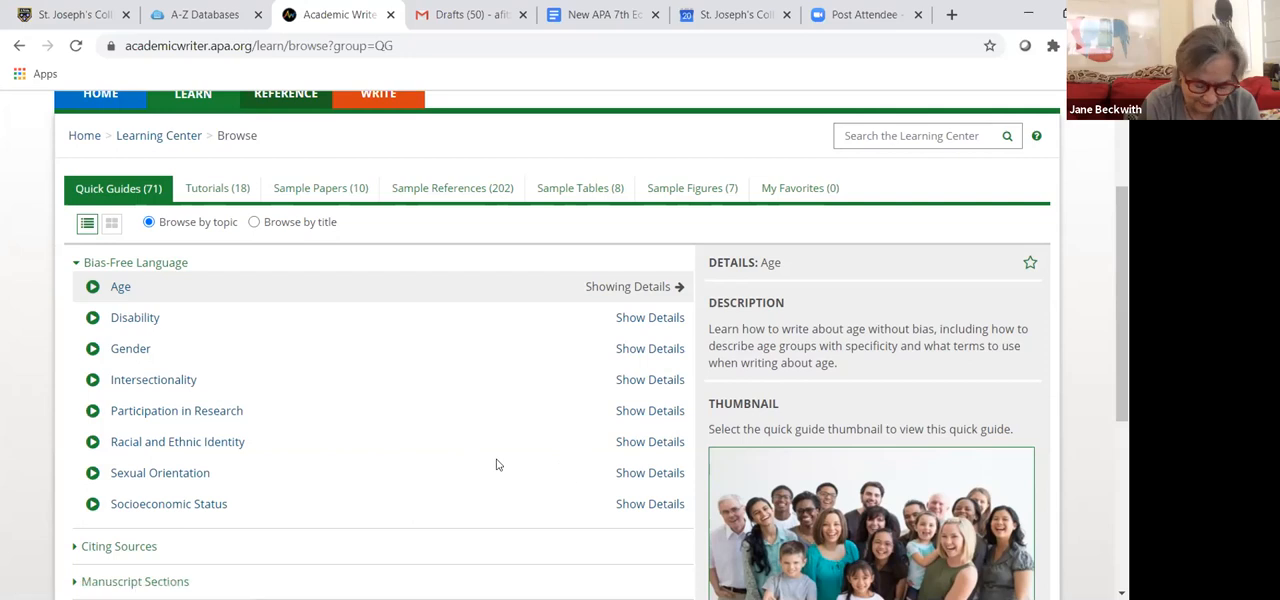
scroll(down, 3)
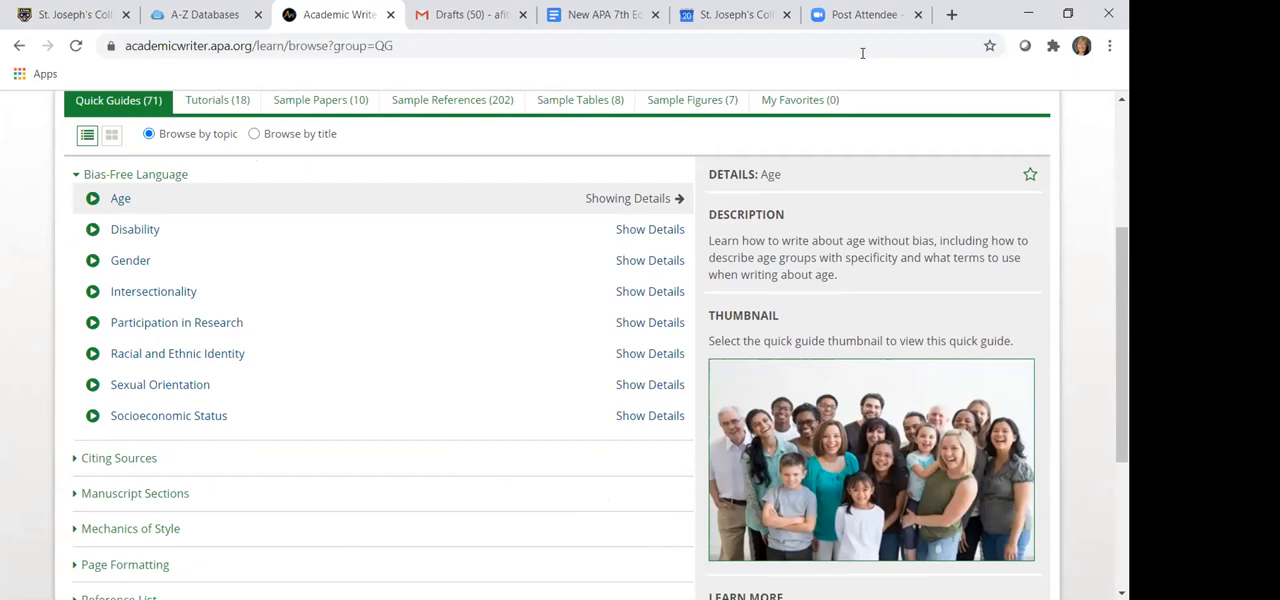
mouse_move(418, 419)
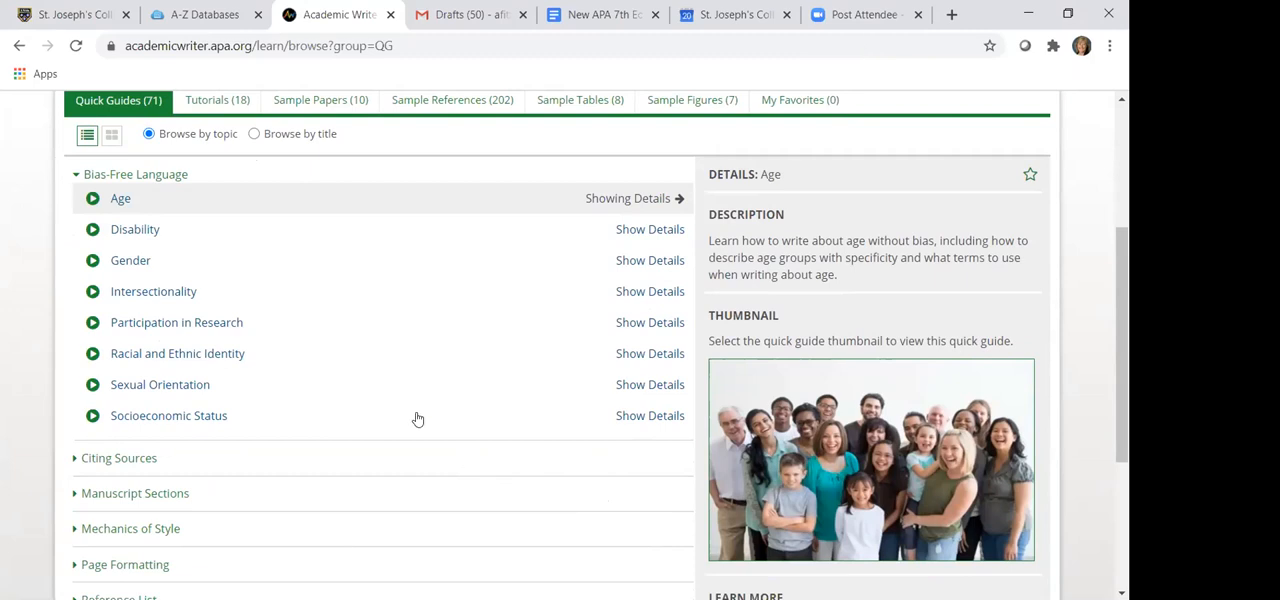
mouse_move(352, 311)
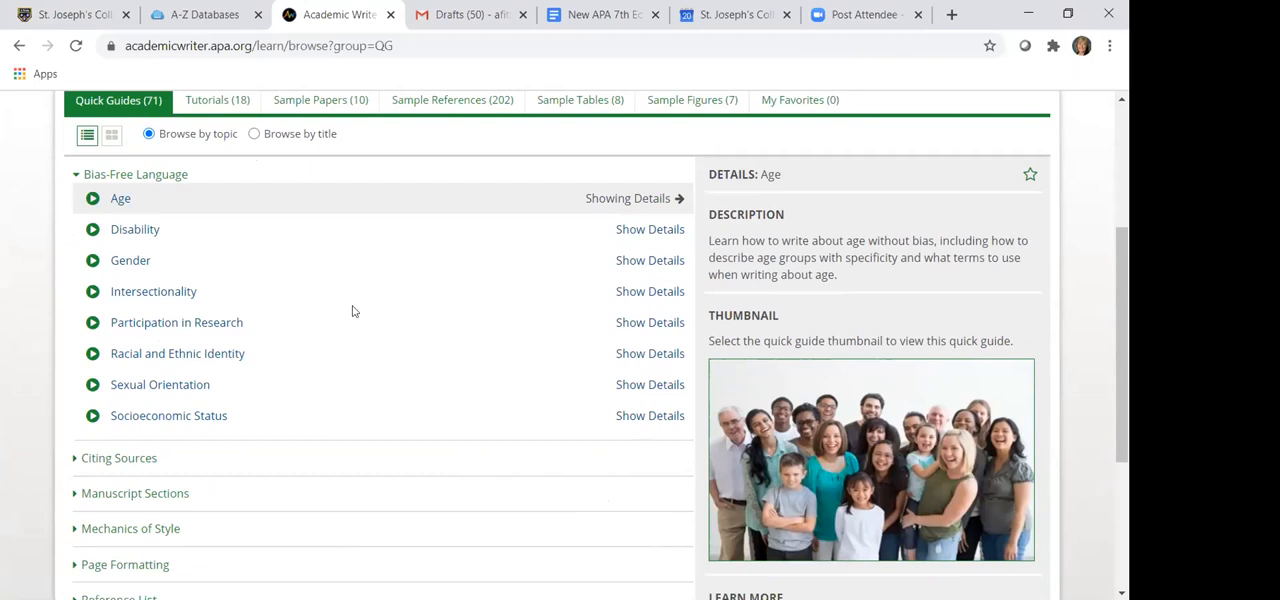
mouse_move(420, 293)
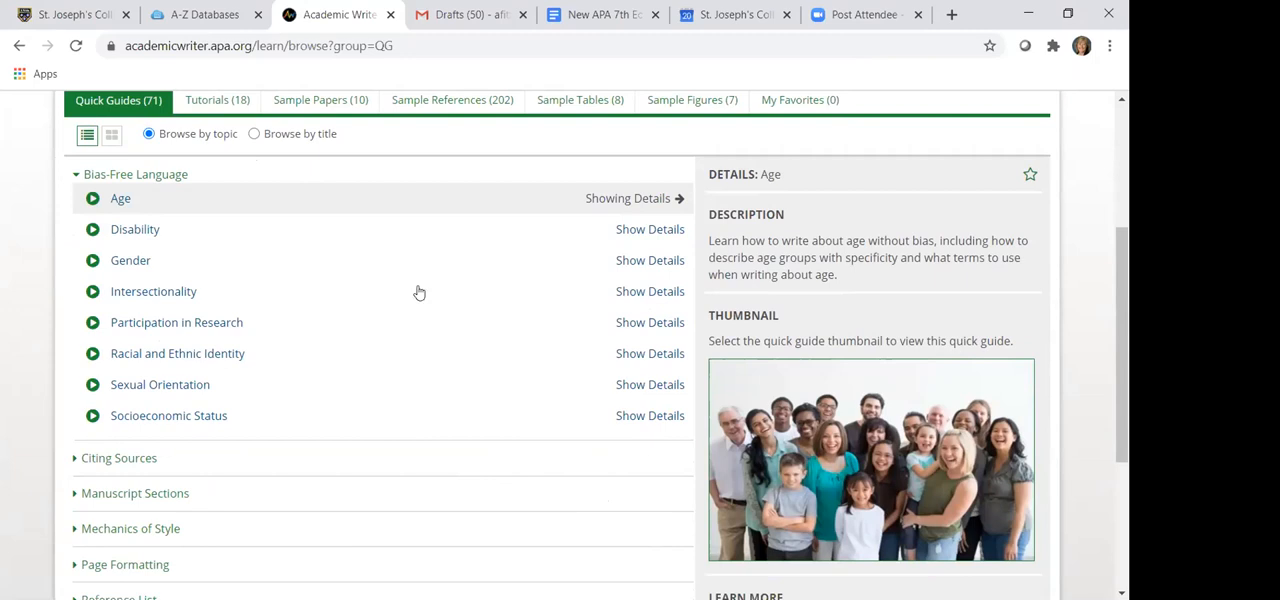
mouse_move(508, 303)
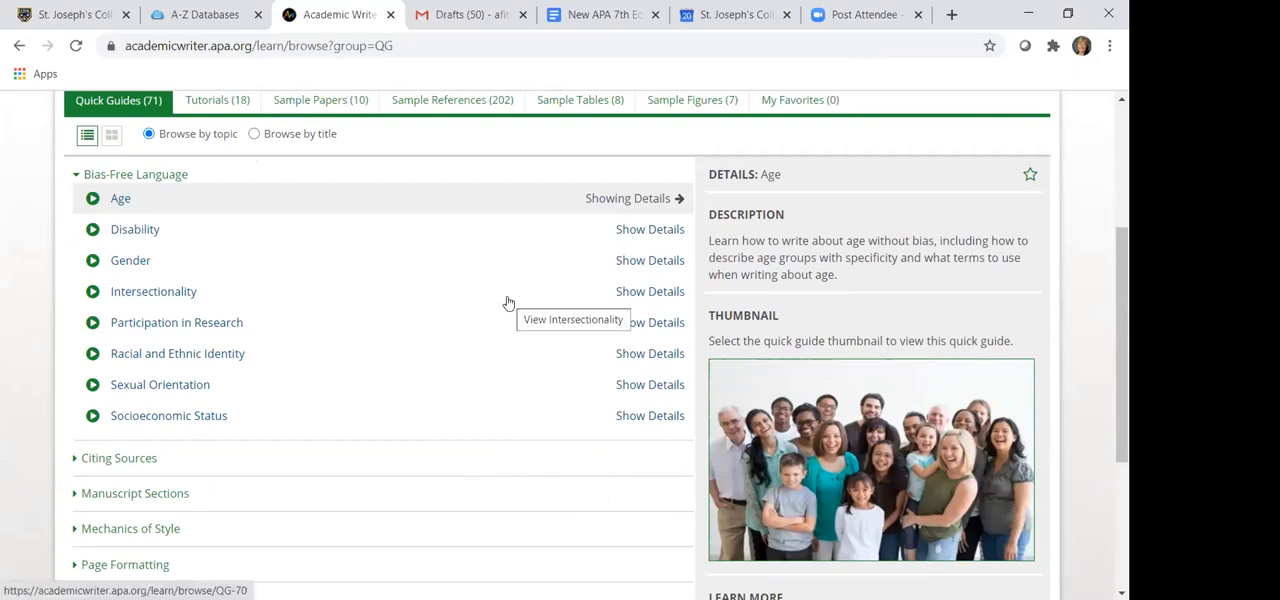
mouse_move(477, 305)
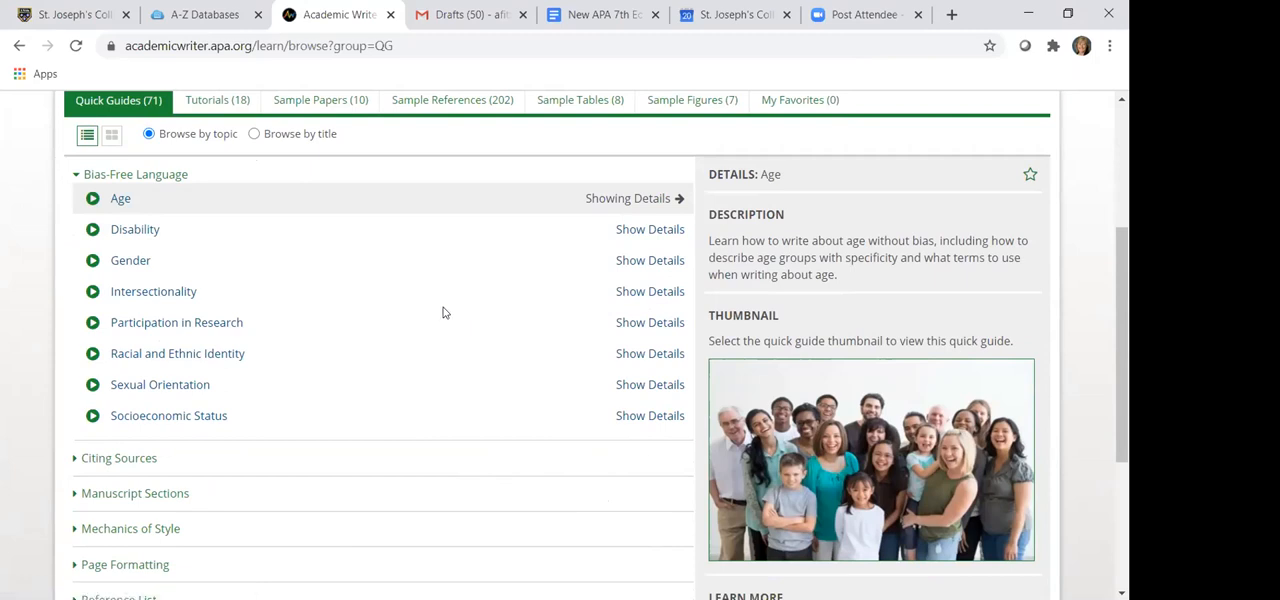
mouse_move(340, 306)
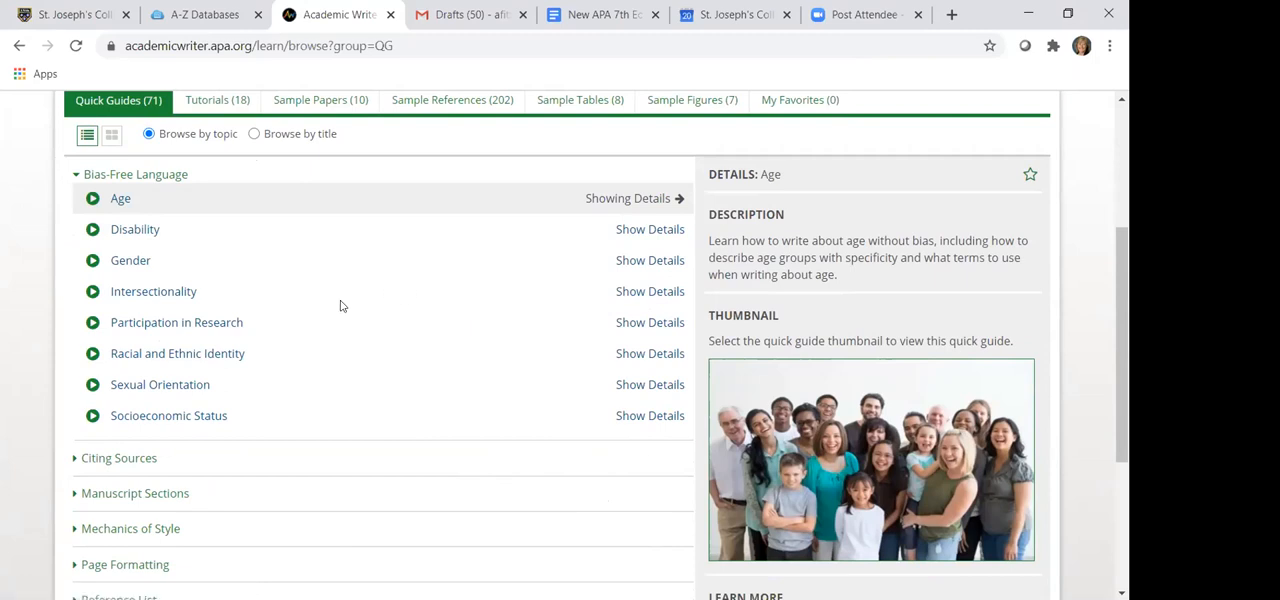
mouse_move(389, 437)
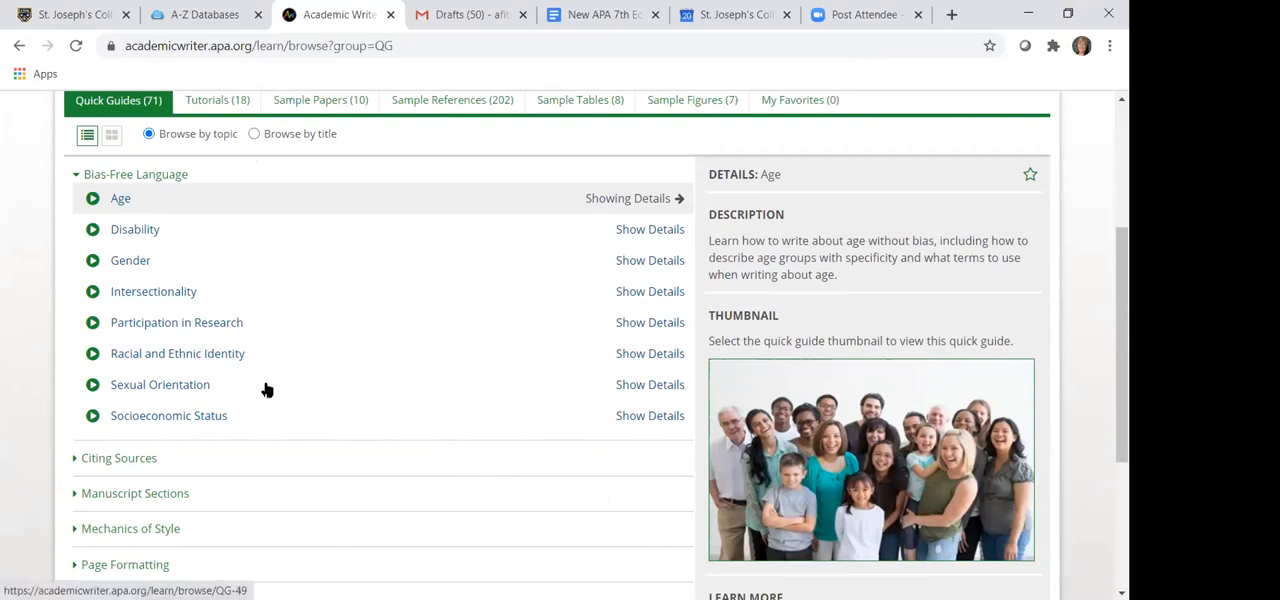
mouse_move(265, 437)
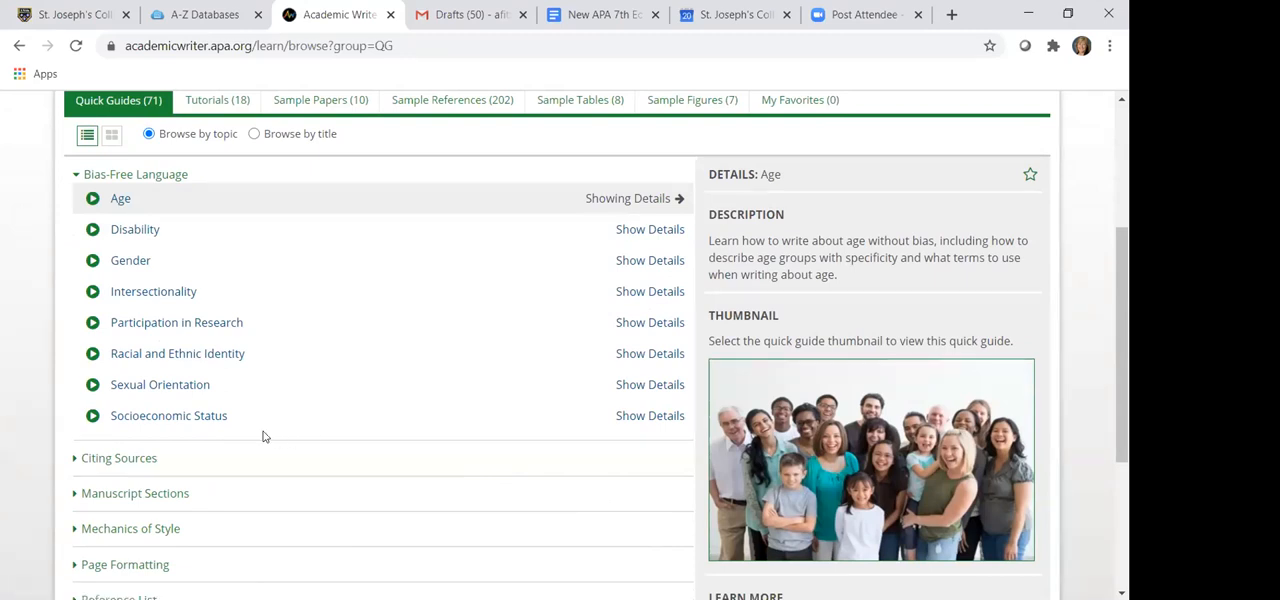
mouse_move(233, 435)
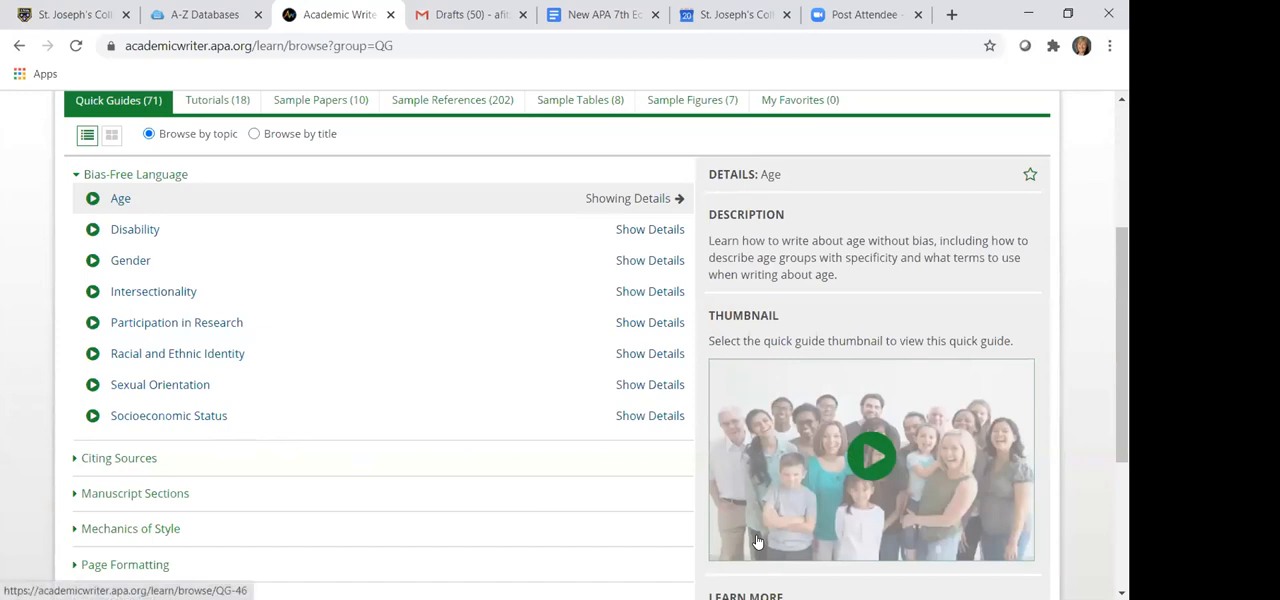
mouse_move(666, 459)
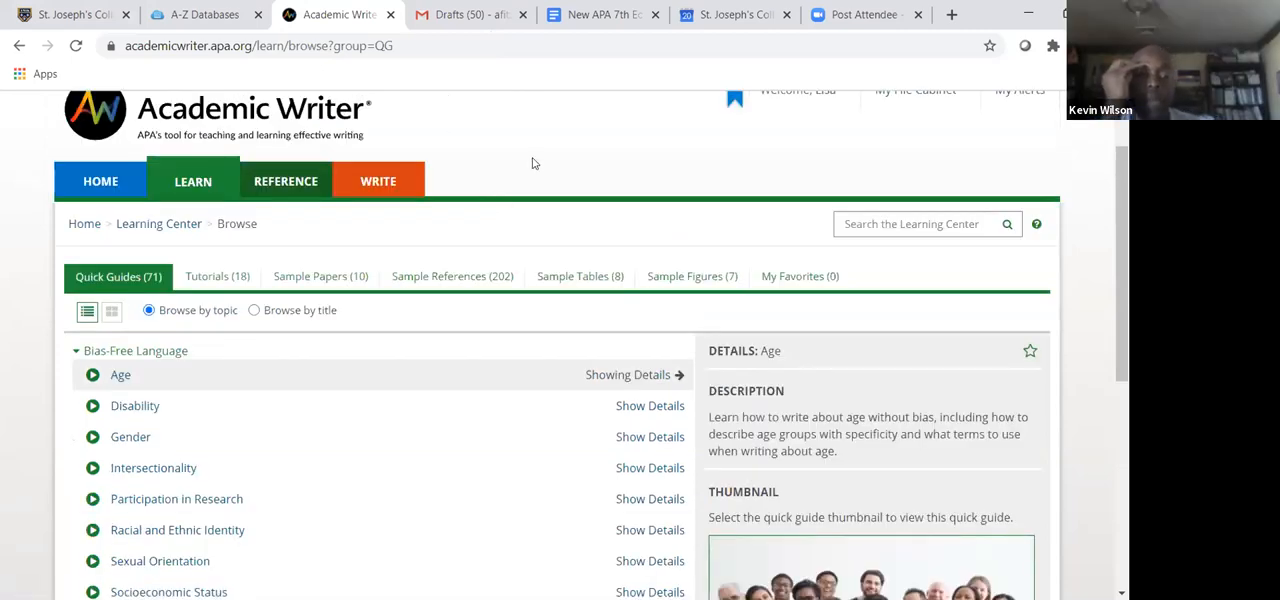
mouse_move(518, 146)
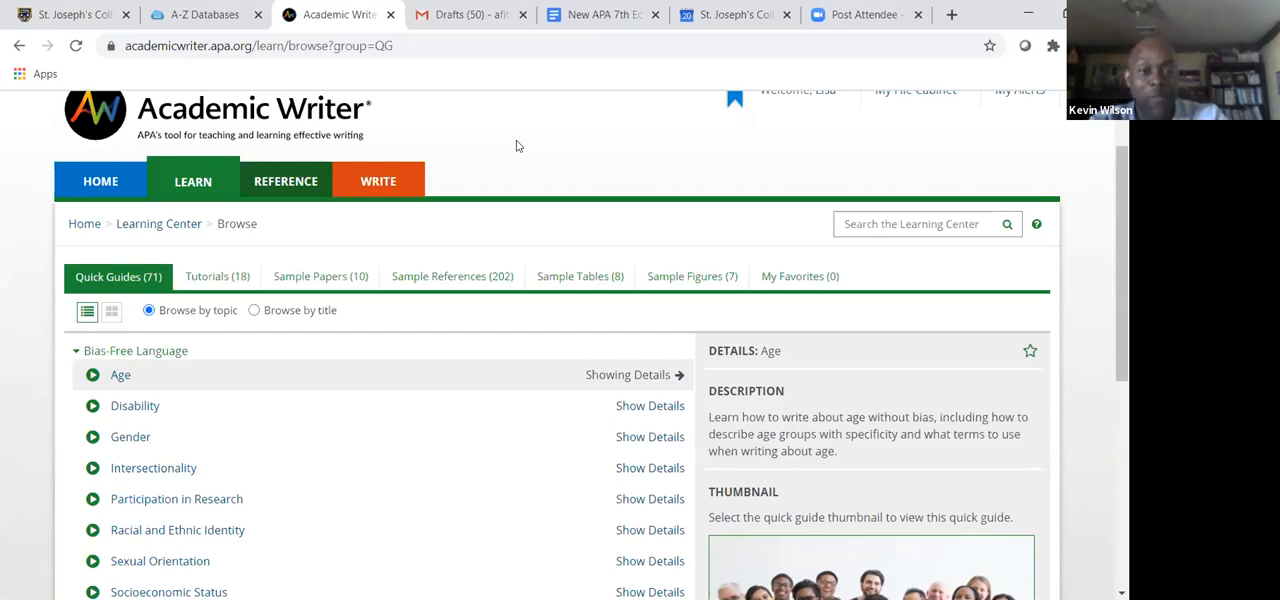
mouse_move(851, 278)
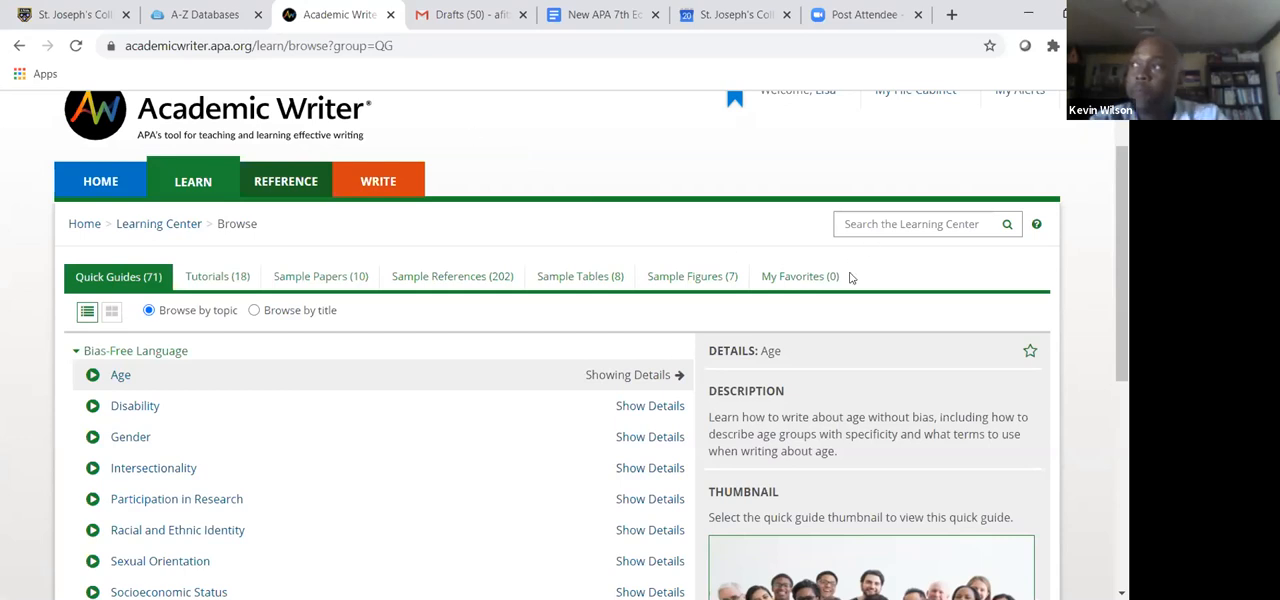